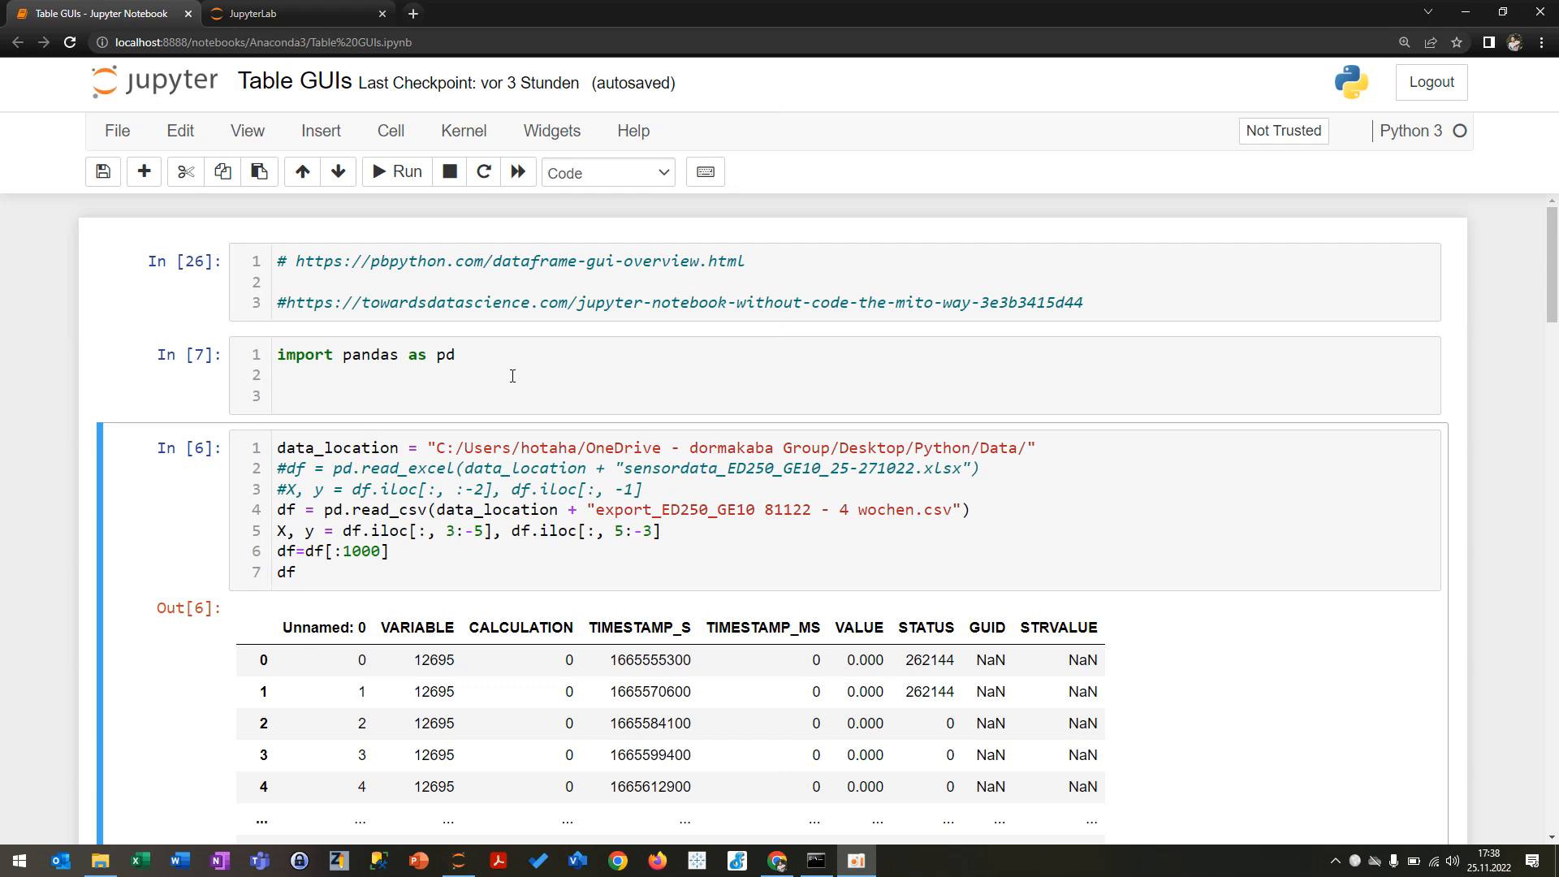
mouse_move(640, 432)
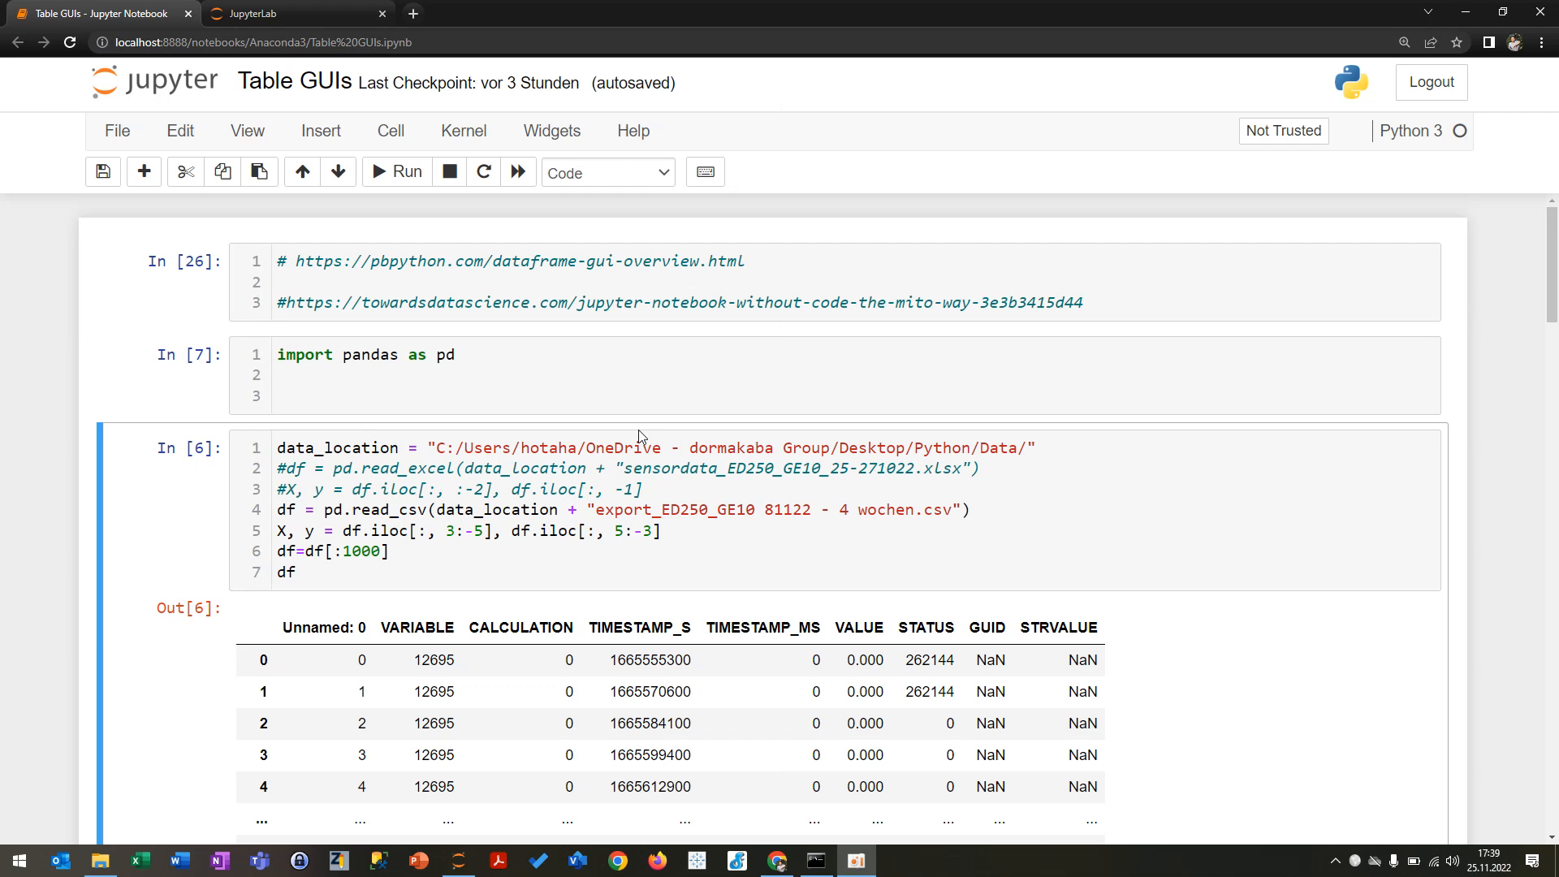
Step: Change the D-Tale VALUE column's >= filter threshold from 10 to 8
click(699, 556)
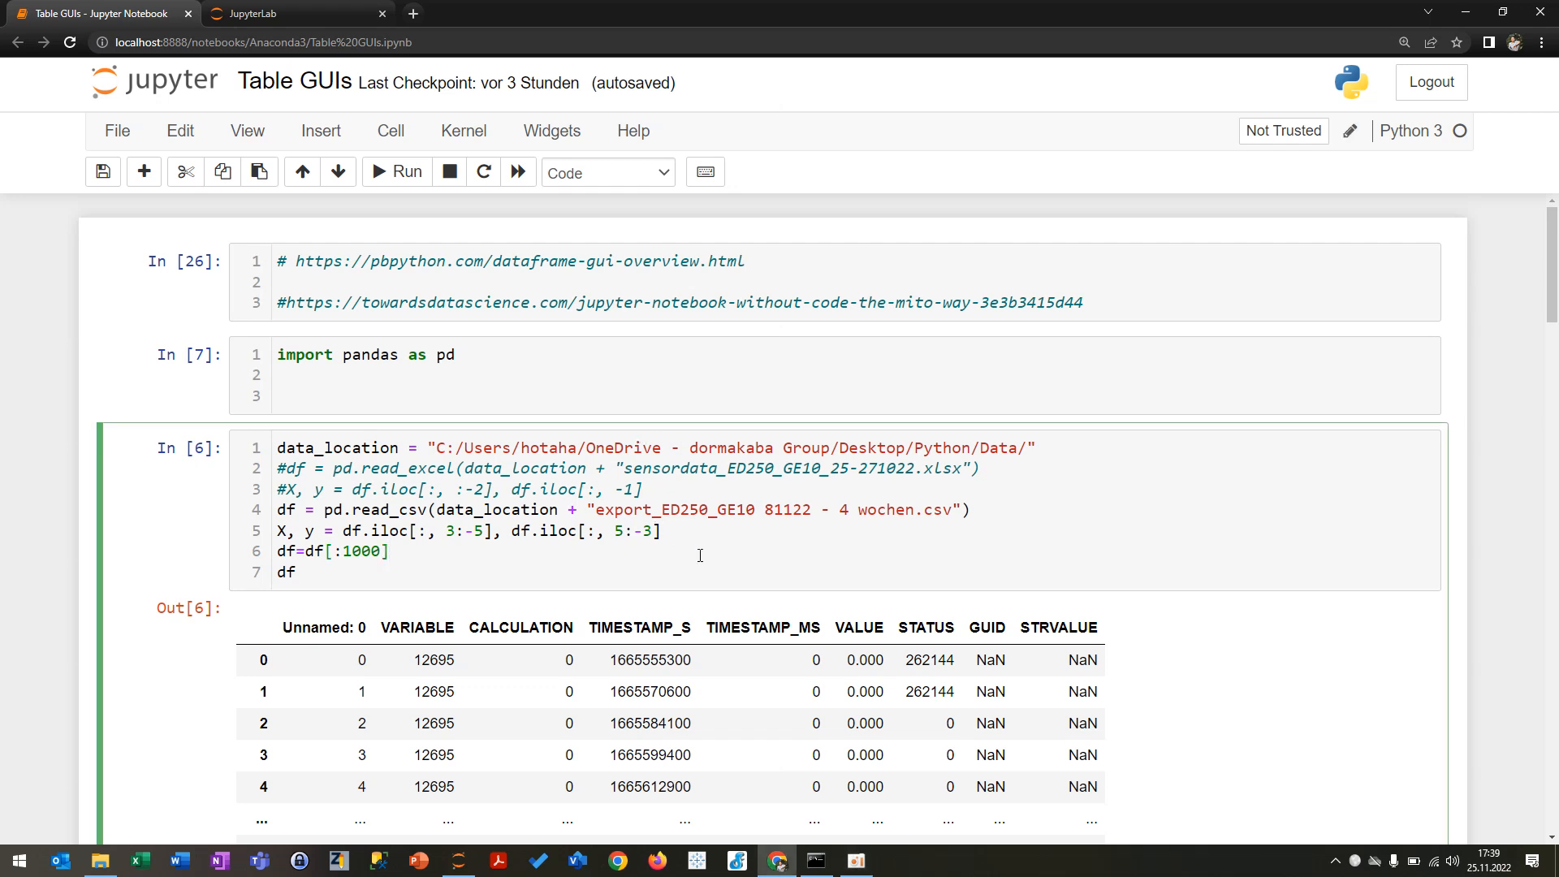
scroll(down, 3)
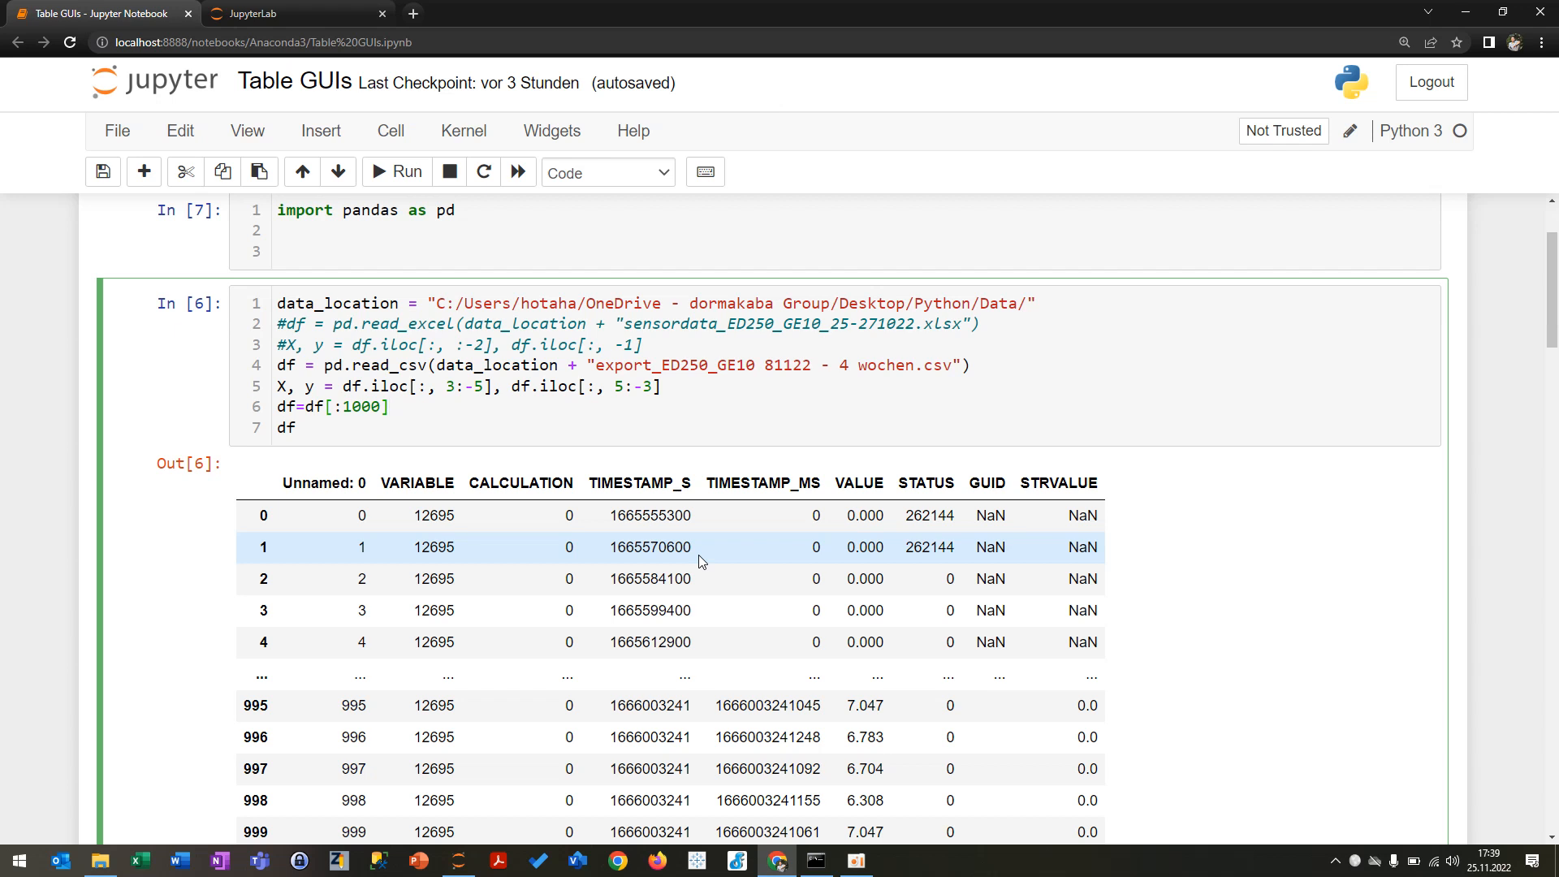
scroll(down, 3)
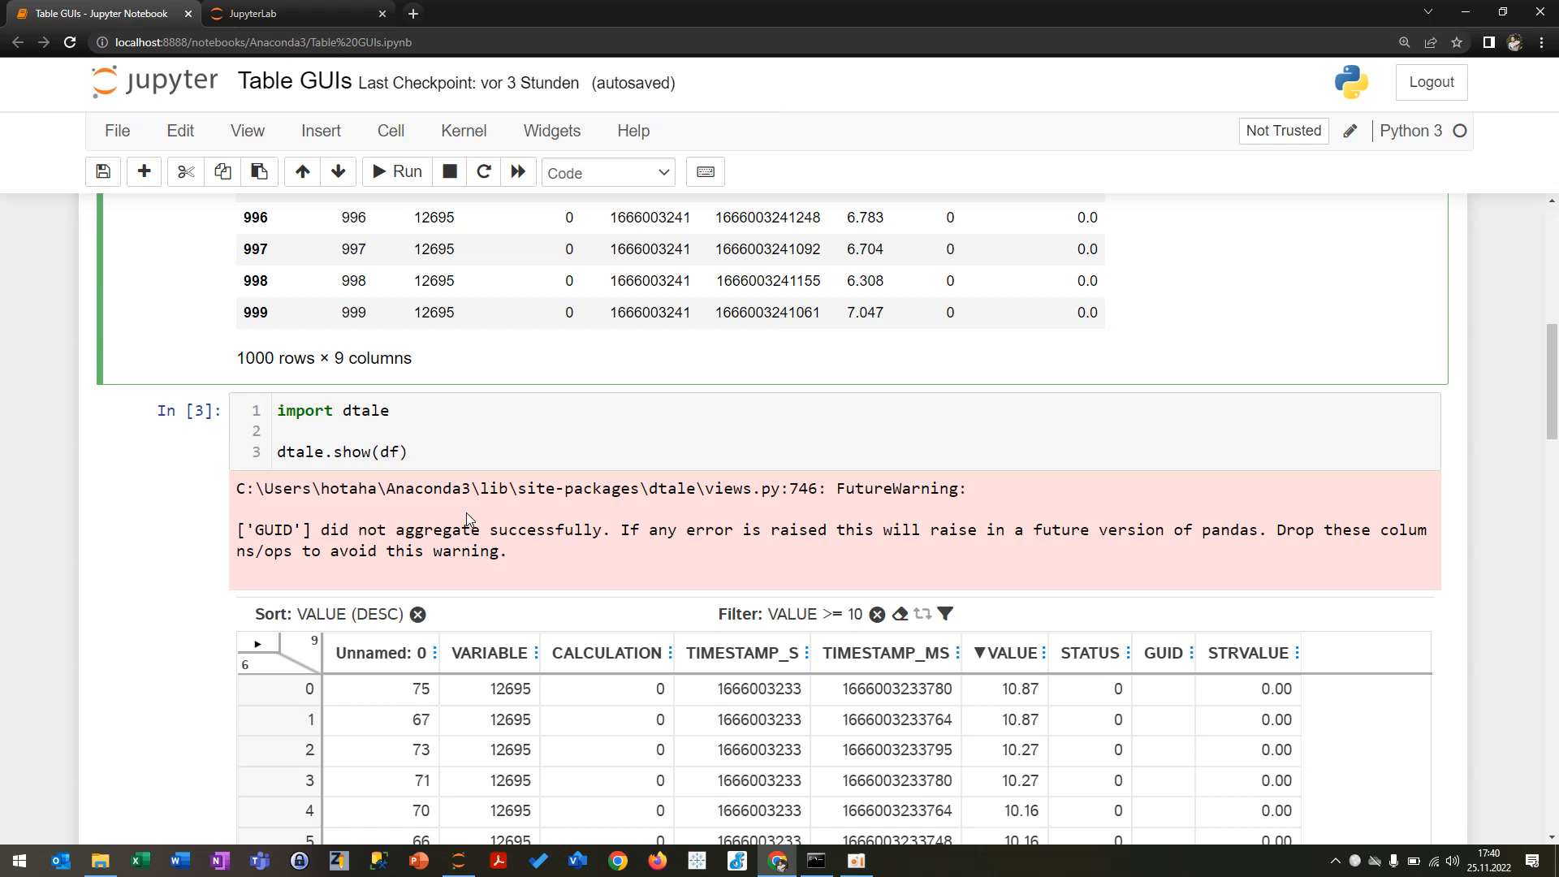
mouse_move(94, 520)
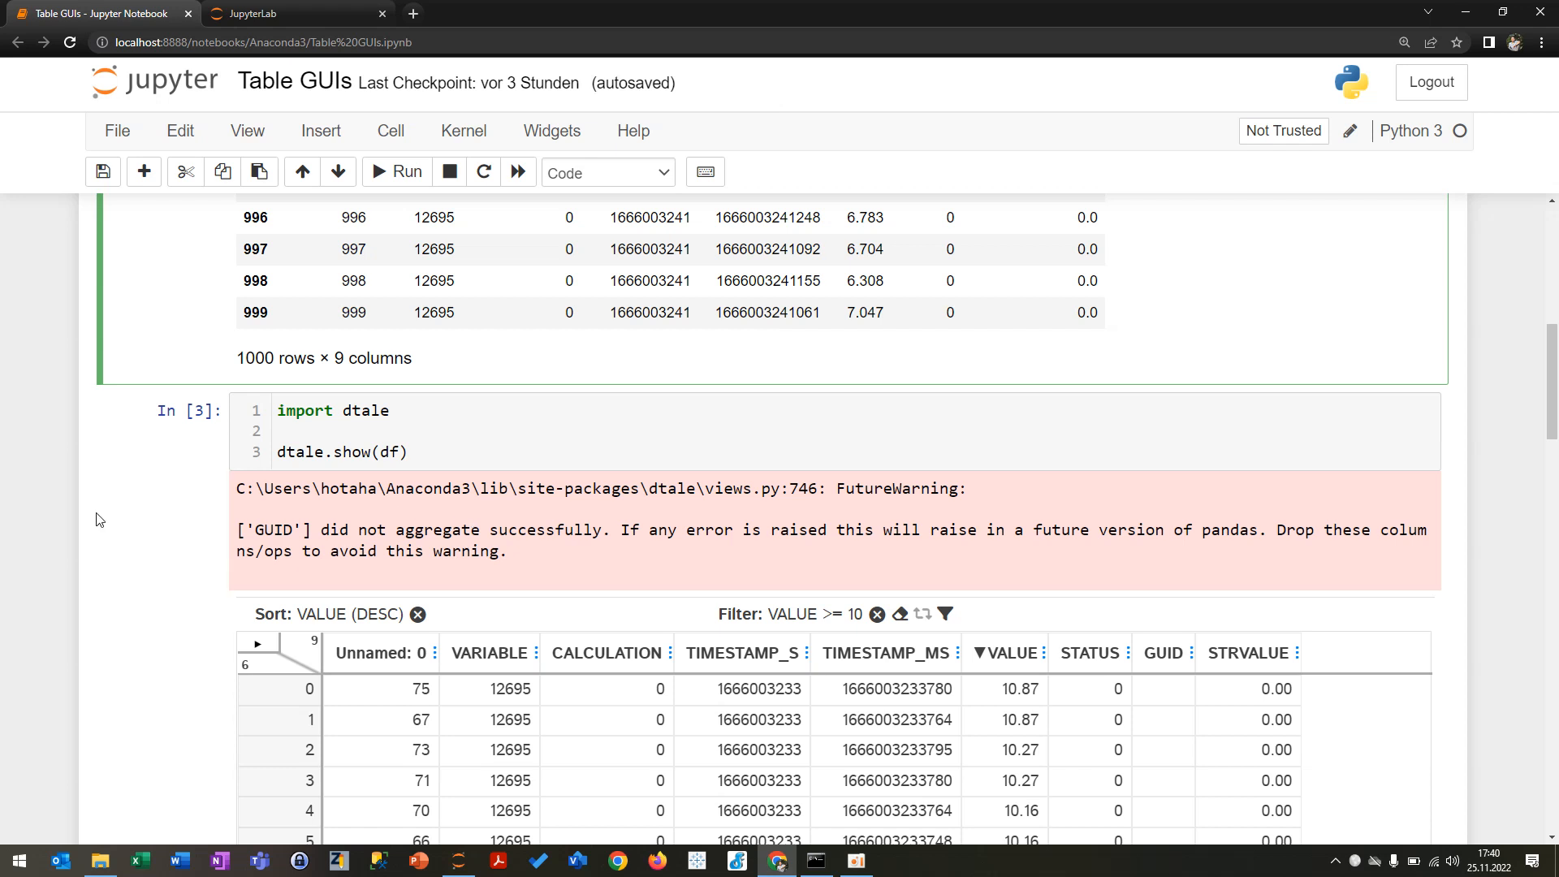
scroll(down, 3)
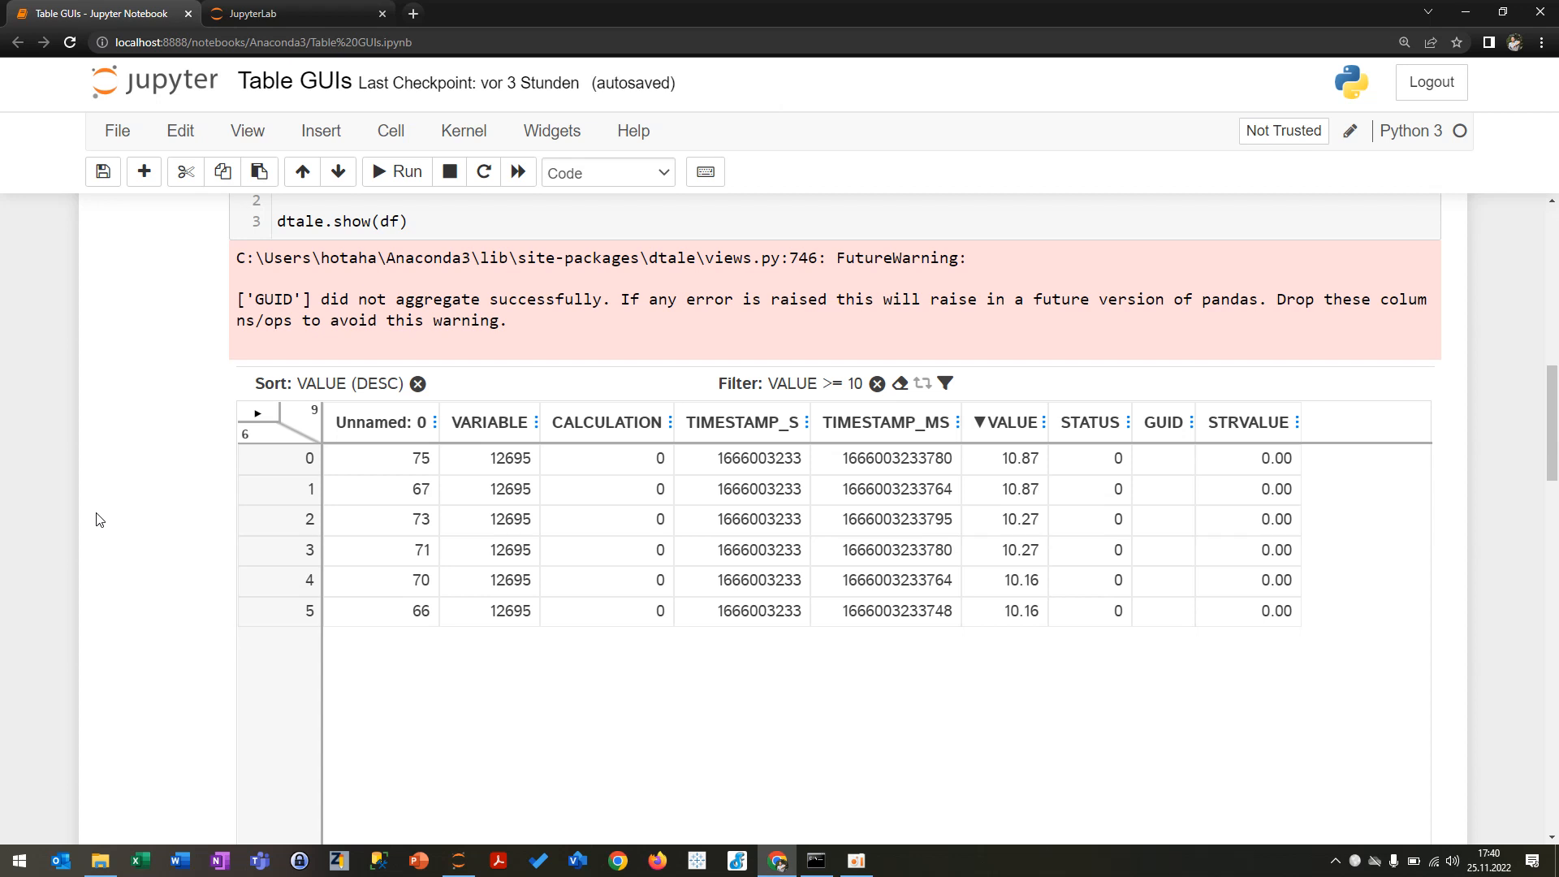
click(1007, 422)
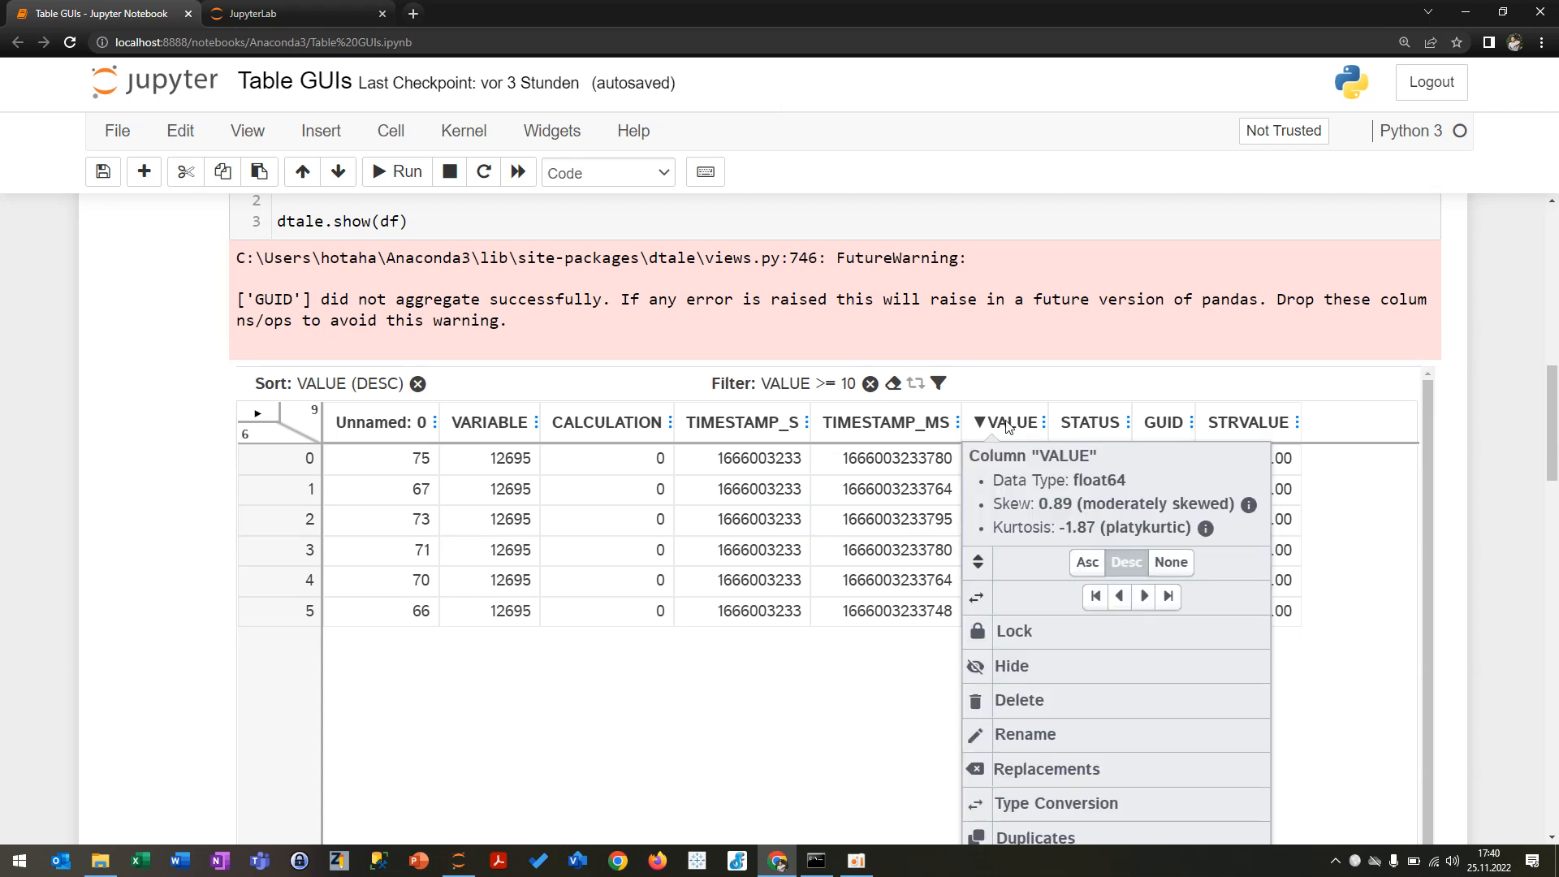
scroll(down, 3)
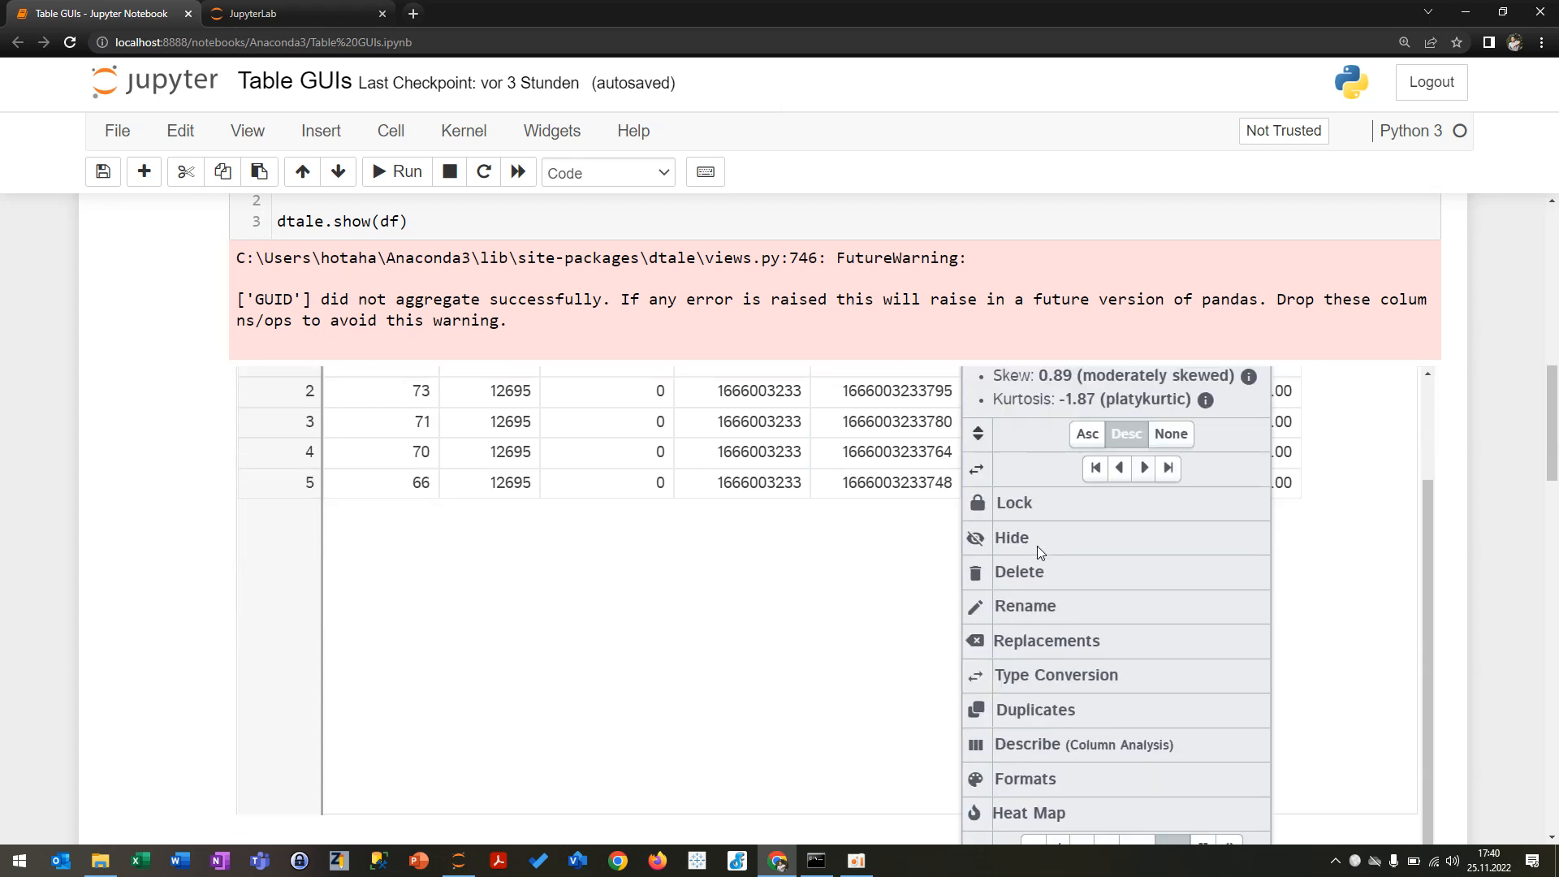
scroll(down, 3)
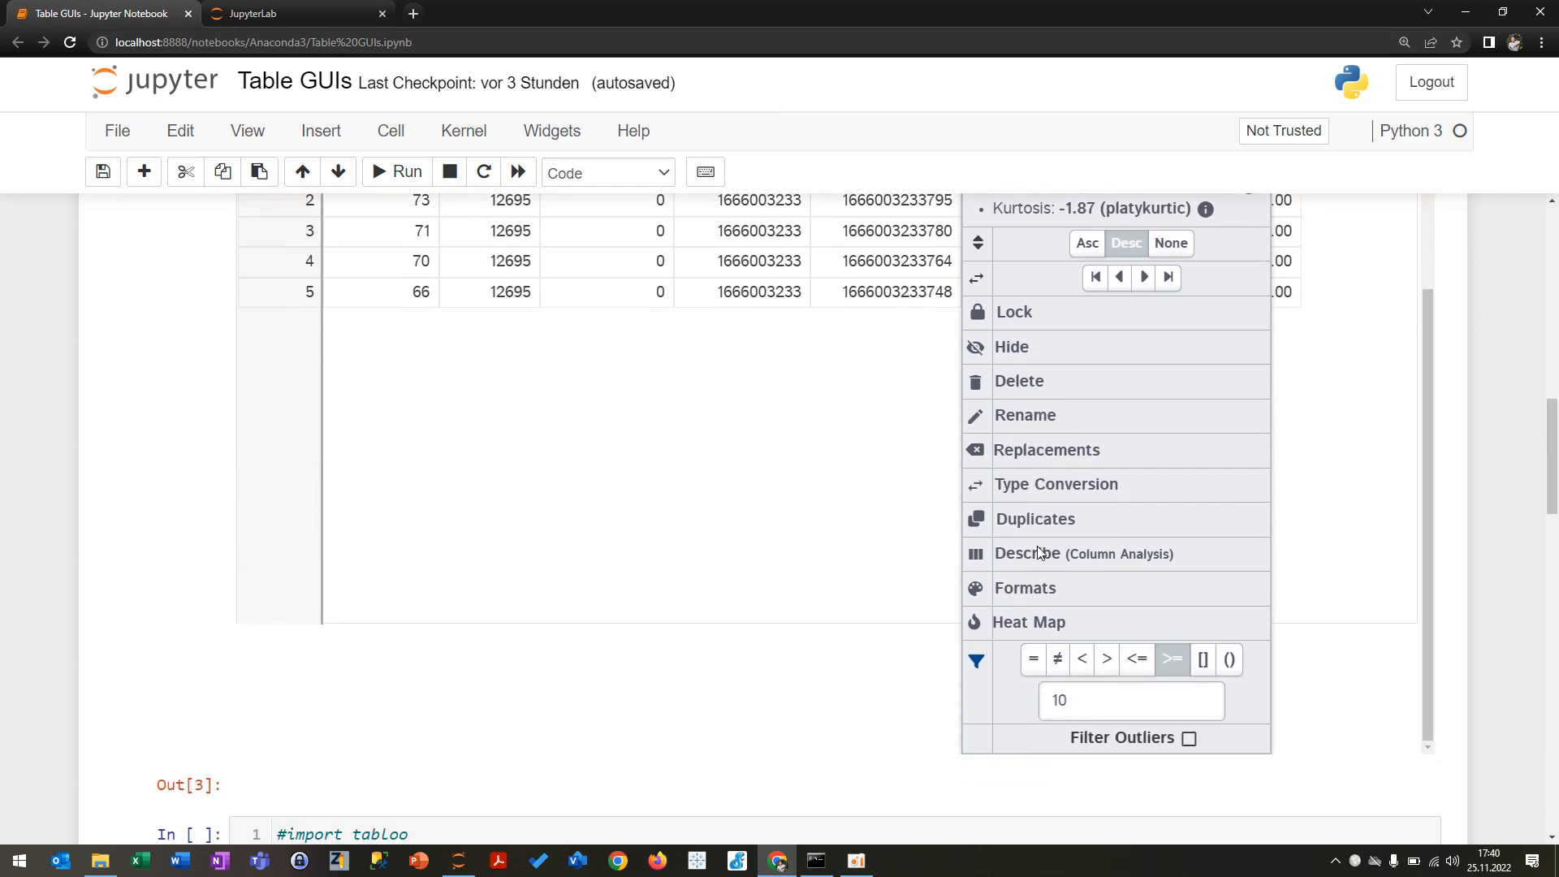
click(1130, 700)
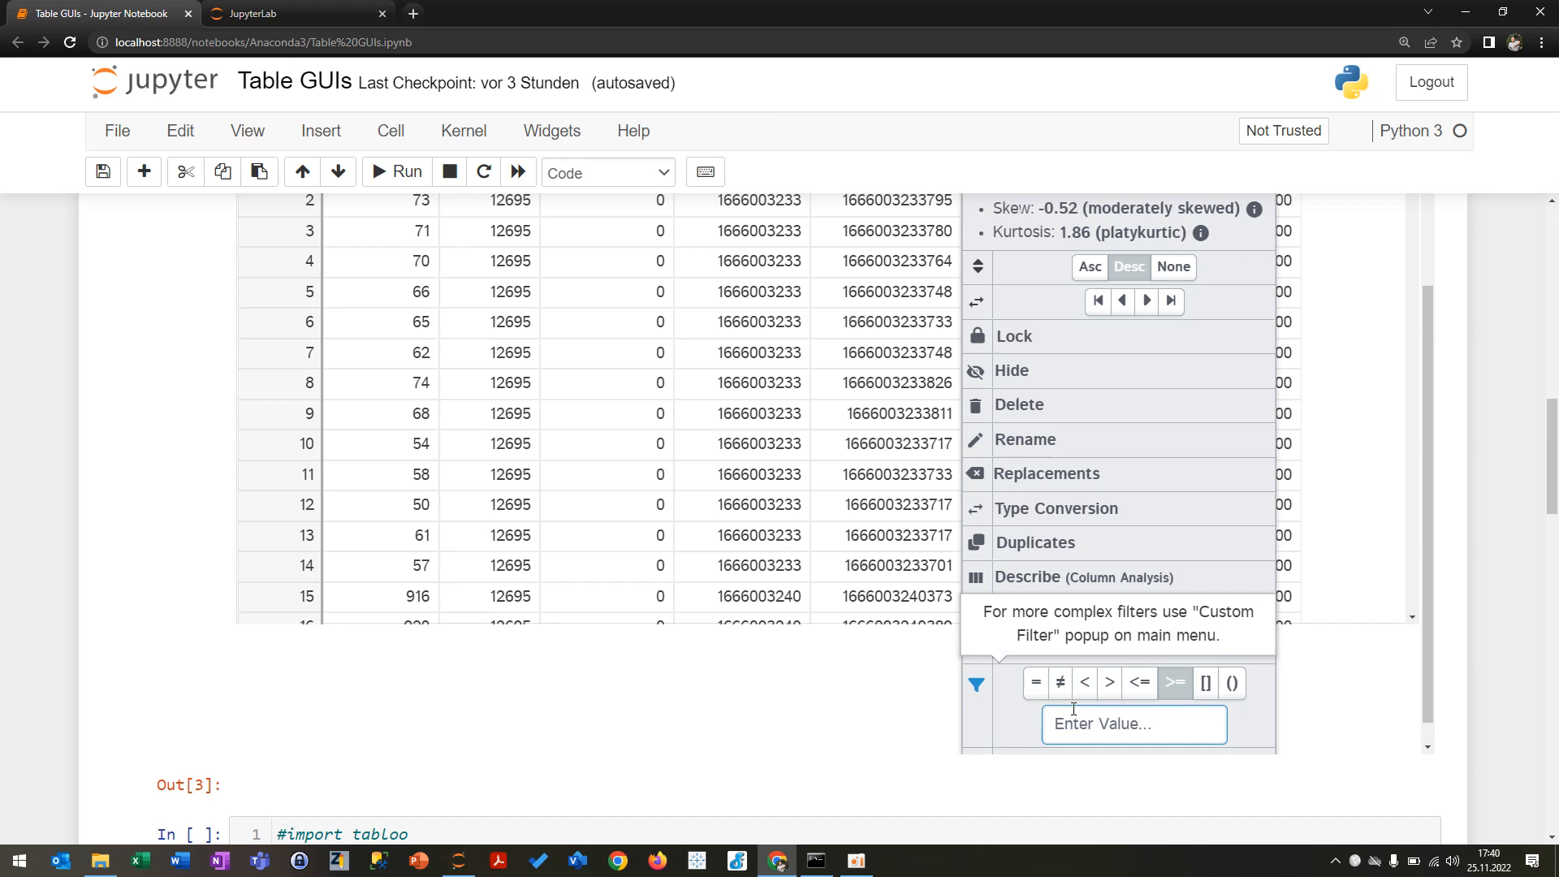
text(4)
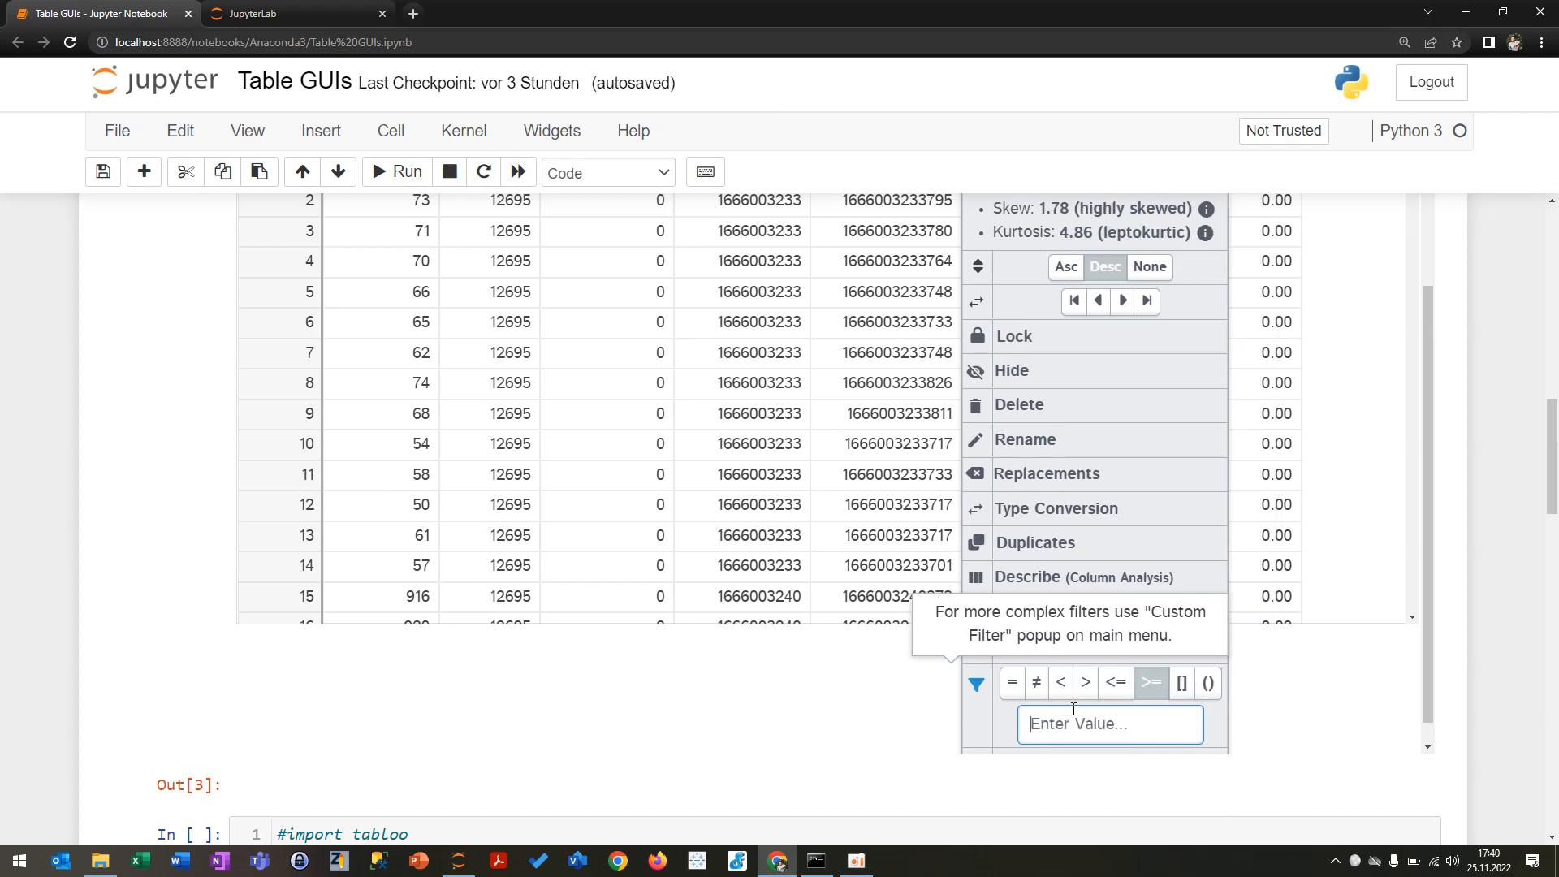
text(8)
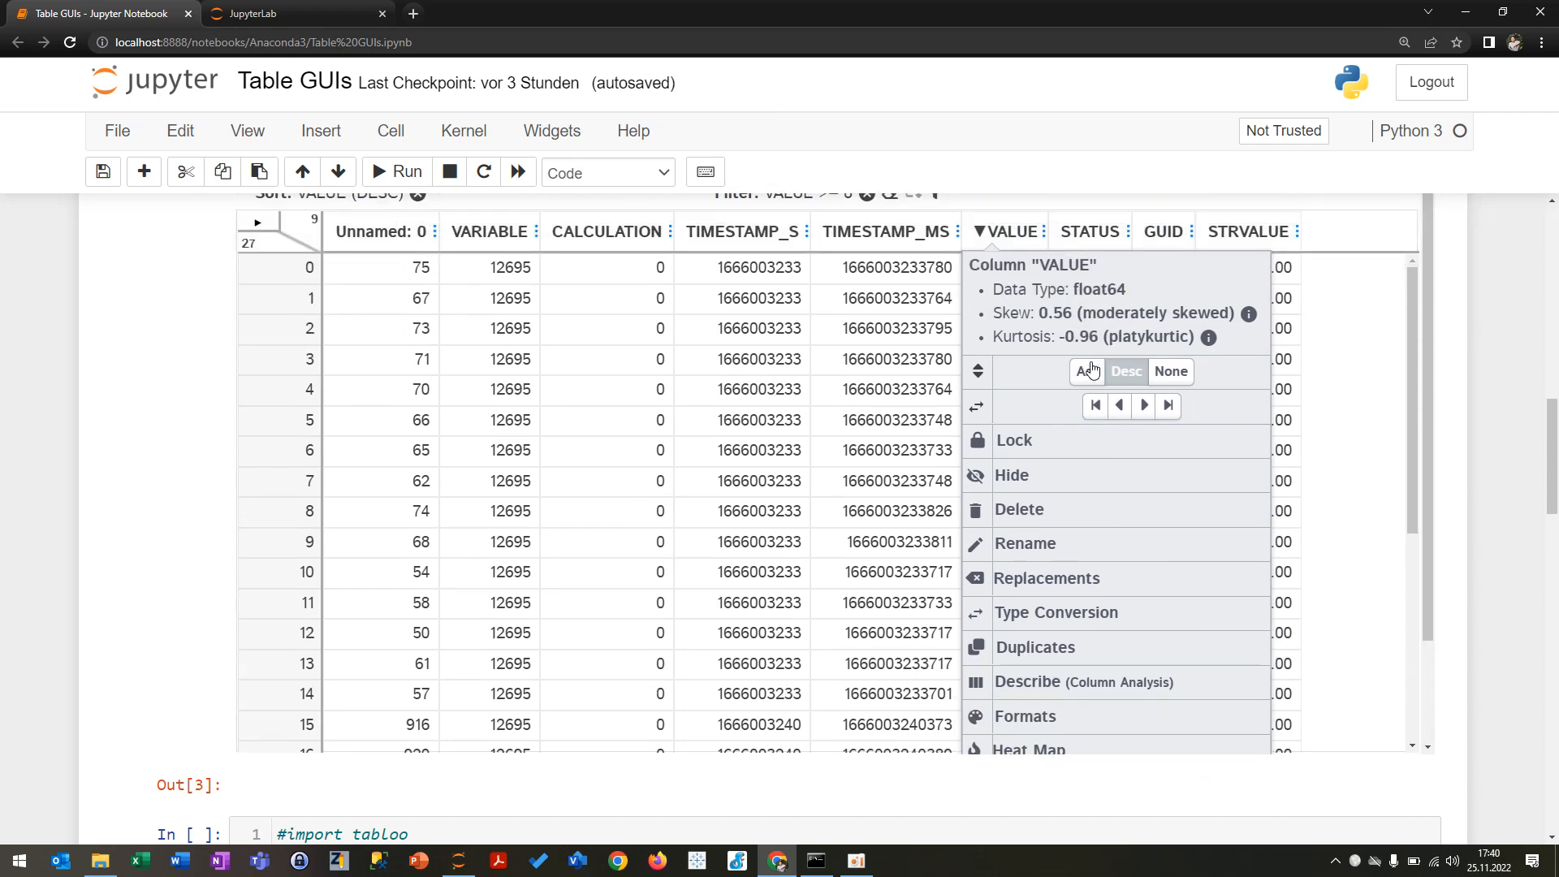
Step: Sort VALUE ascending, then back to descending so 10.87 tops the table
click(1085, 371)
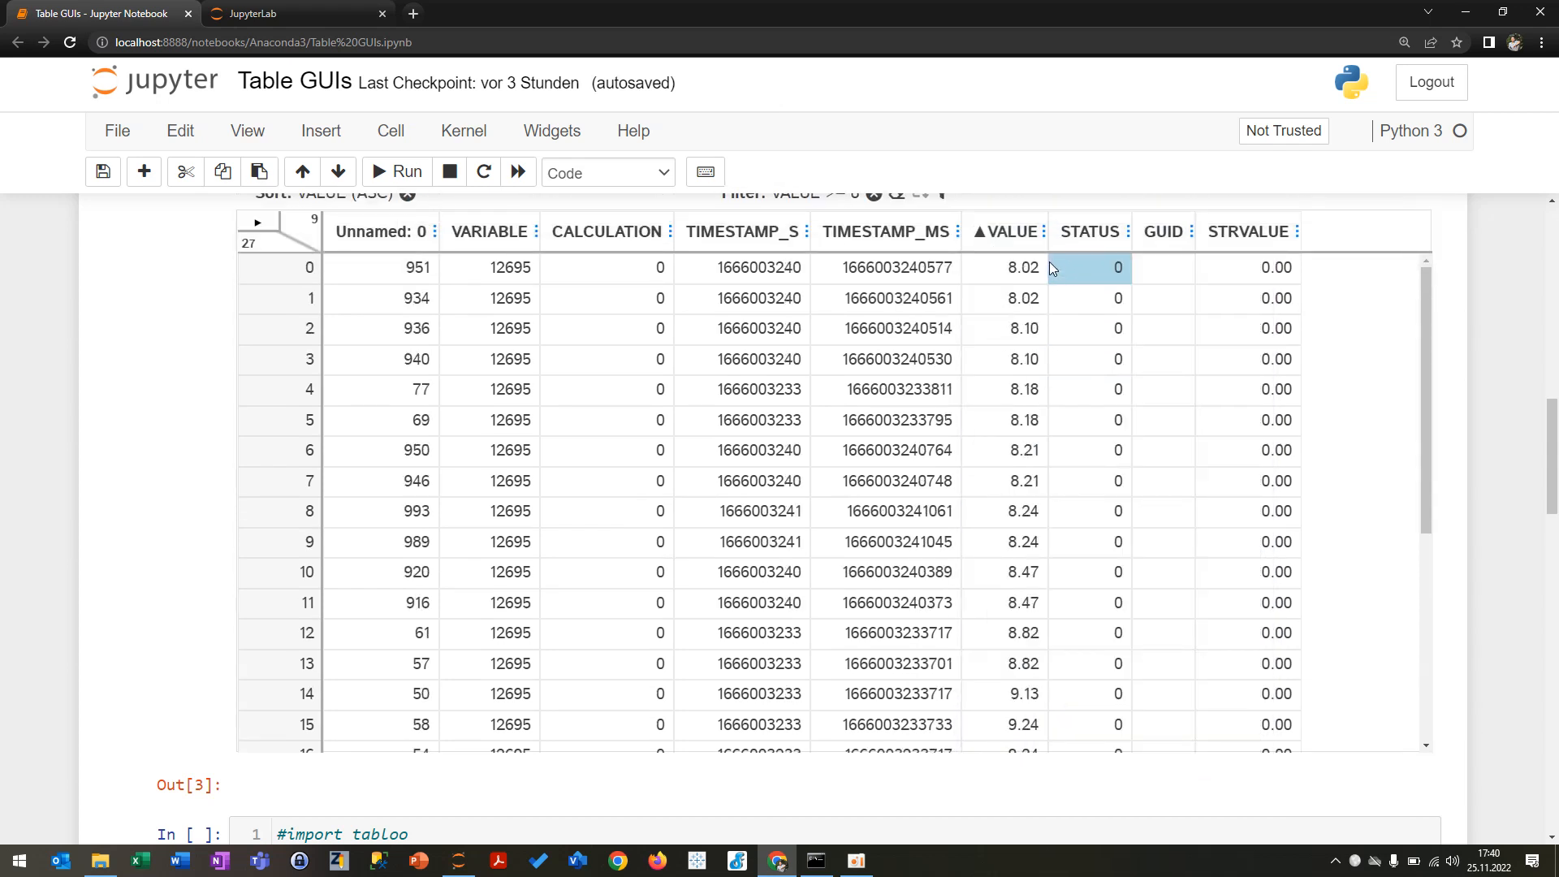
click(1010, 231)
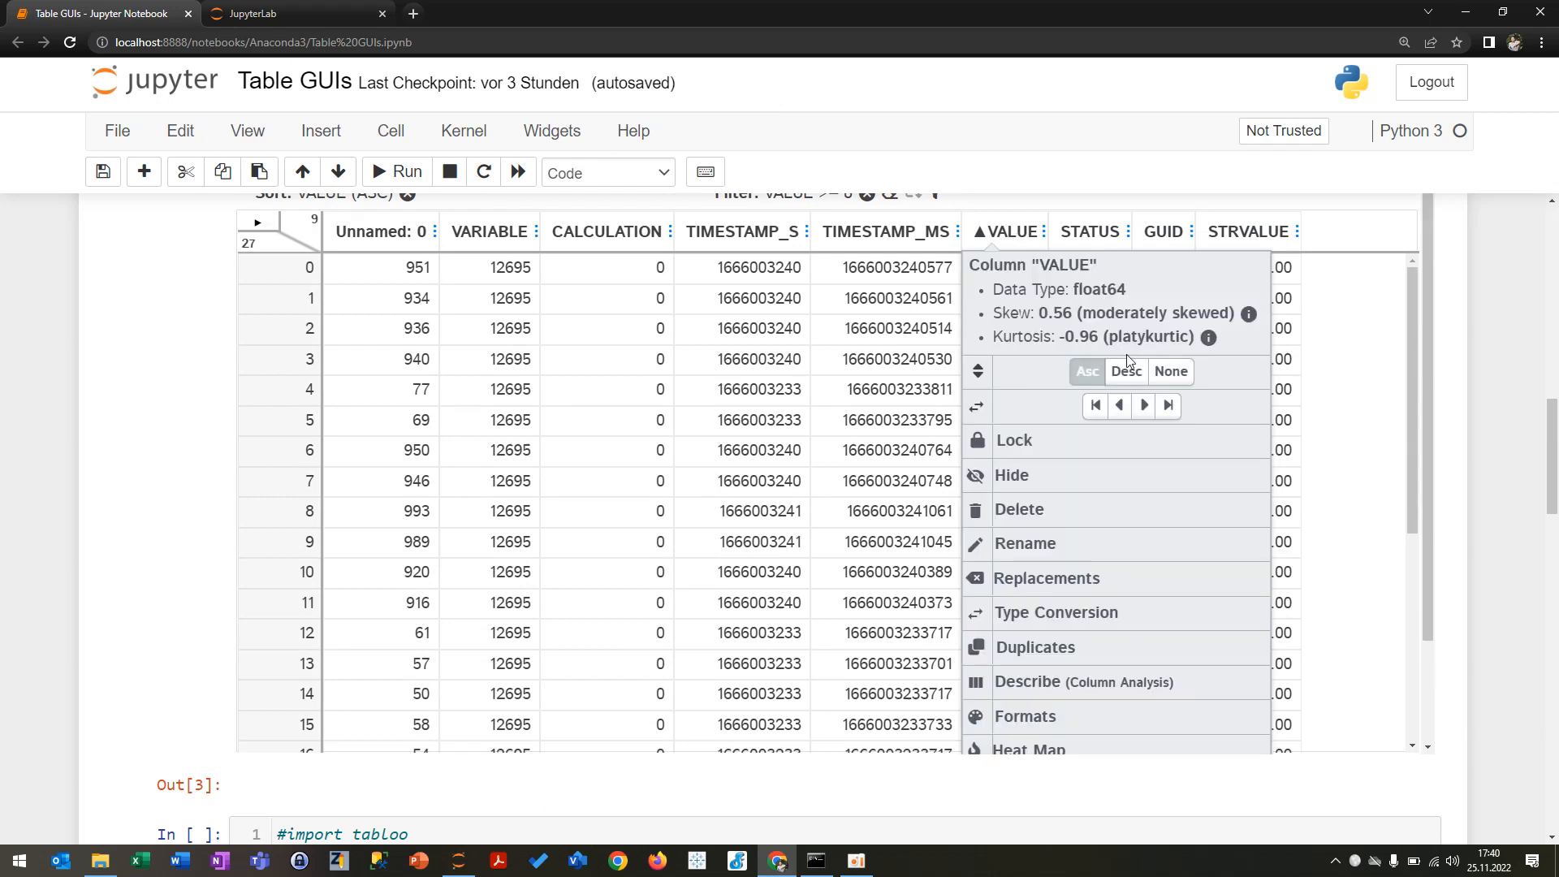
click(1126, 371)
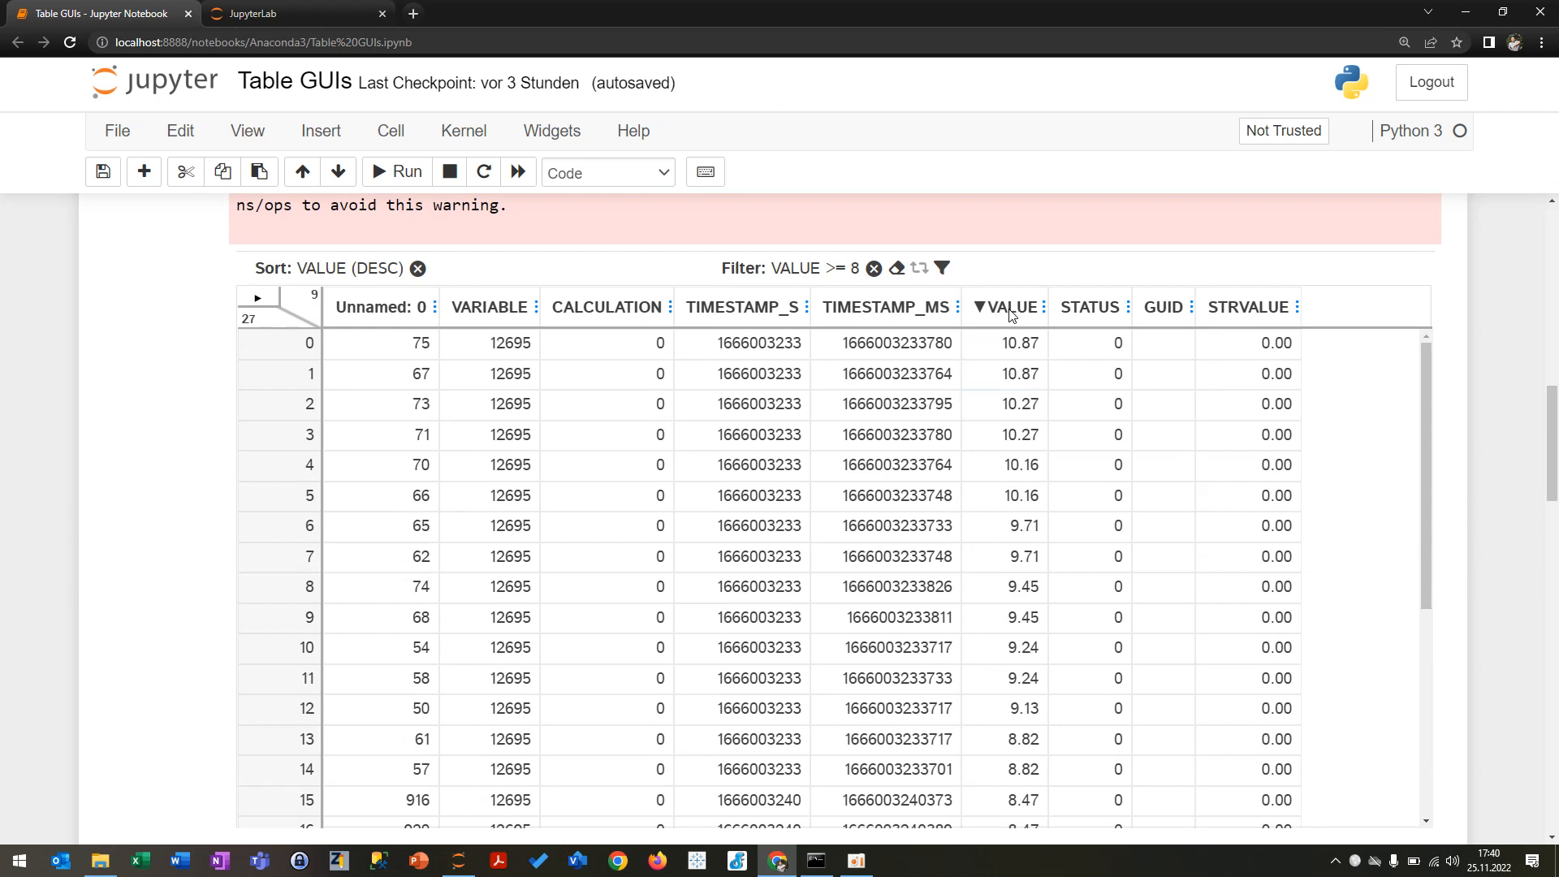
click(1045, 307)
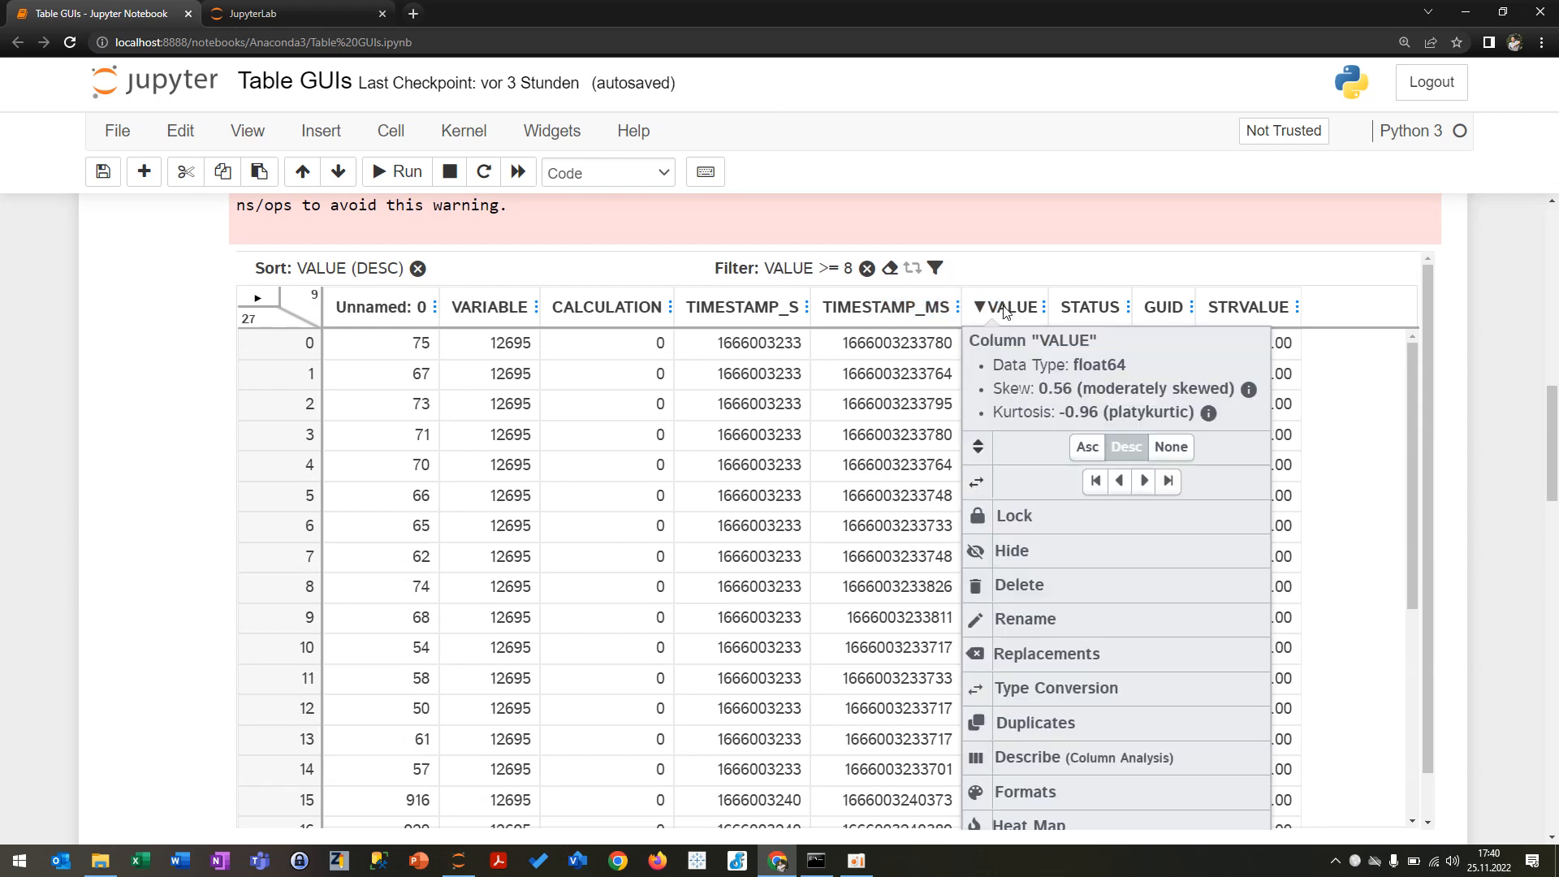
mouse_move(1026, 636)
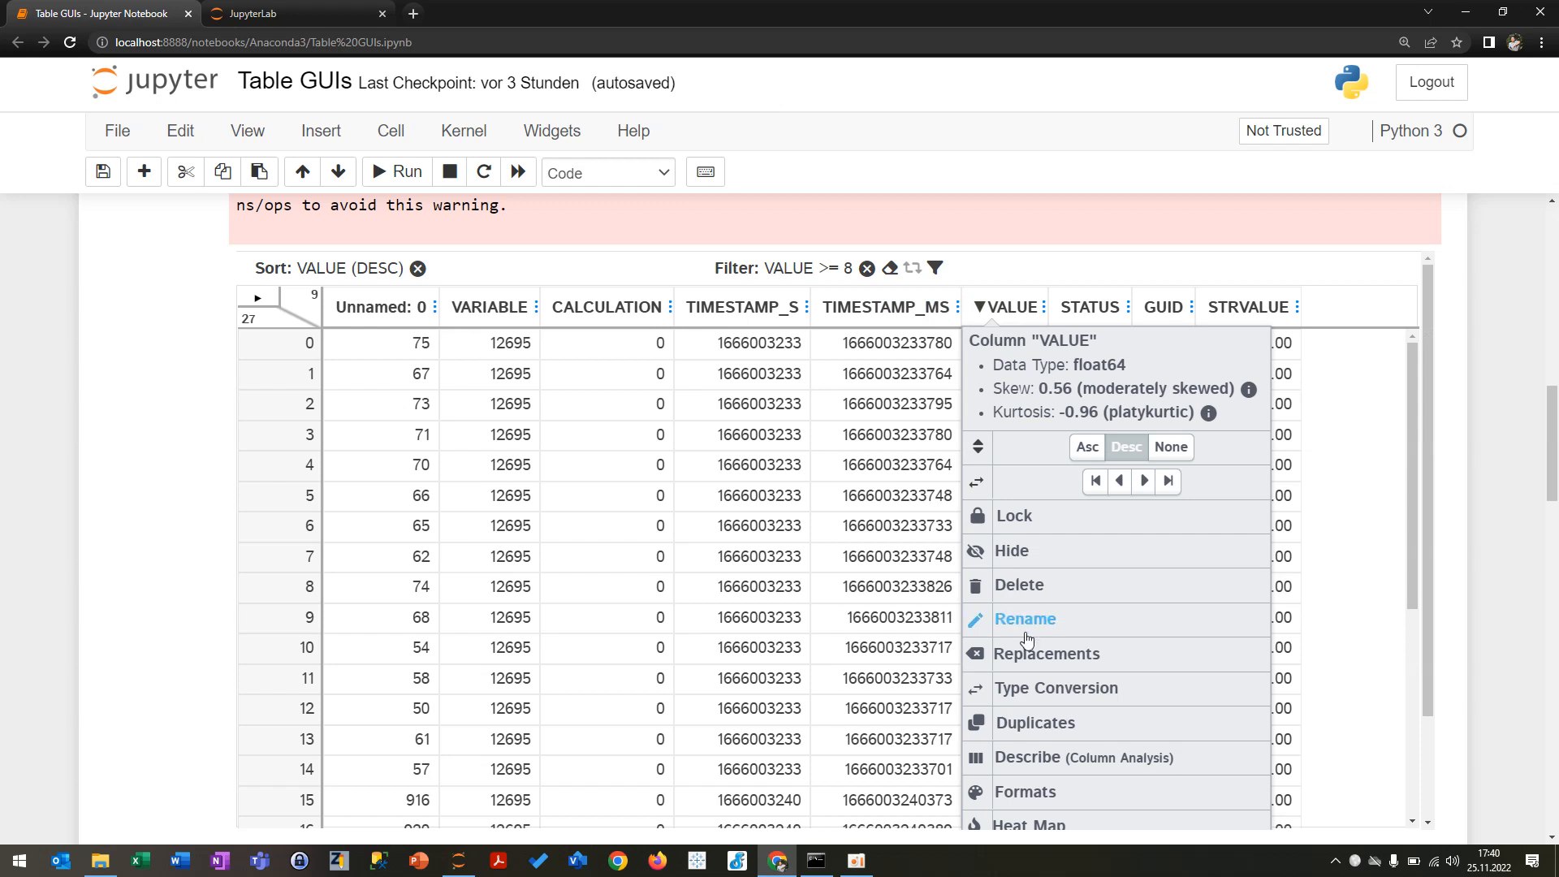
scroll(down, 3)
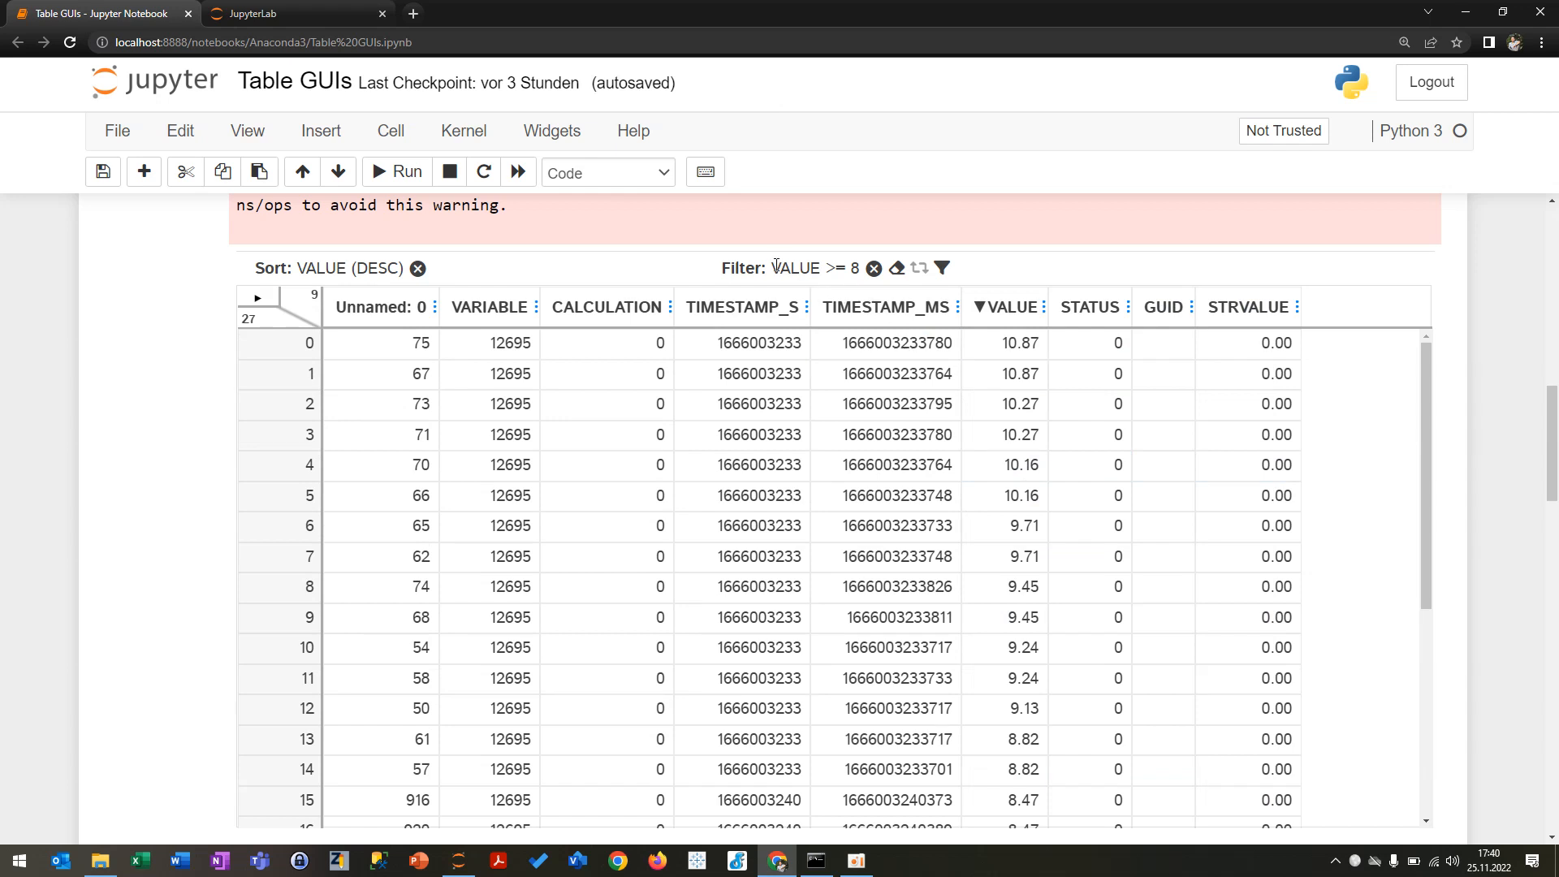
mouse_move(873, 268)
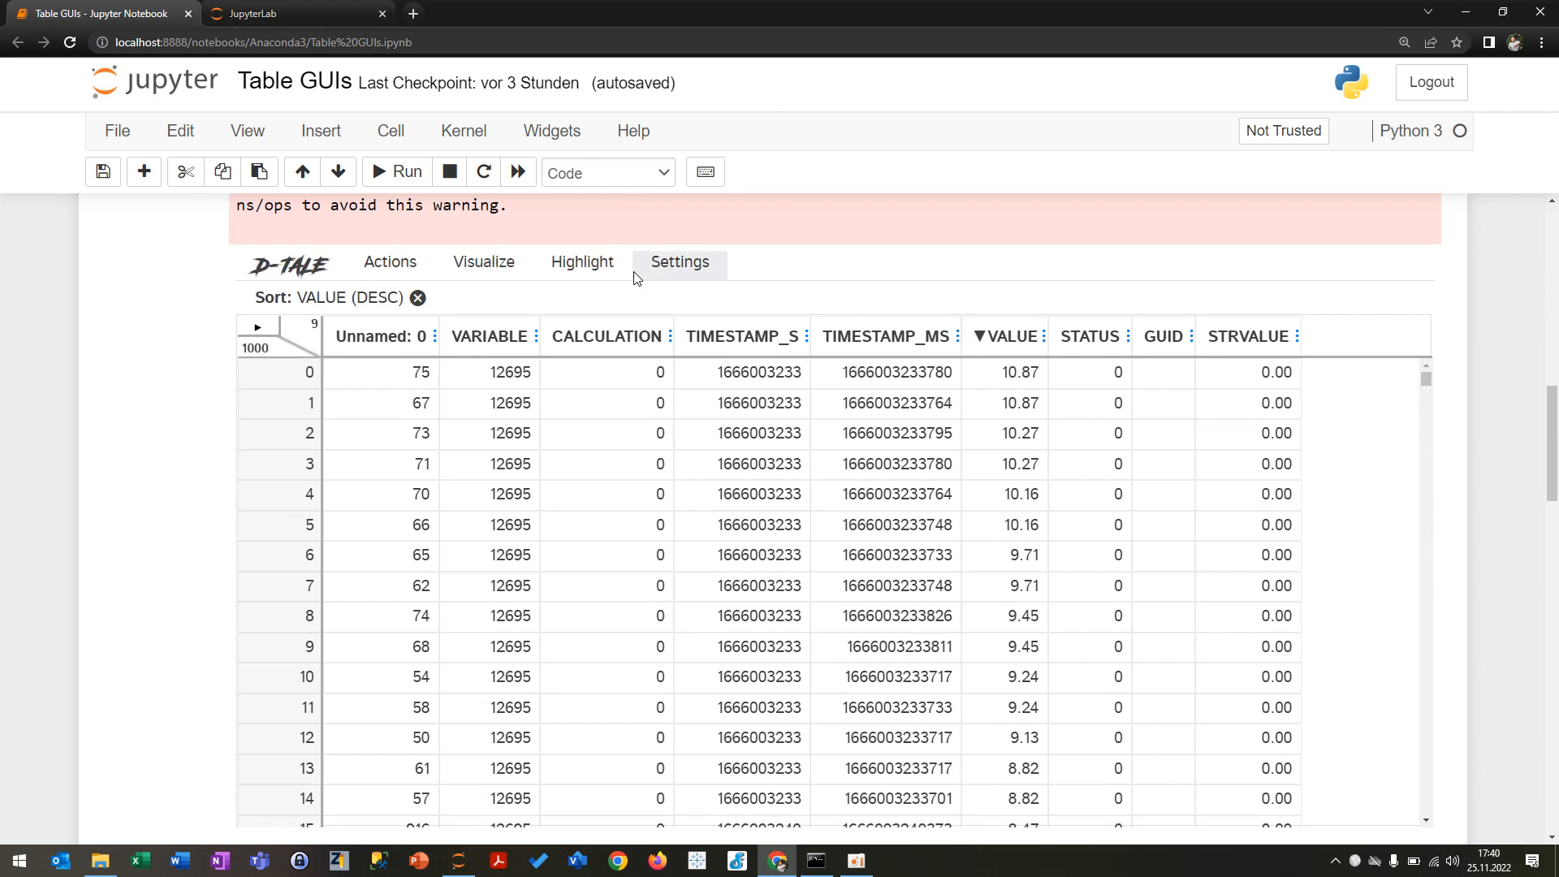
Step: Bring up D-Tale's main menu of data actions and its charts view
click(484, 261)
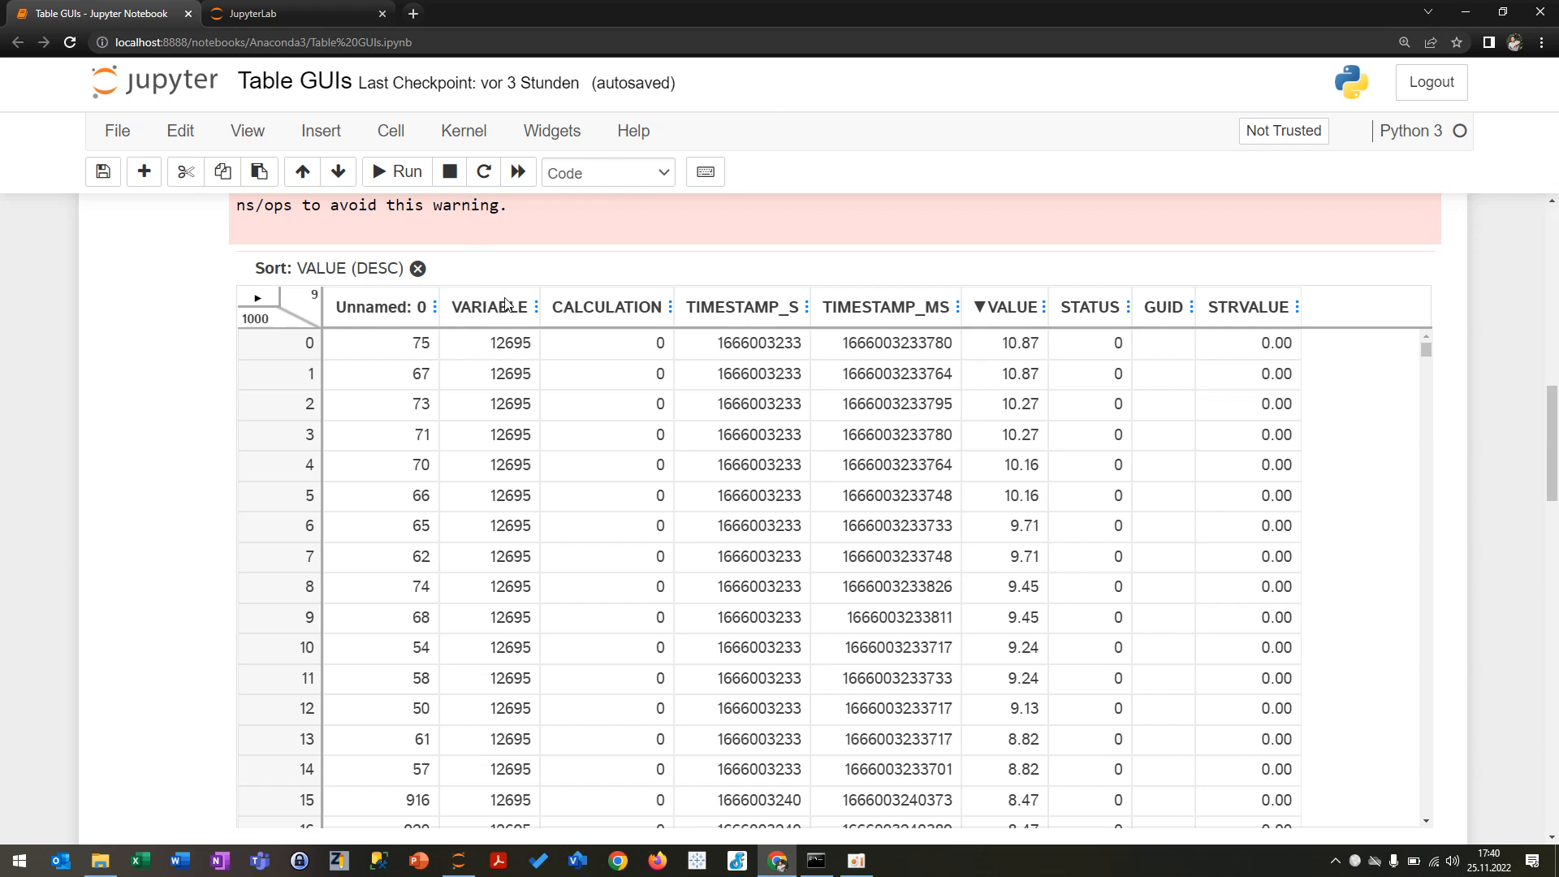
click(484, 393)
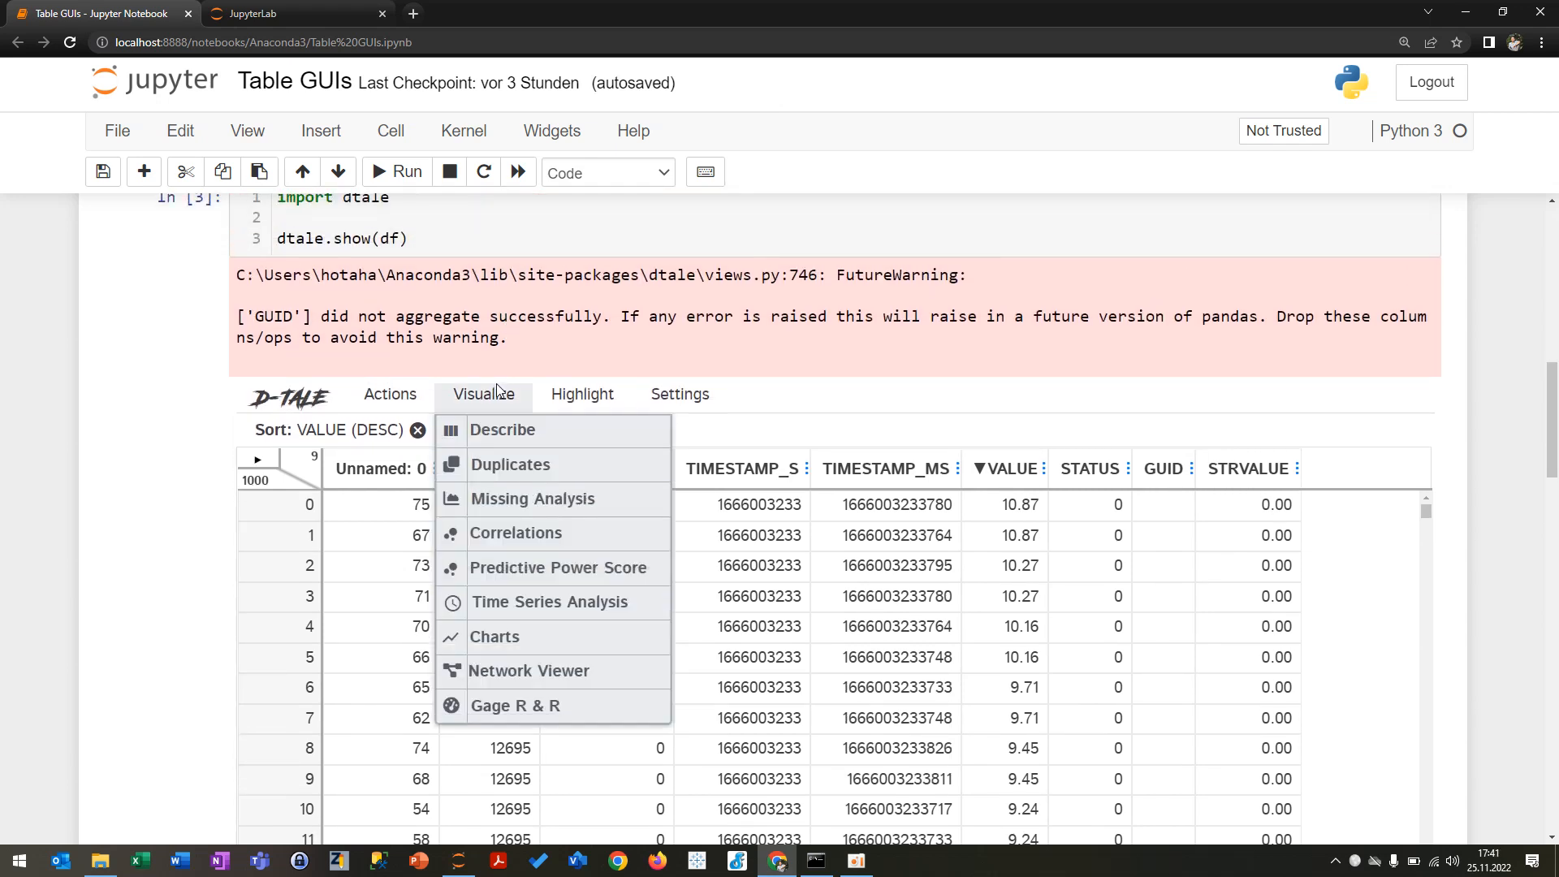
click(494, 636)
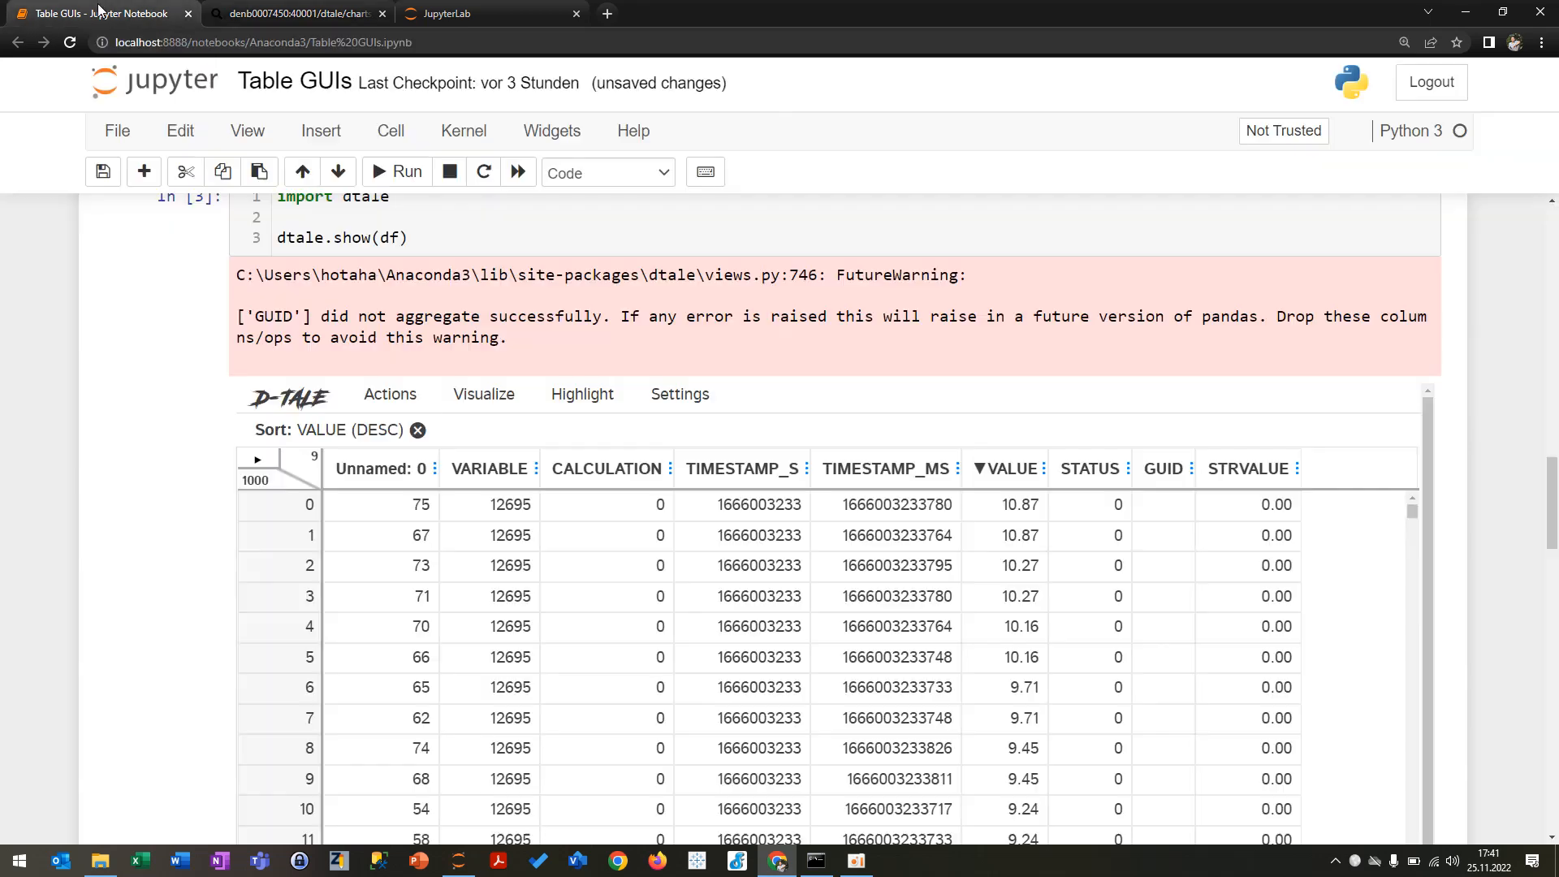
scroll(down, 3)
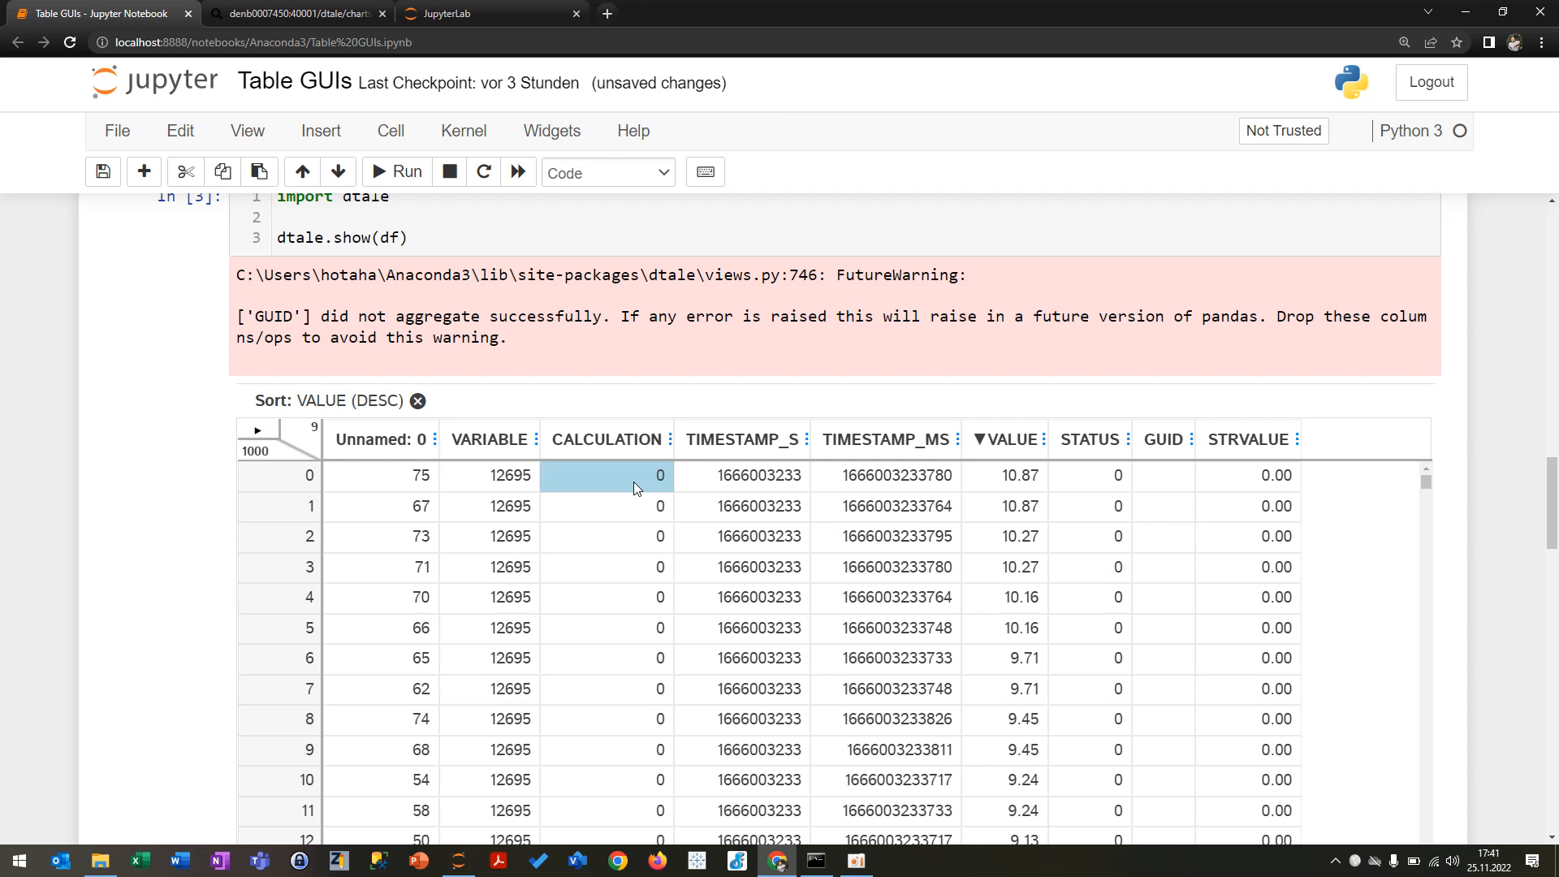
Step: Revisit the VALUE column options, then move to the tabloo import cell below
click(890, 507)
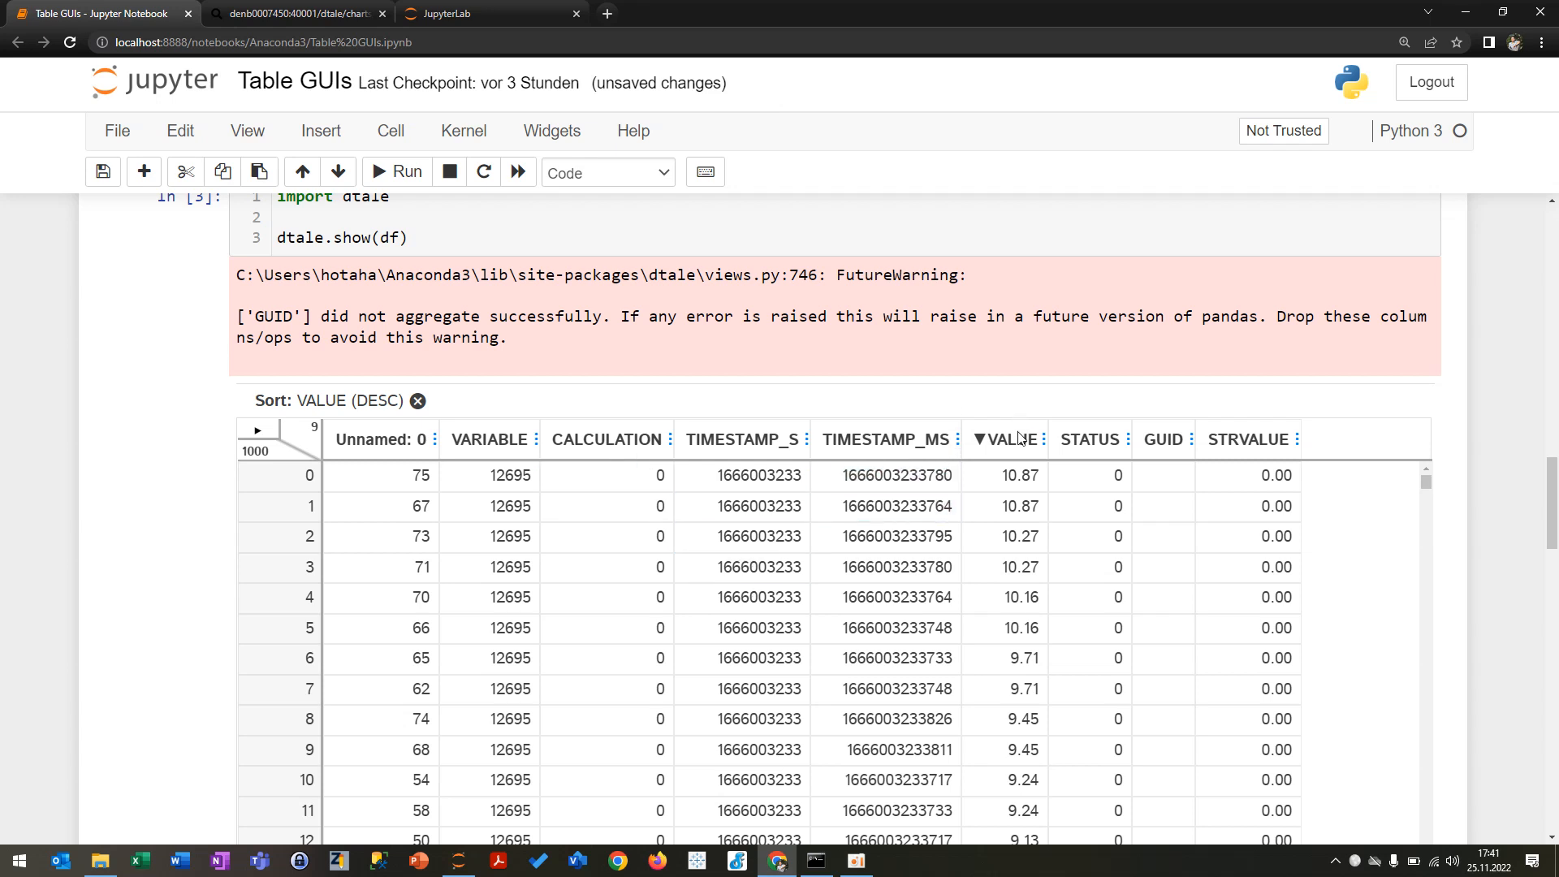
click(1013, 439)
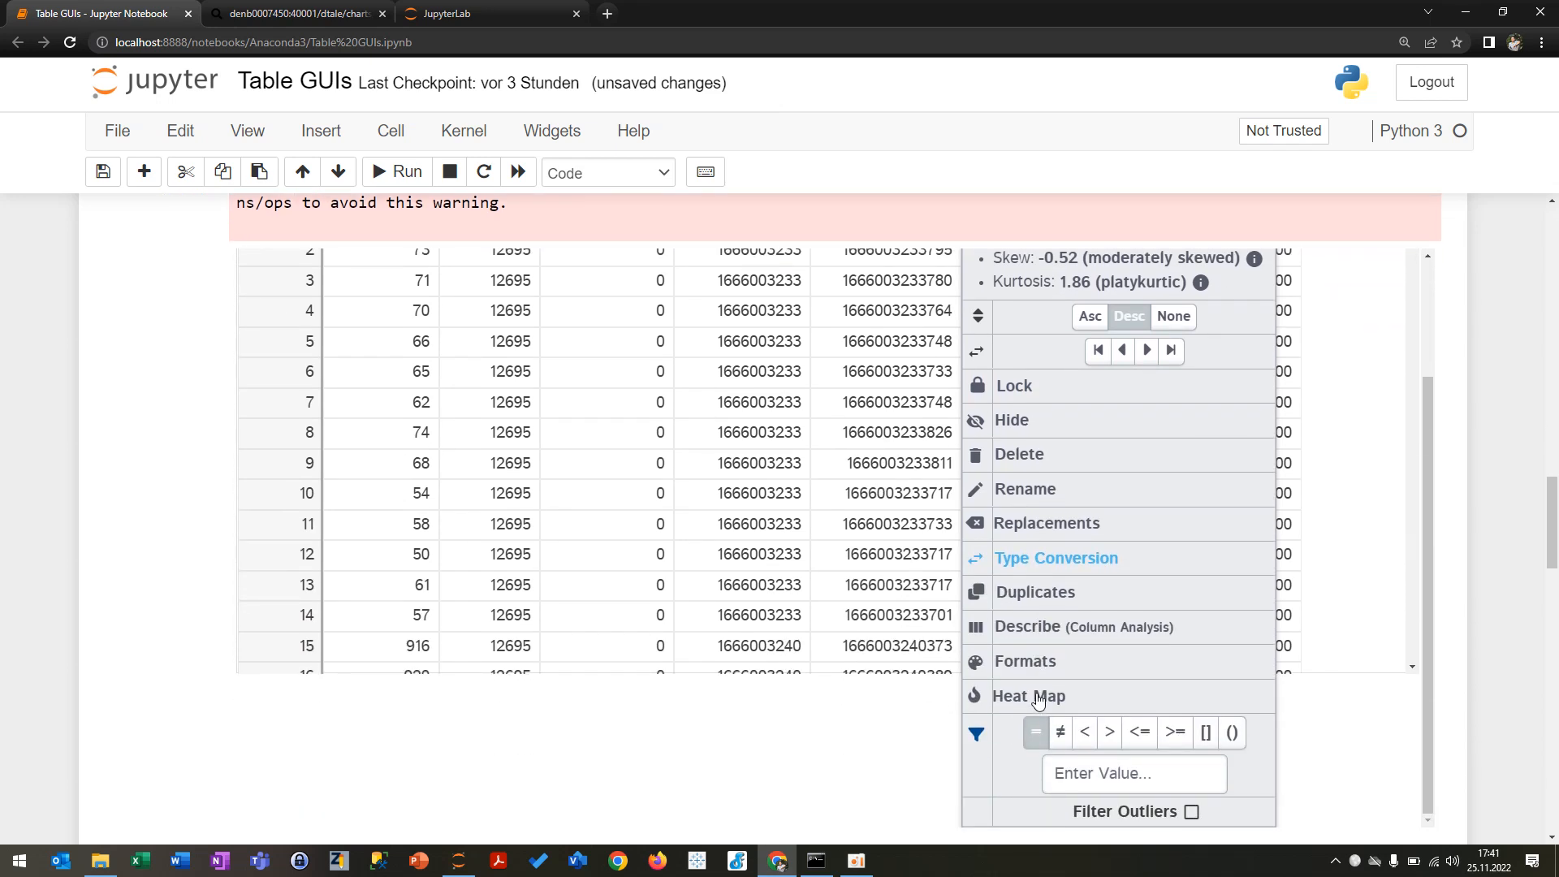
click(420, 614)
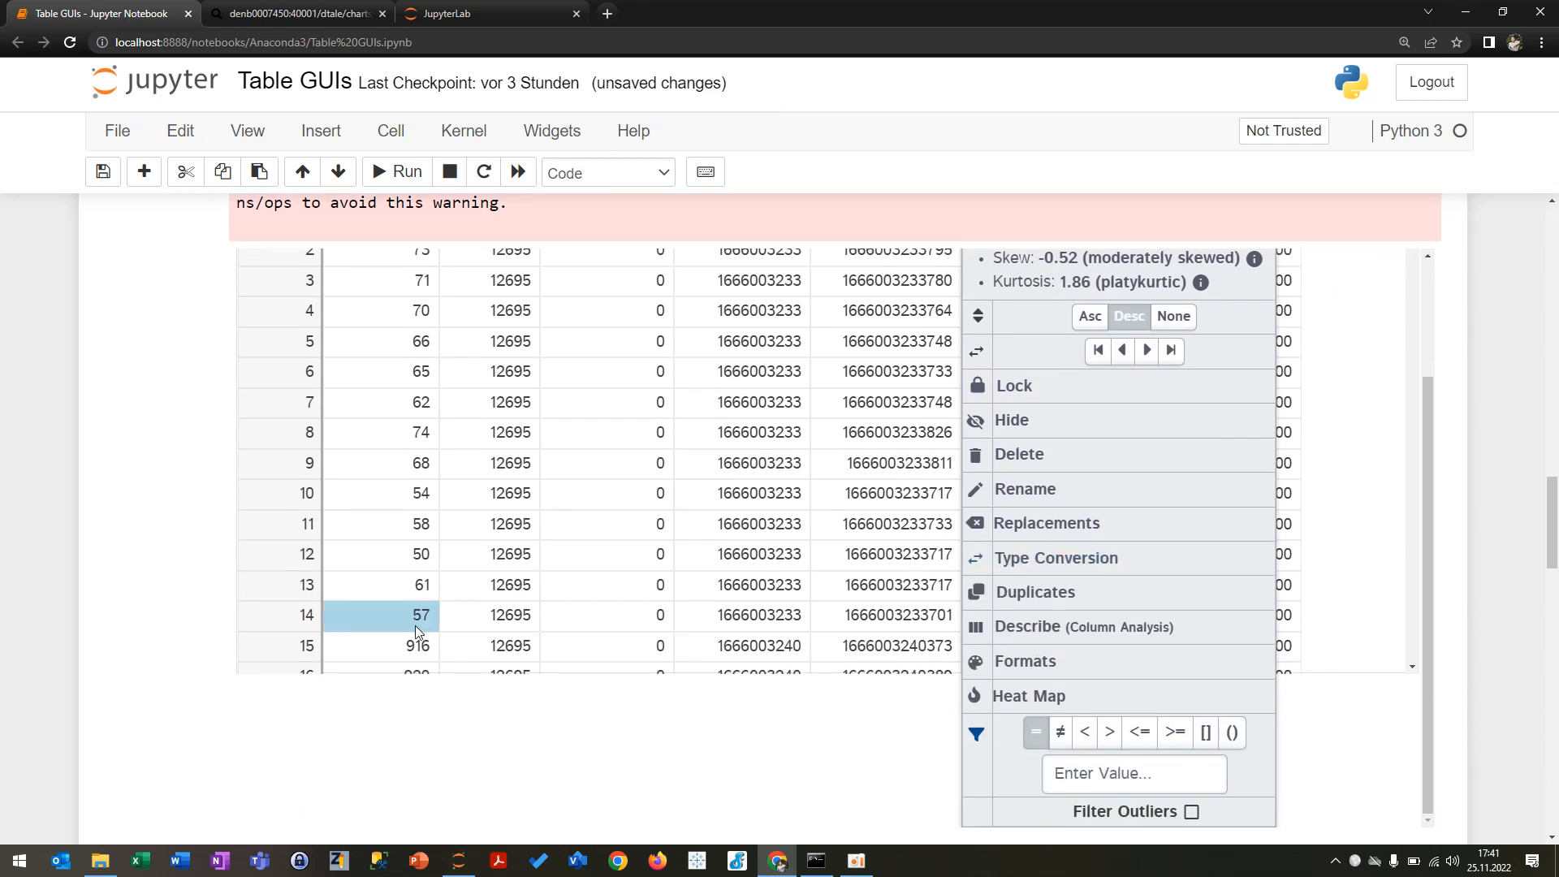
click(1129, 315)
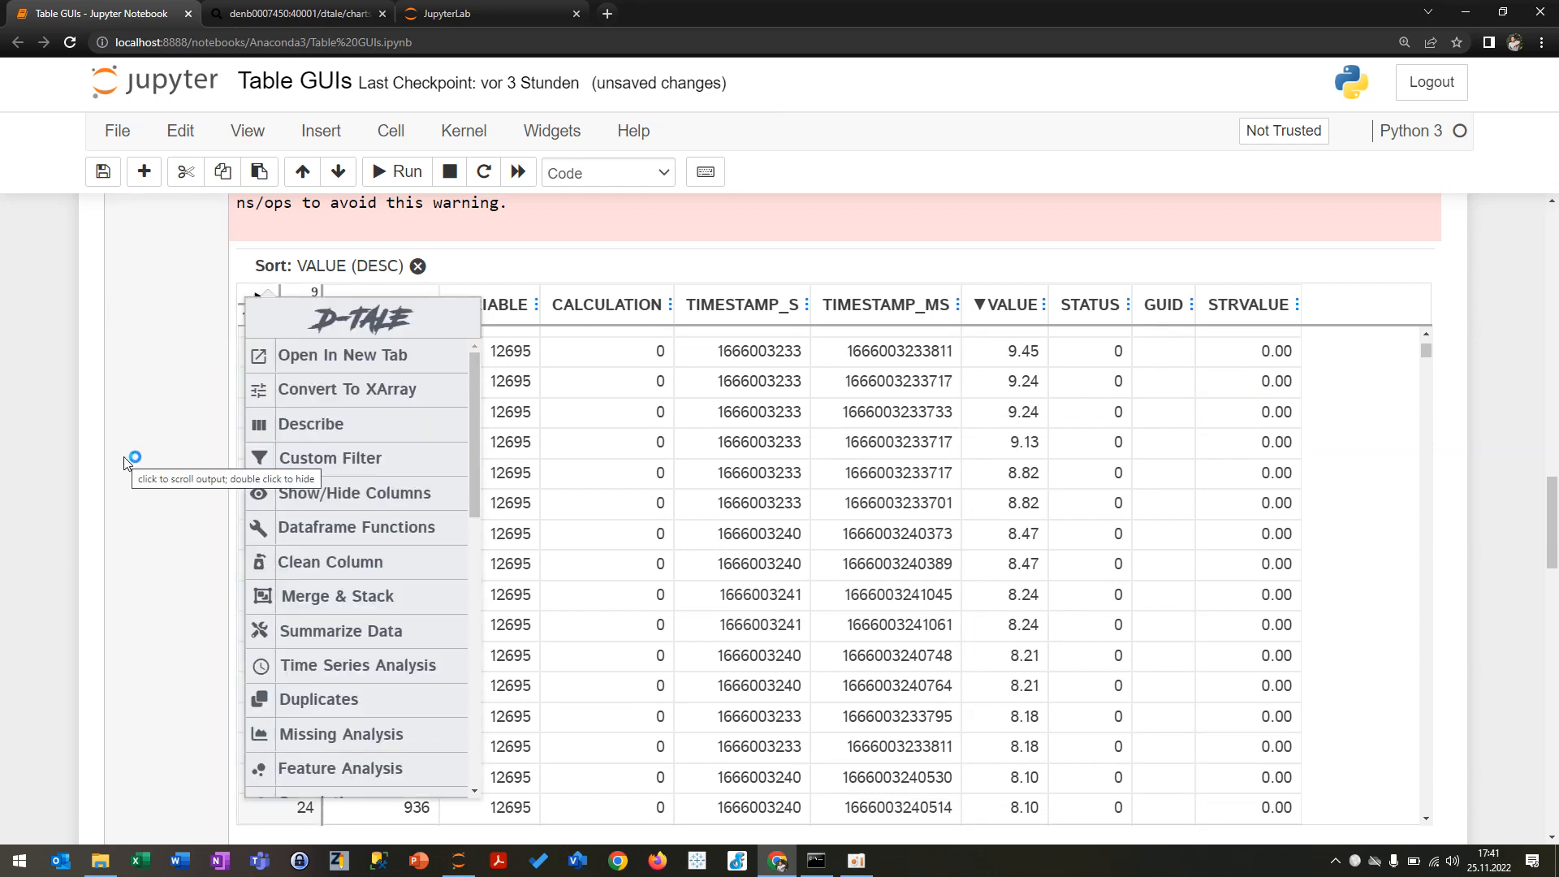
click(133, 457)
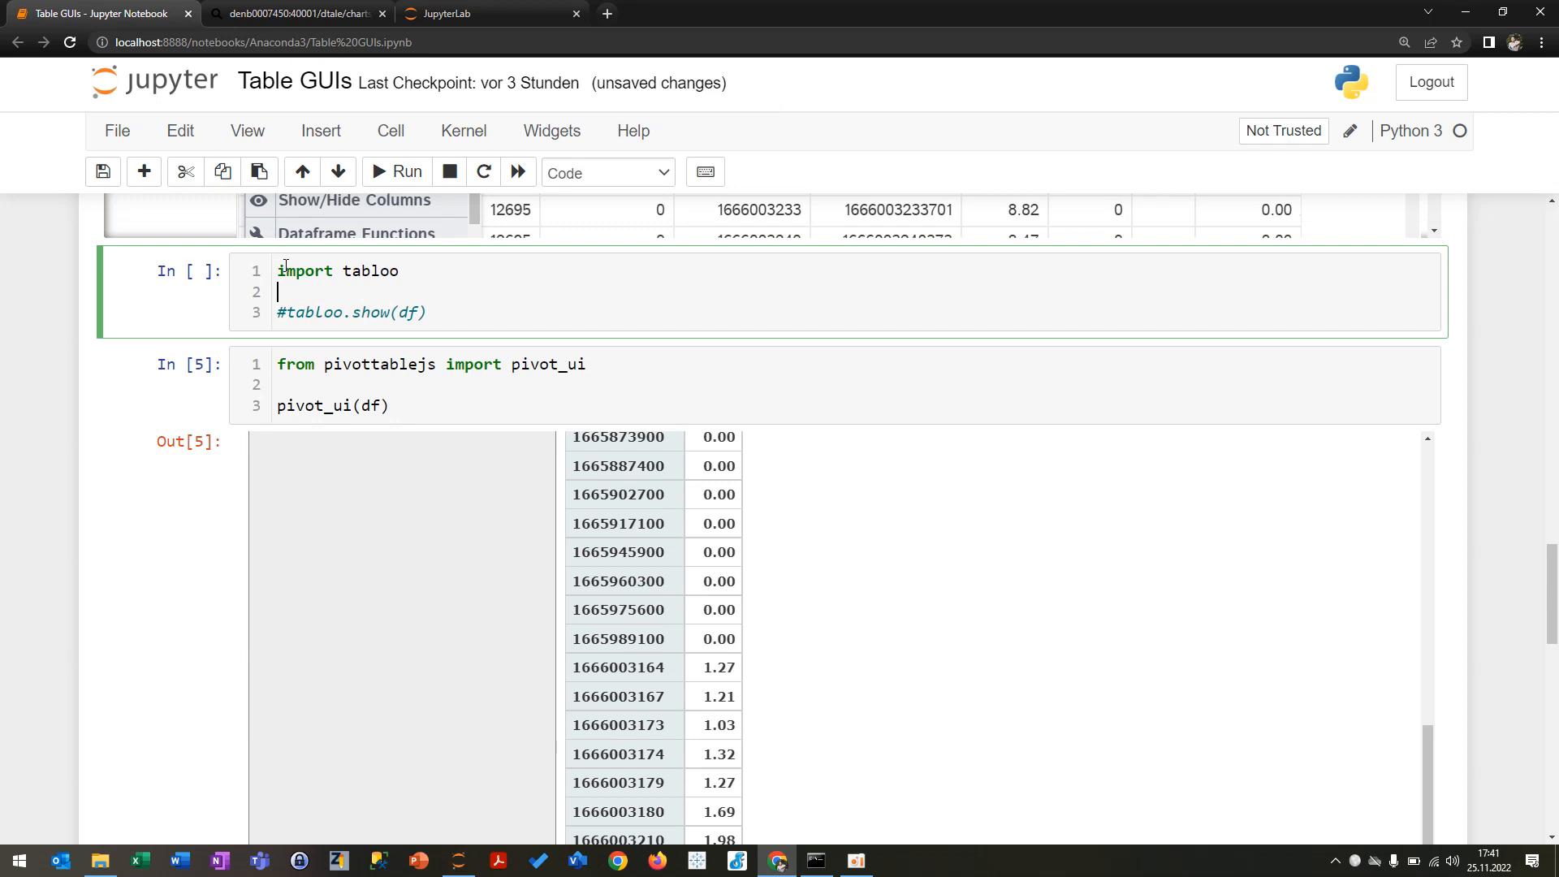
Step: Enable tabloo.show(df) and run the cell so the table opens in Tabloo
scroll(down, 3)
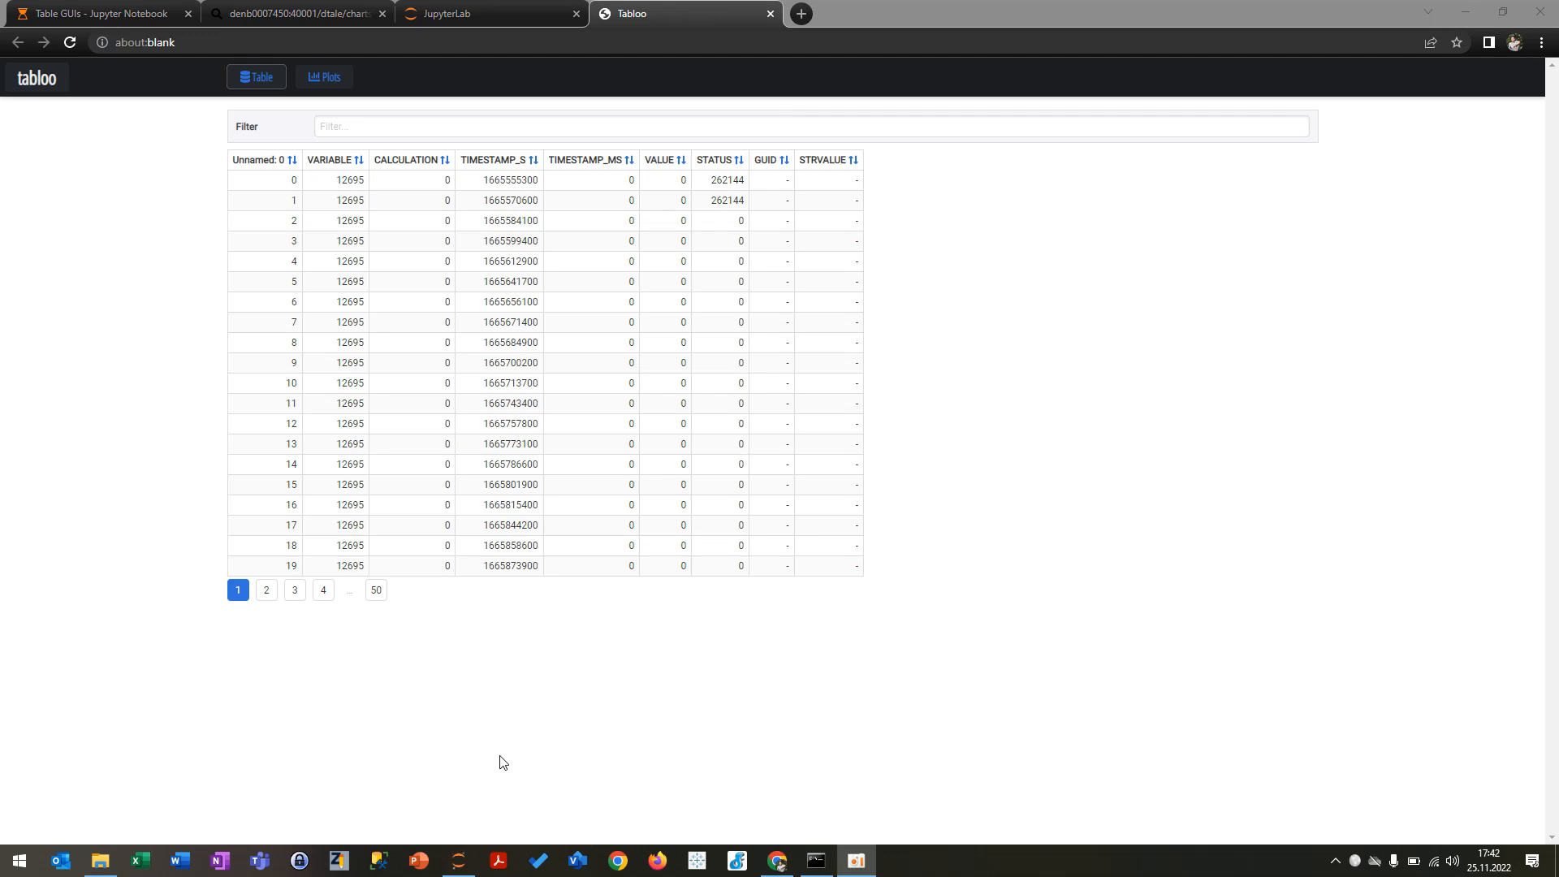
mouse_move(90, 389)
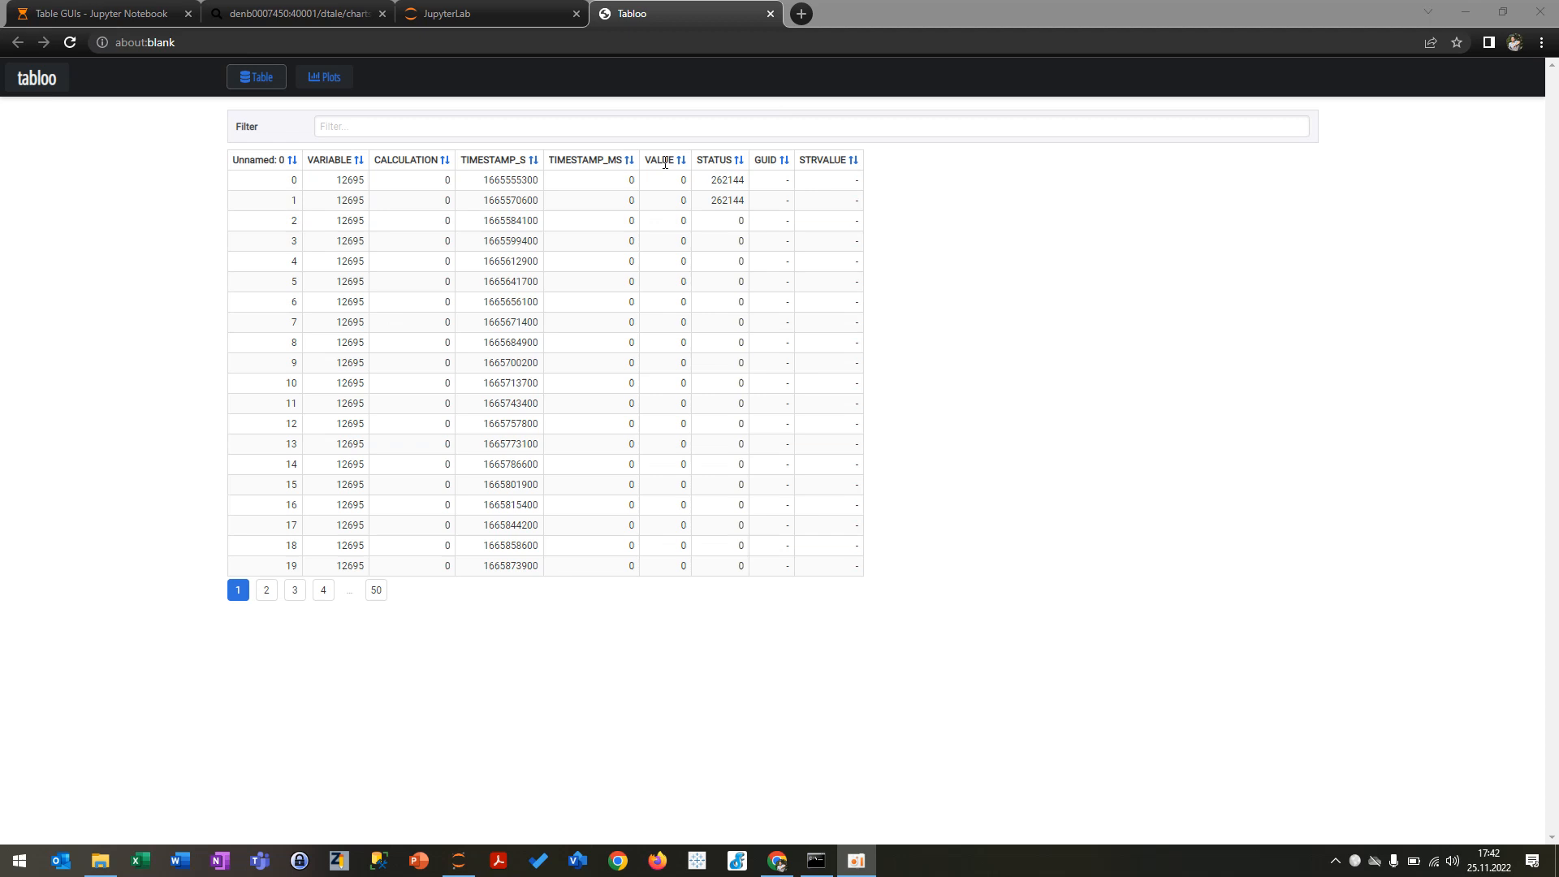
Step: Filter Tabloo to VALUE>=10 and sort the six remaining rows by TIMESTAMP_S
click(679, 159)
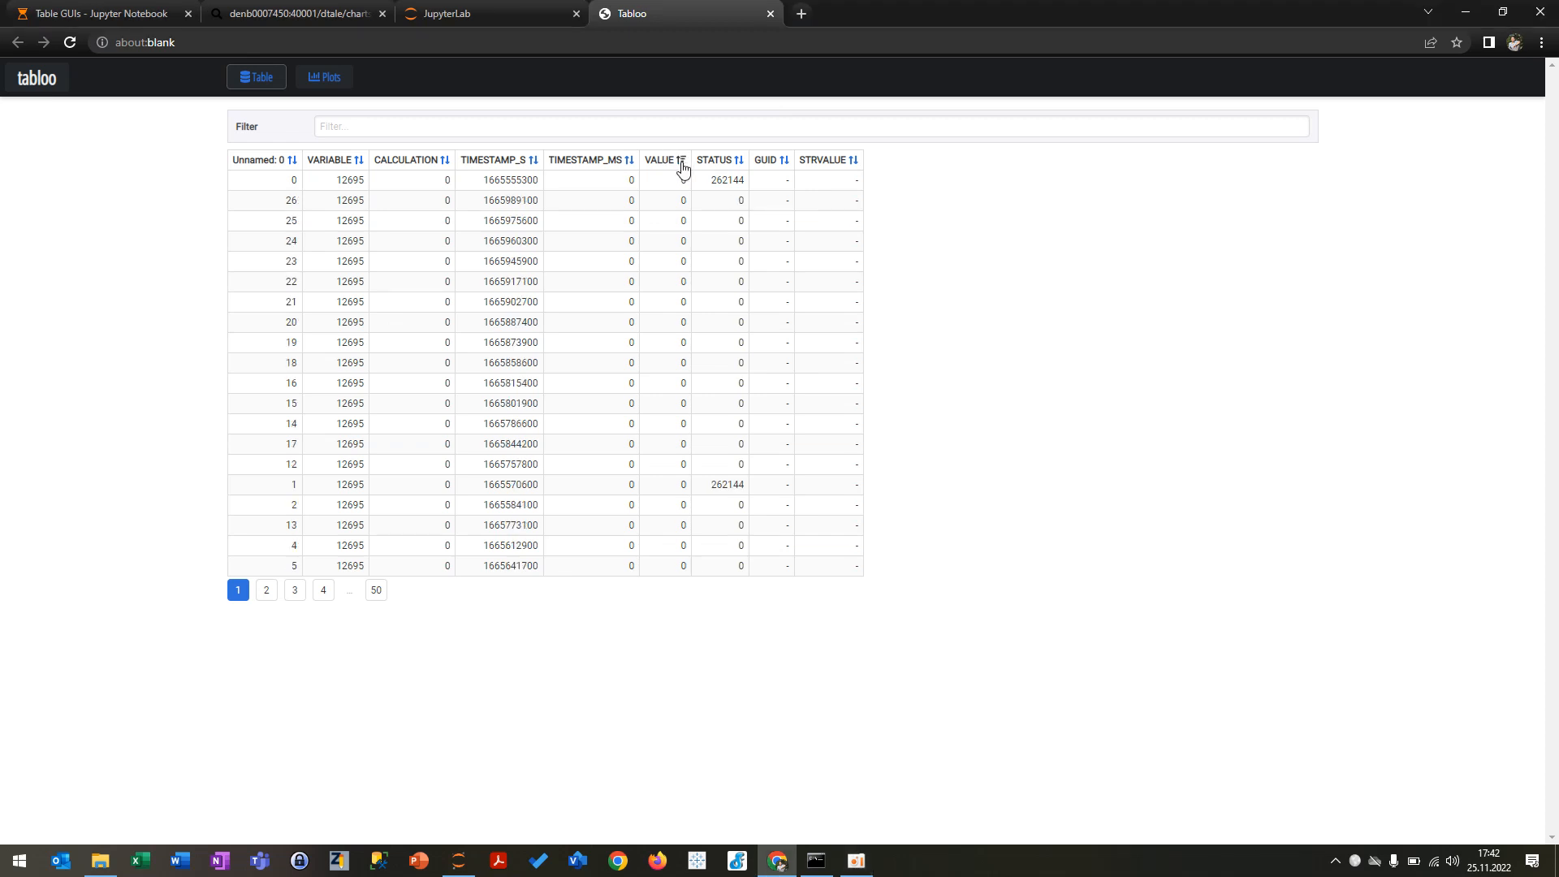
click(680, 159)
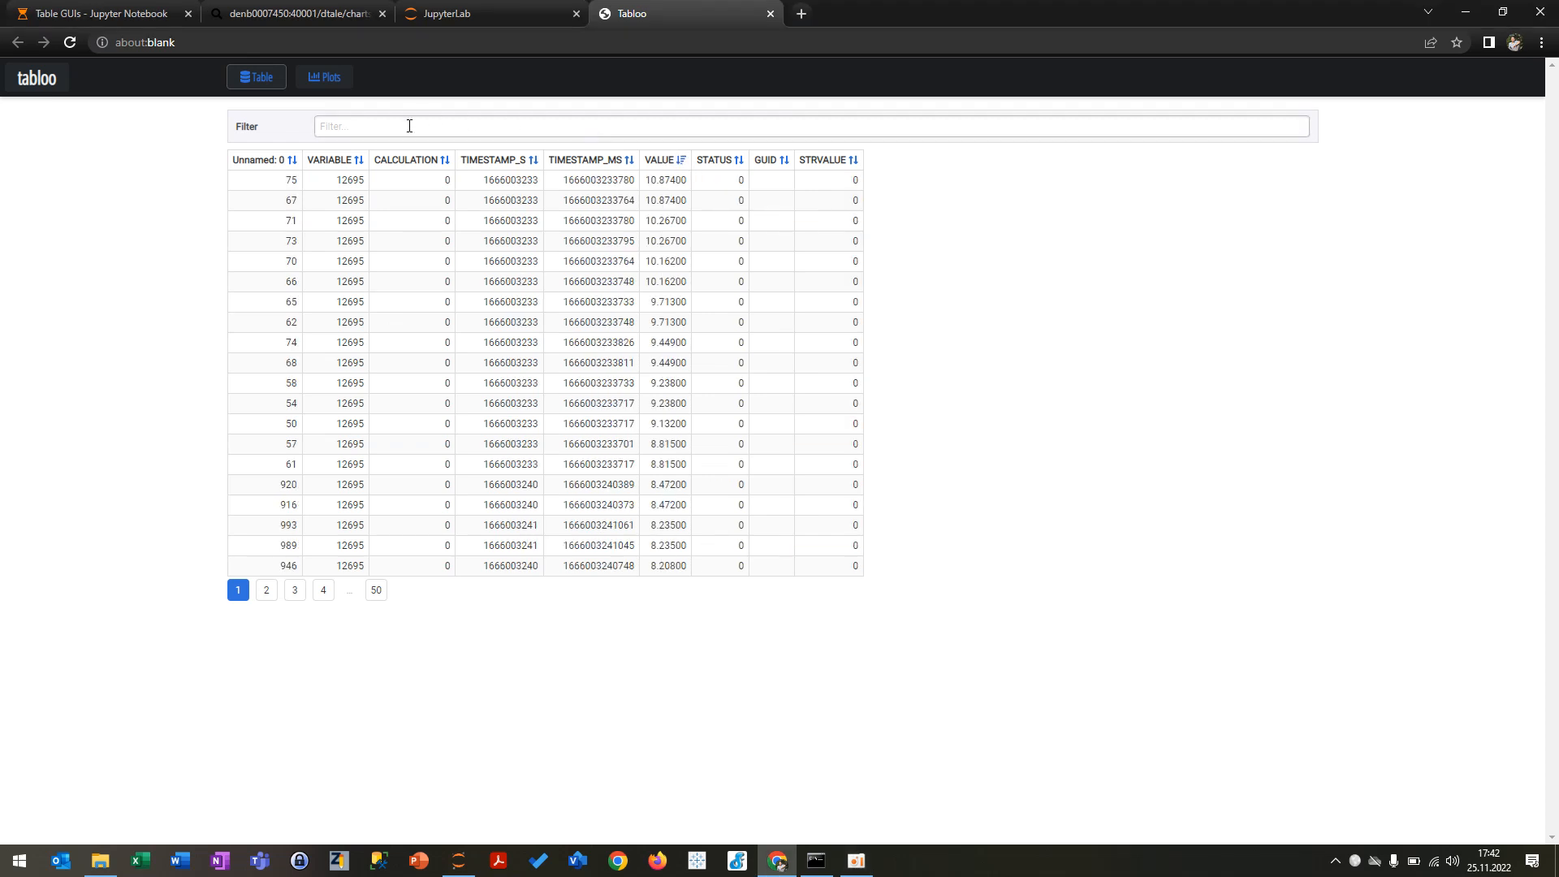
text(VALUE>=)
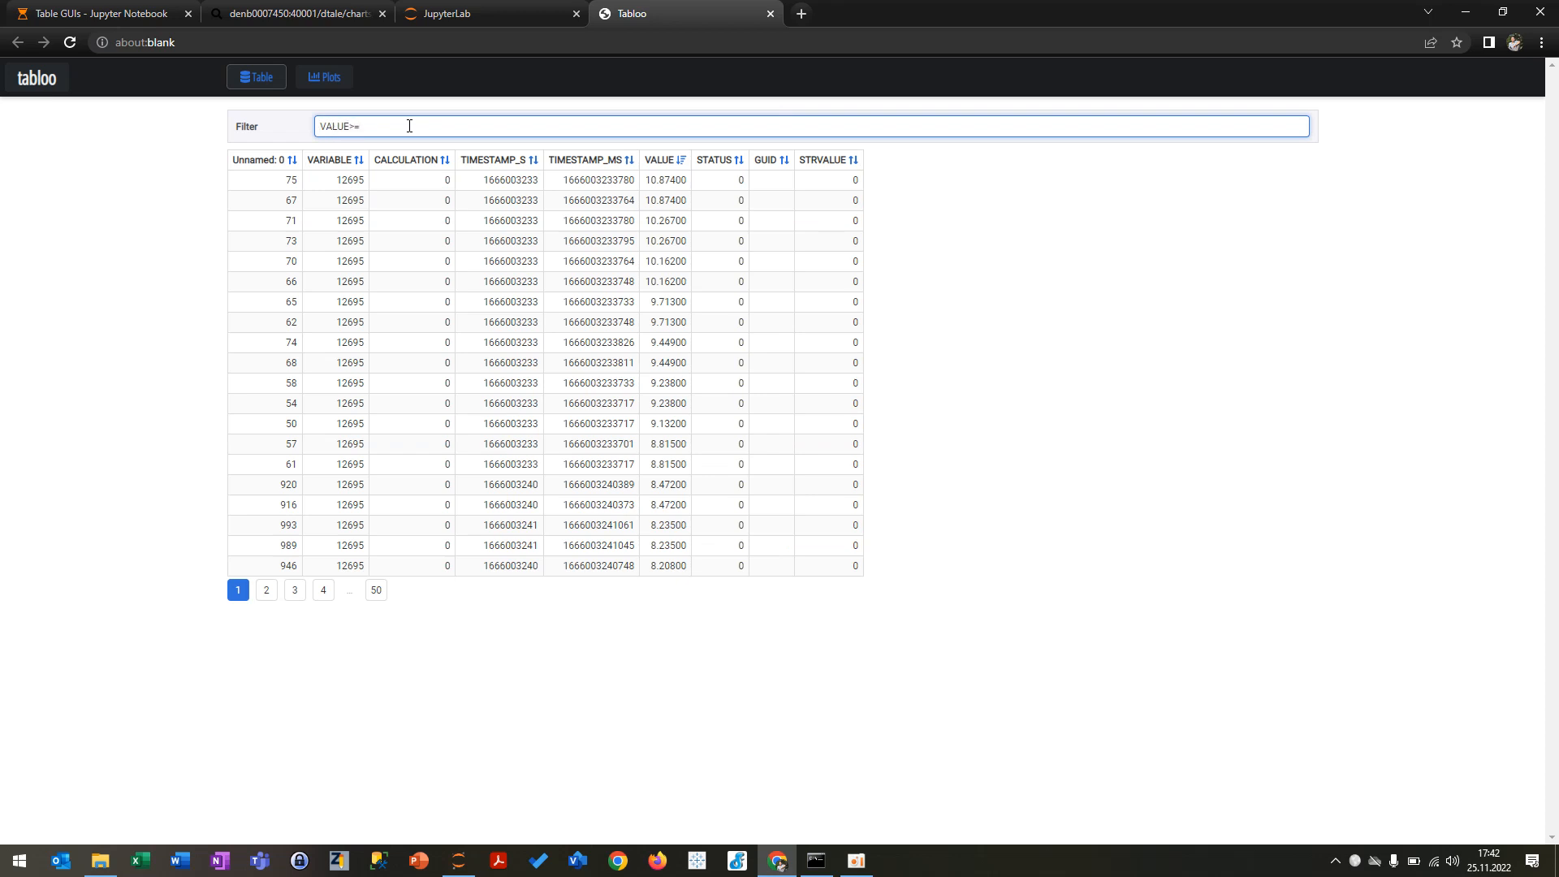
text(10)
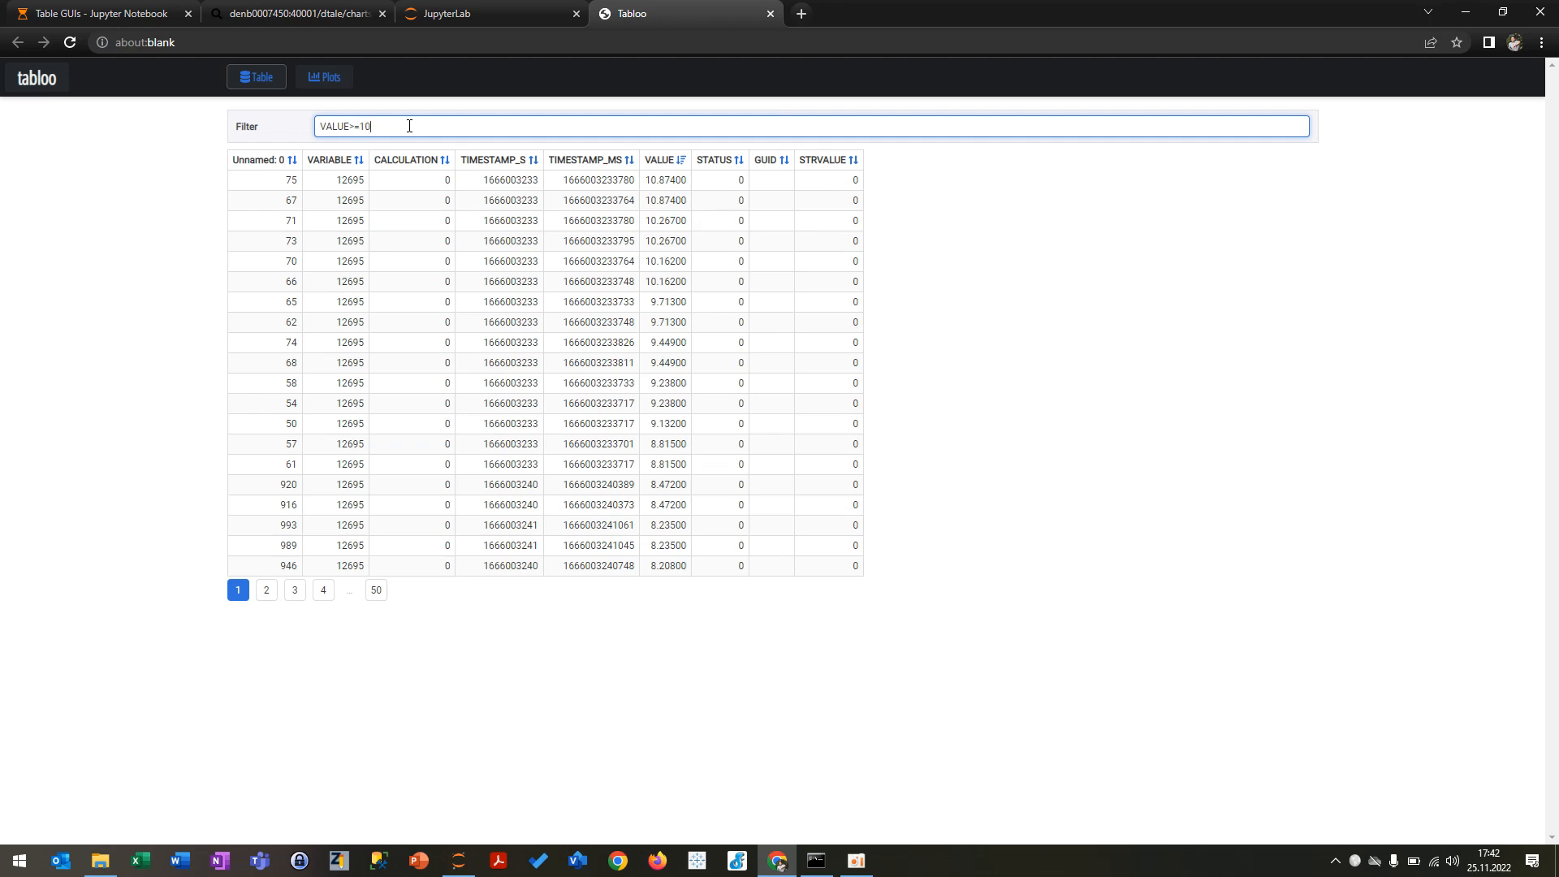
key(Enter)
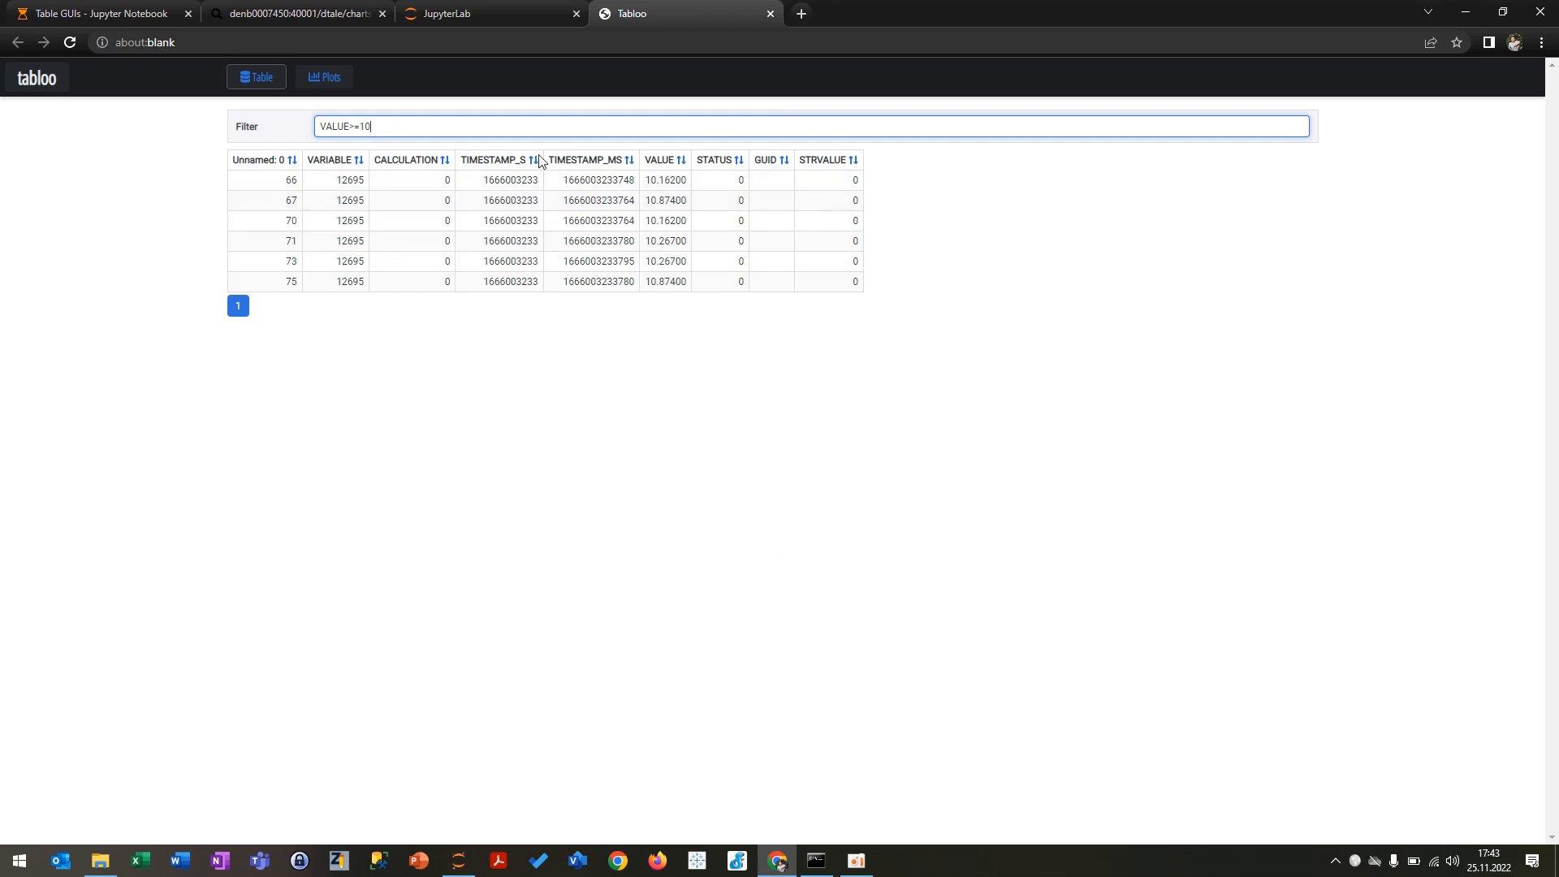
click(538, 159)
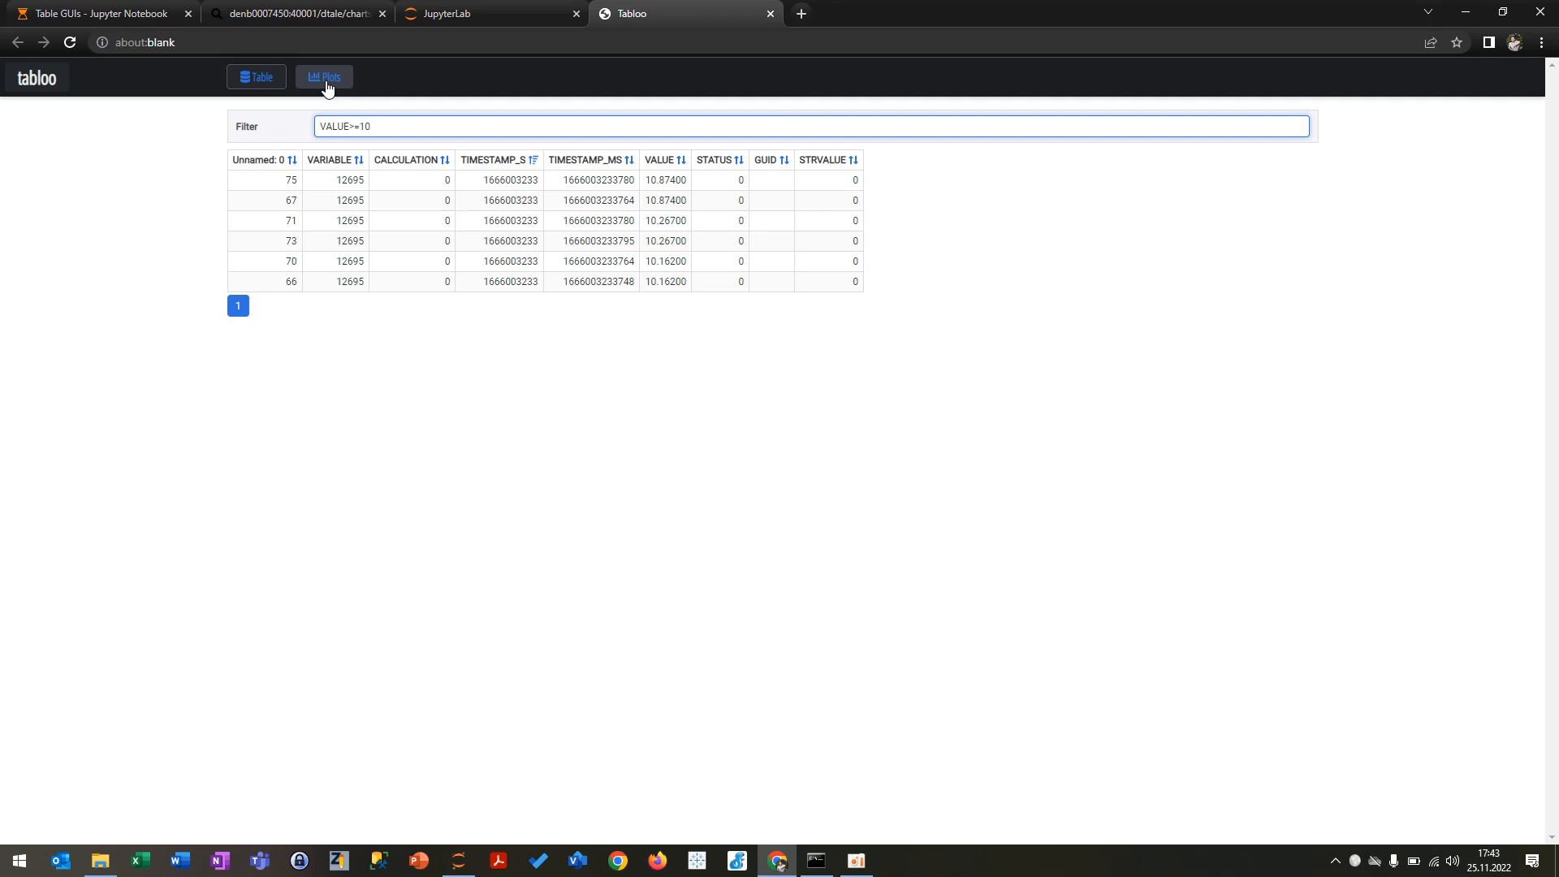
Step: Plot VALUE on y against TIMESTAMP_S on x in Tabloo with the filter cleared
click(323, 76)
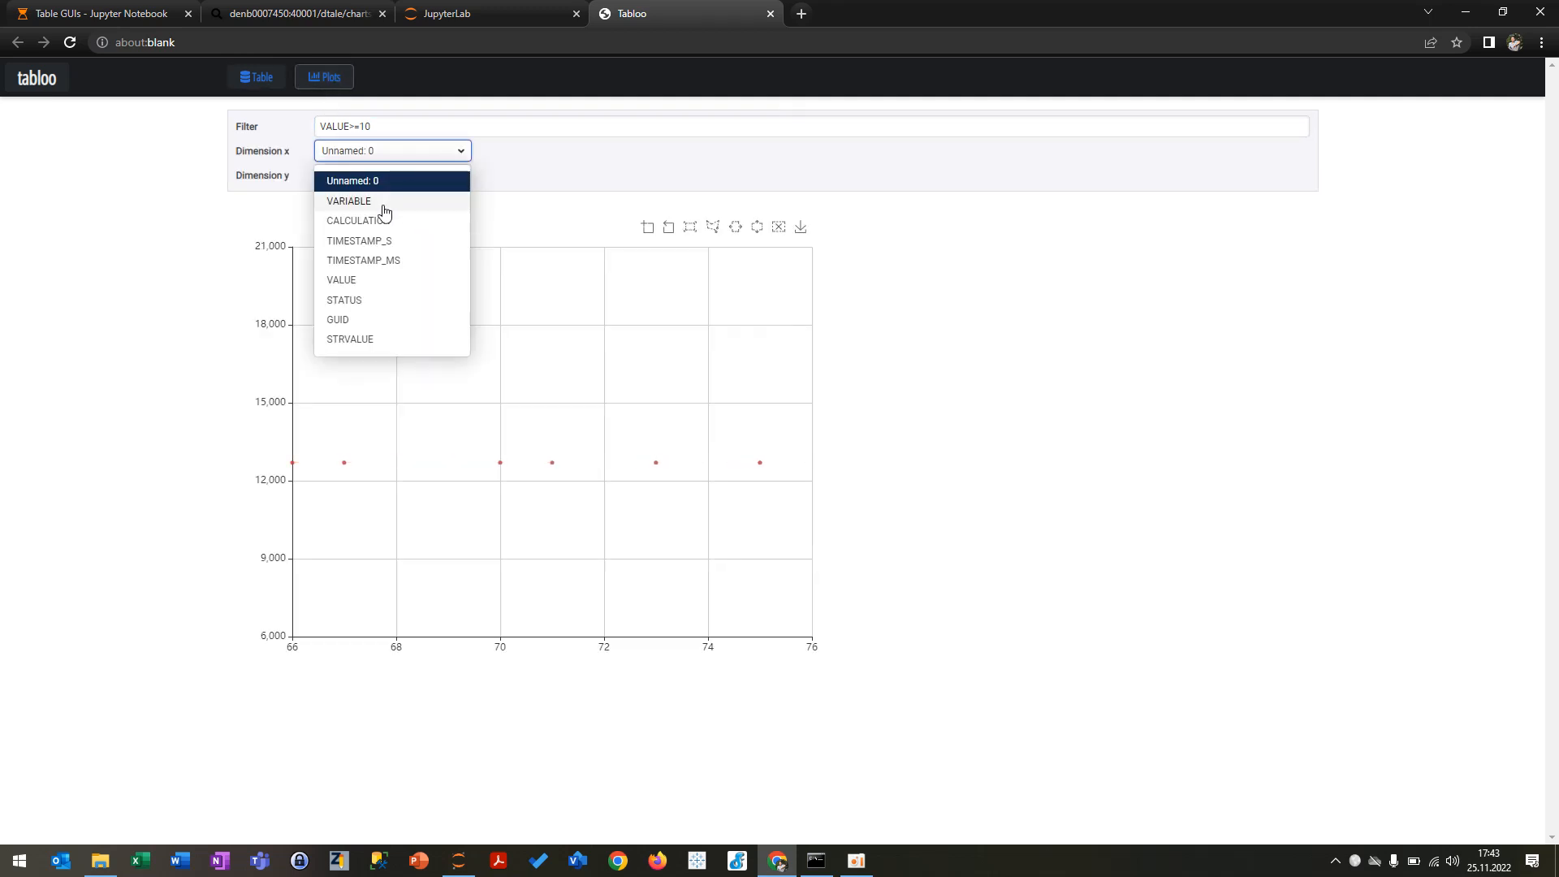
click(359, 241)
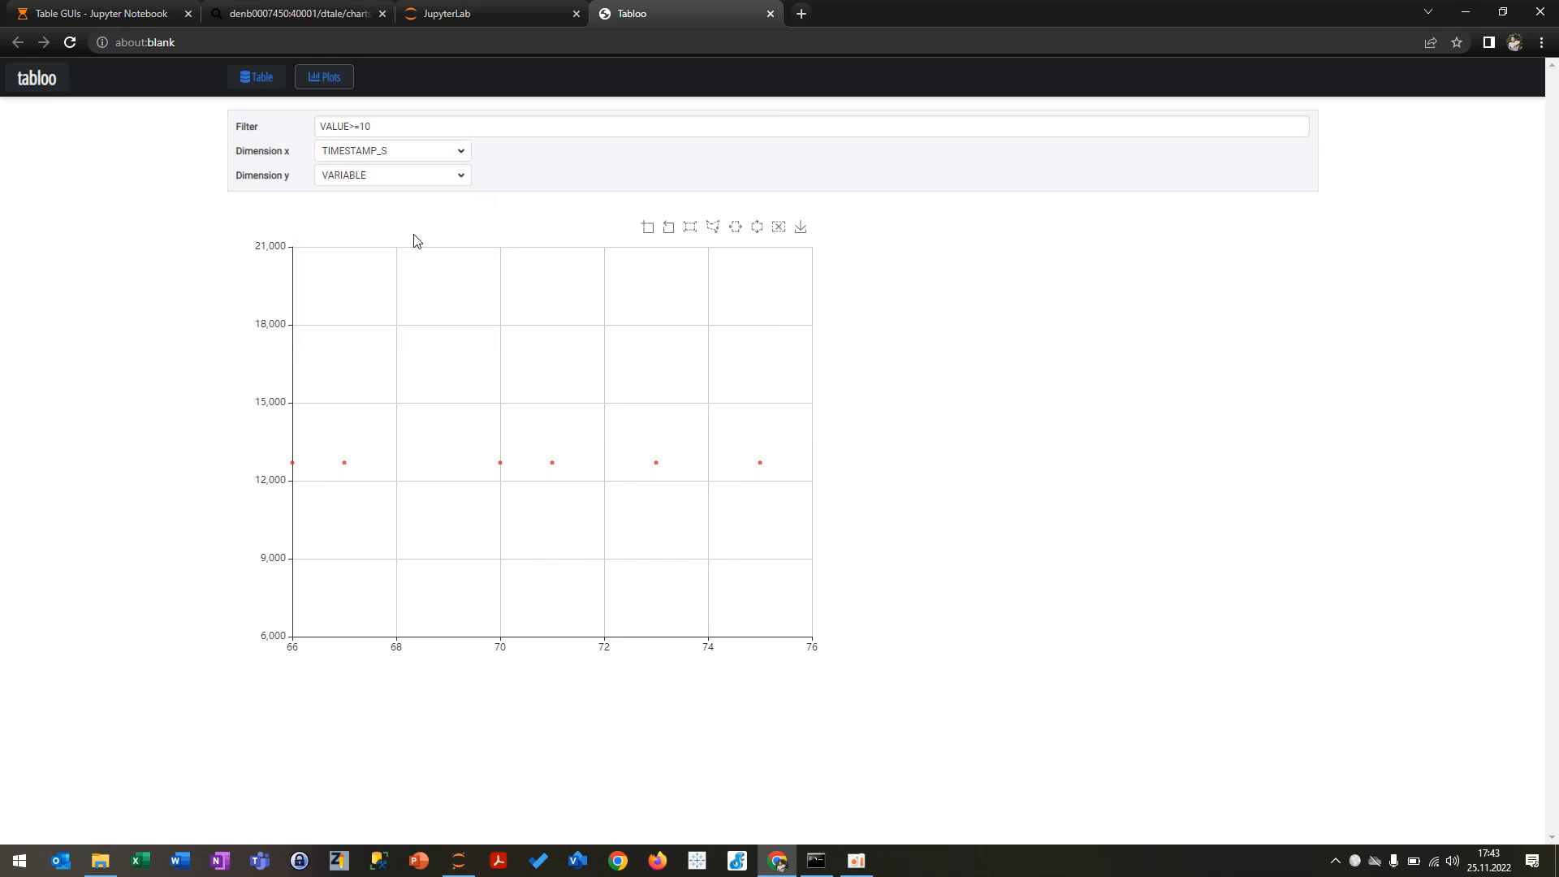
click(391, 175)
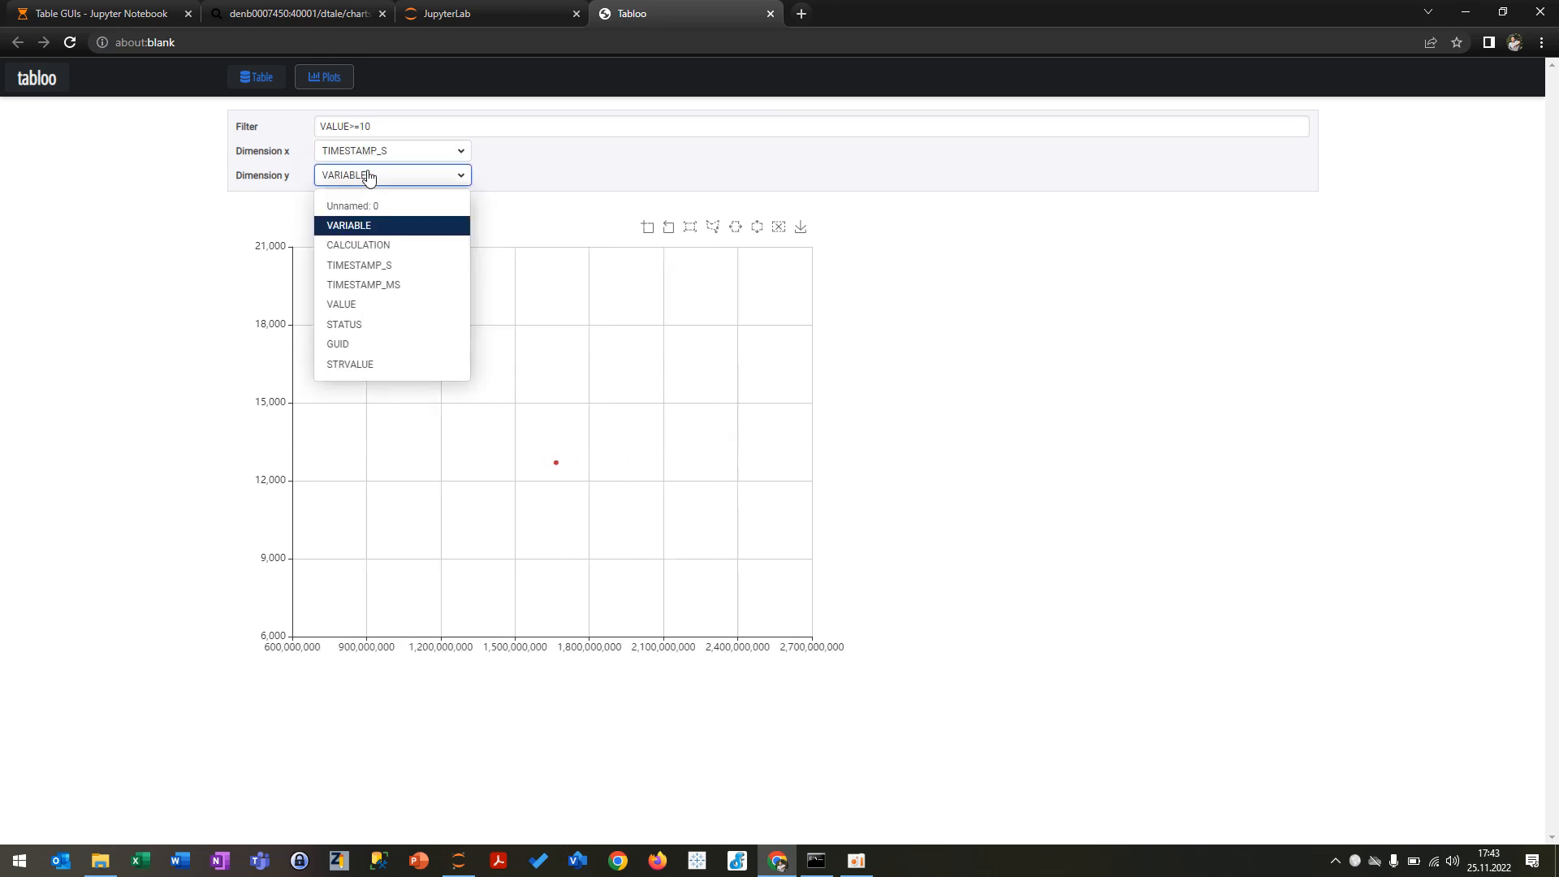
mouse_move(370, 309)
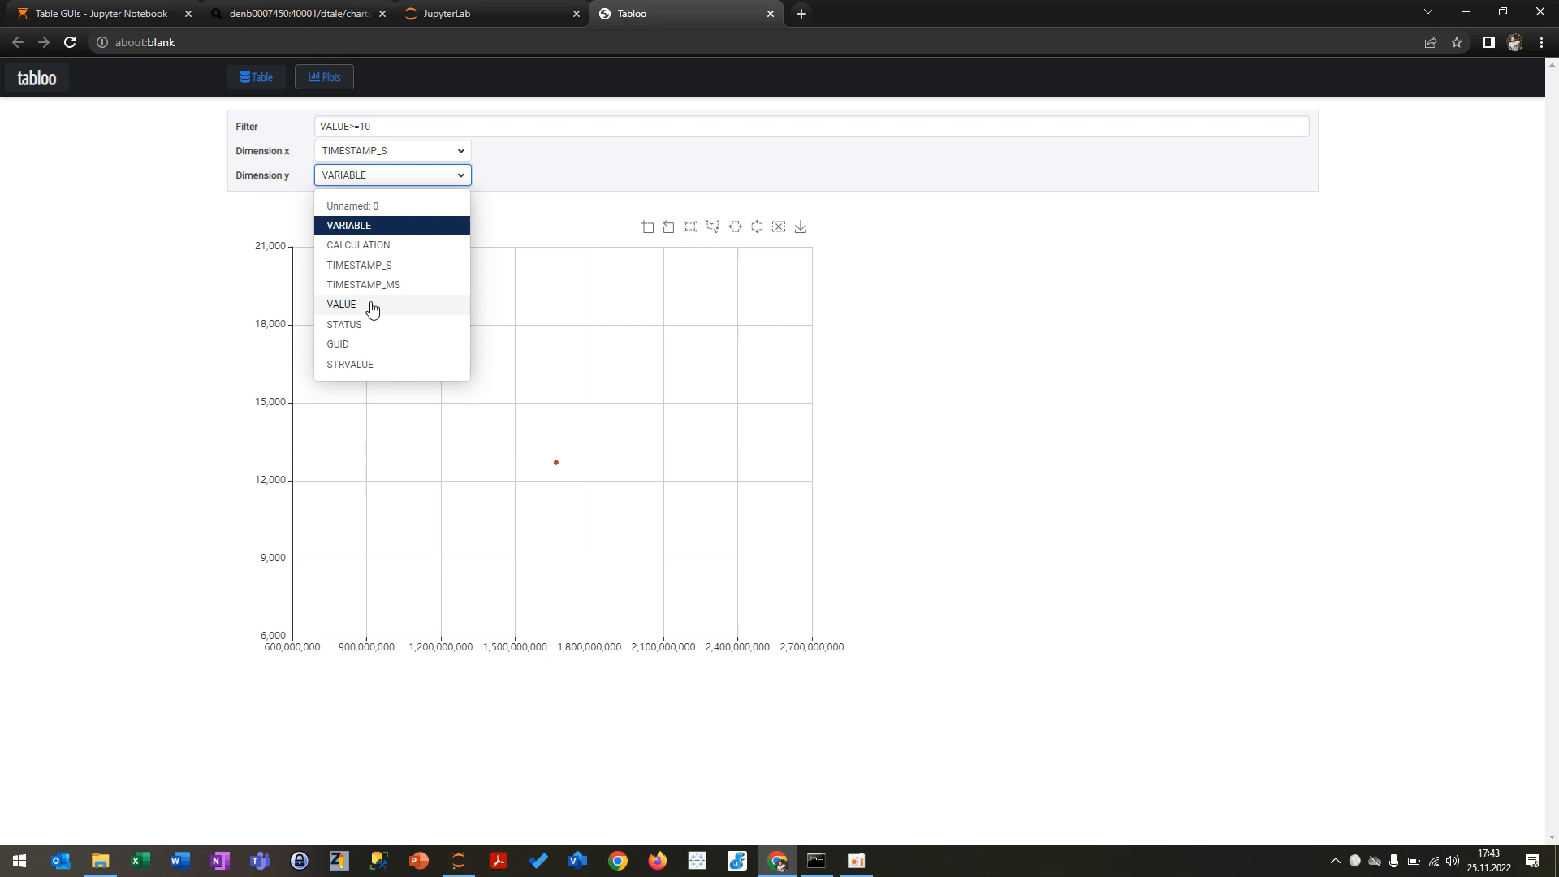
click(341, 303)
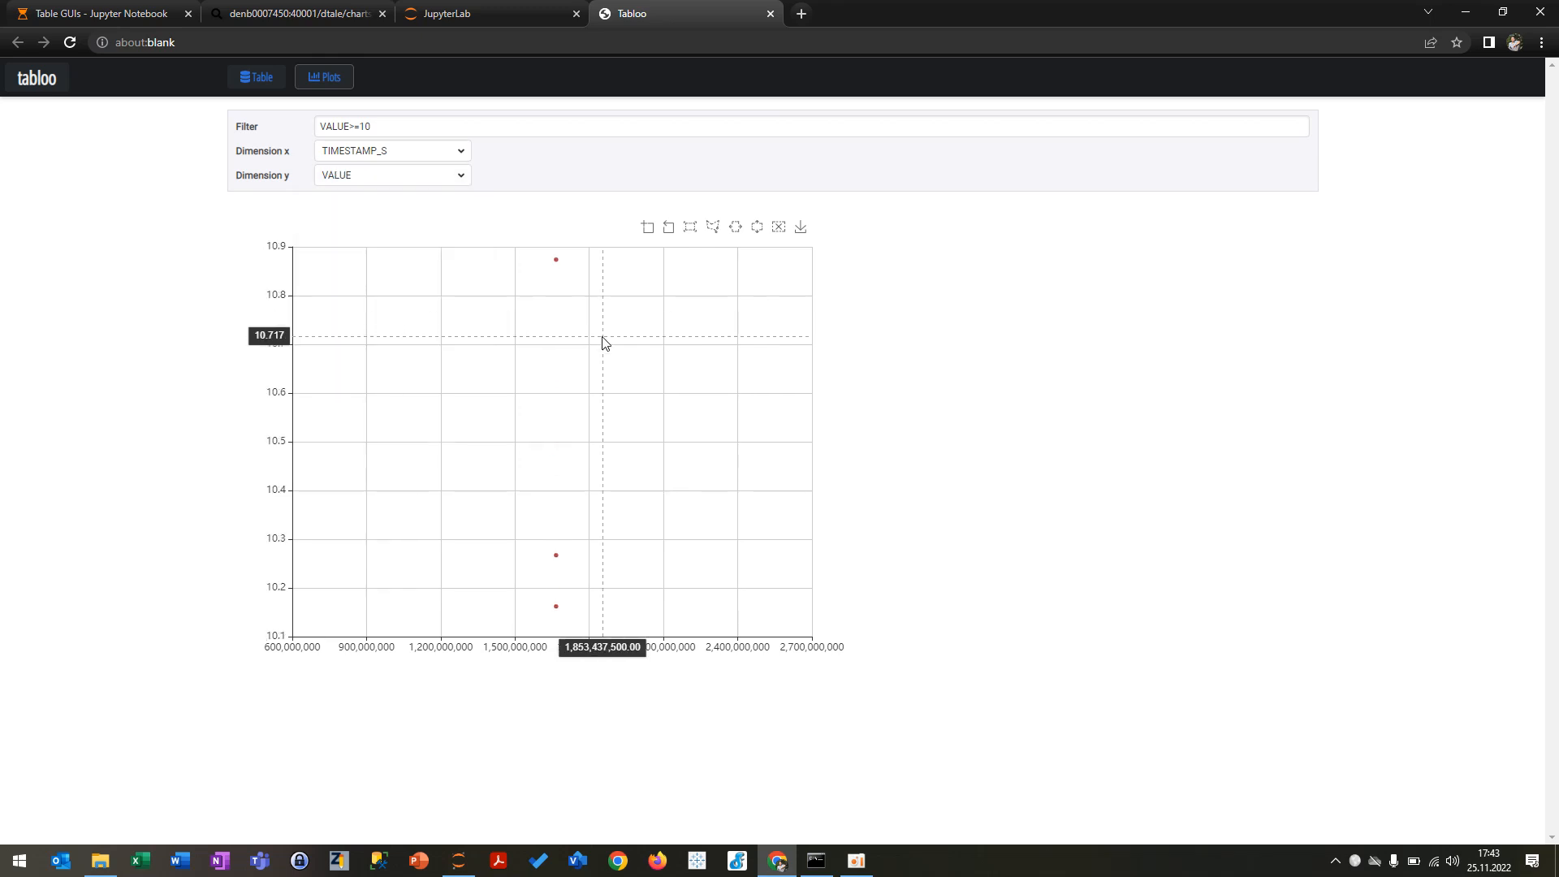
click(409, 126)
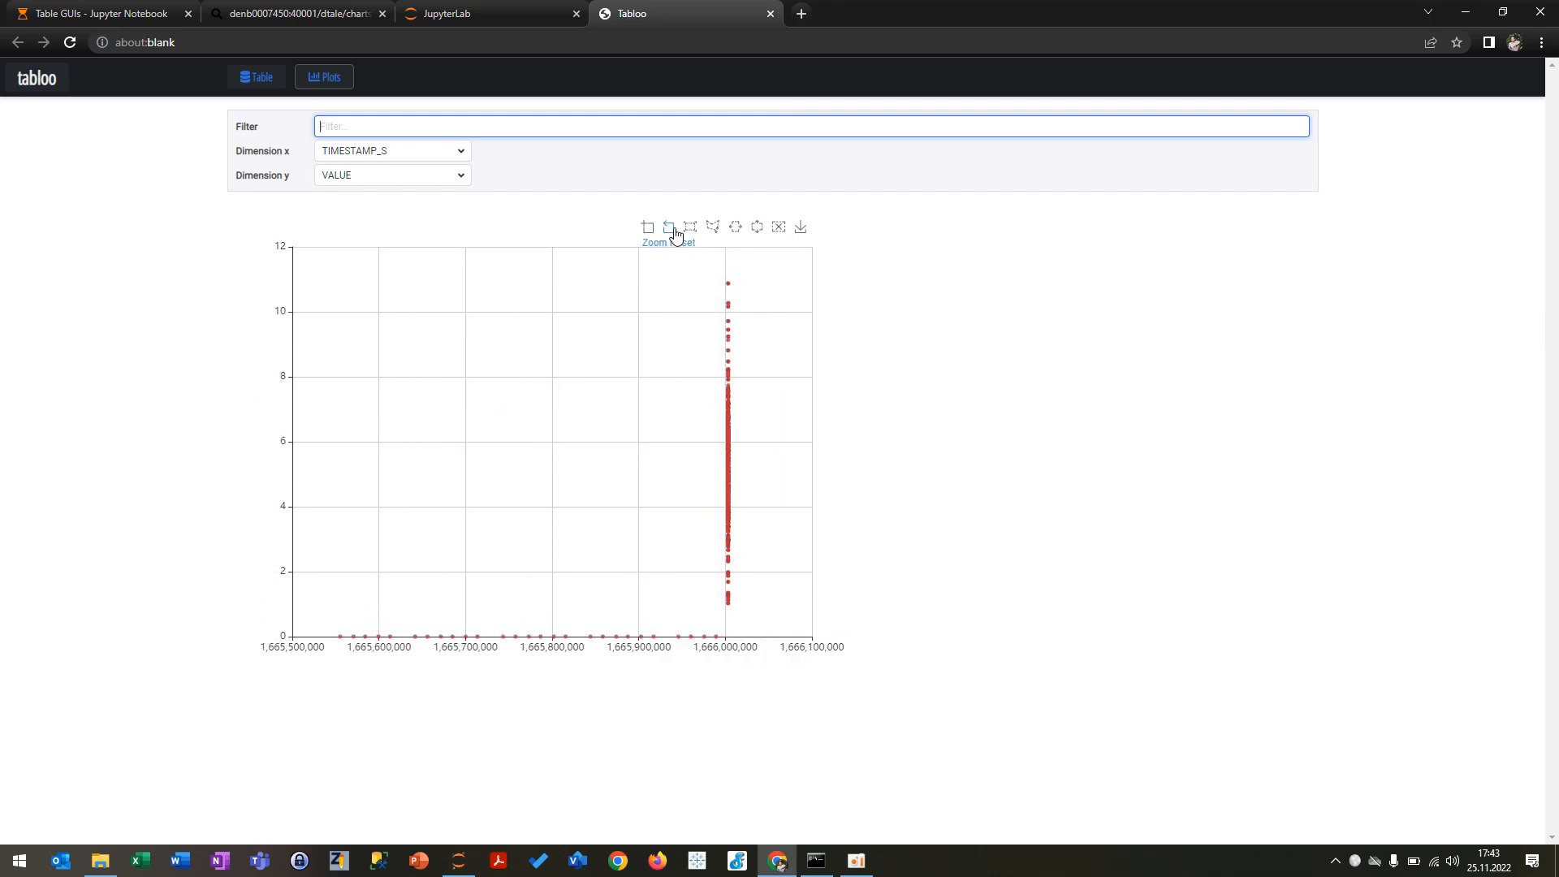
mouse_move(736, 229)
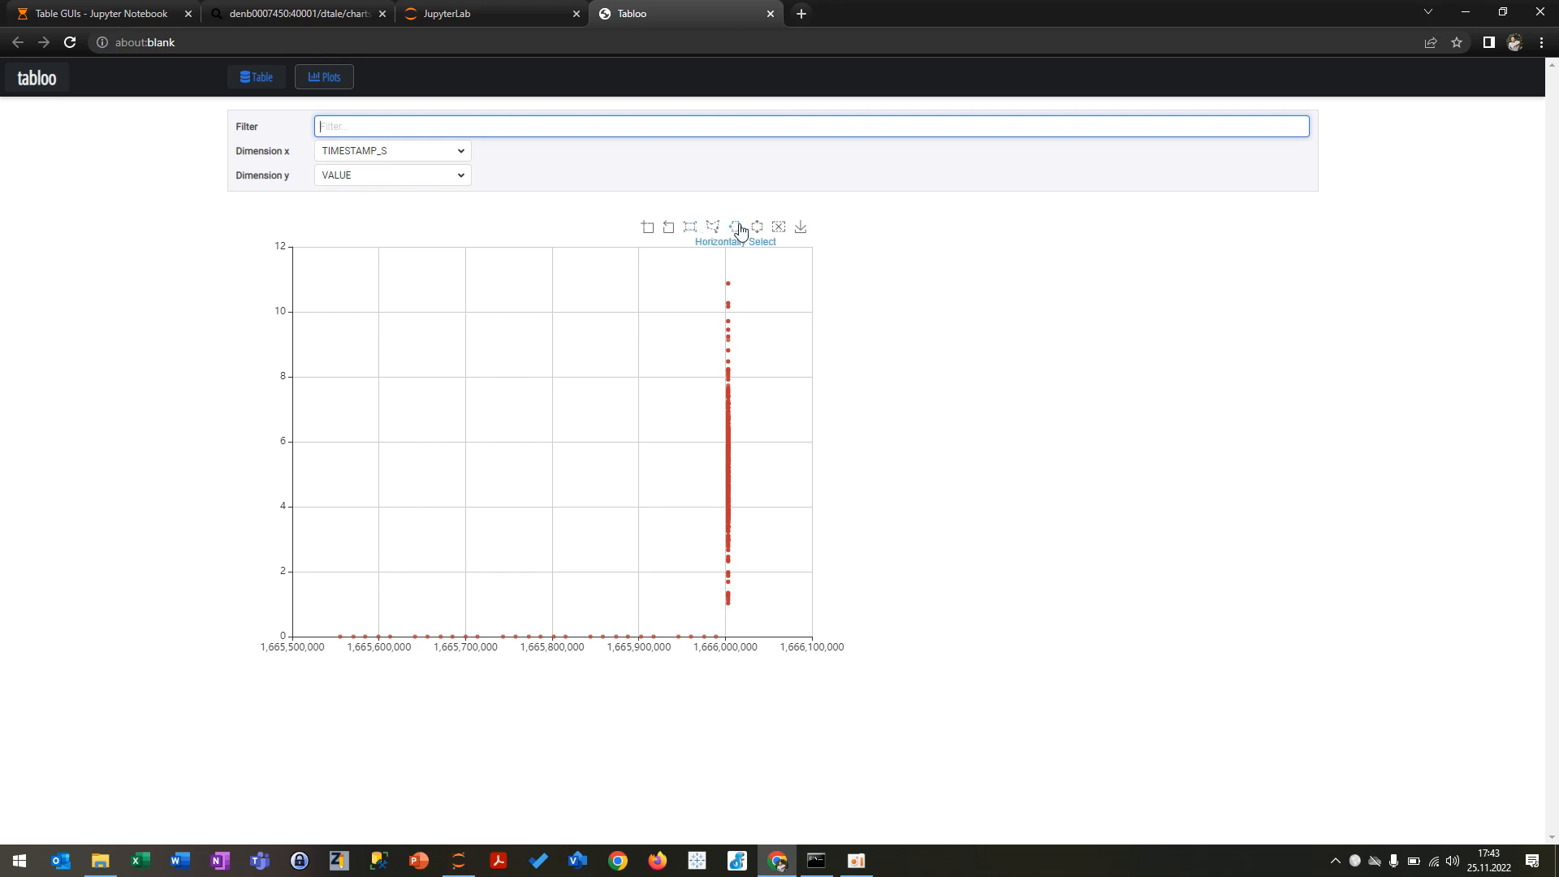
mouse_move(760, 230)
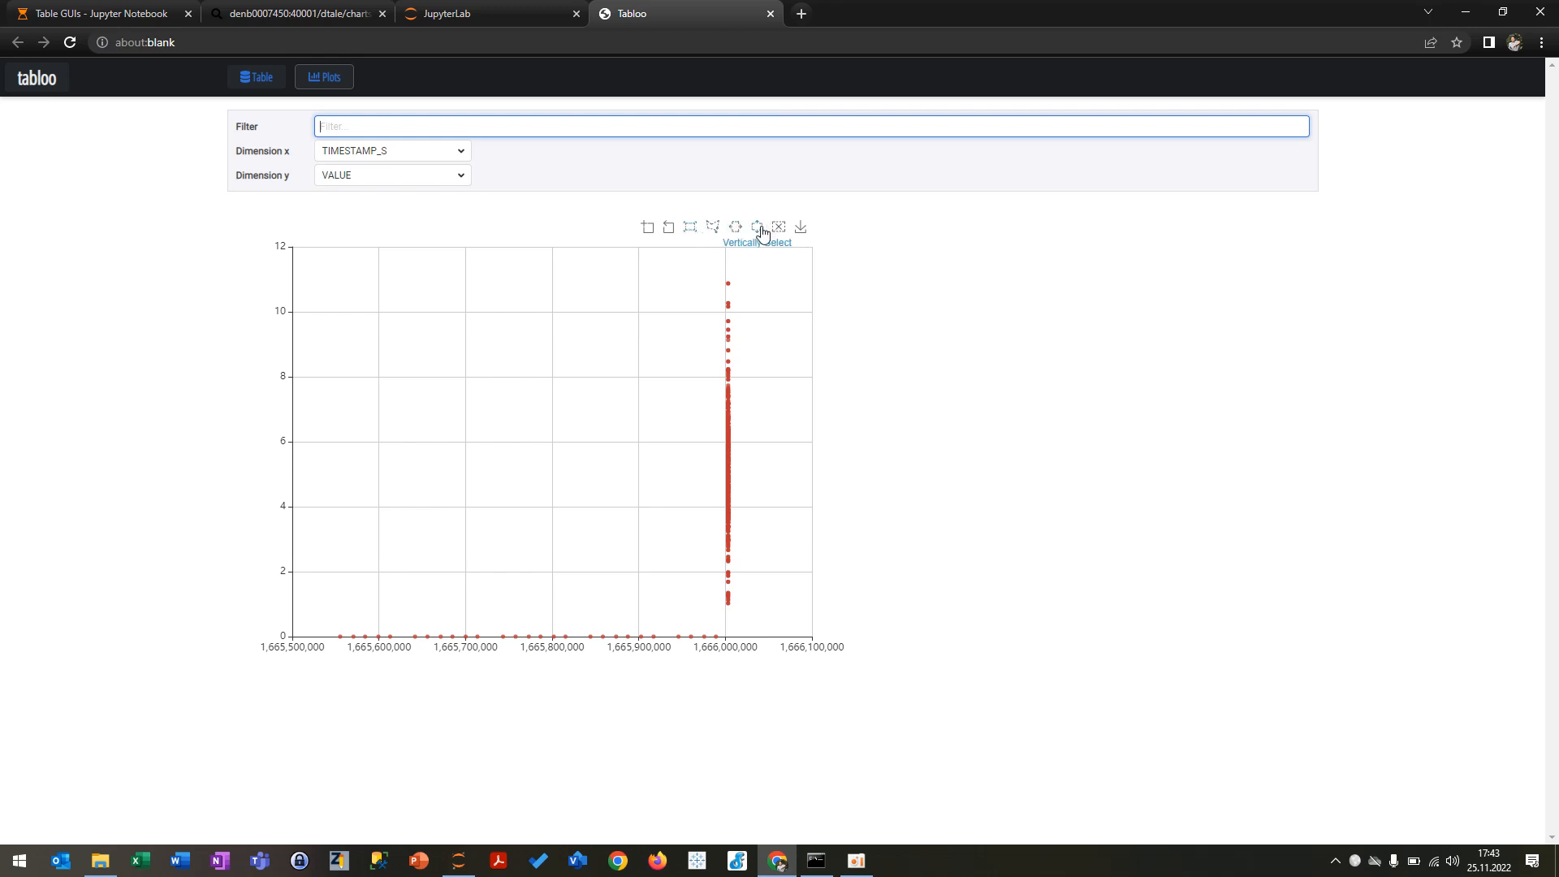
mouse_move(1012, 416)
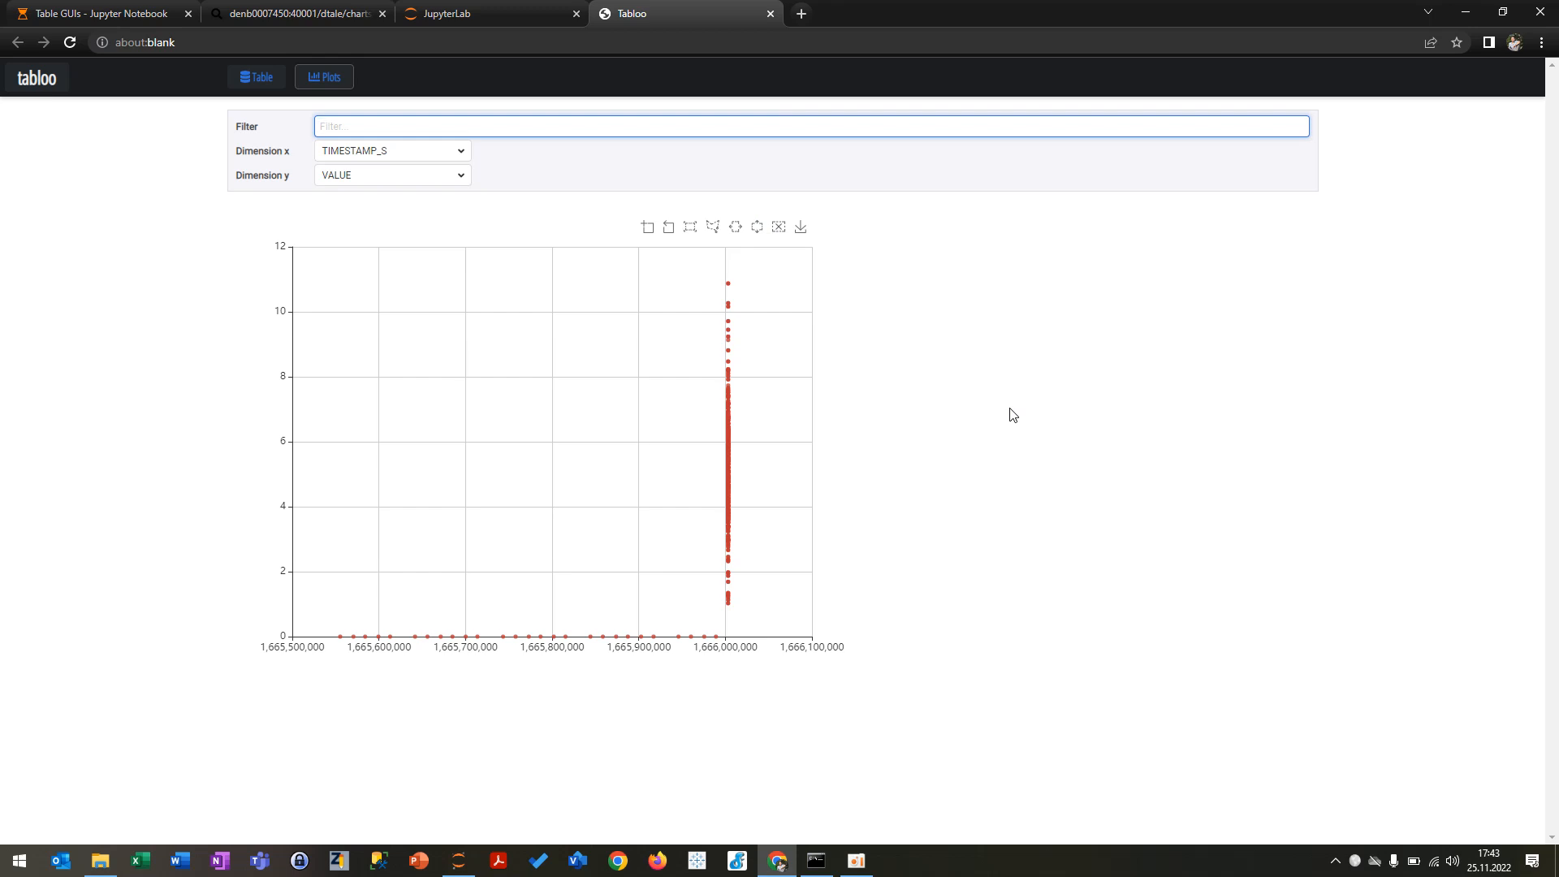
mouse_move(952, 389)
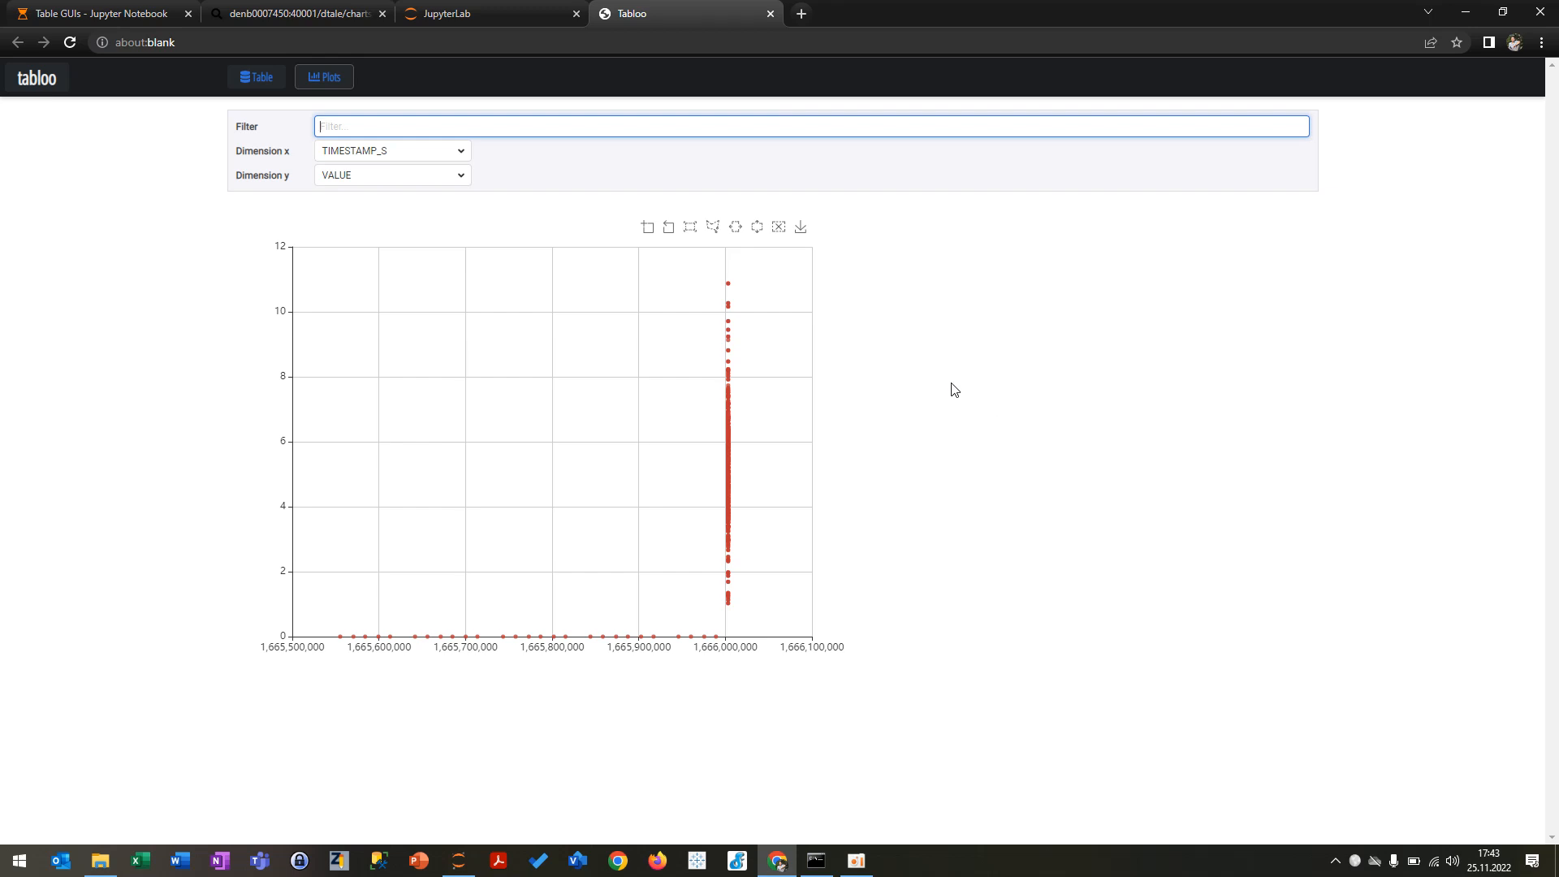
mouse_move(800, 227)
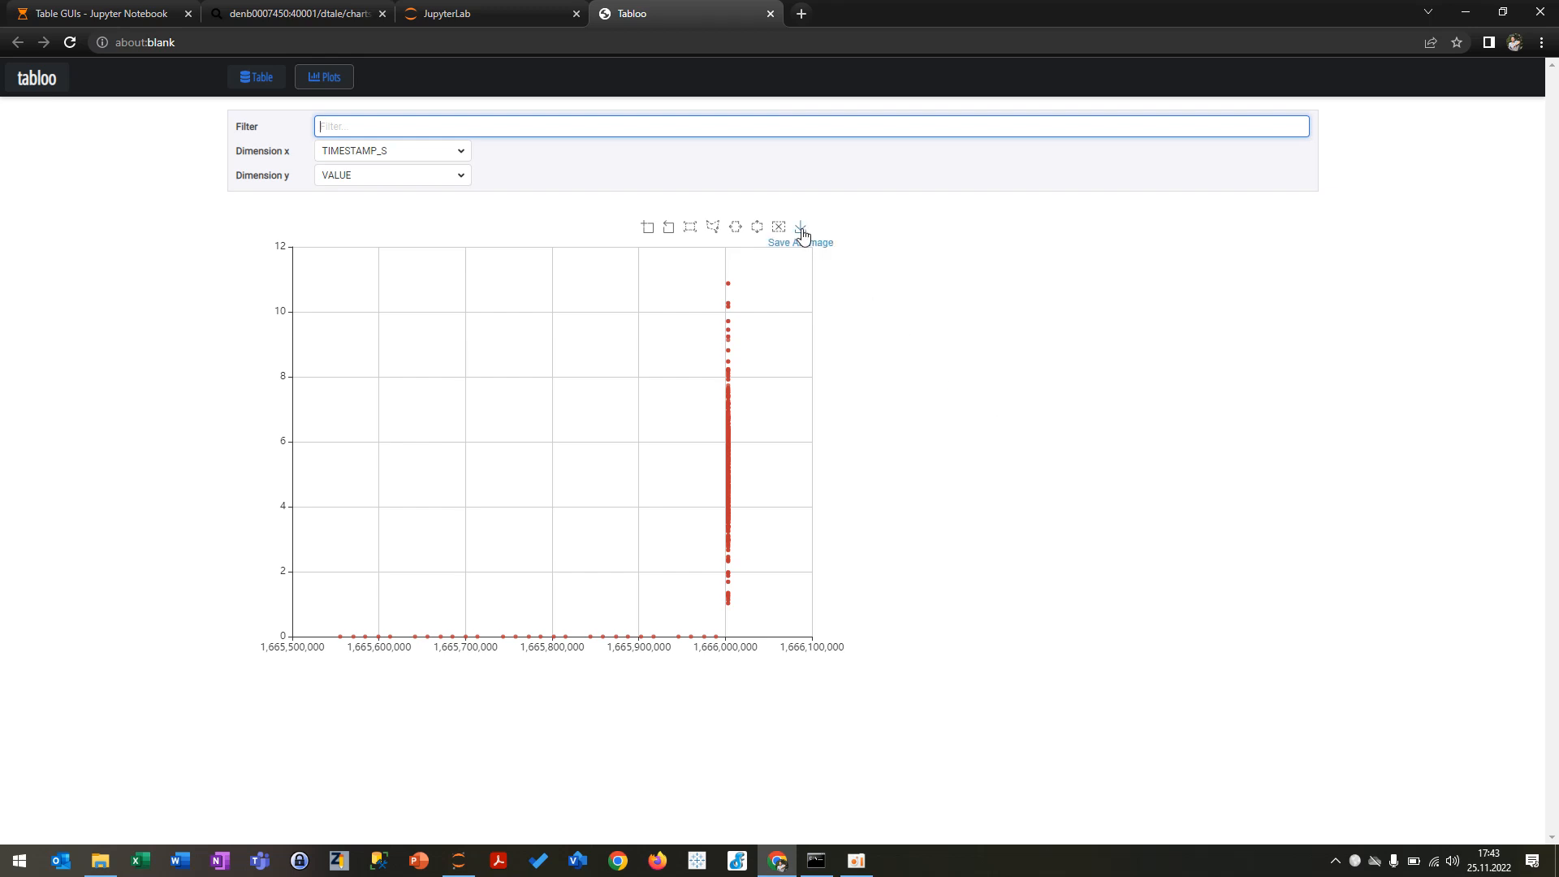
mouse_move(97, 13)
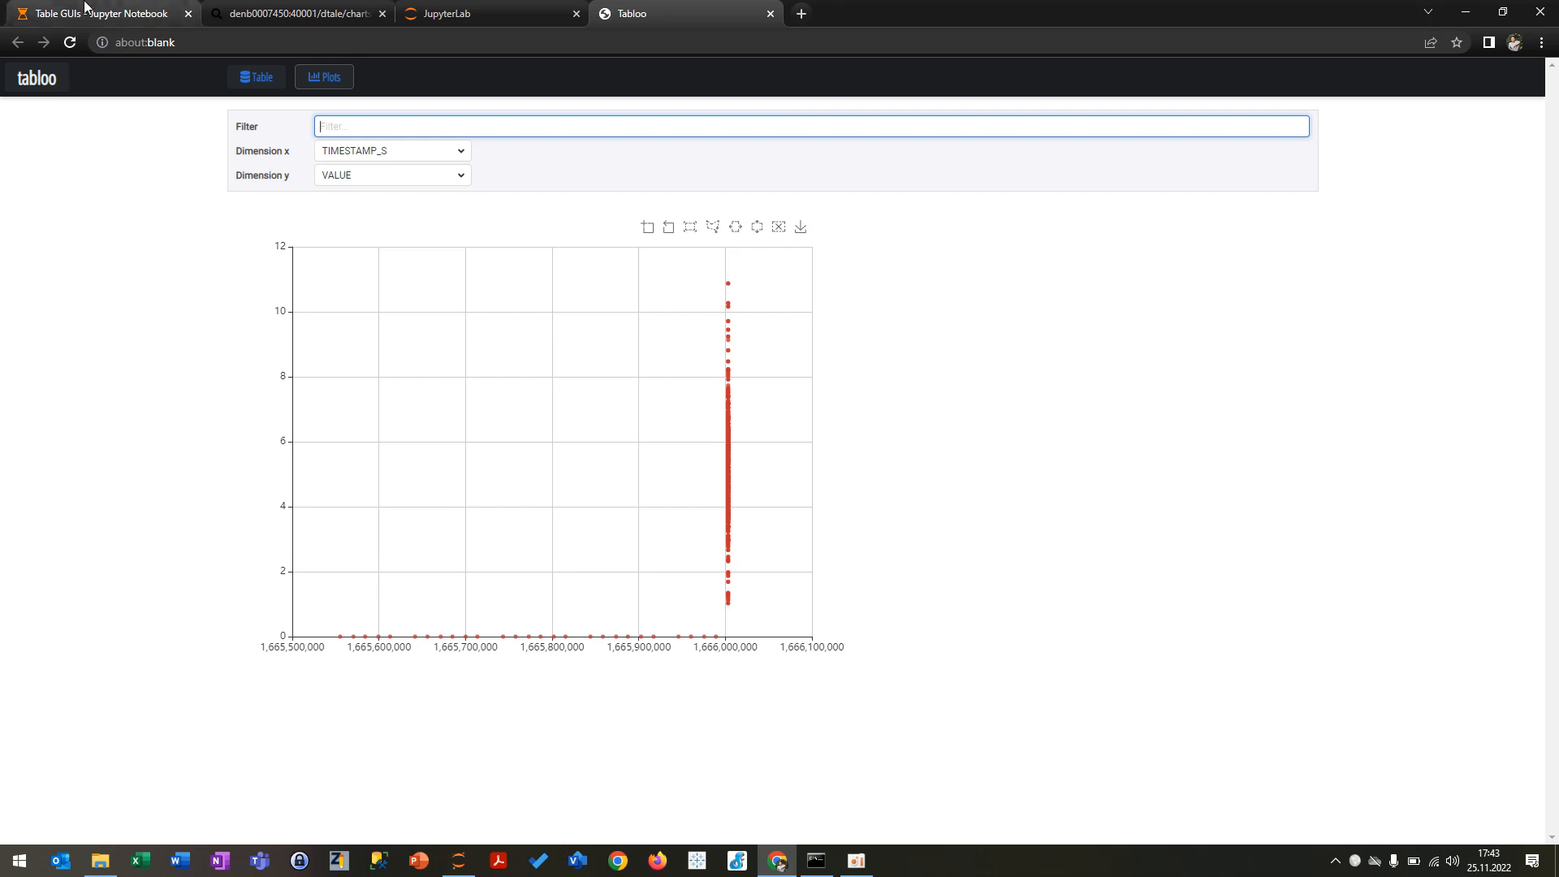
mouse_move(97, 14)
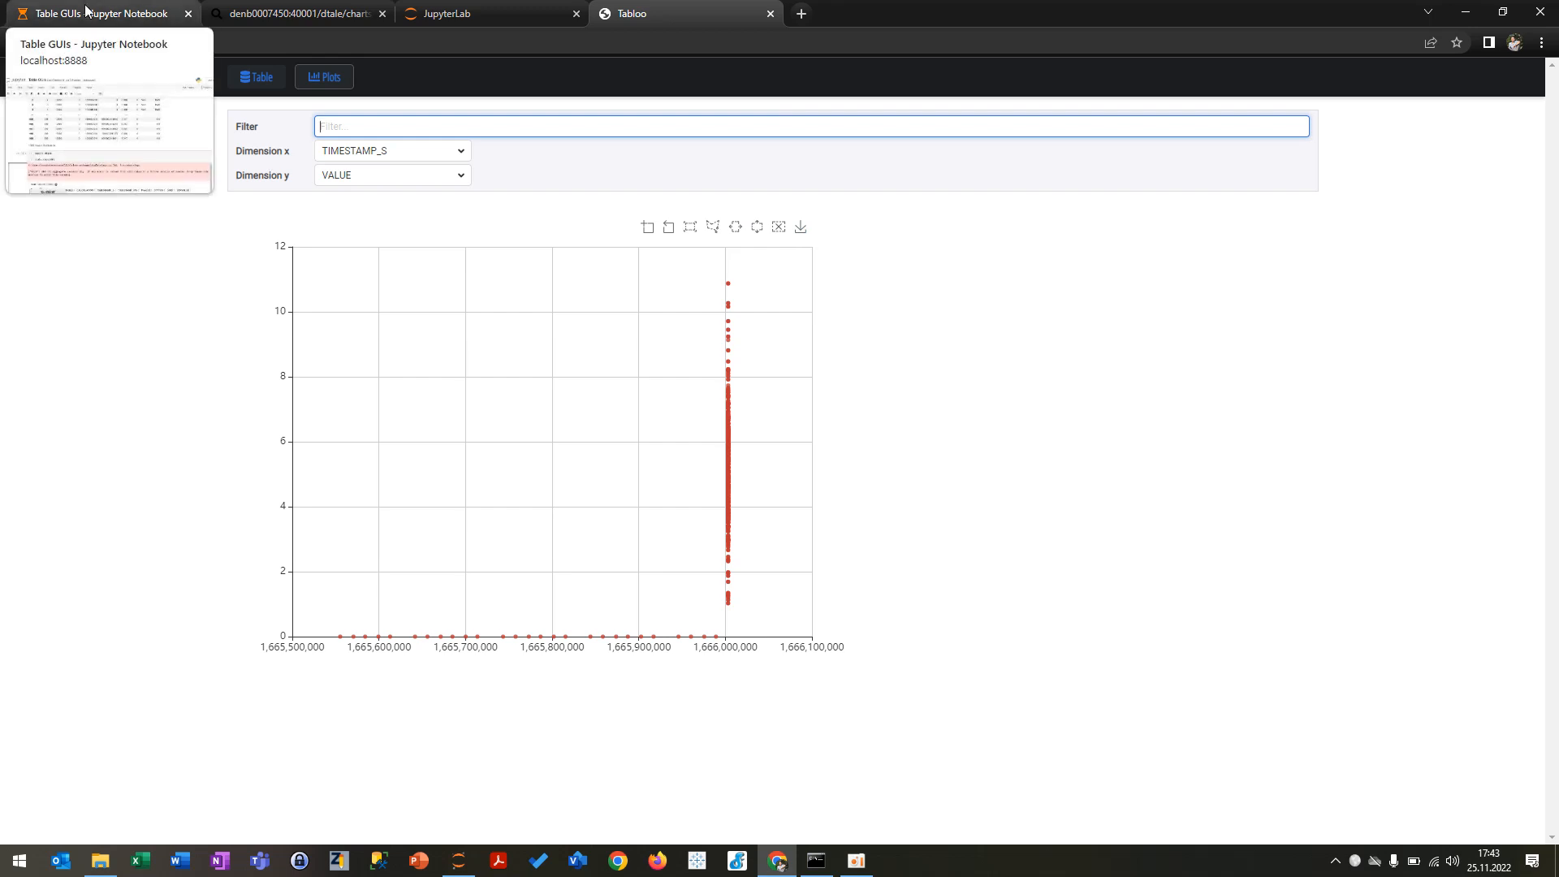
Step: Return to the Table GUIs notebook and interrupt the running Tabloo cell
click(97, 13)
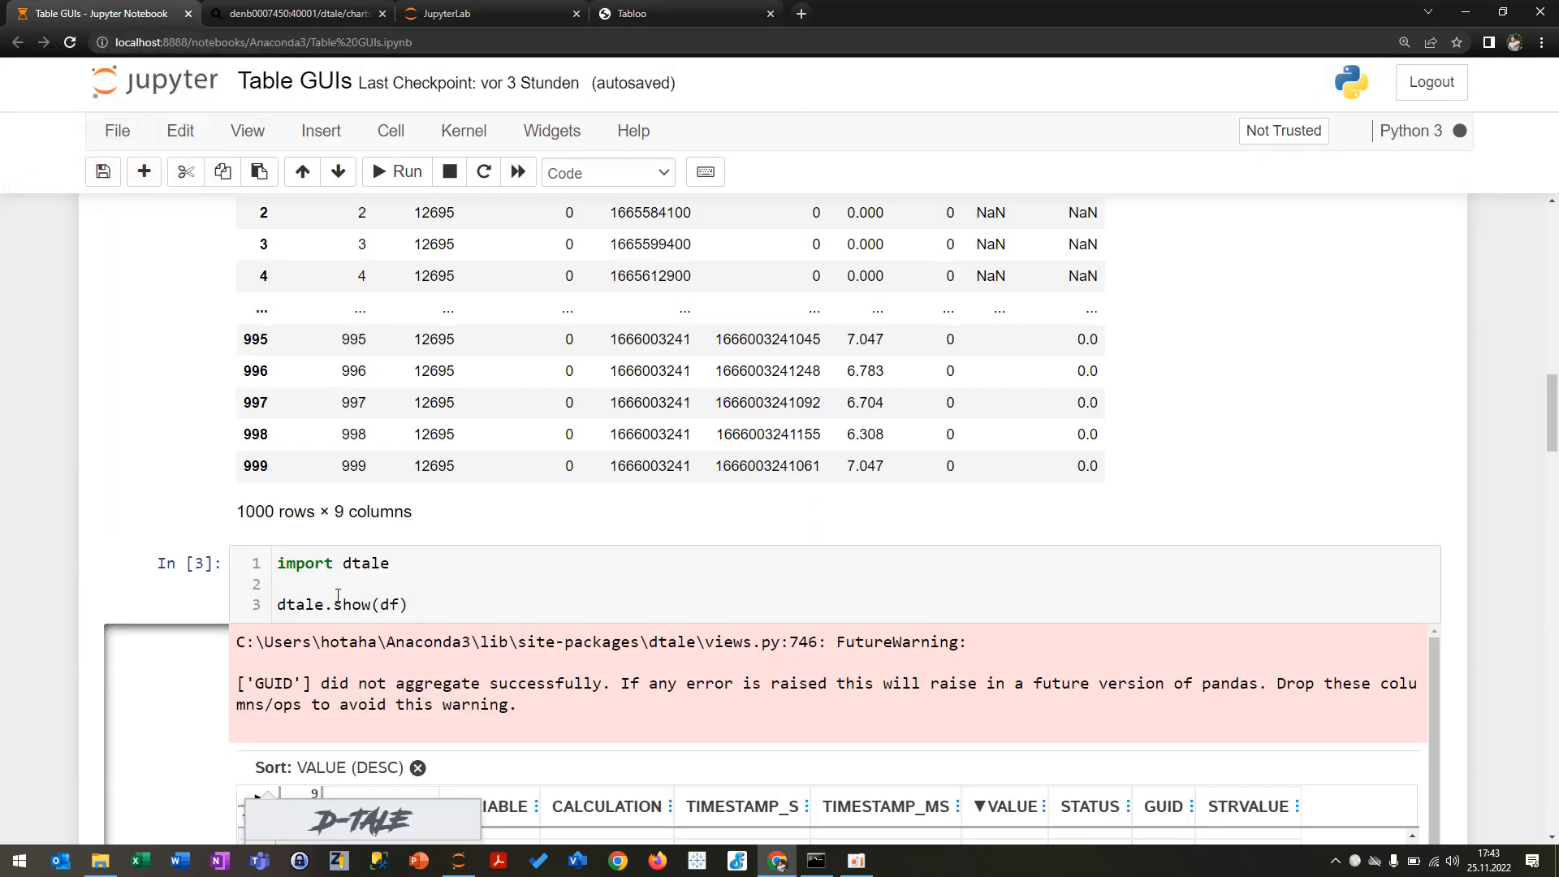
scroll(down, 3)
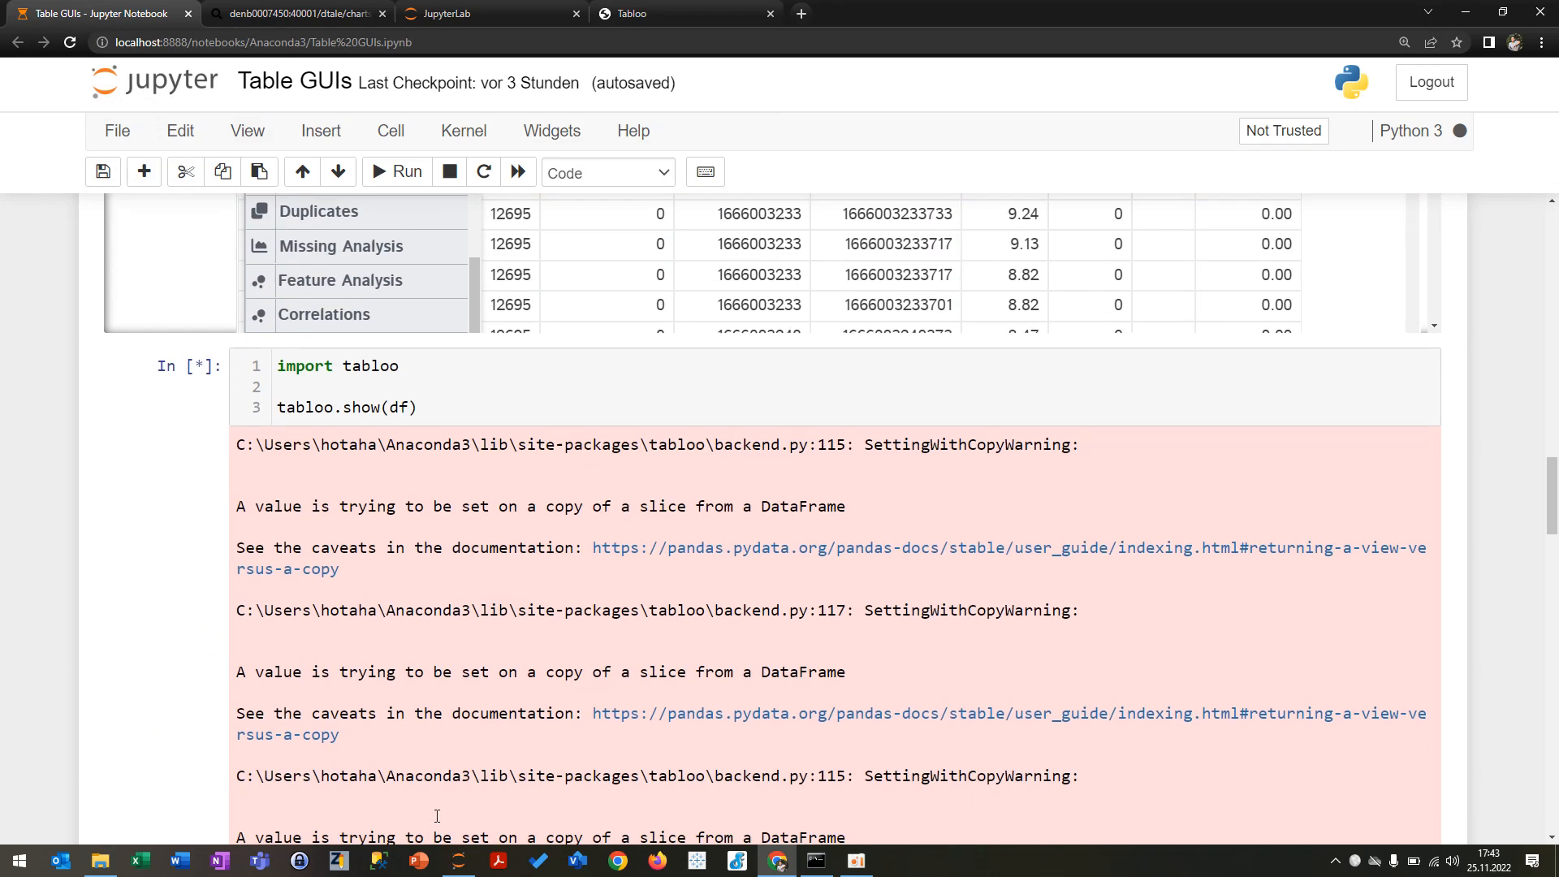
click(449, 172)
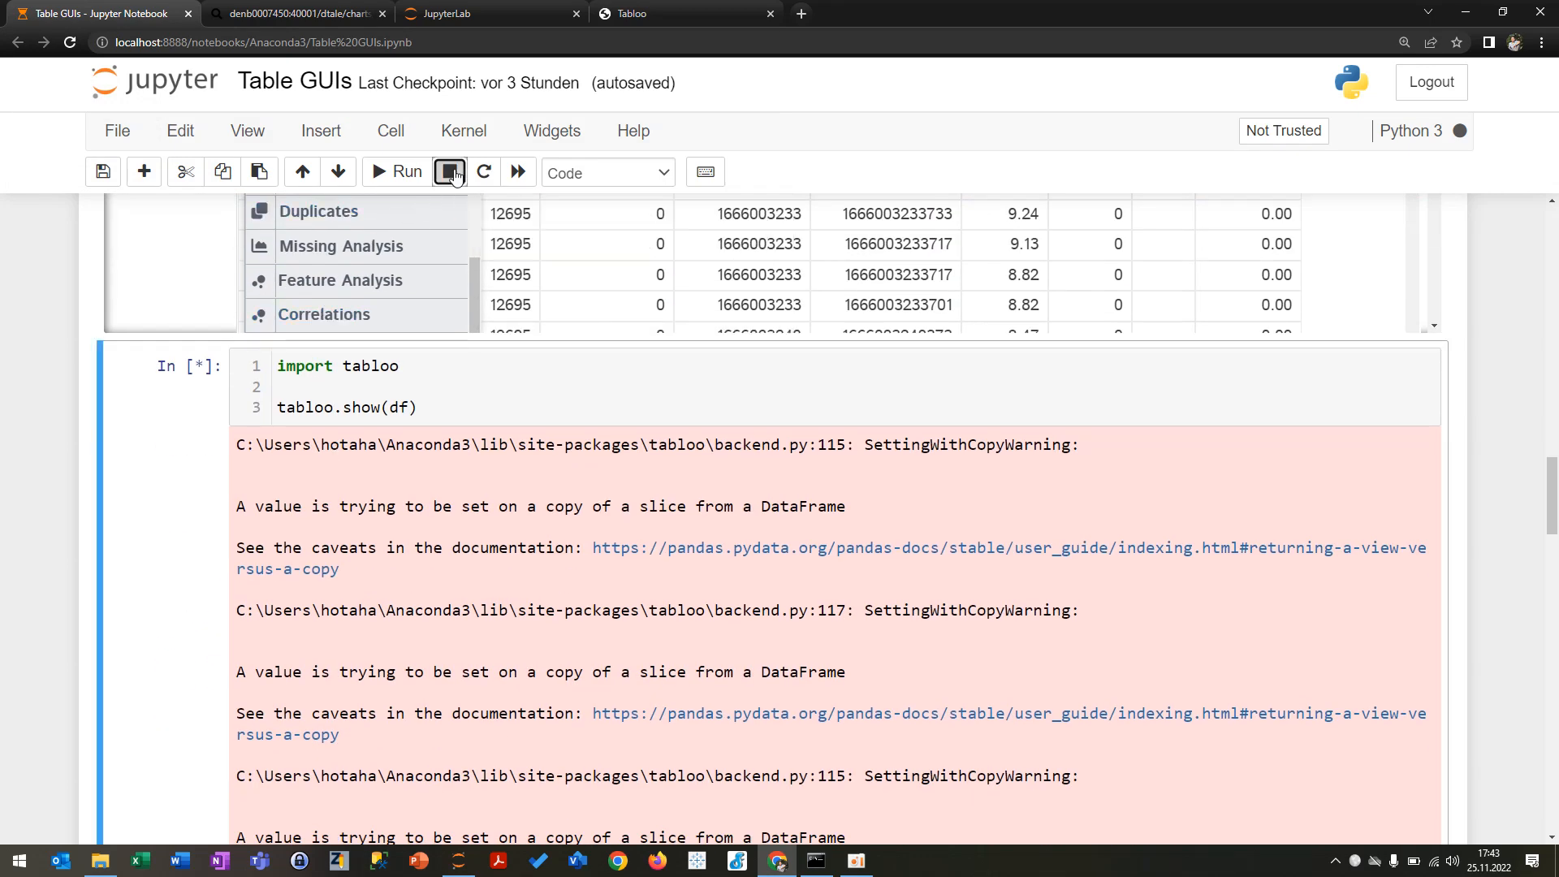
click(448, 173)
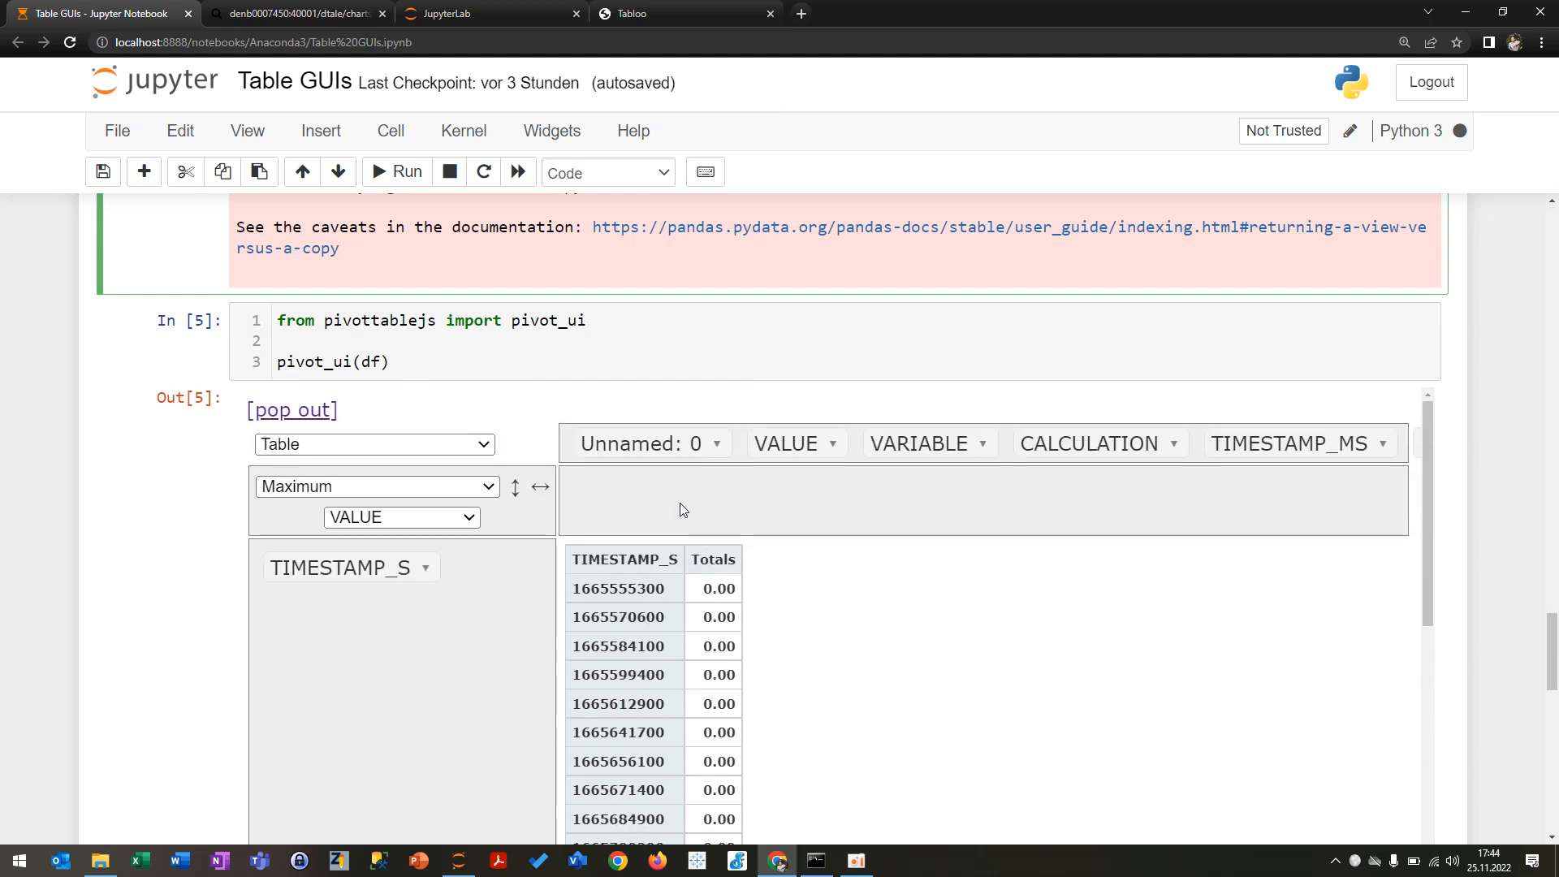
mouse_move(429, 508)
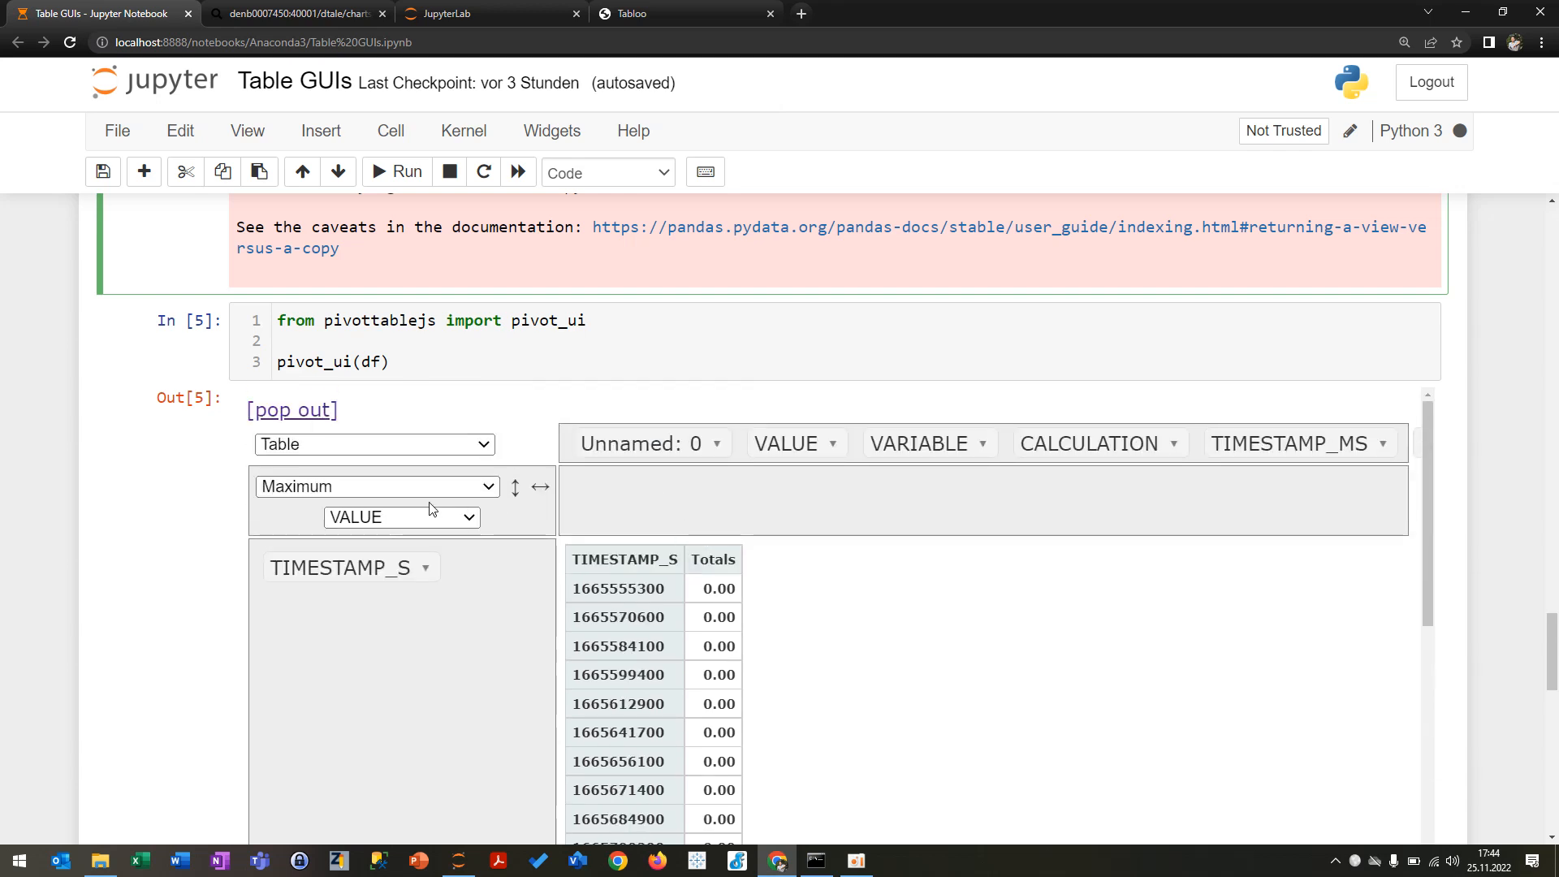
Step: Aggregate the pivot as maximum of VALUE with TIMESTAMP_S as row labels
click(376, 487)
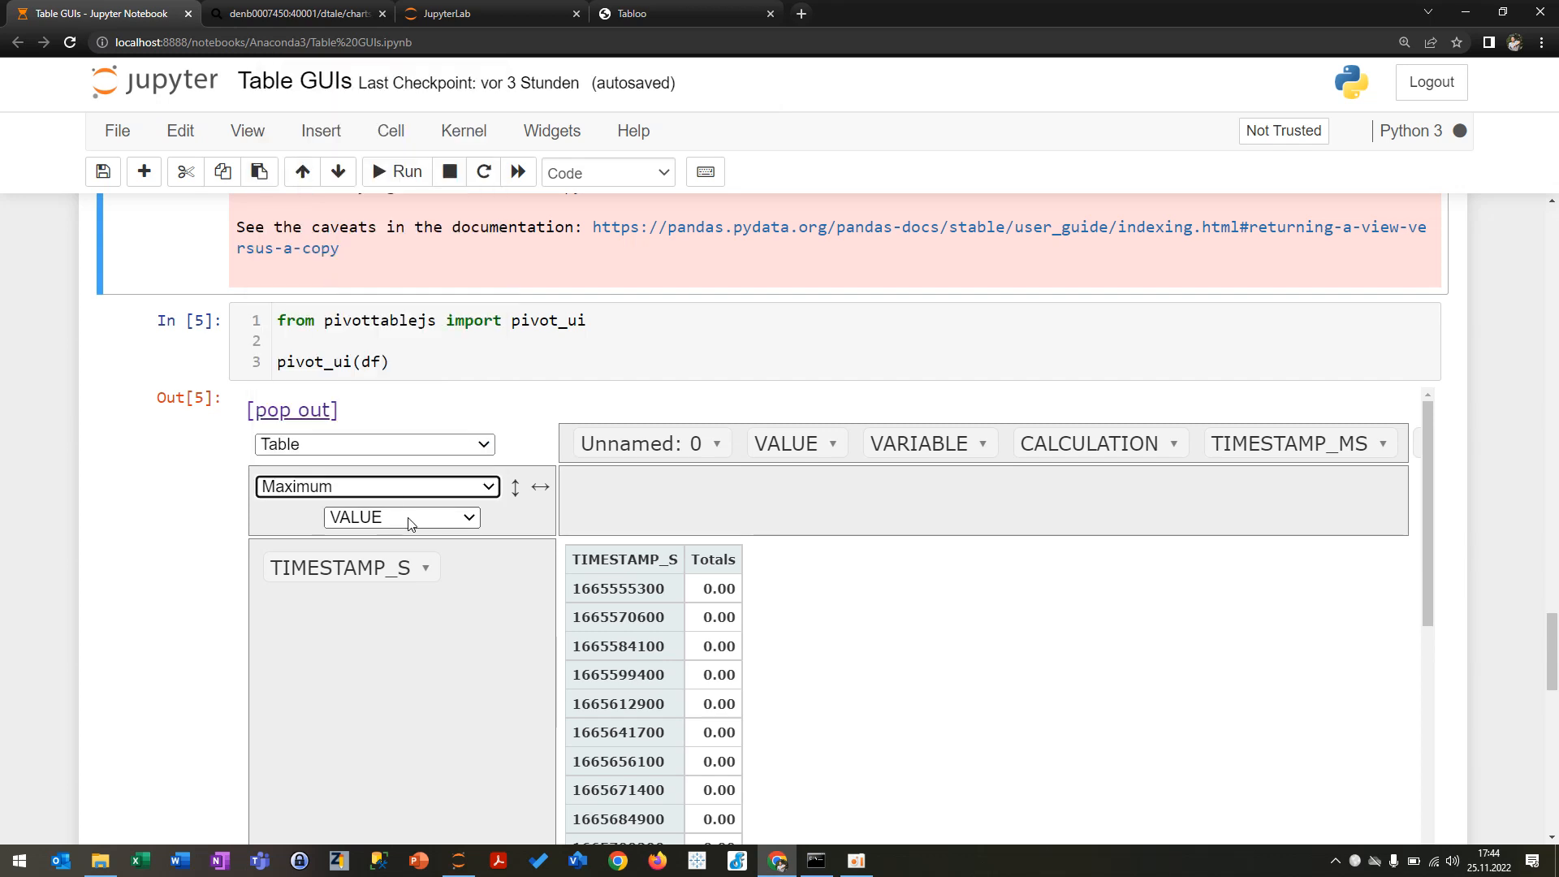
click(401, 518)
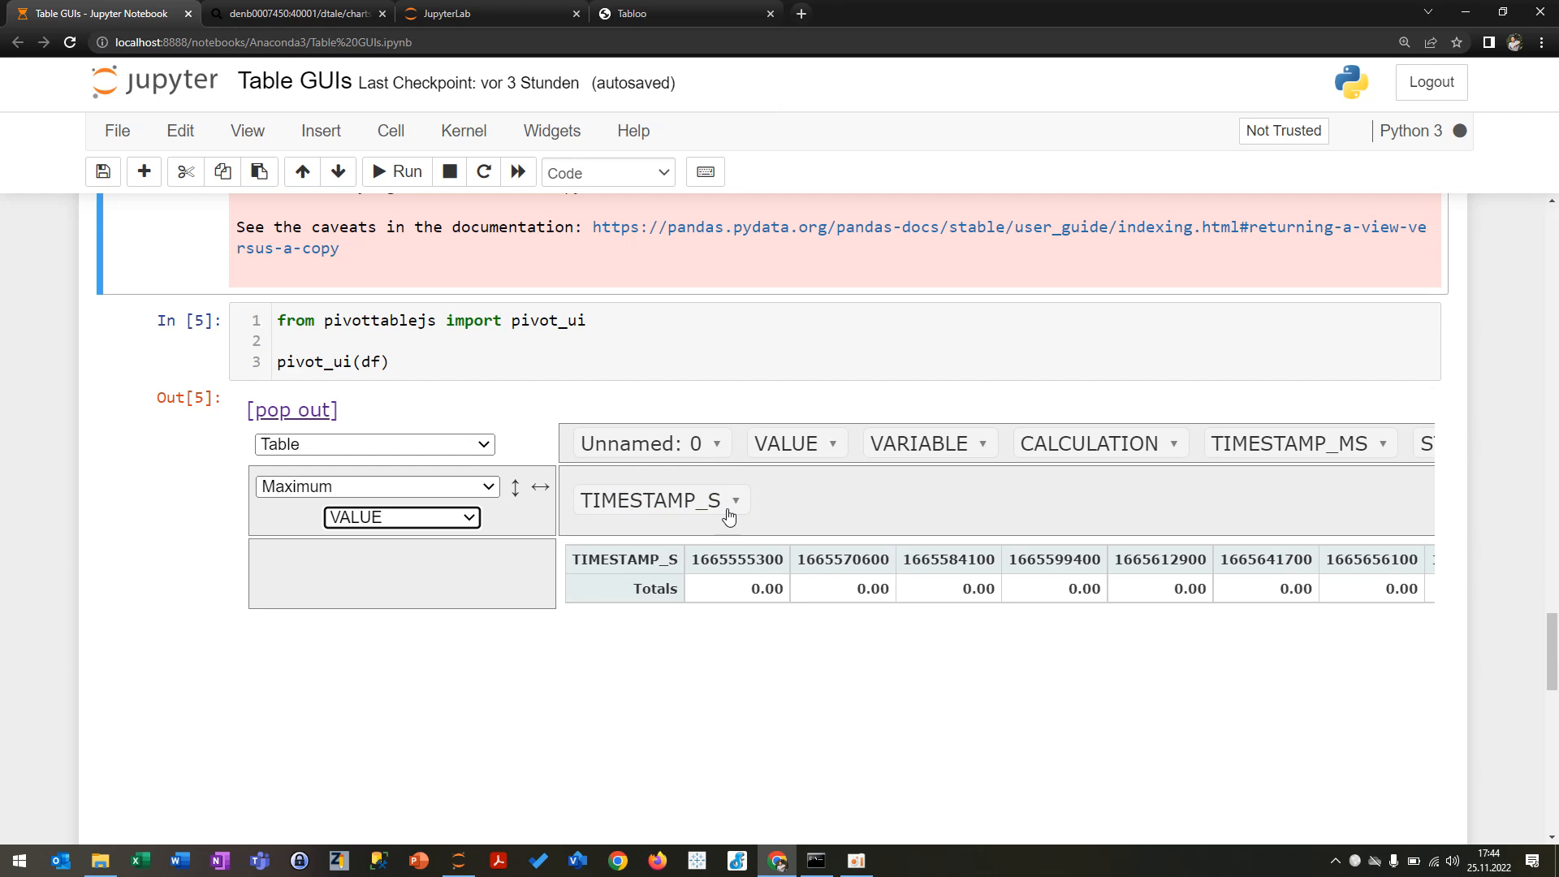
drag(656, 501, 348, 567)
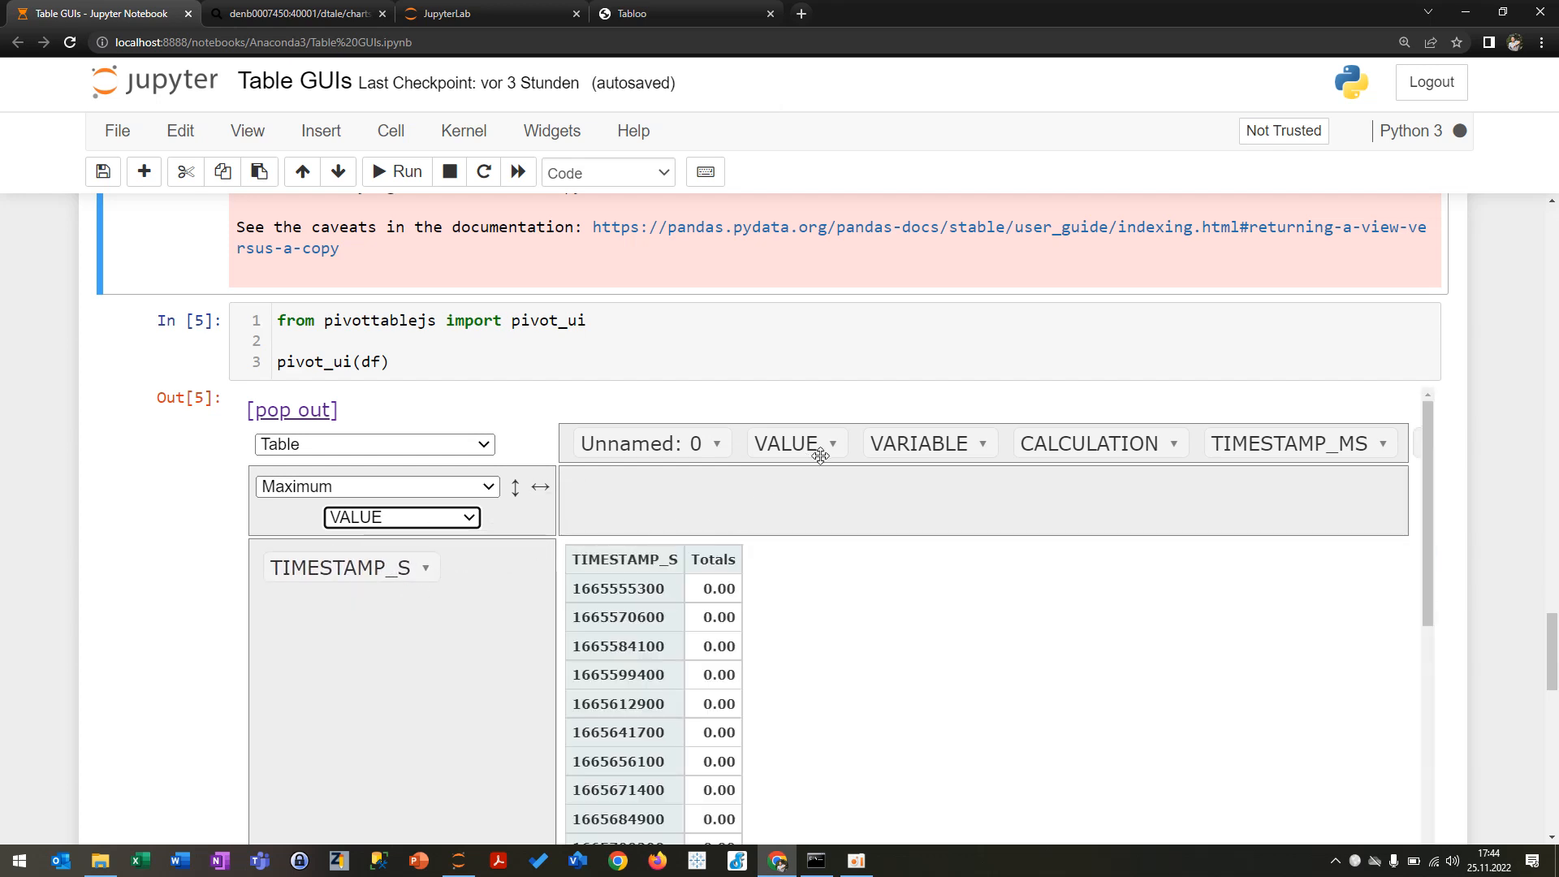
Step: Exclude VALUE entries 0.0 and 1.029 from the pivot and apply the filter
click(831, 443)
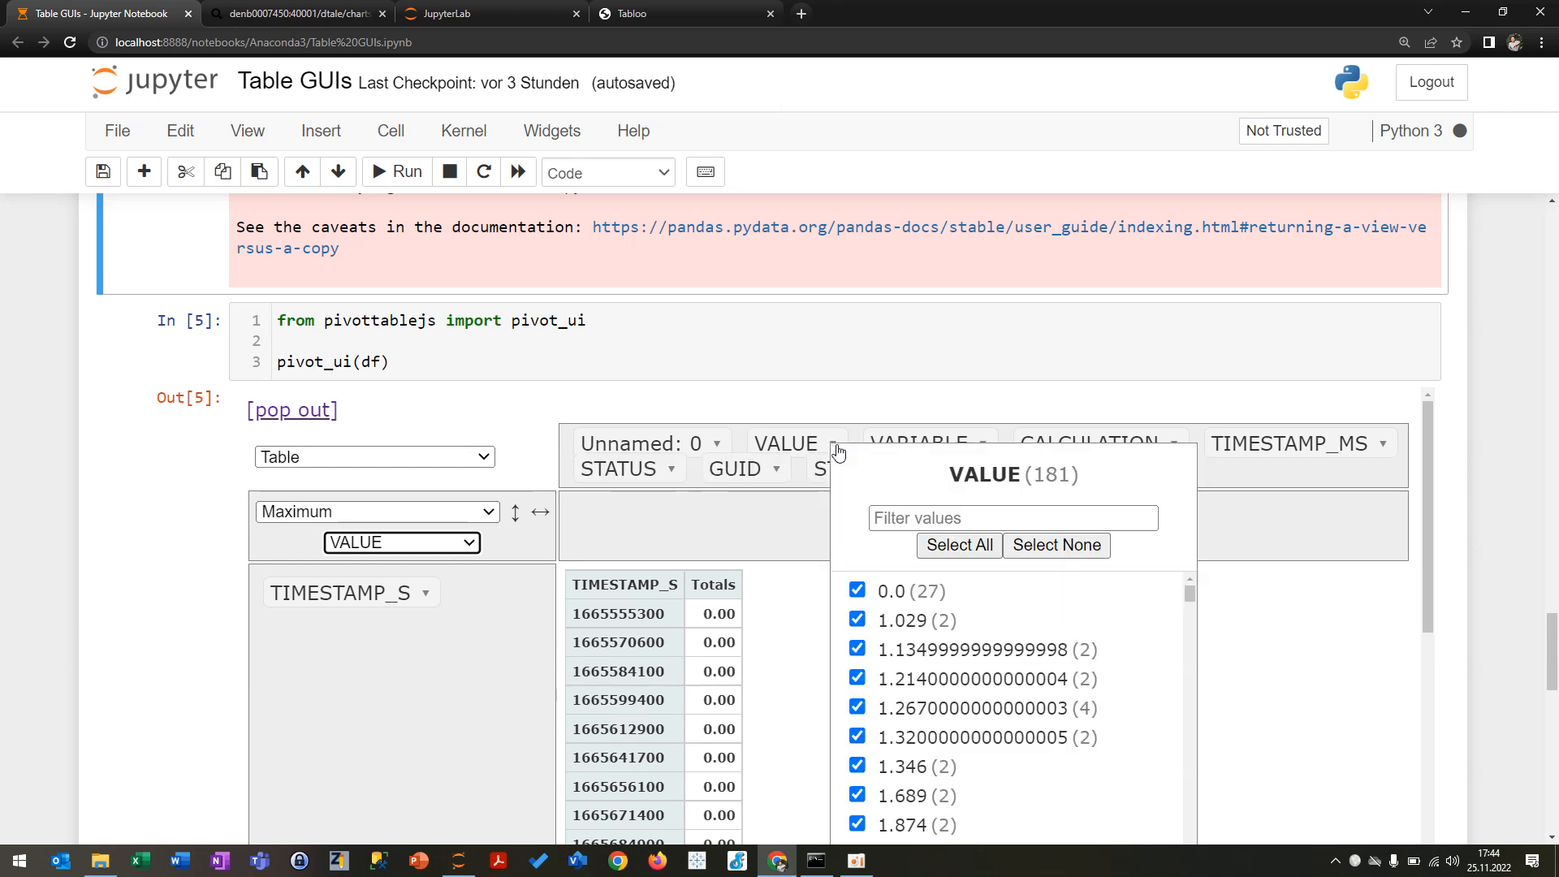
click(857, 591)
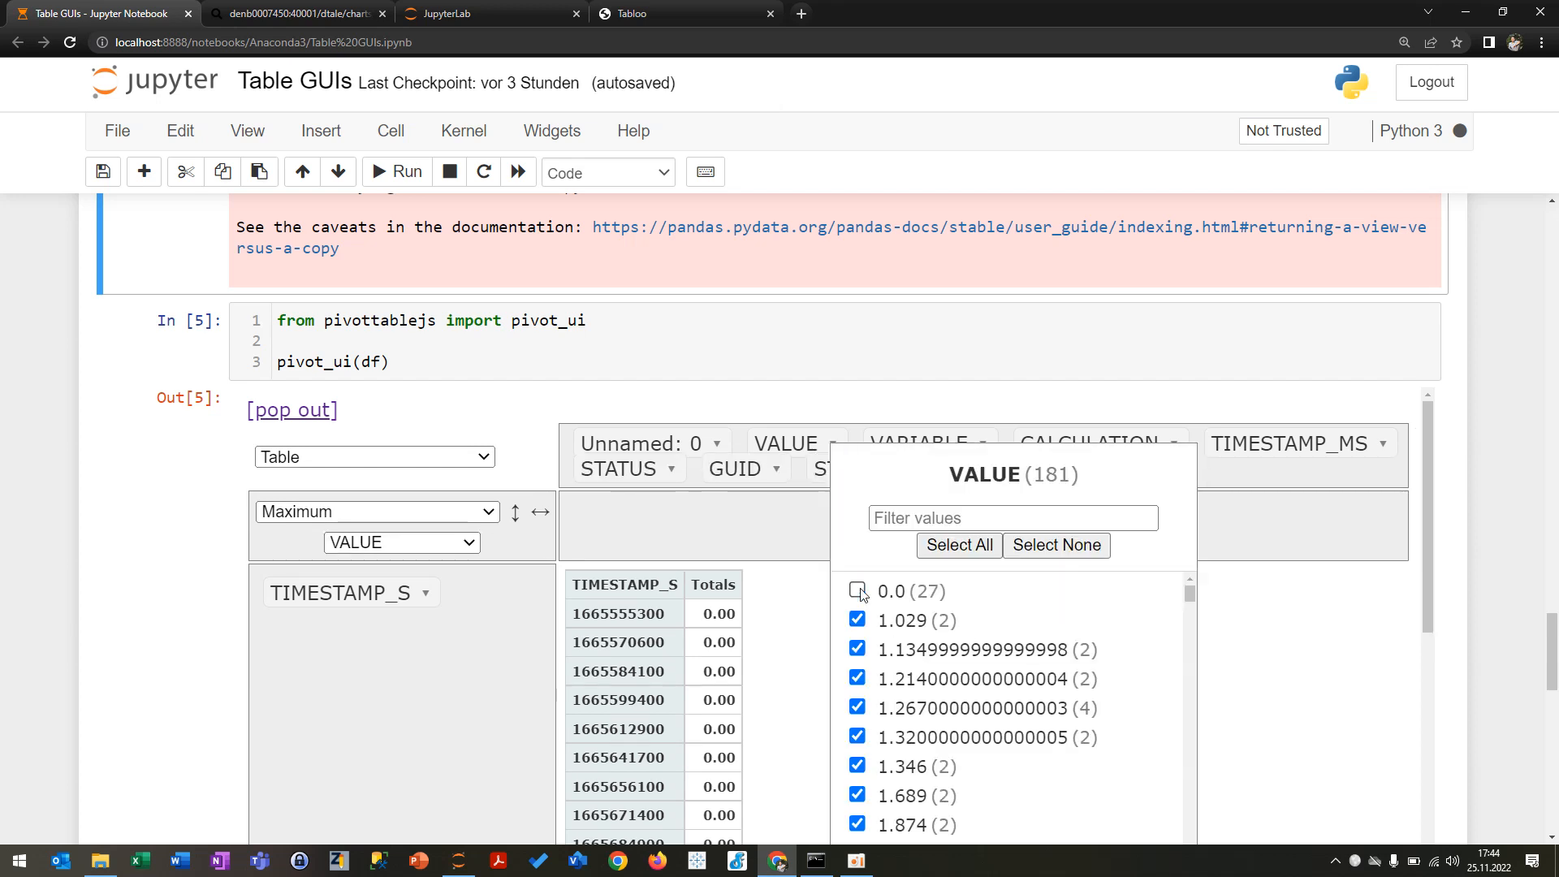
click(858, 620)
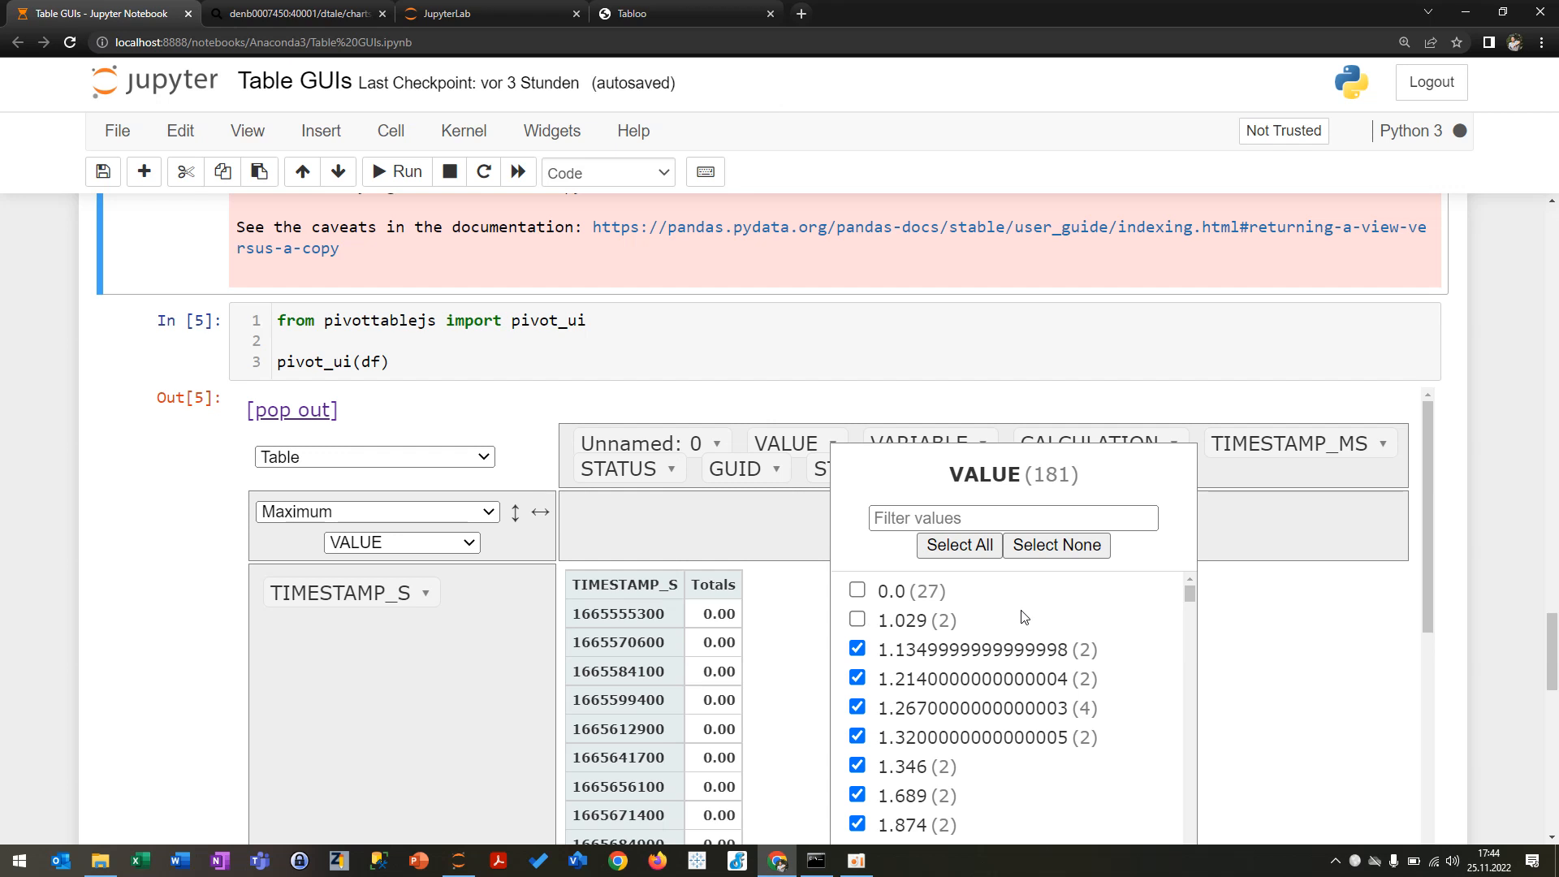
mouse_move(1049, 624)
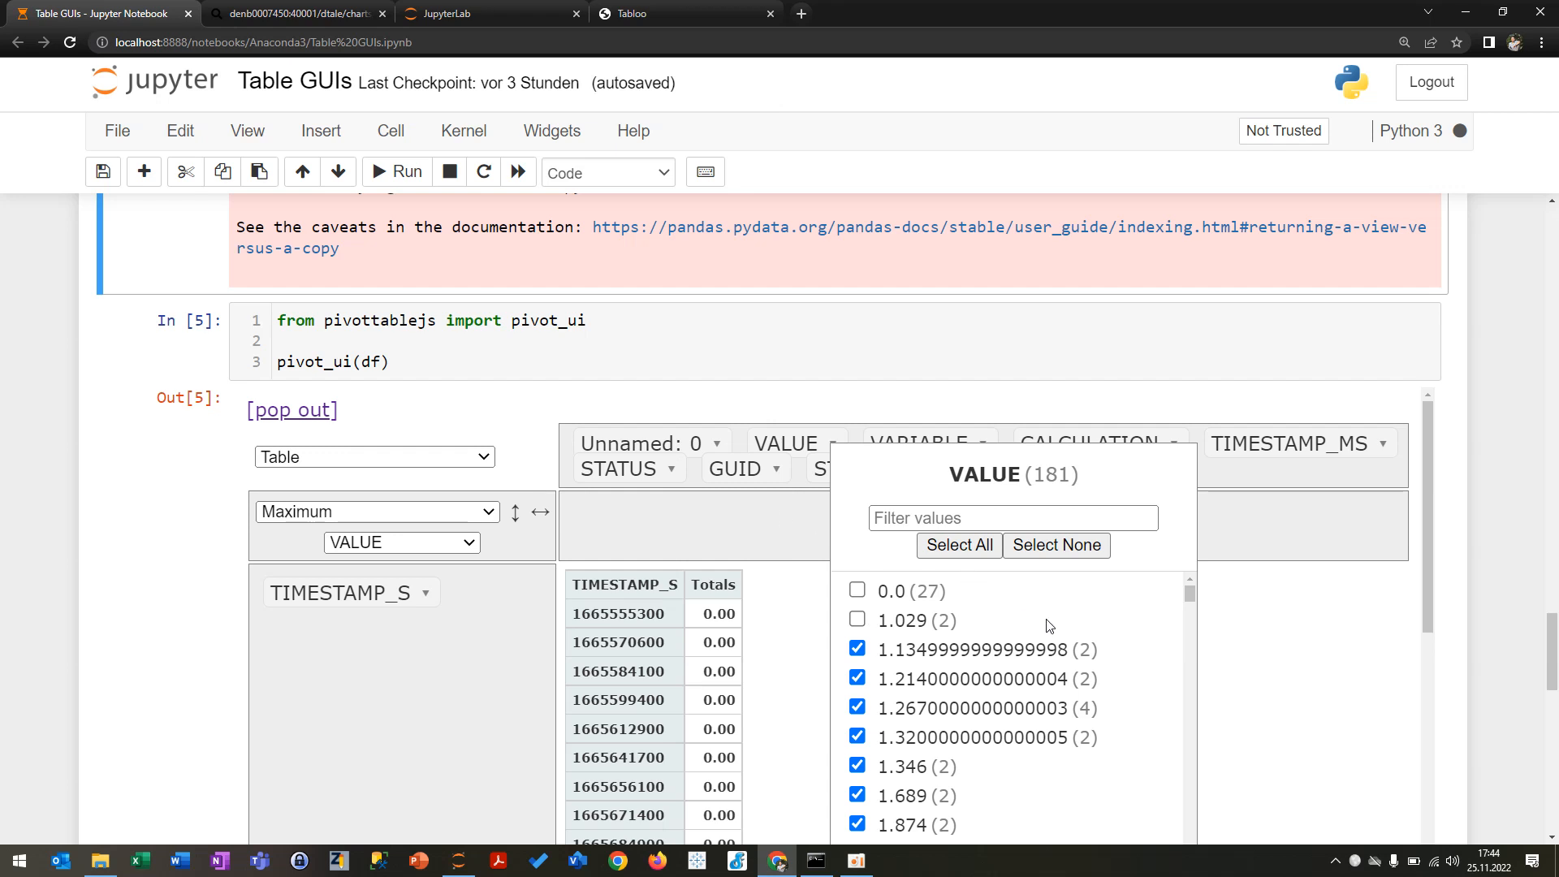
scroll(down, 3)
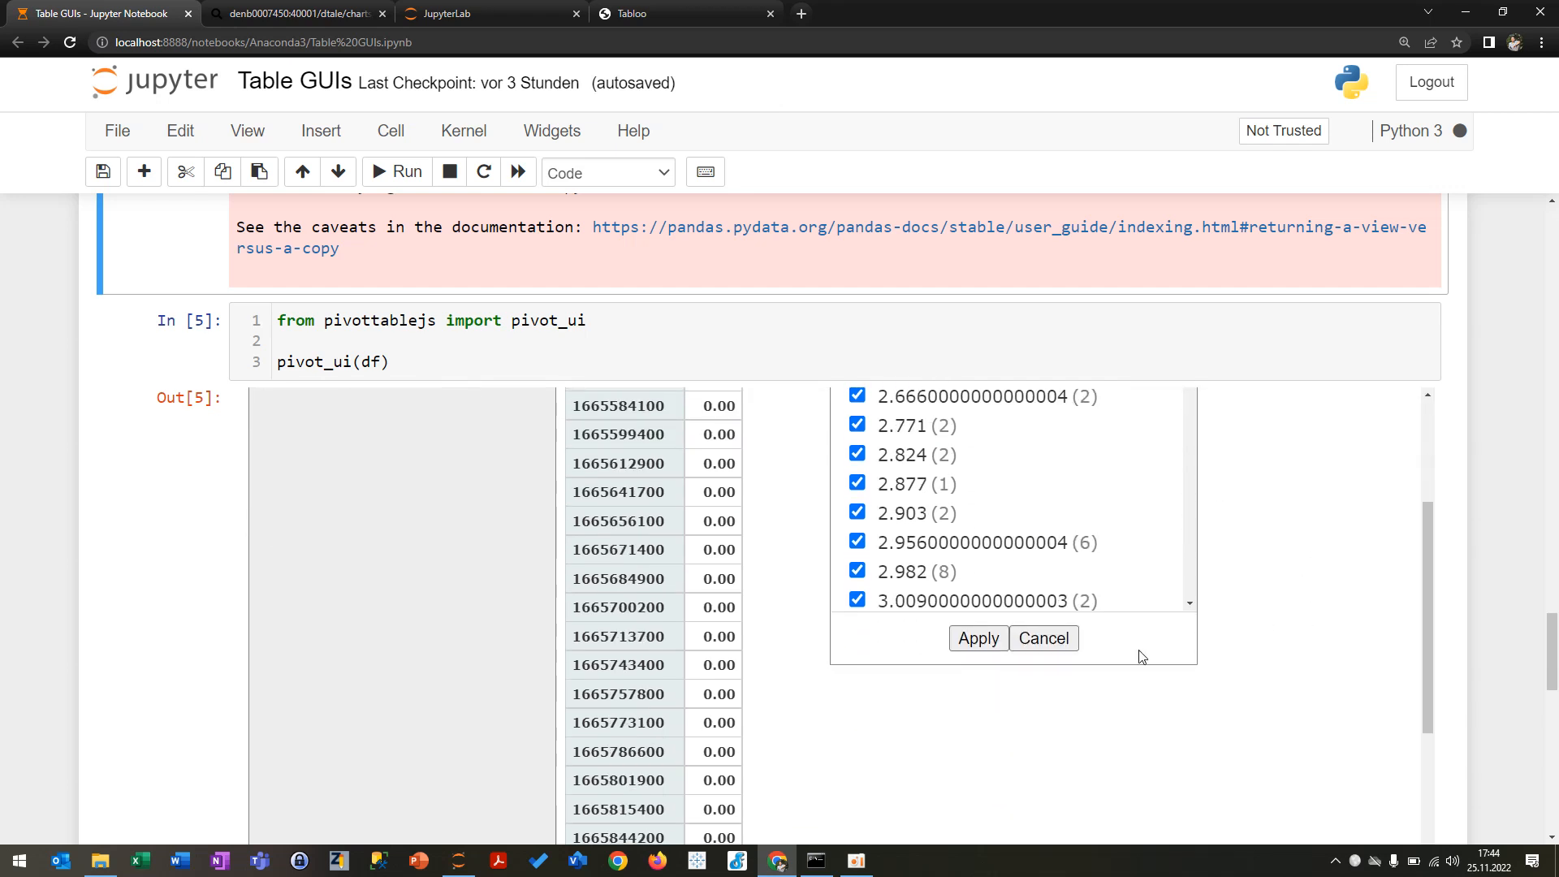
click(977, 638)
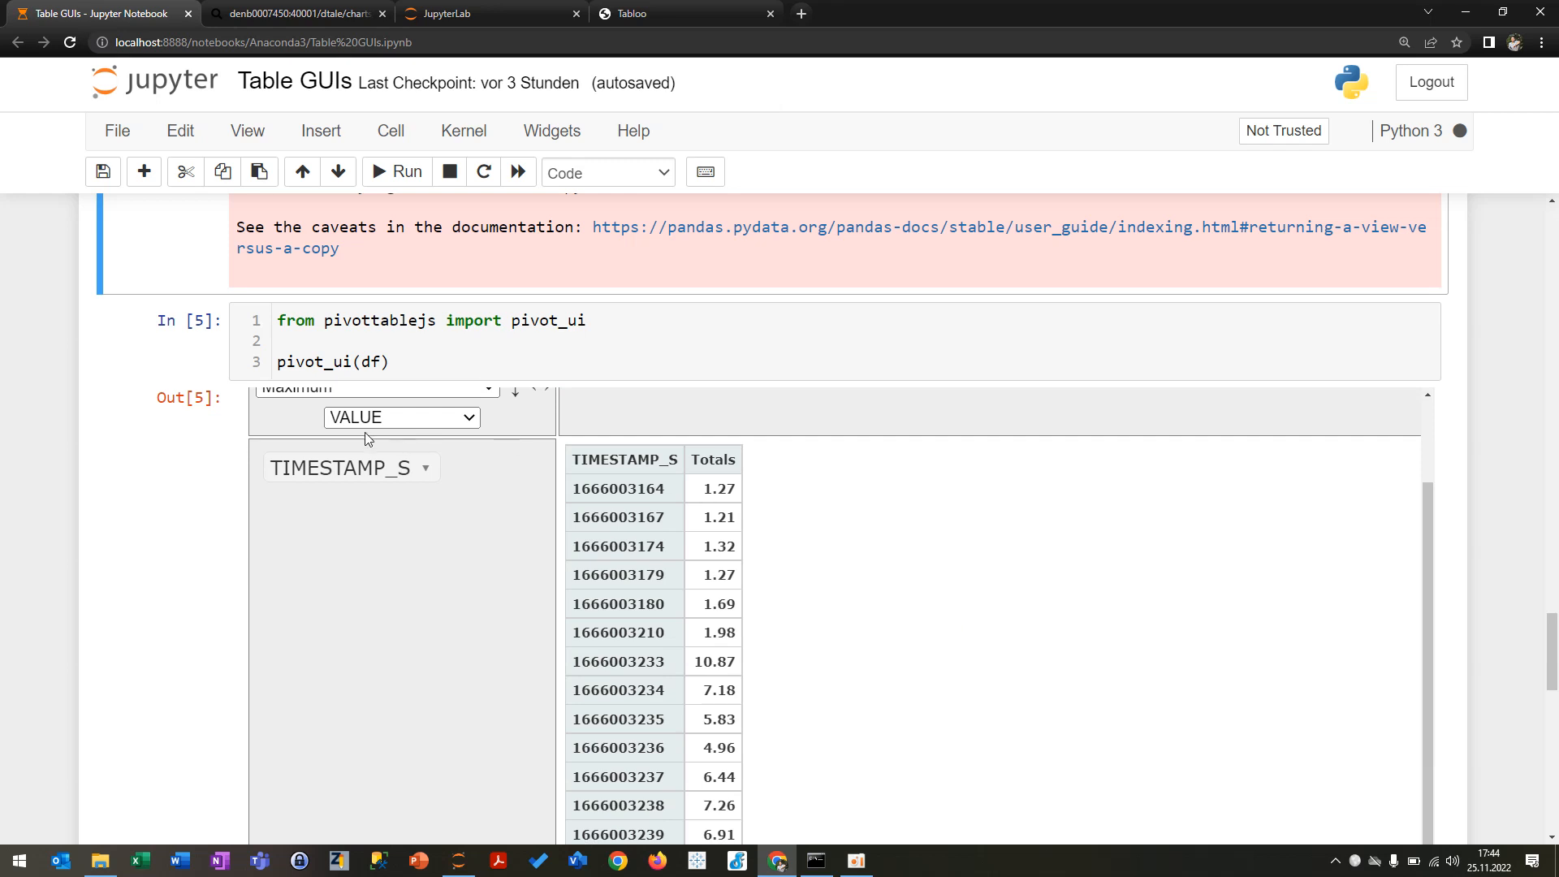
scroll(down, 3)
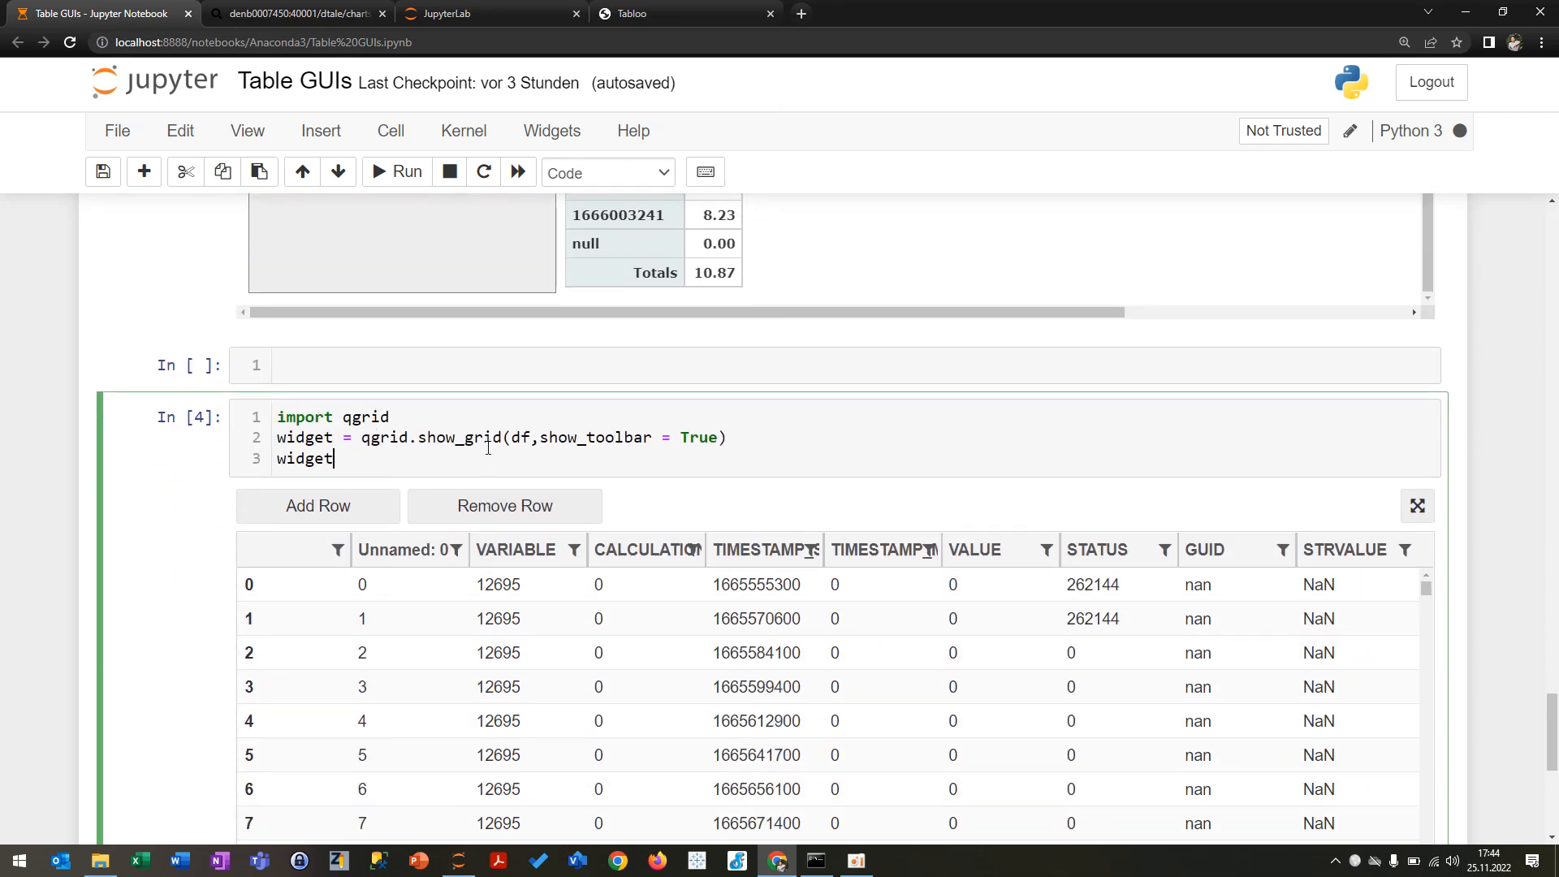
mouse_move(452, 389)
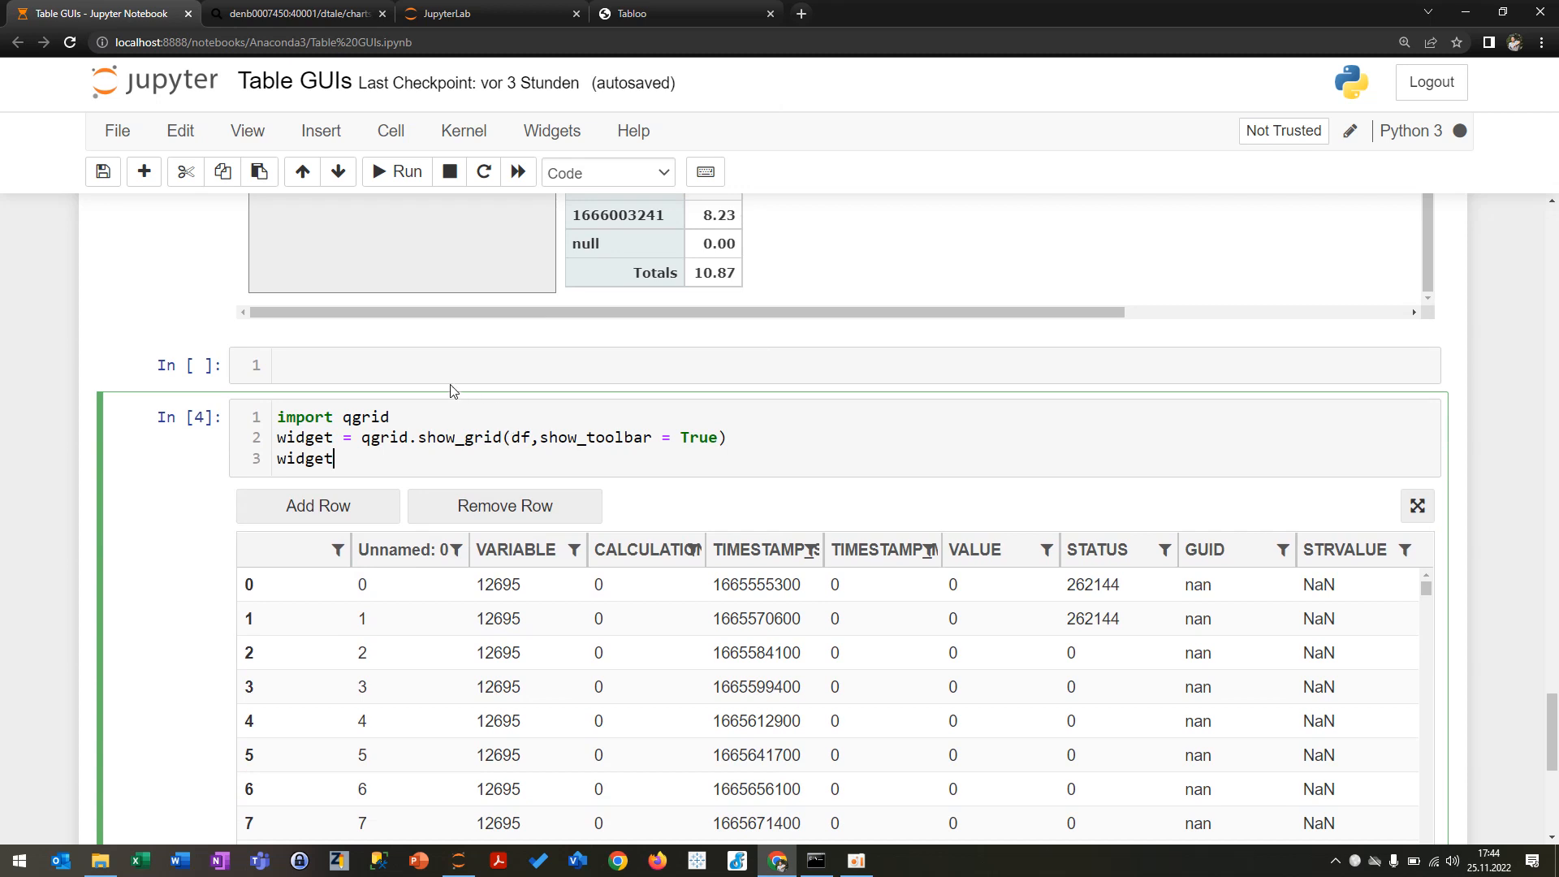
Step: Expand the qgrid table of df to full window, then close the overlay
scroll(down, 3)
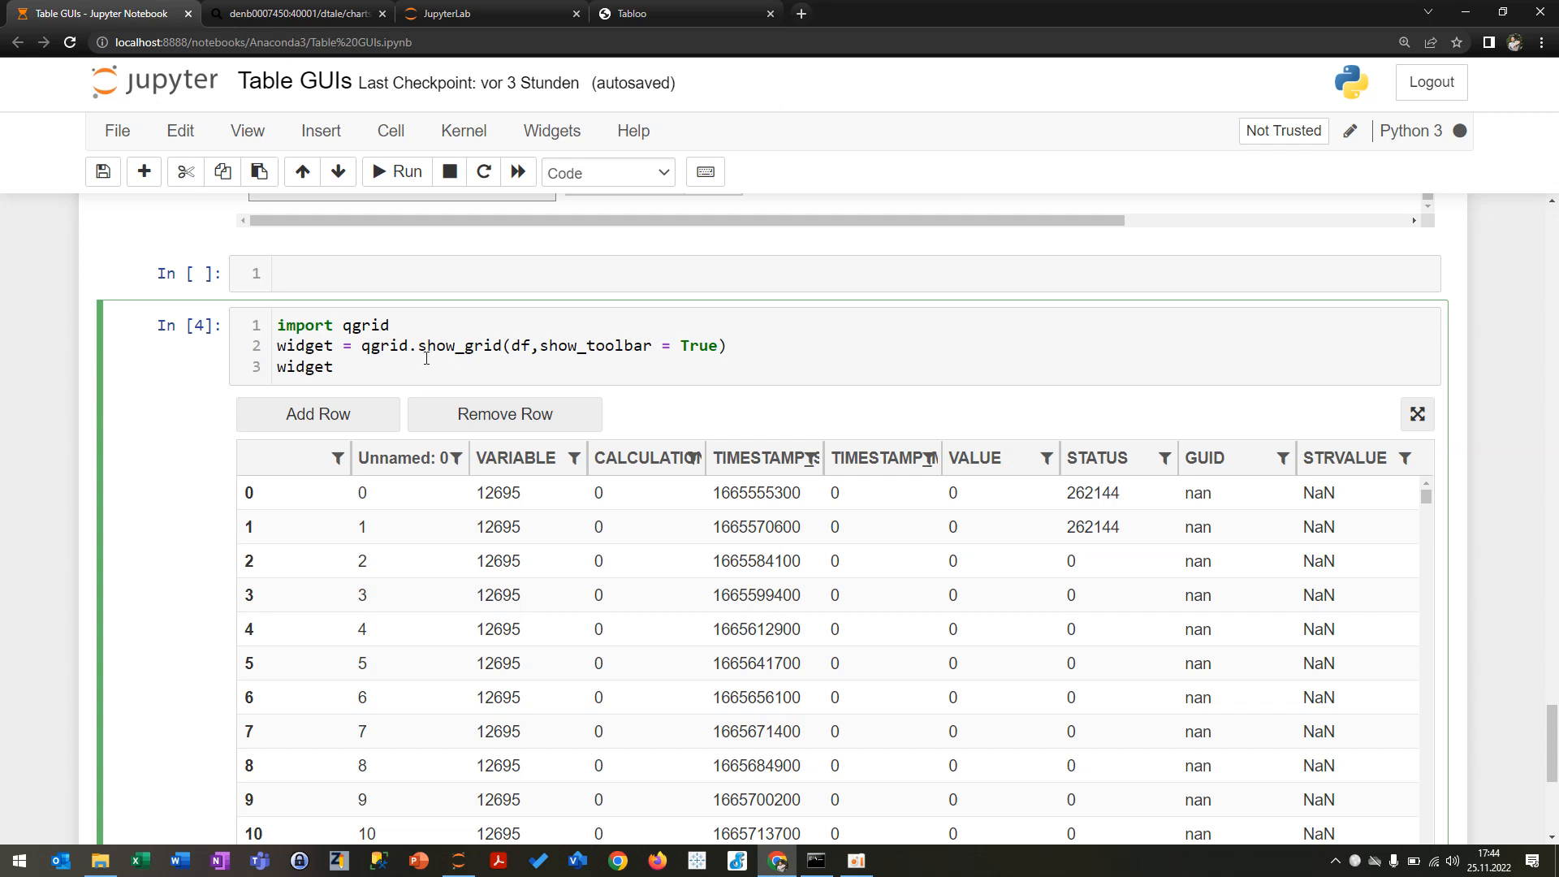
mouse_move(1174, 465)
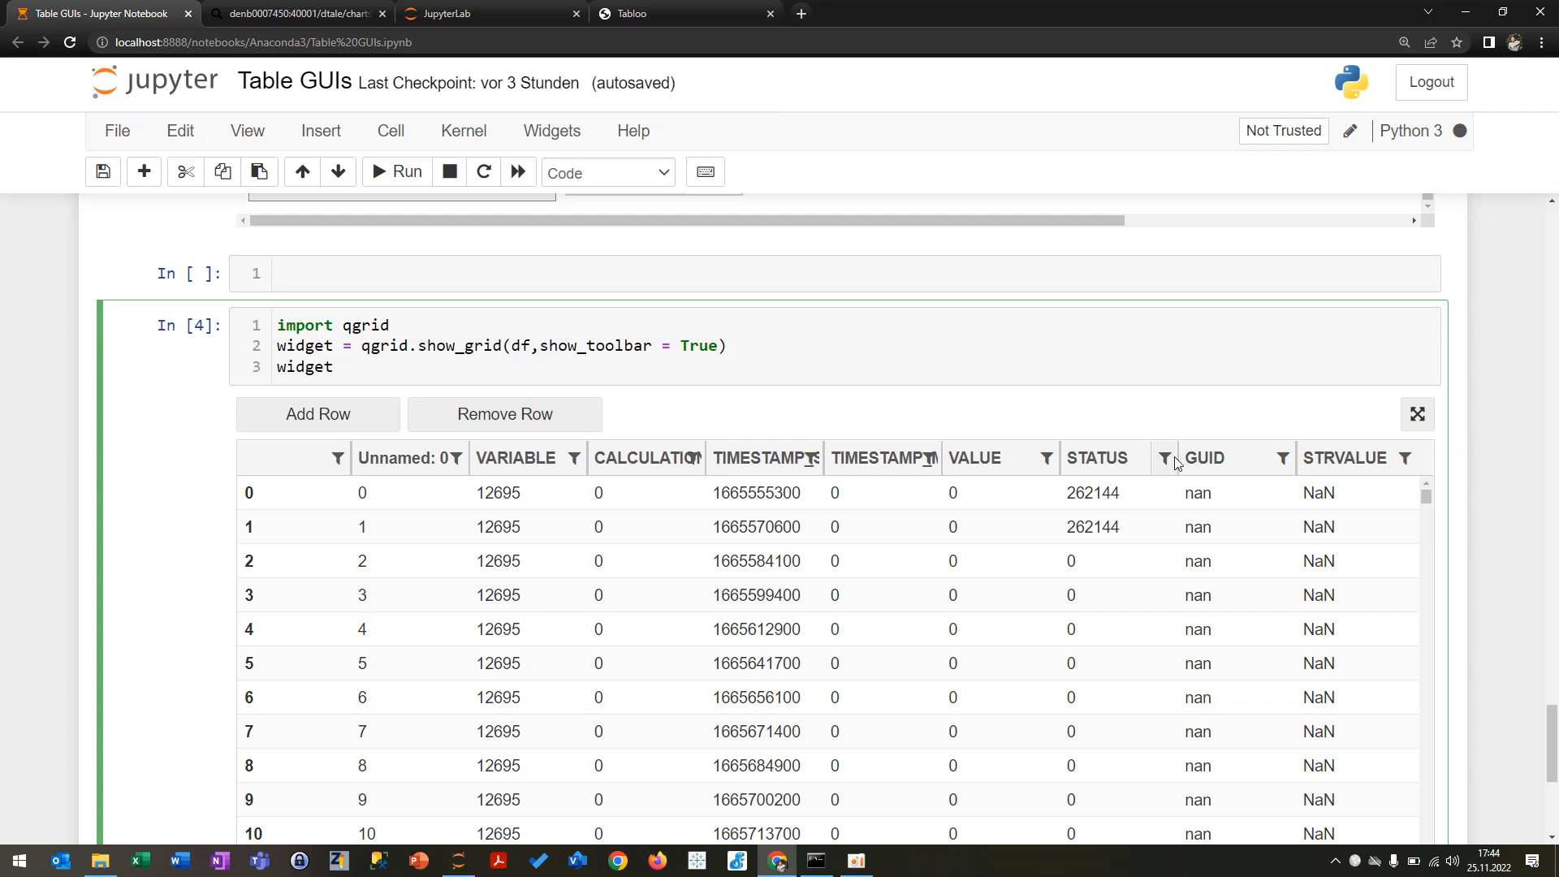
click(1416, 414)
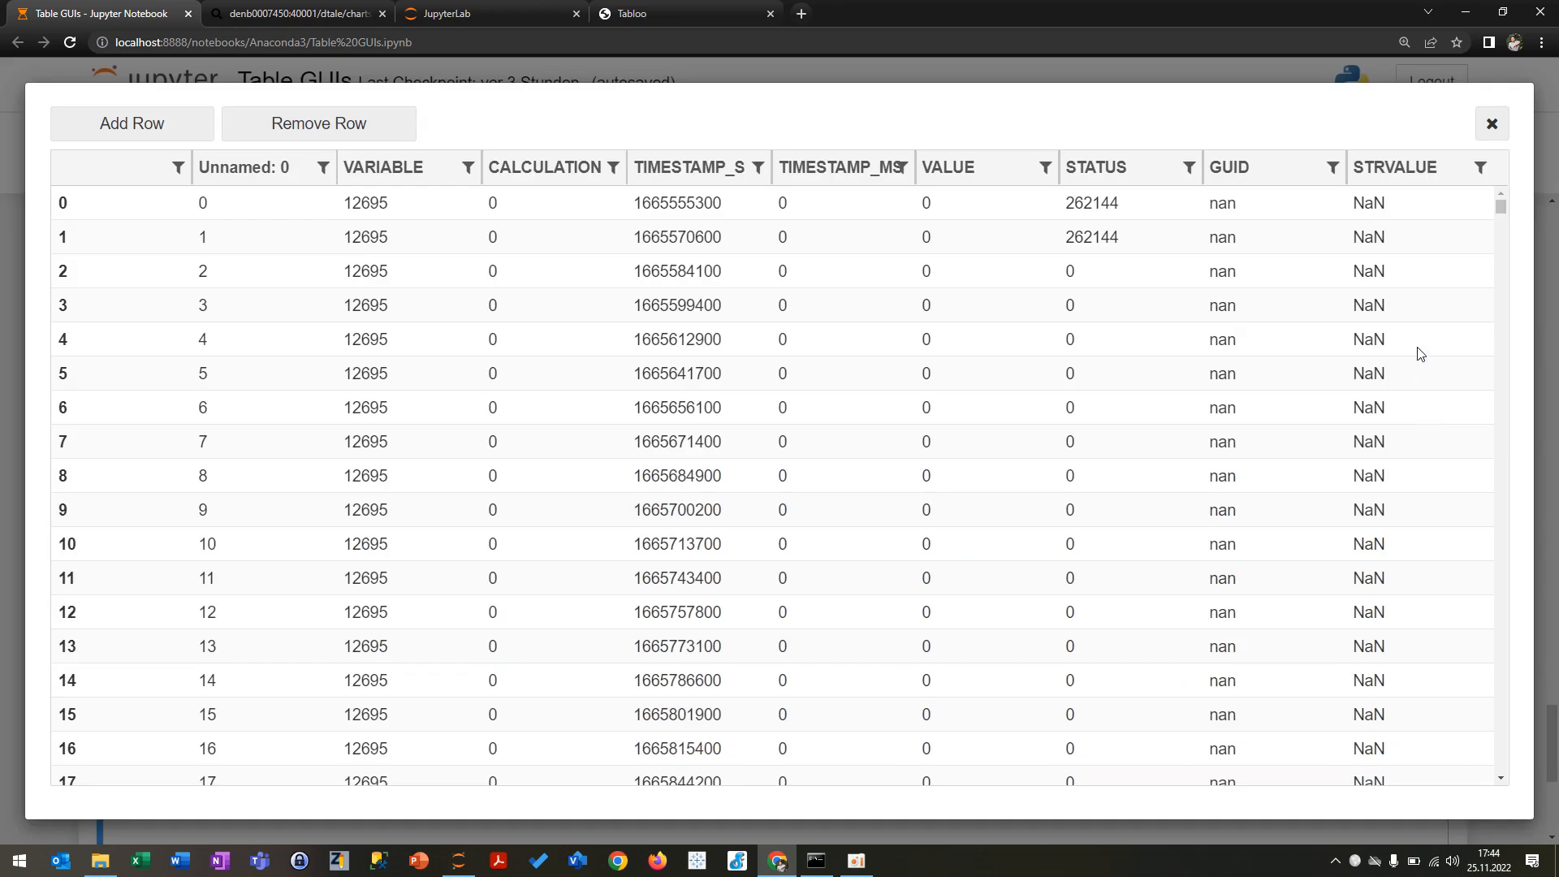
mouse_move(1013, 341)
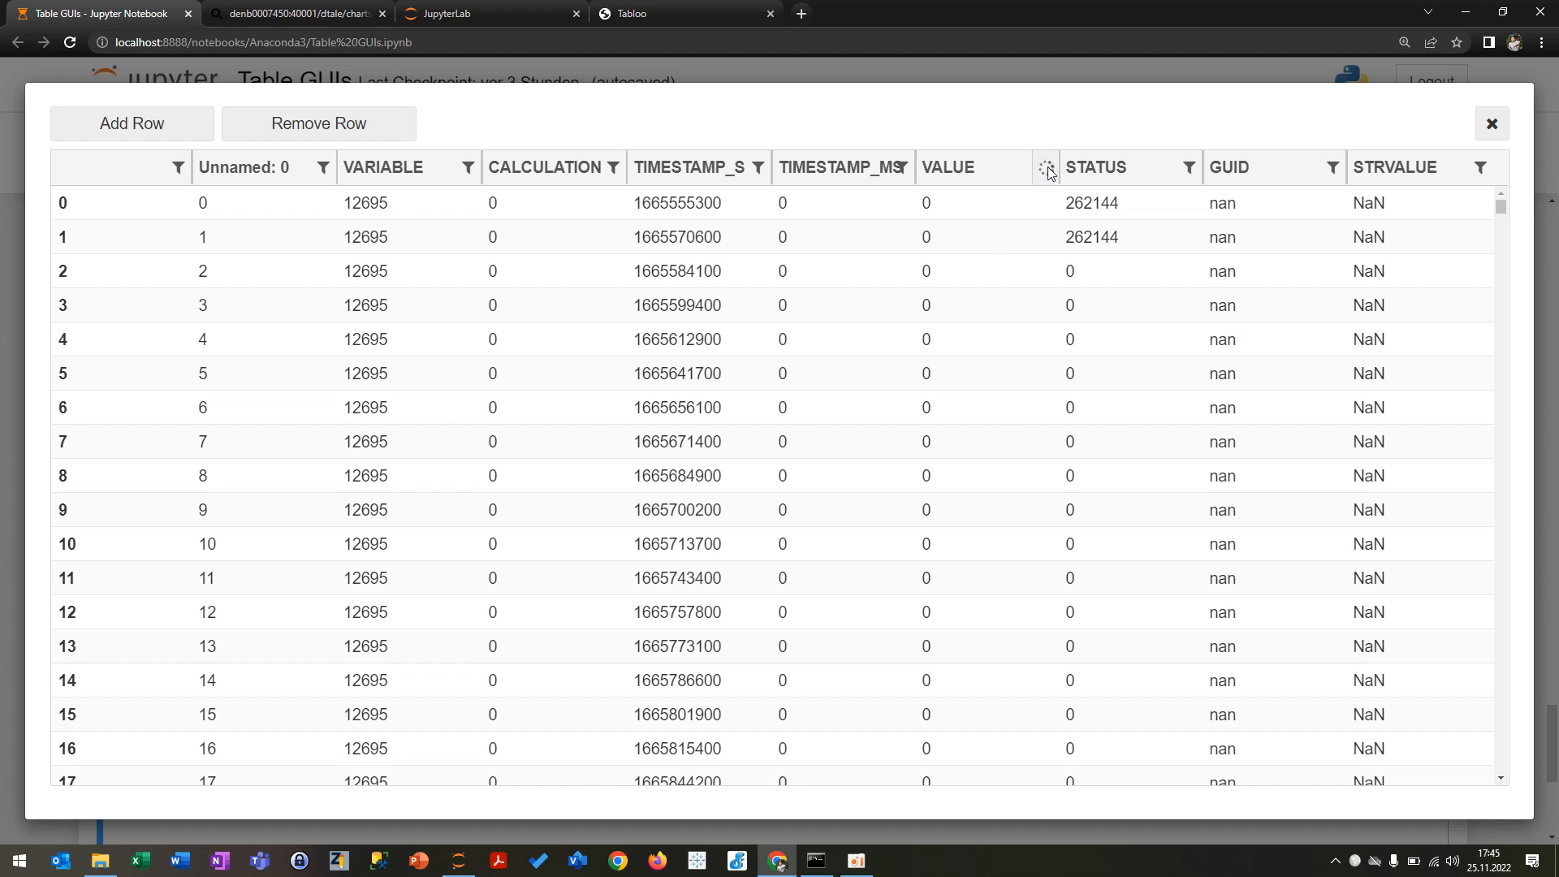
mouse_move(987, 145)
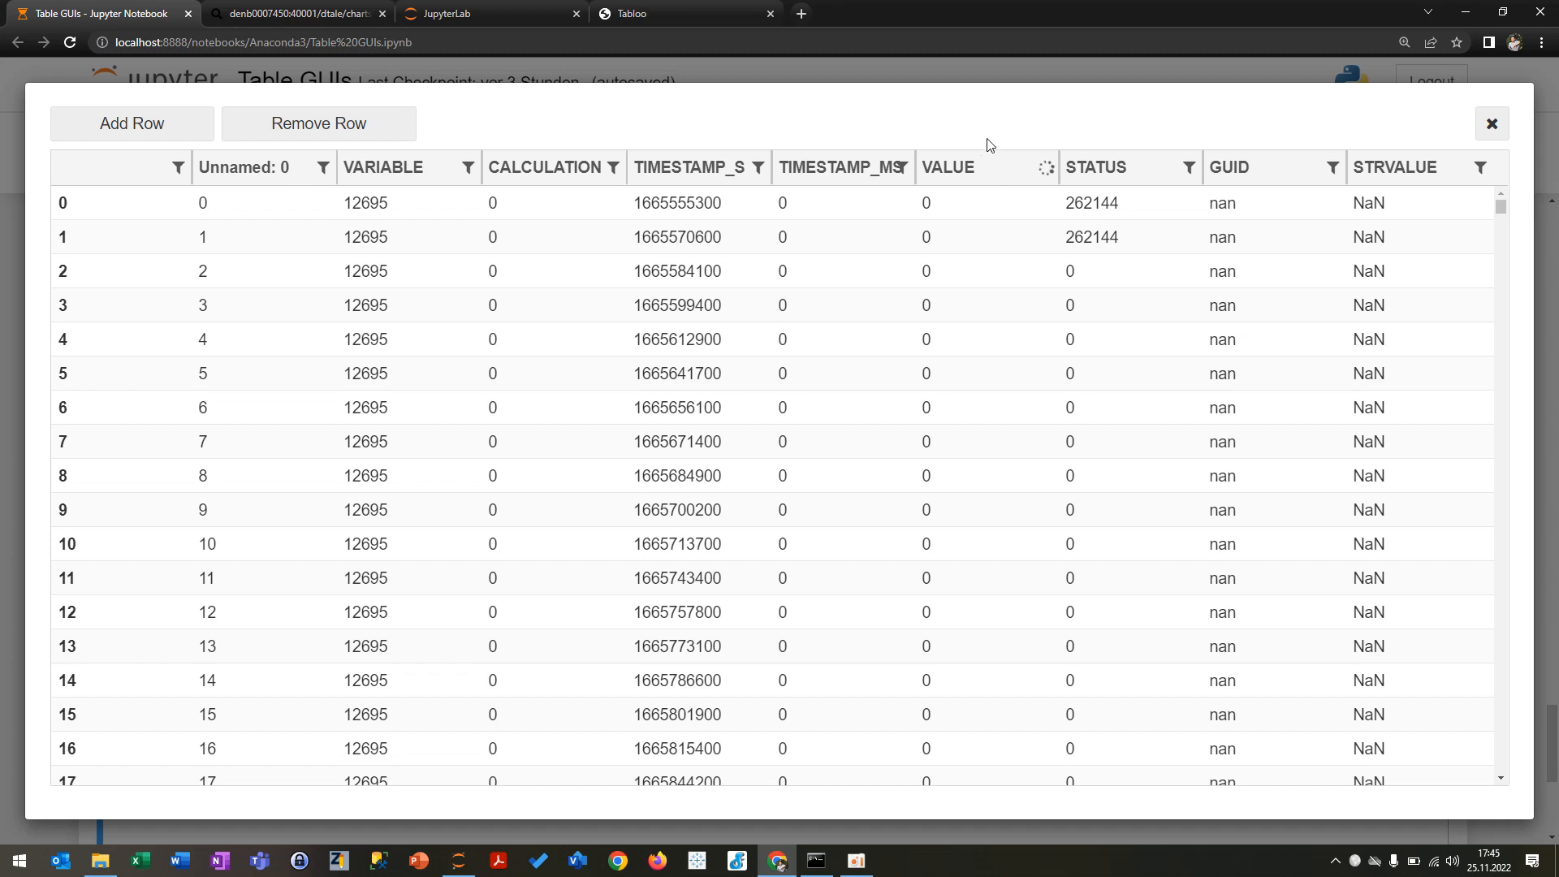
mouse_move(980, 153)
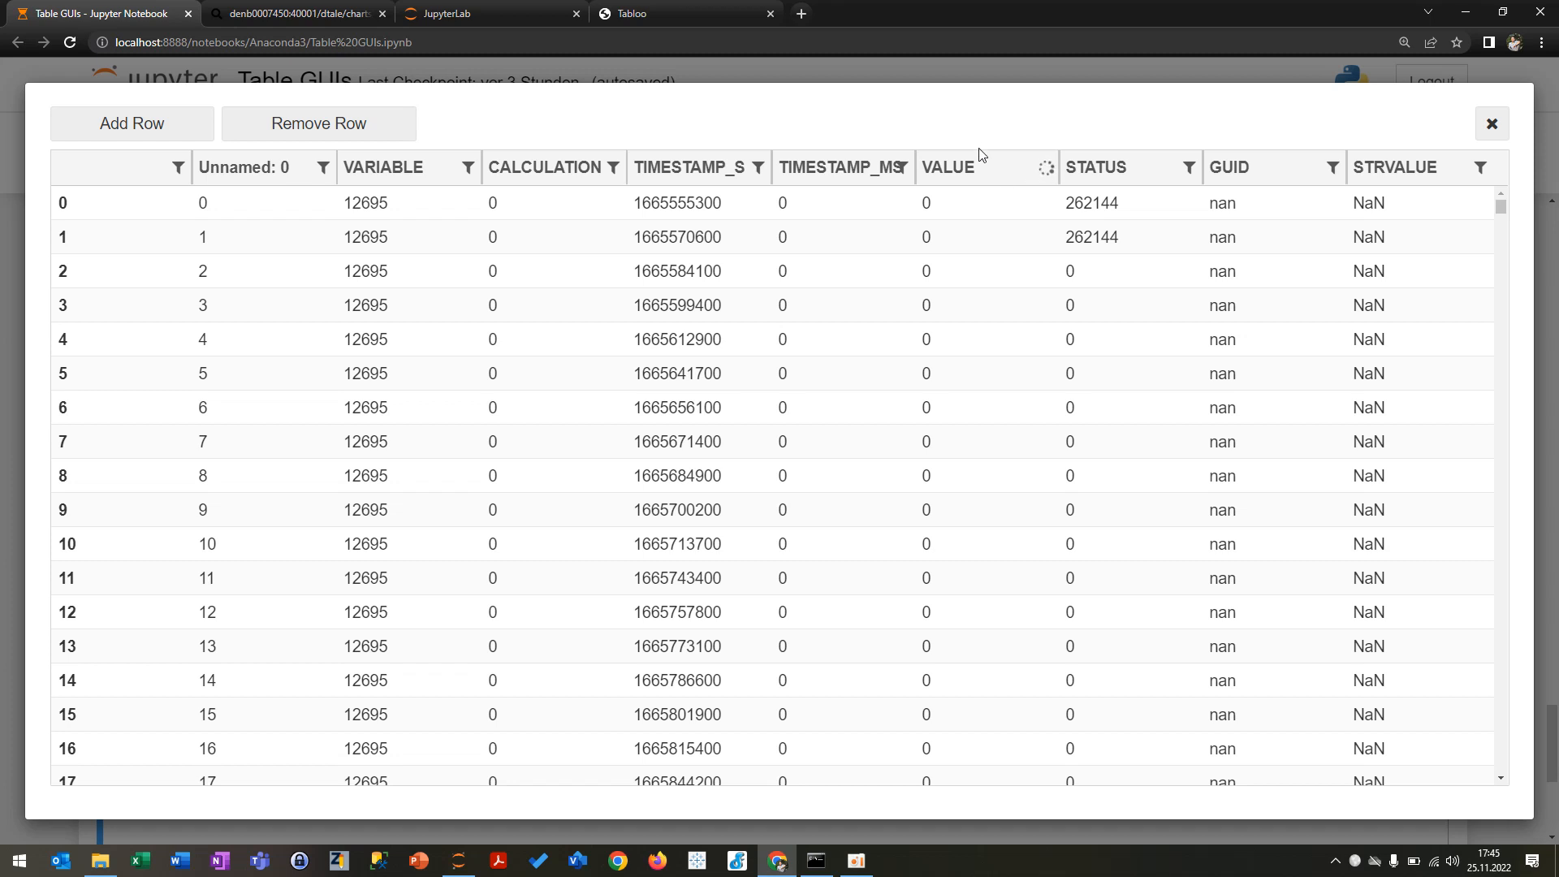
mouse_move(406, 280)
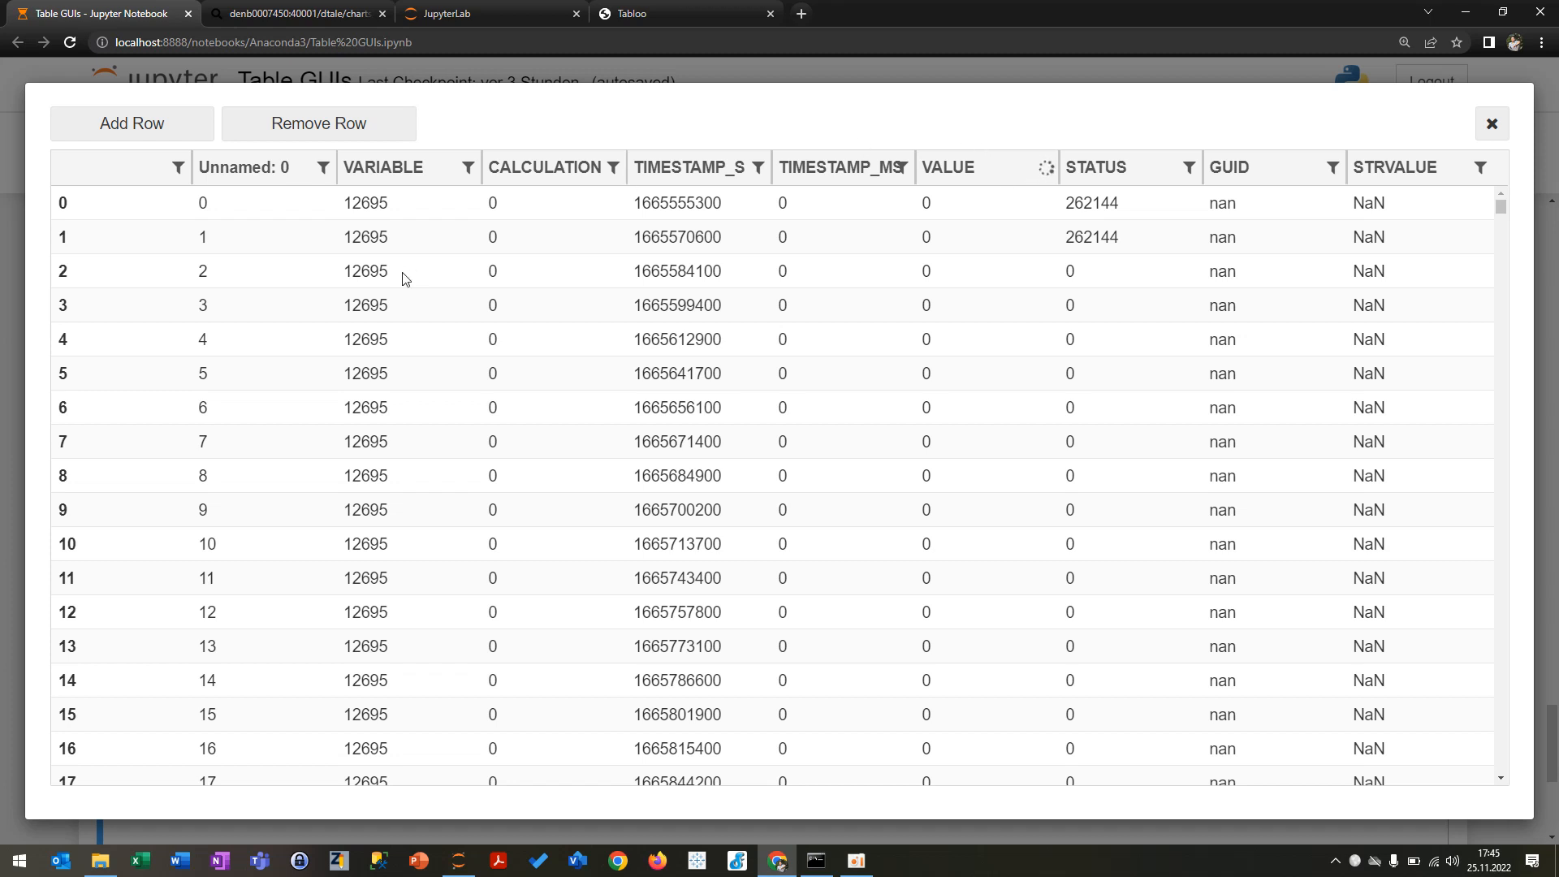
mouse_move(885, 484)
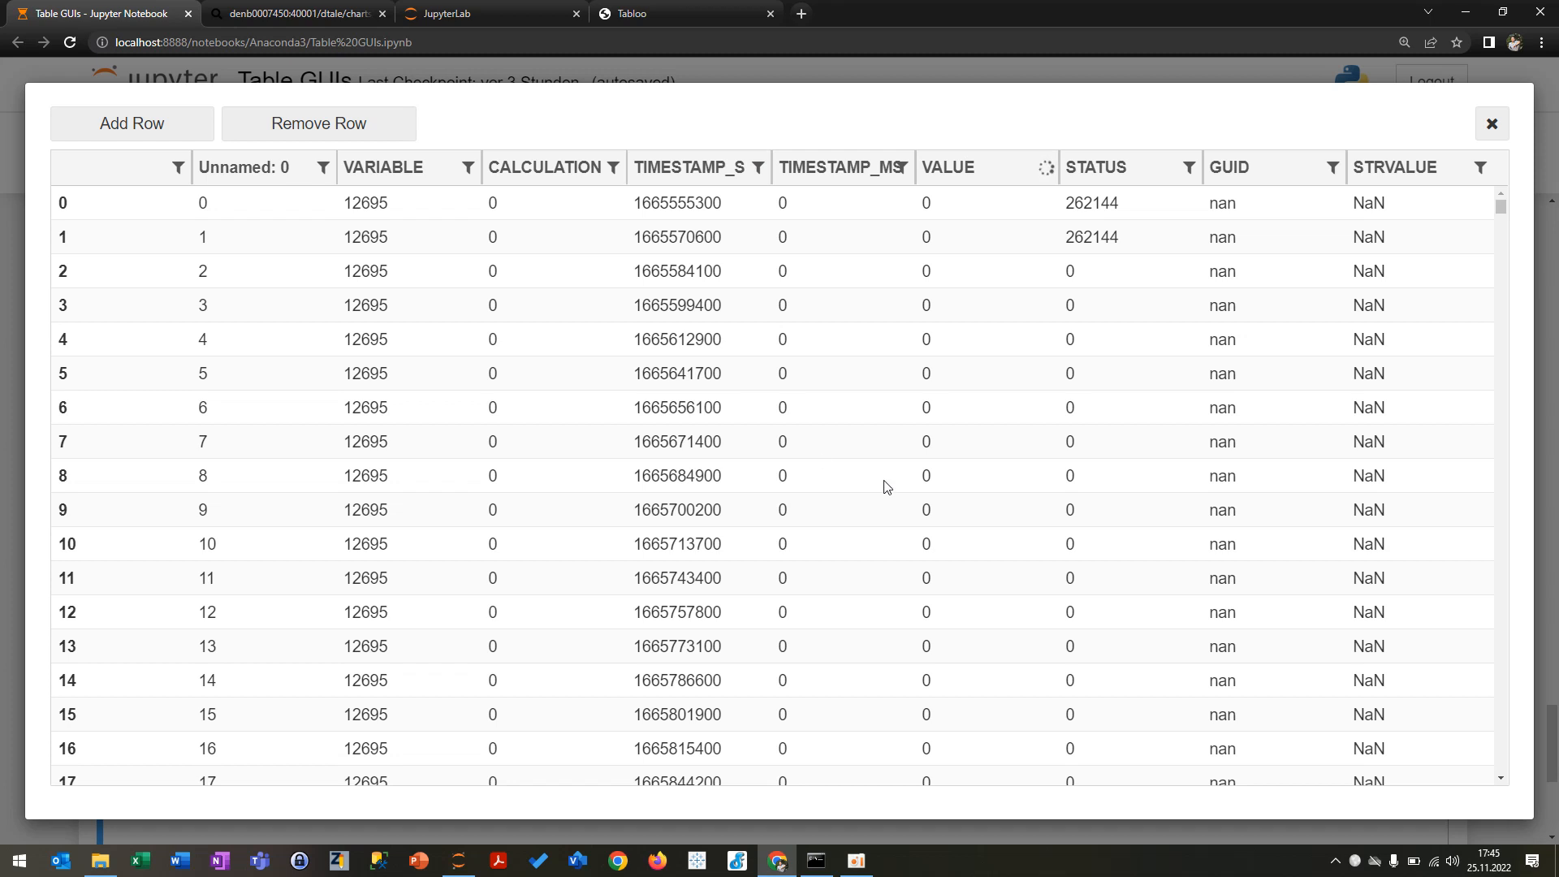
mouse_move(838, 214)
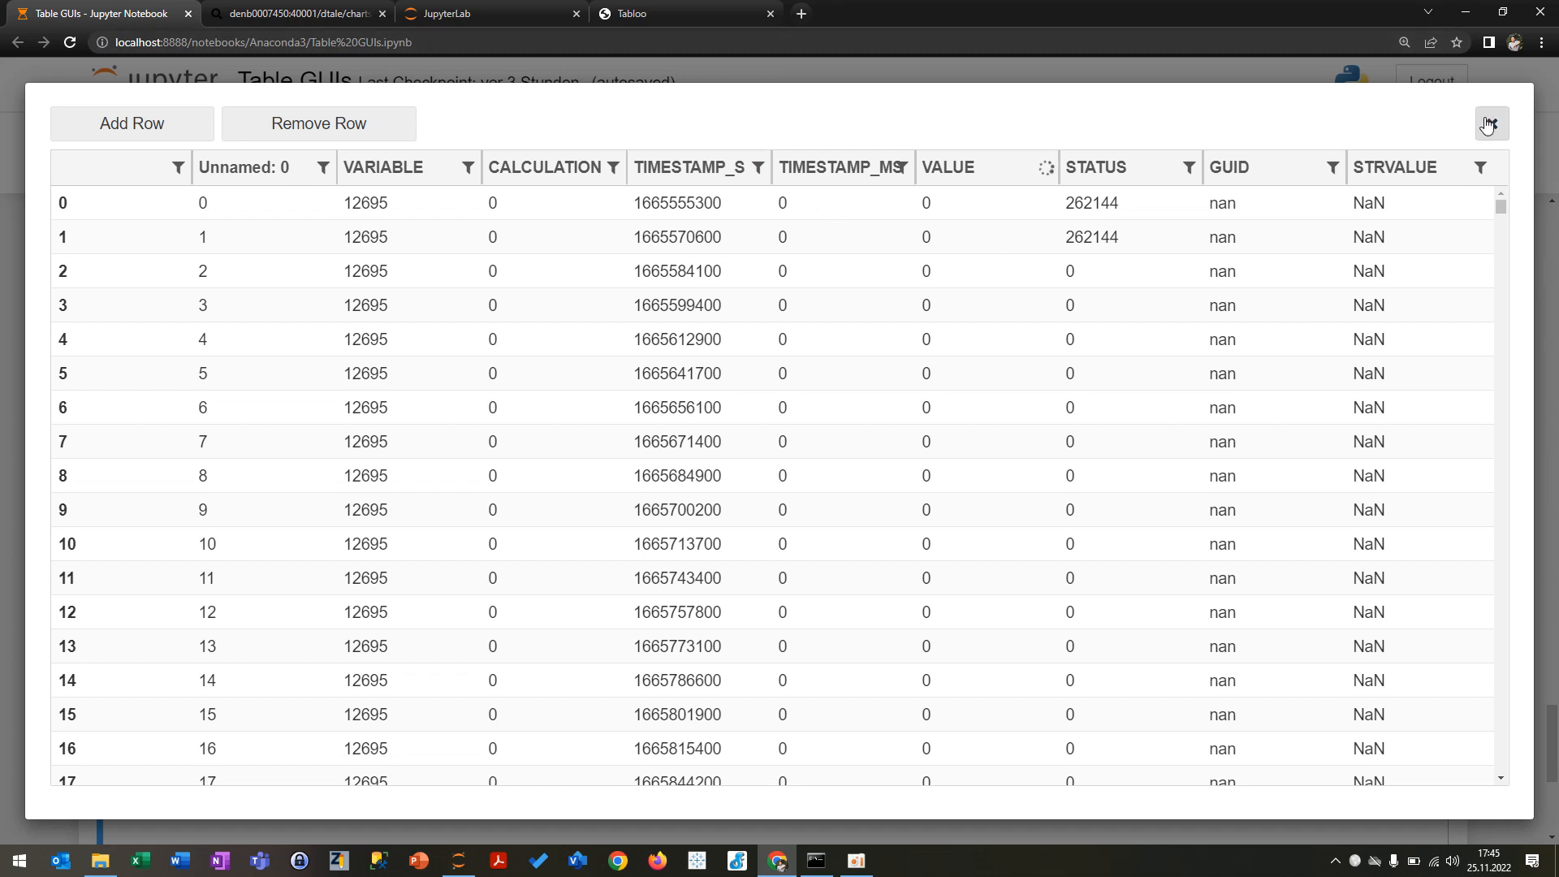
click(1490, 123)
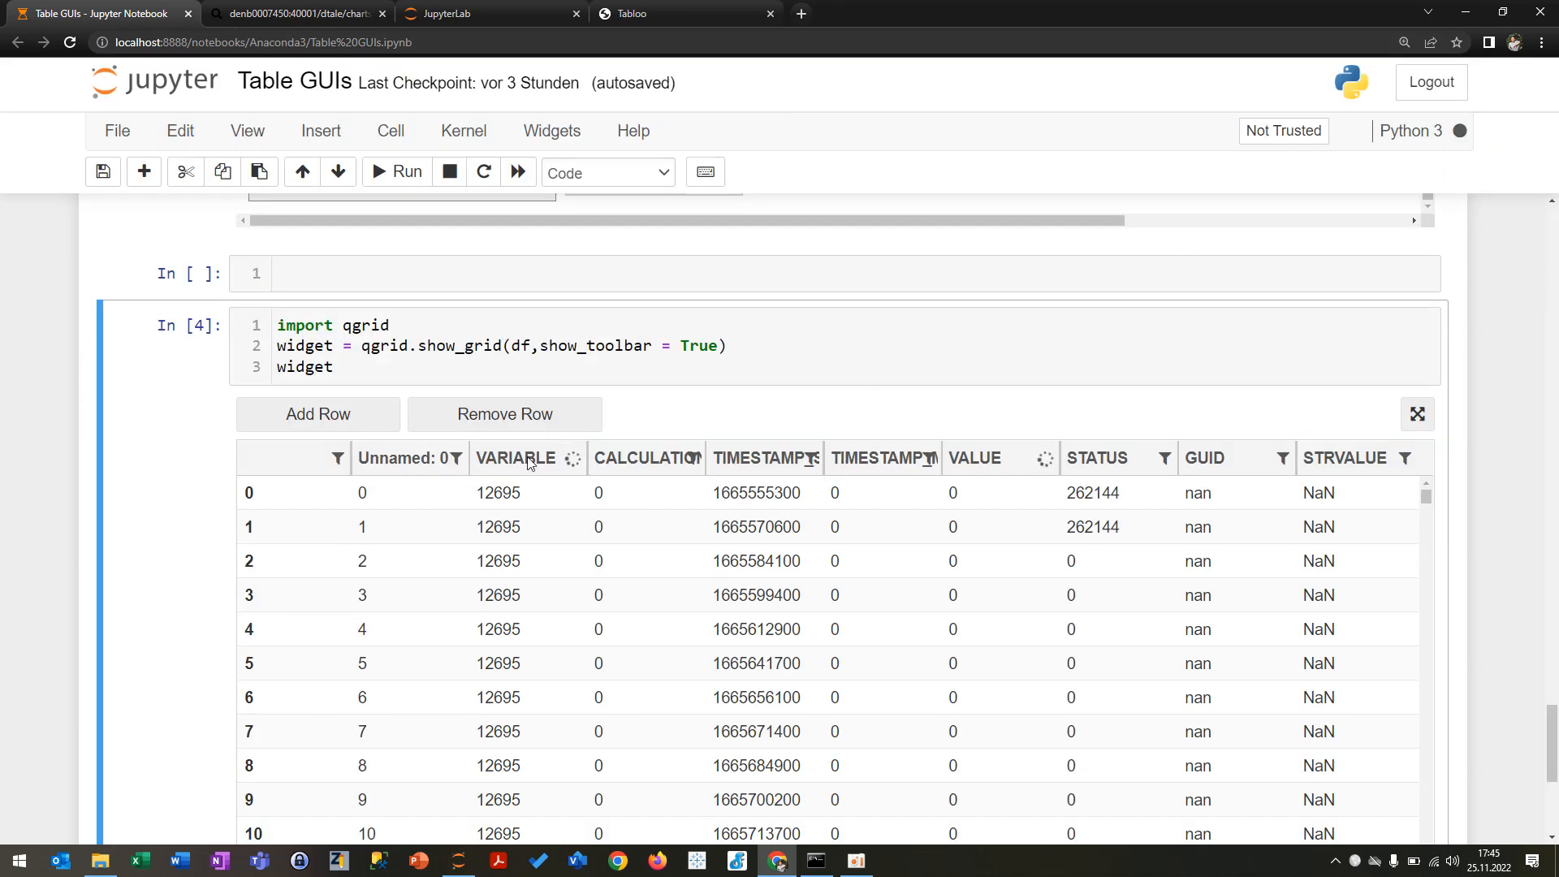
scroll(down, 3)
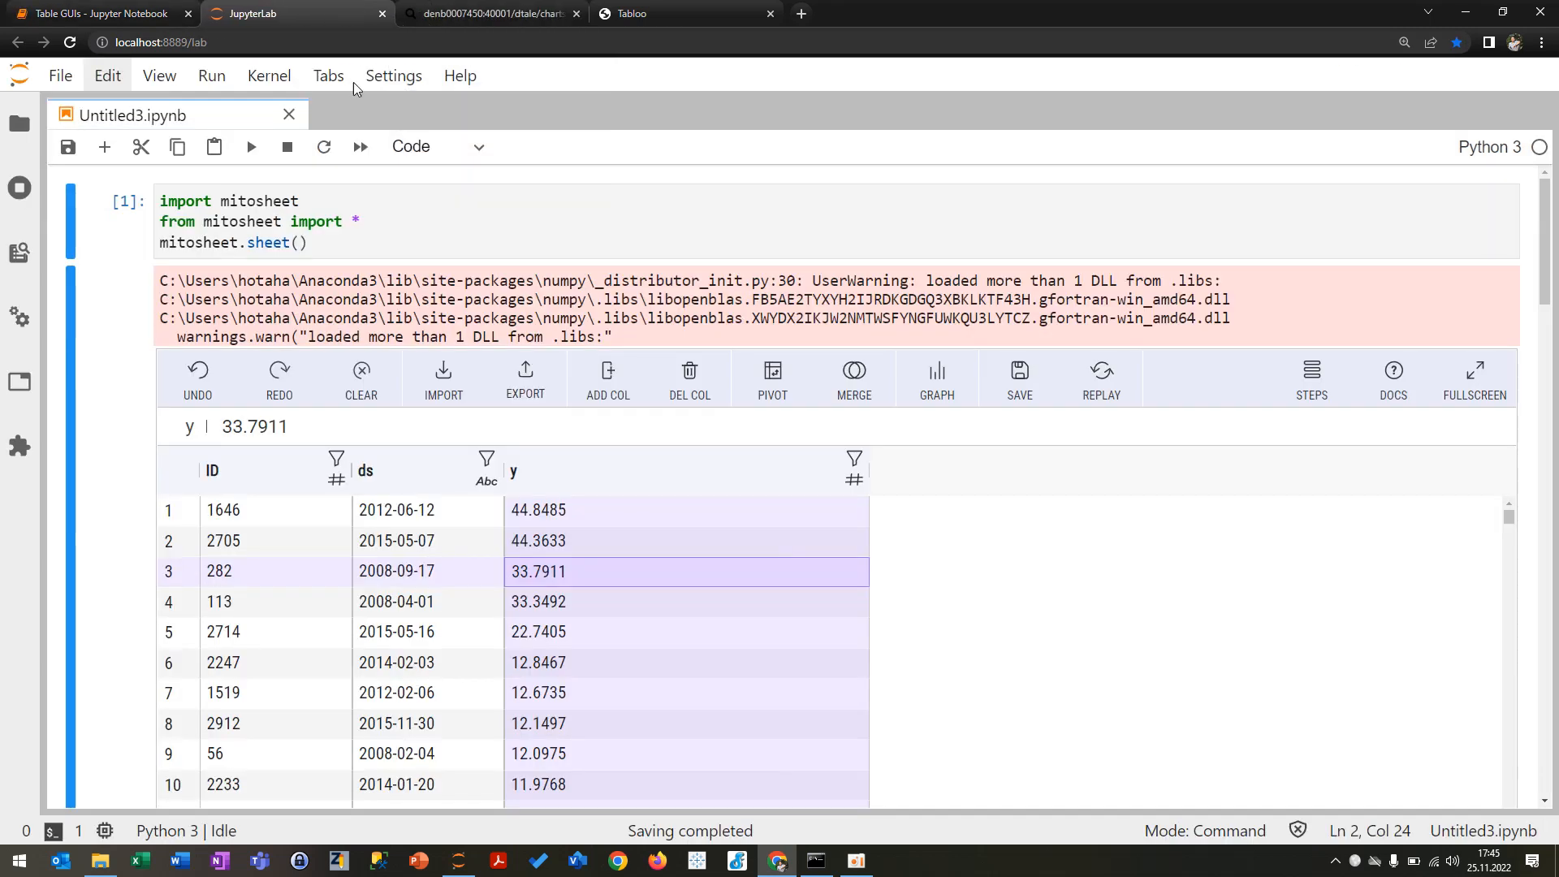
Step: Sort the Mitosheet y column ascending, then descending from 44.85
click(406, 230)
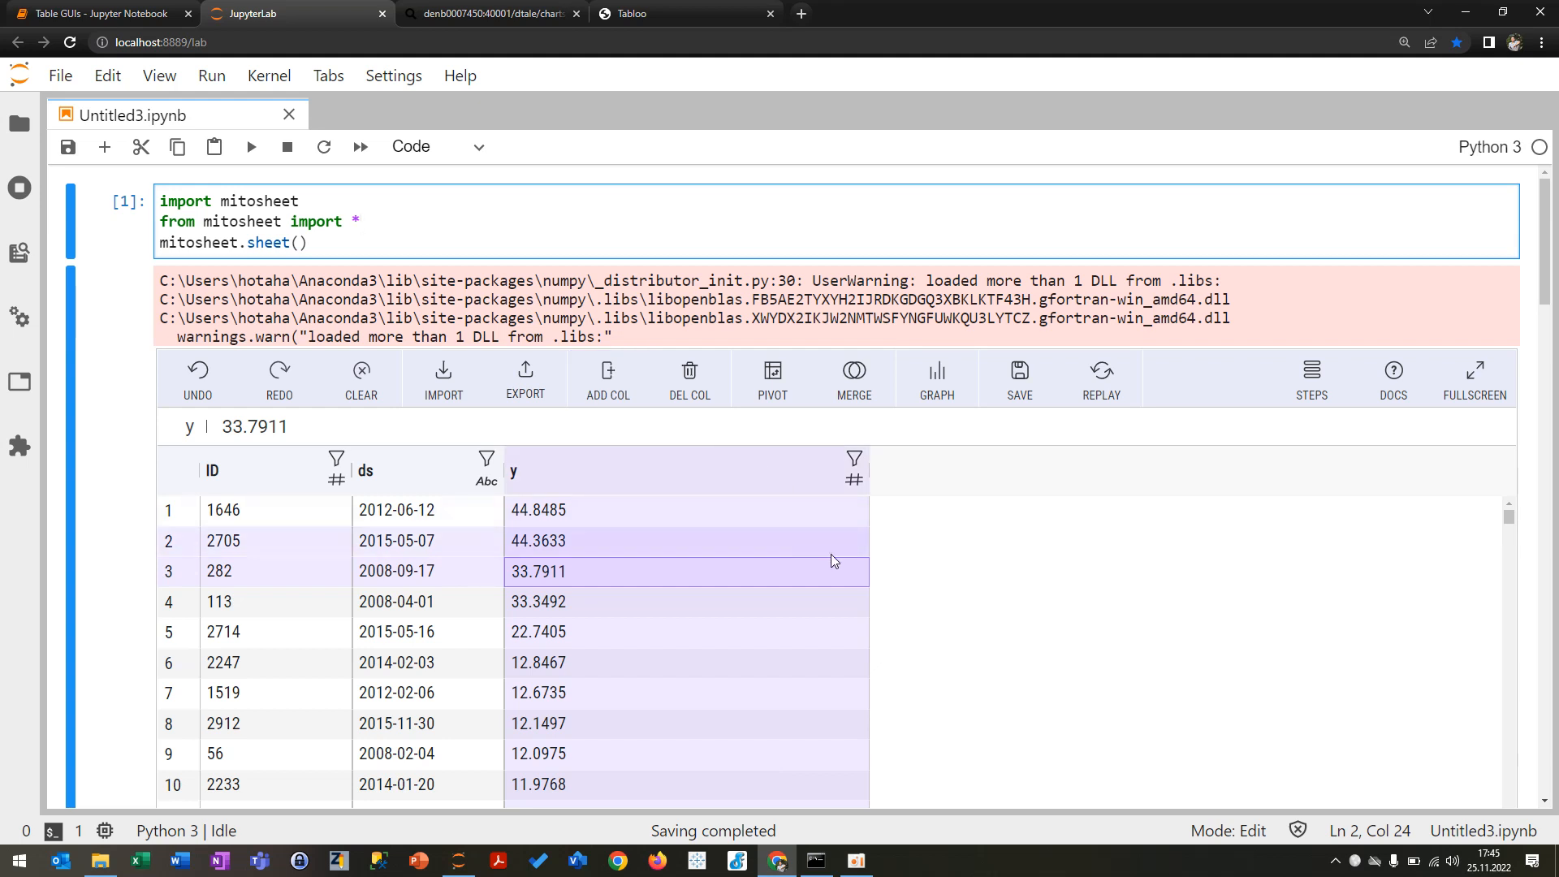
click(854, 458)
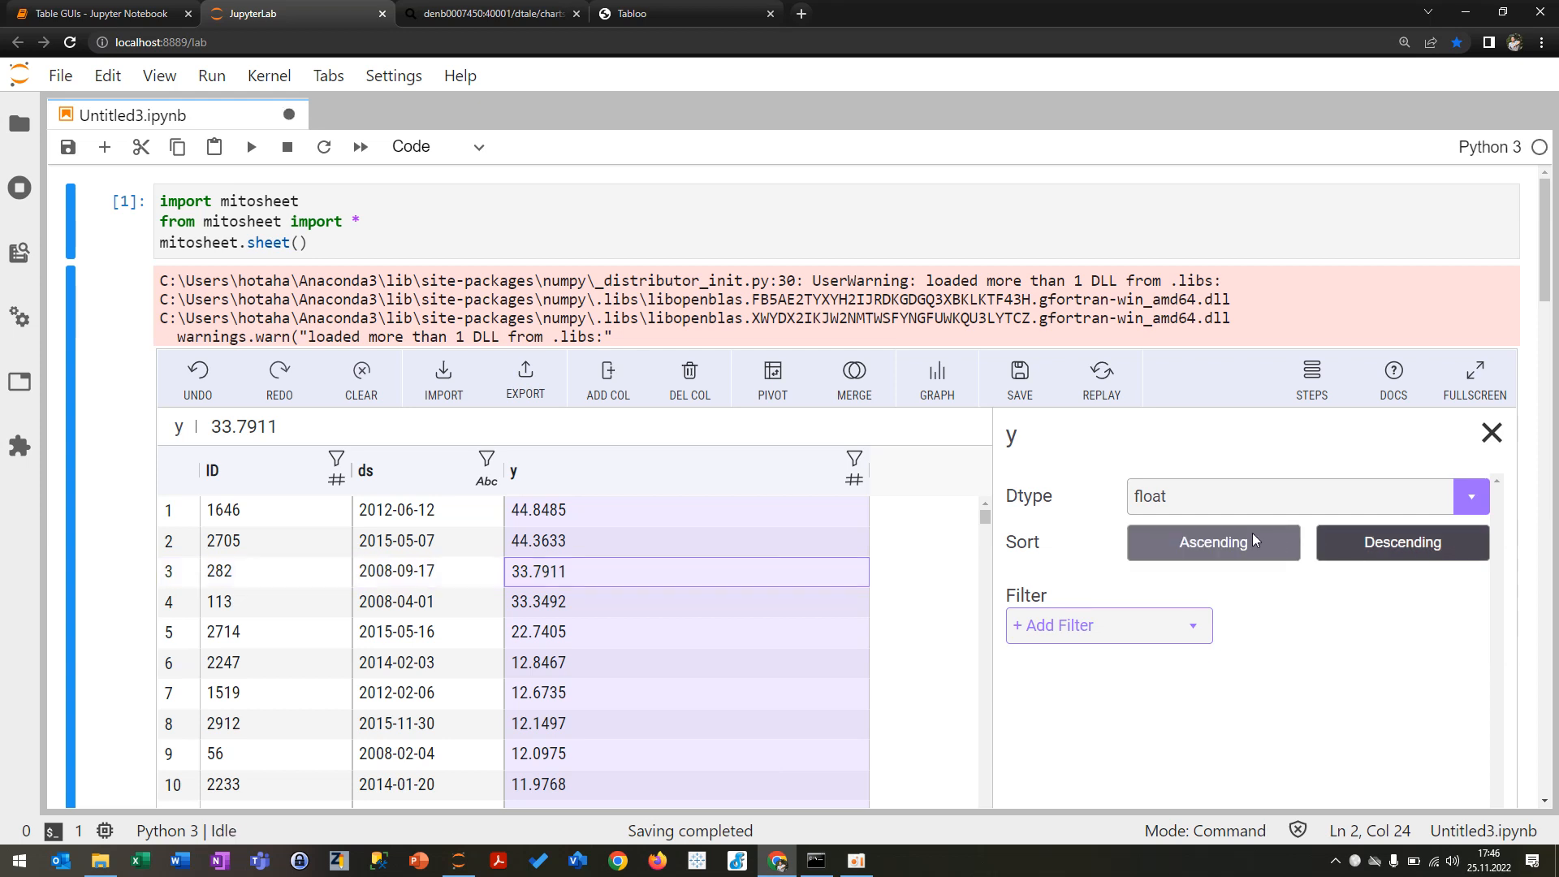
click(1403, 542)
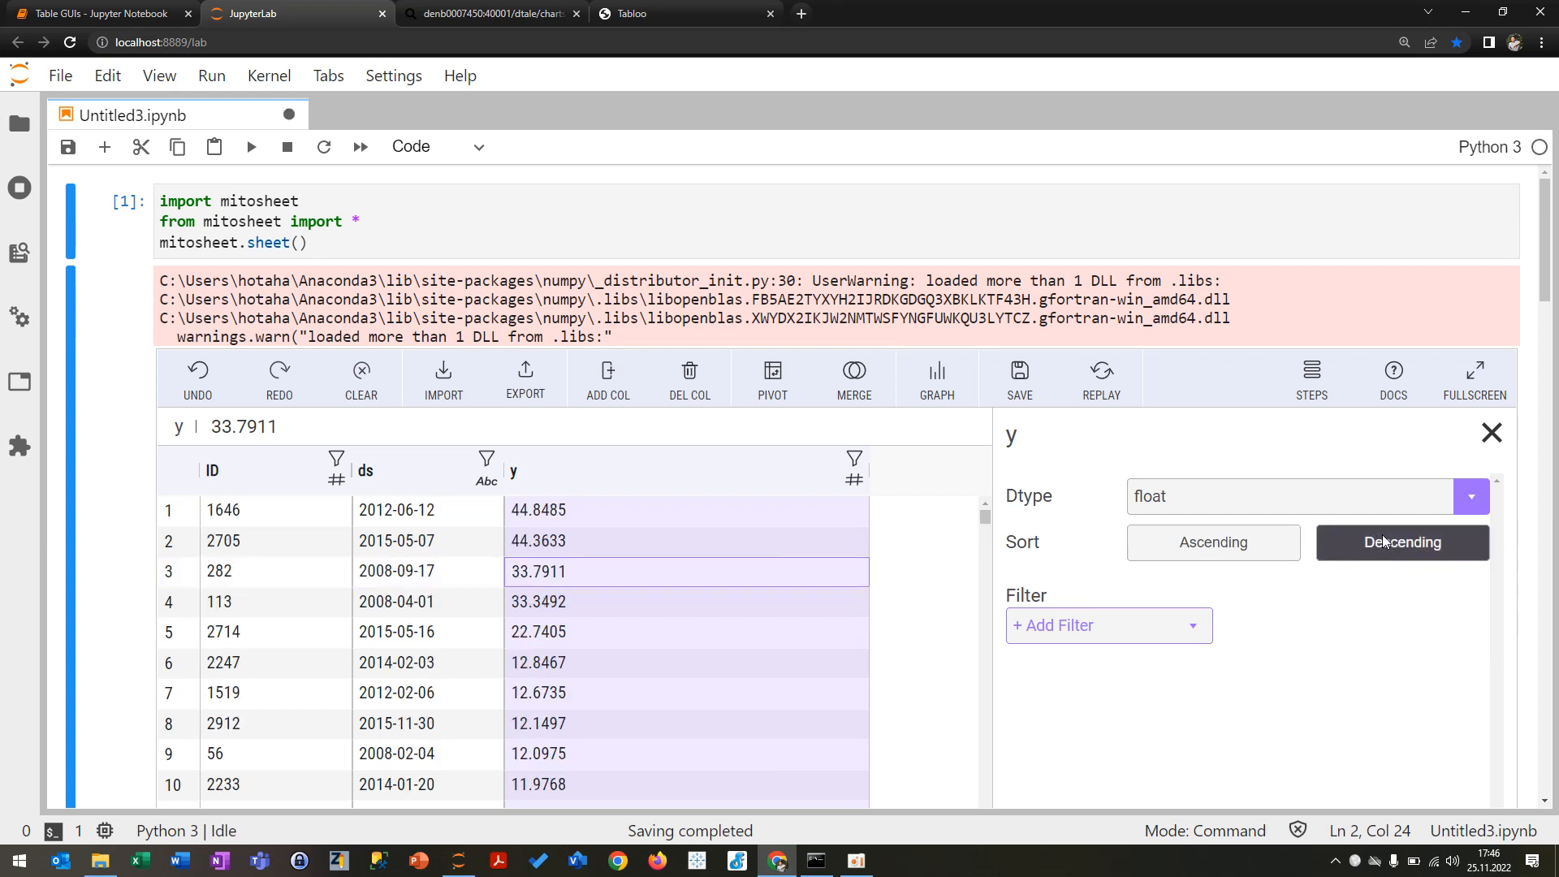
click(1491, 432)
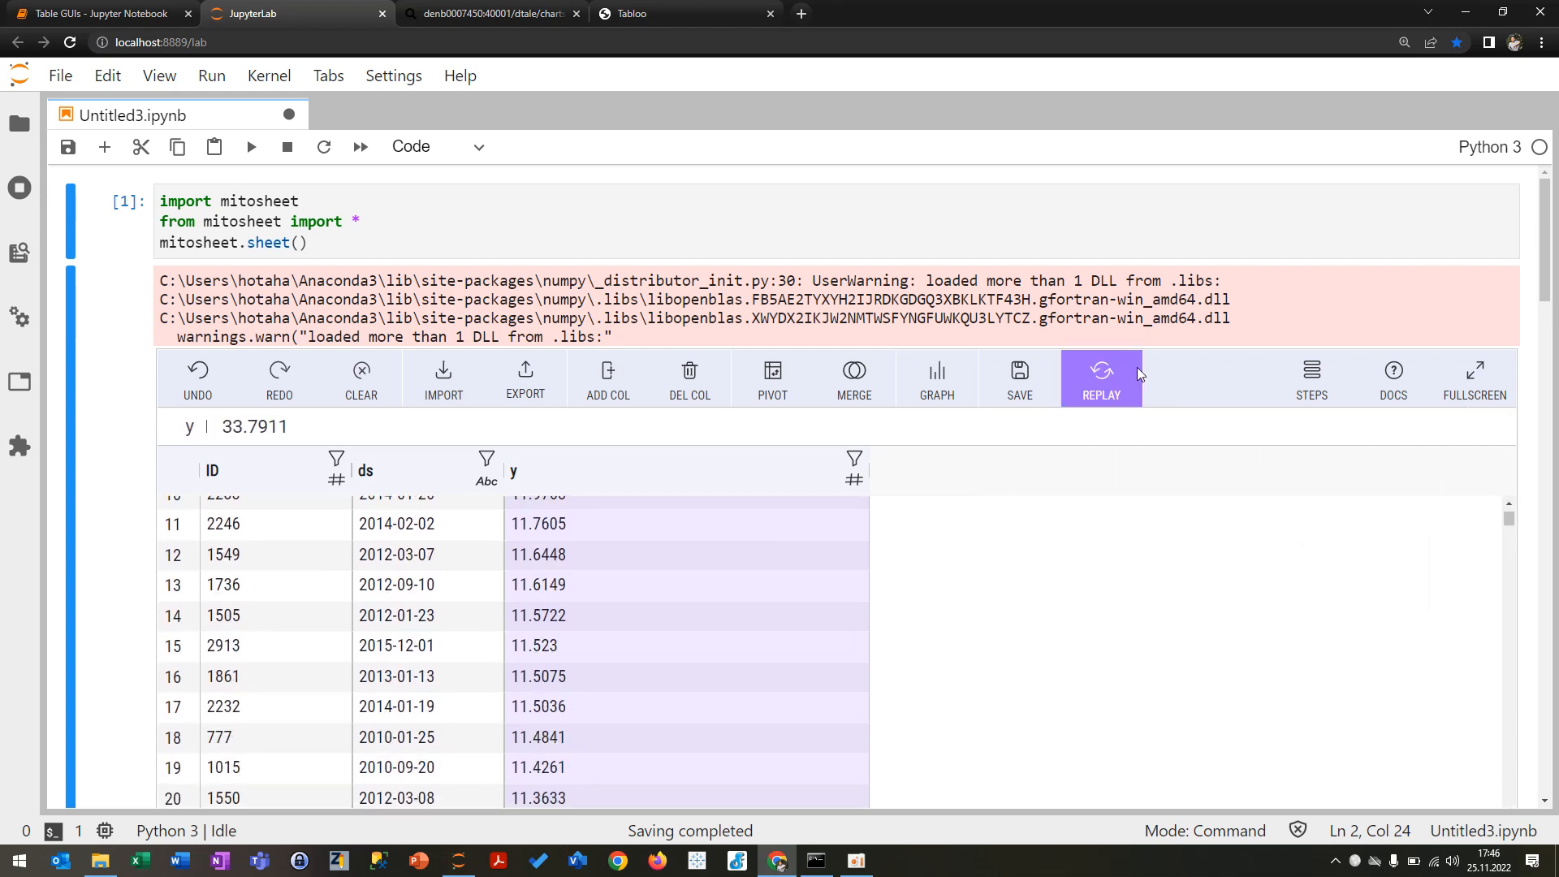
scroll(down, 3)
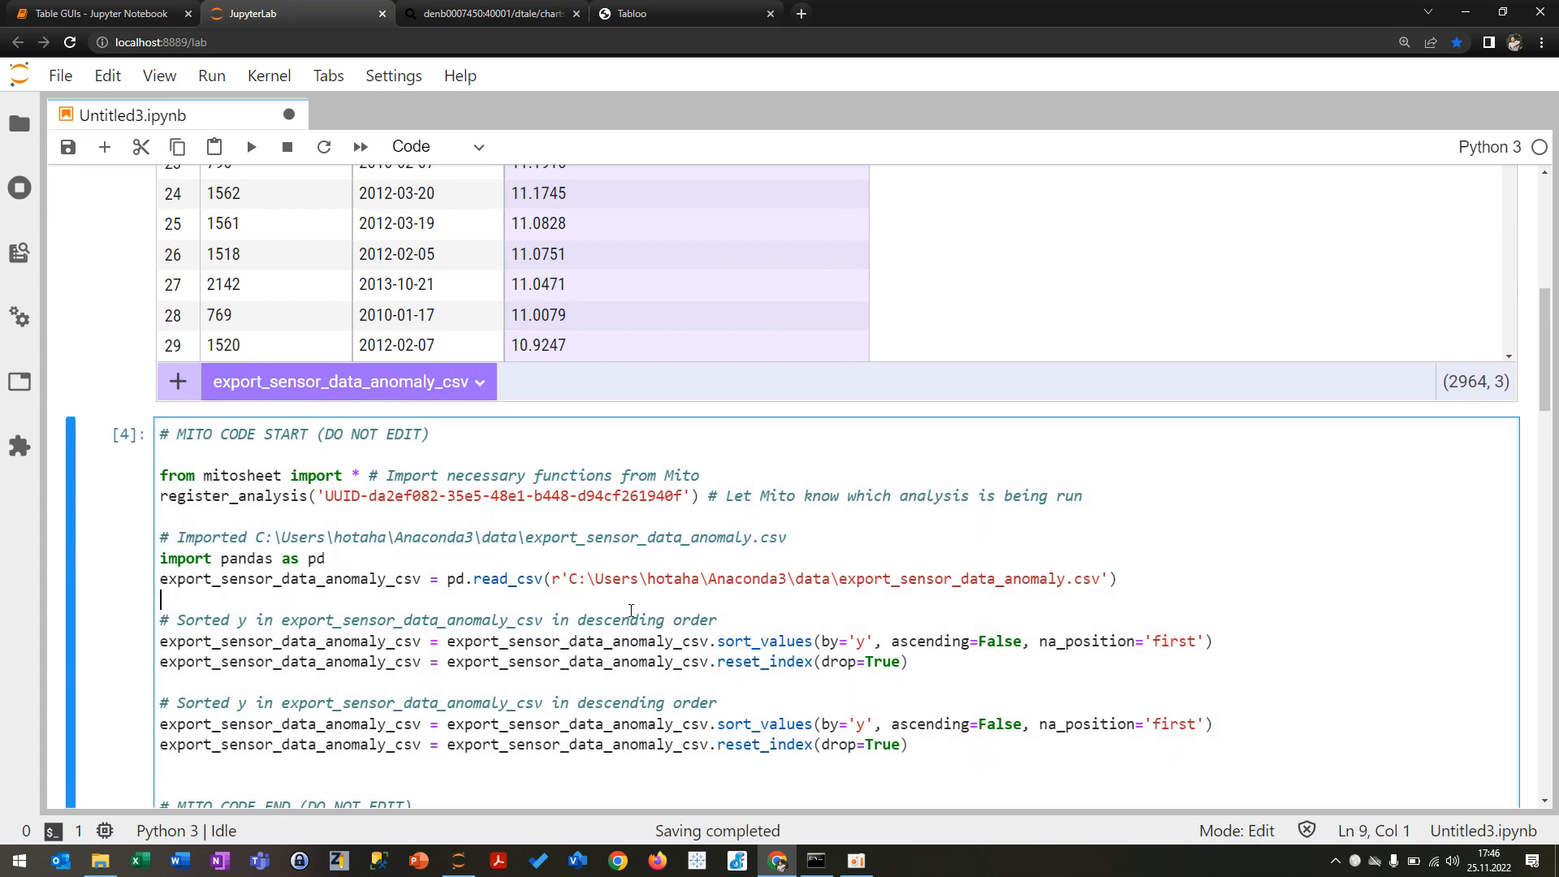
scroll(down, 3)
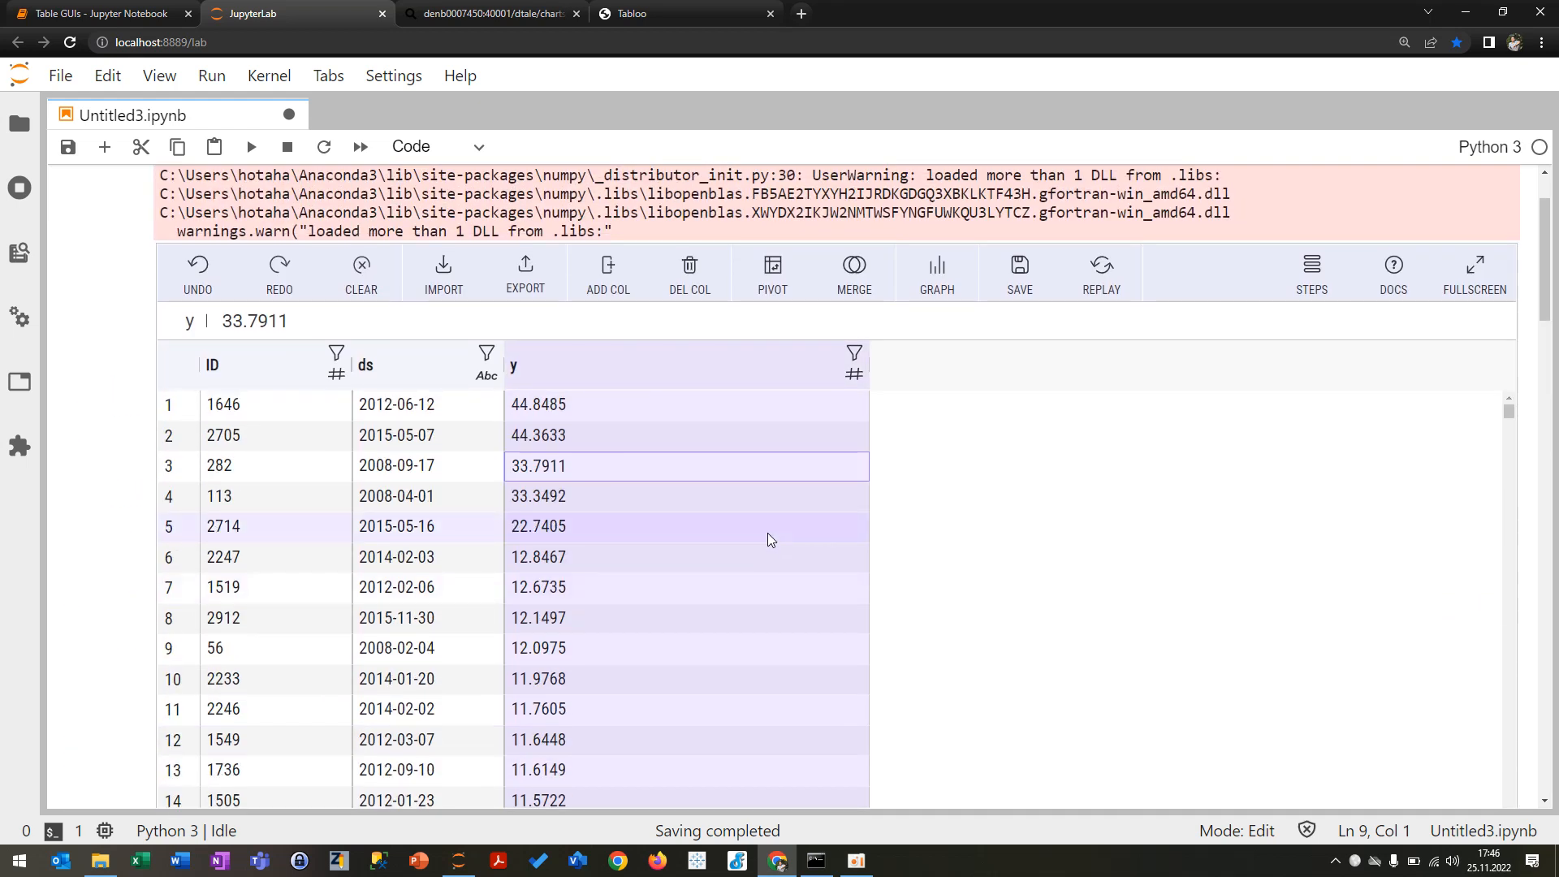
mouse_move(604, 360)
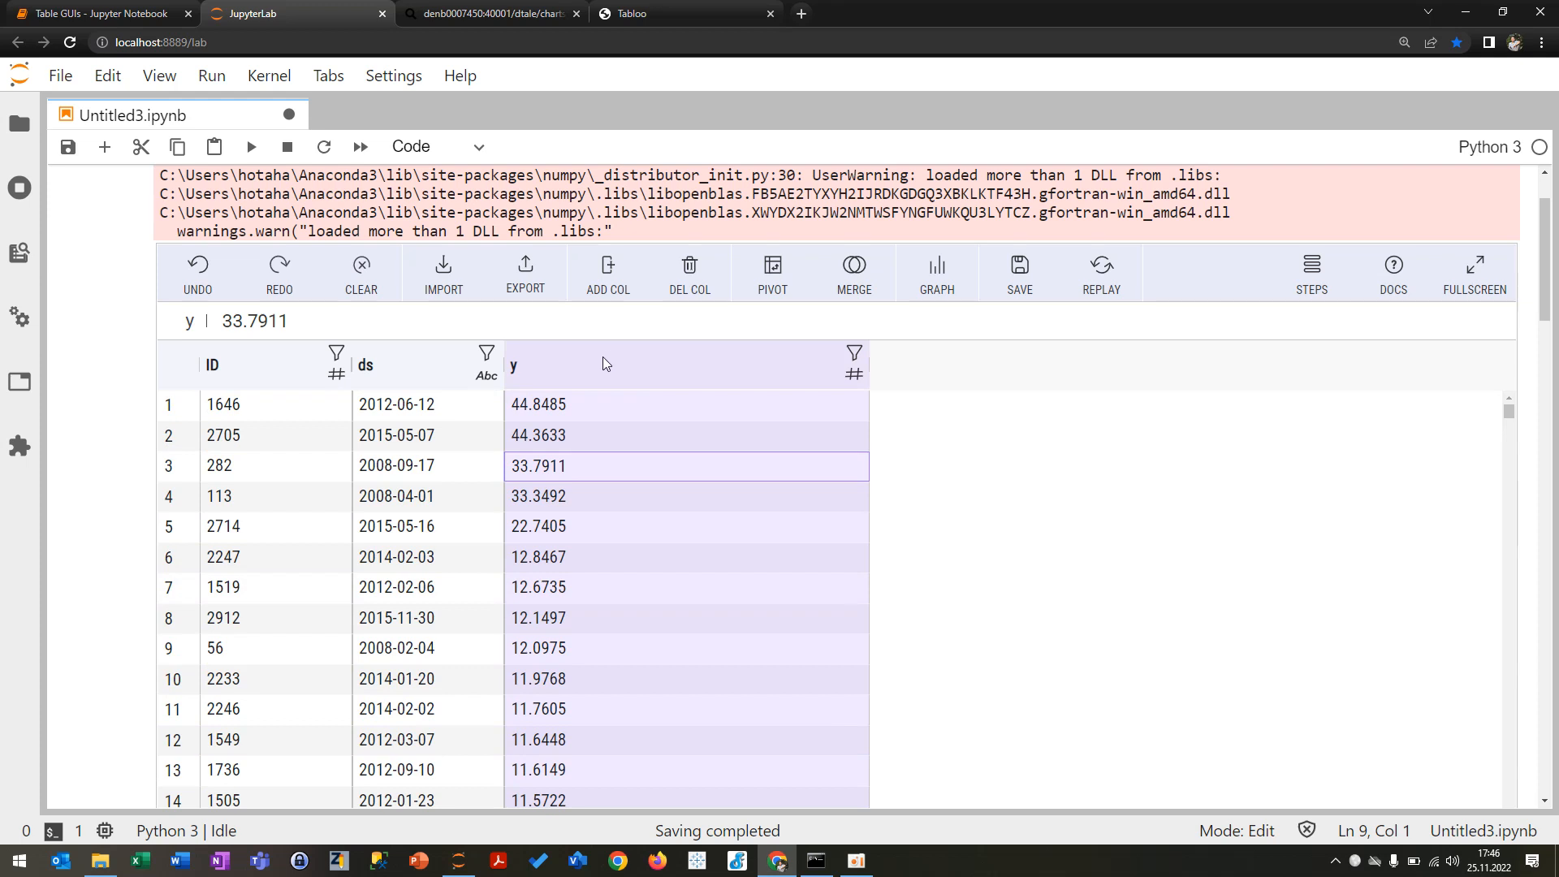
Step: Add a Mitosheet filter y > 20, leaving five rows and a generated code step
click(854, 353)
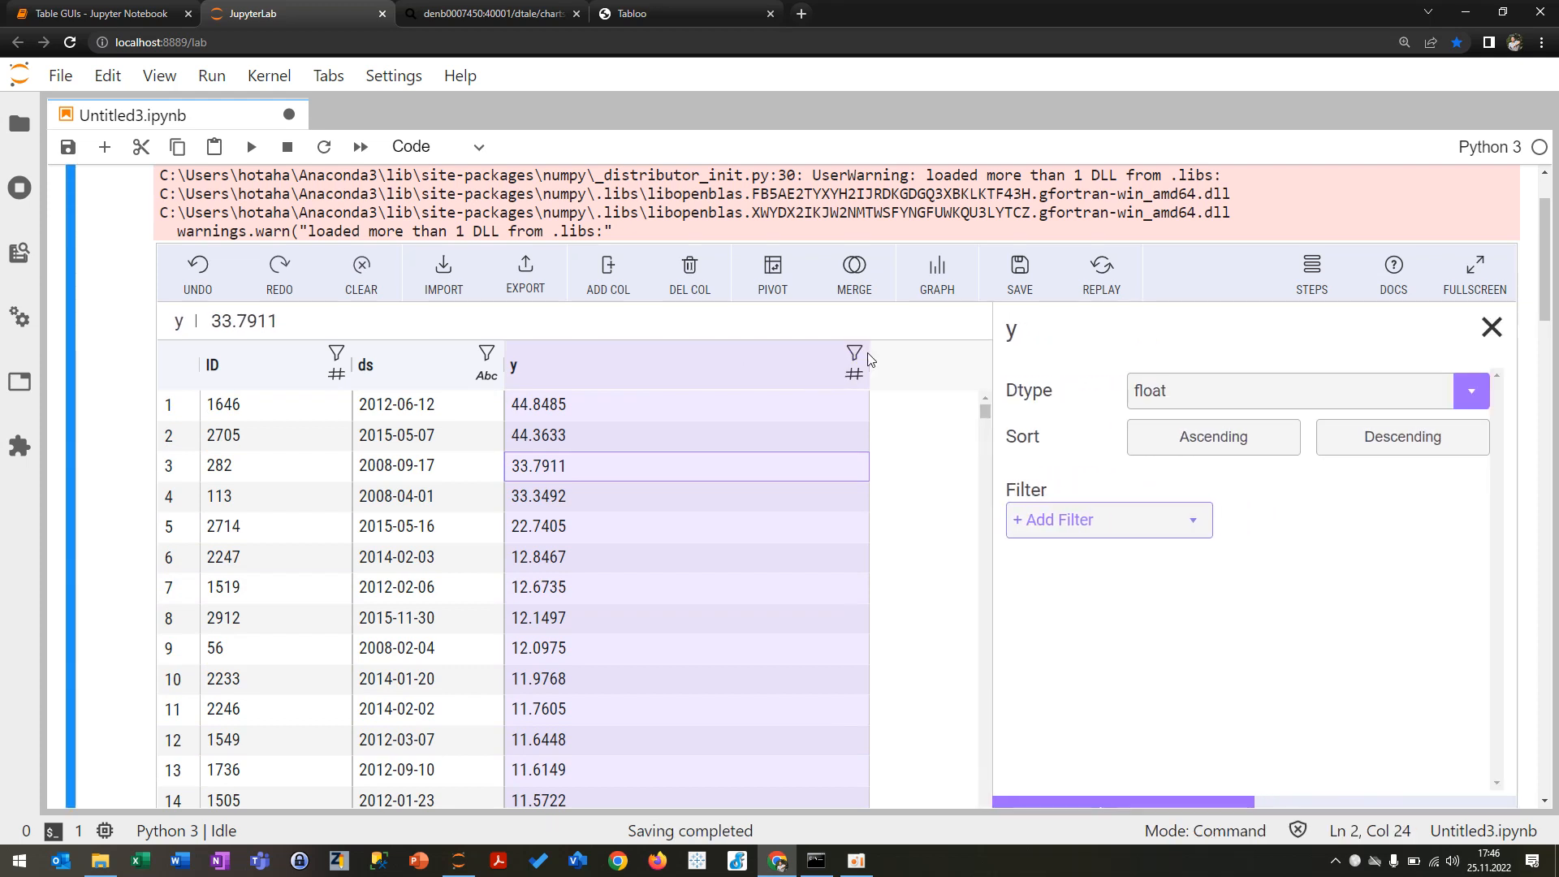
click(1107, 520)
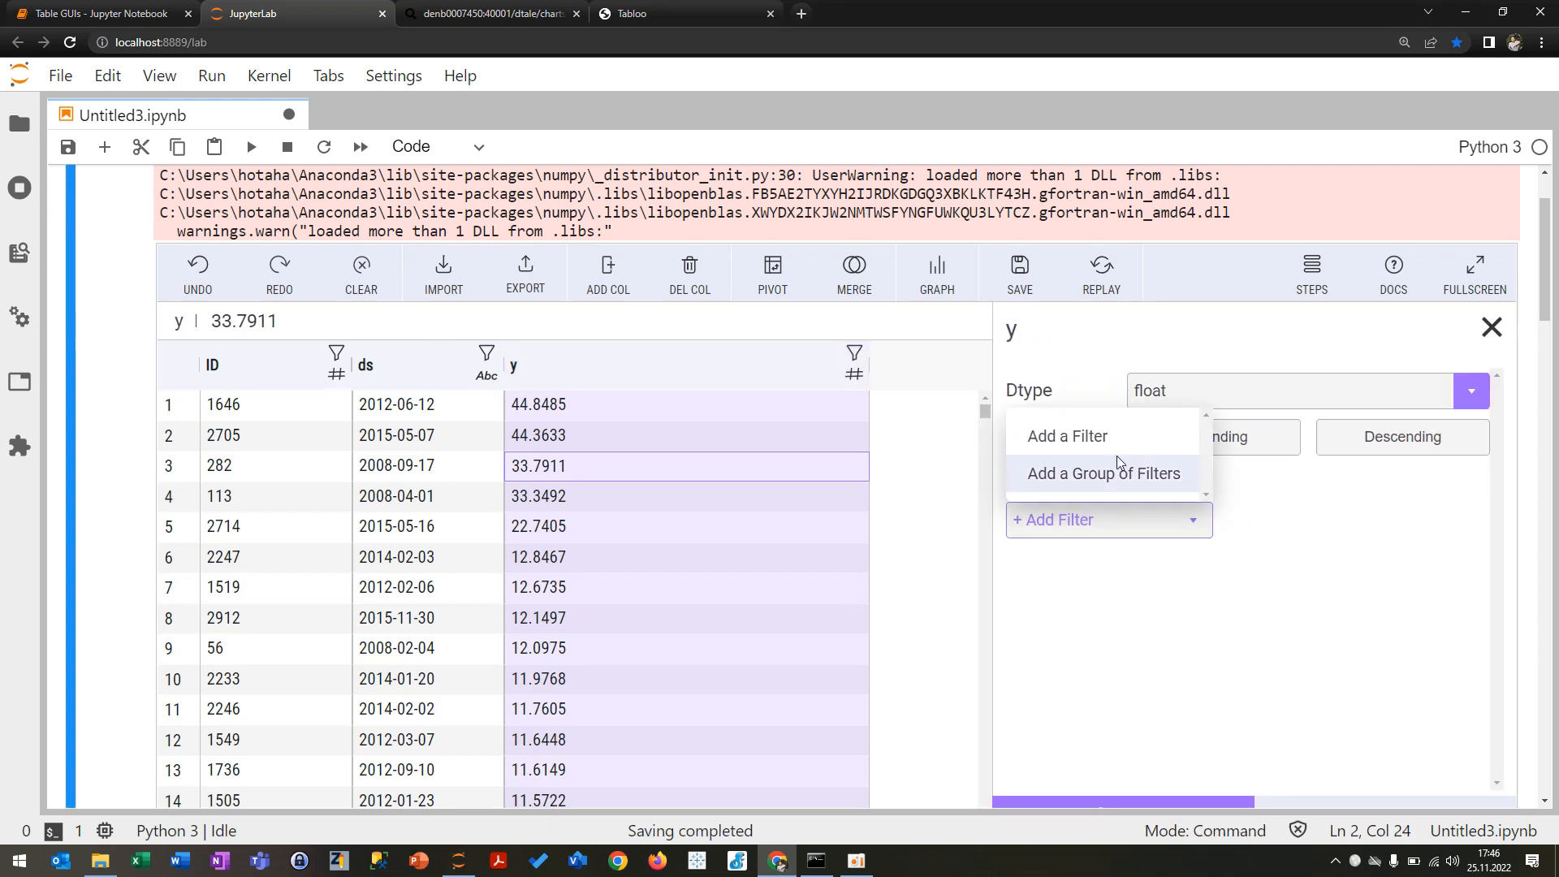
click(1065, 435)
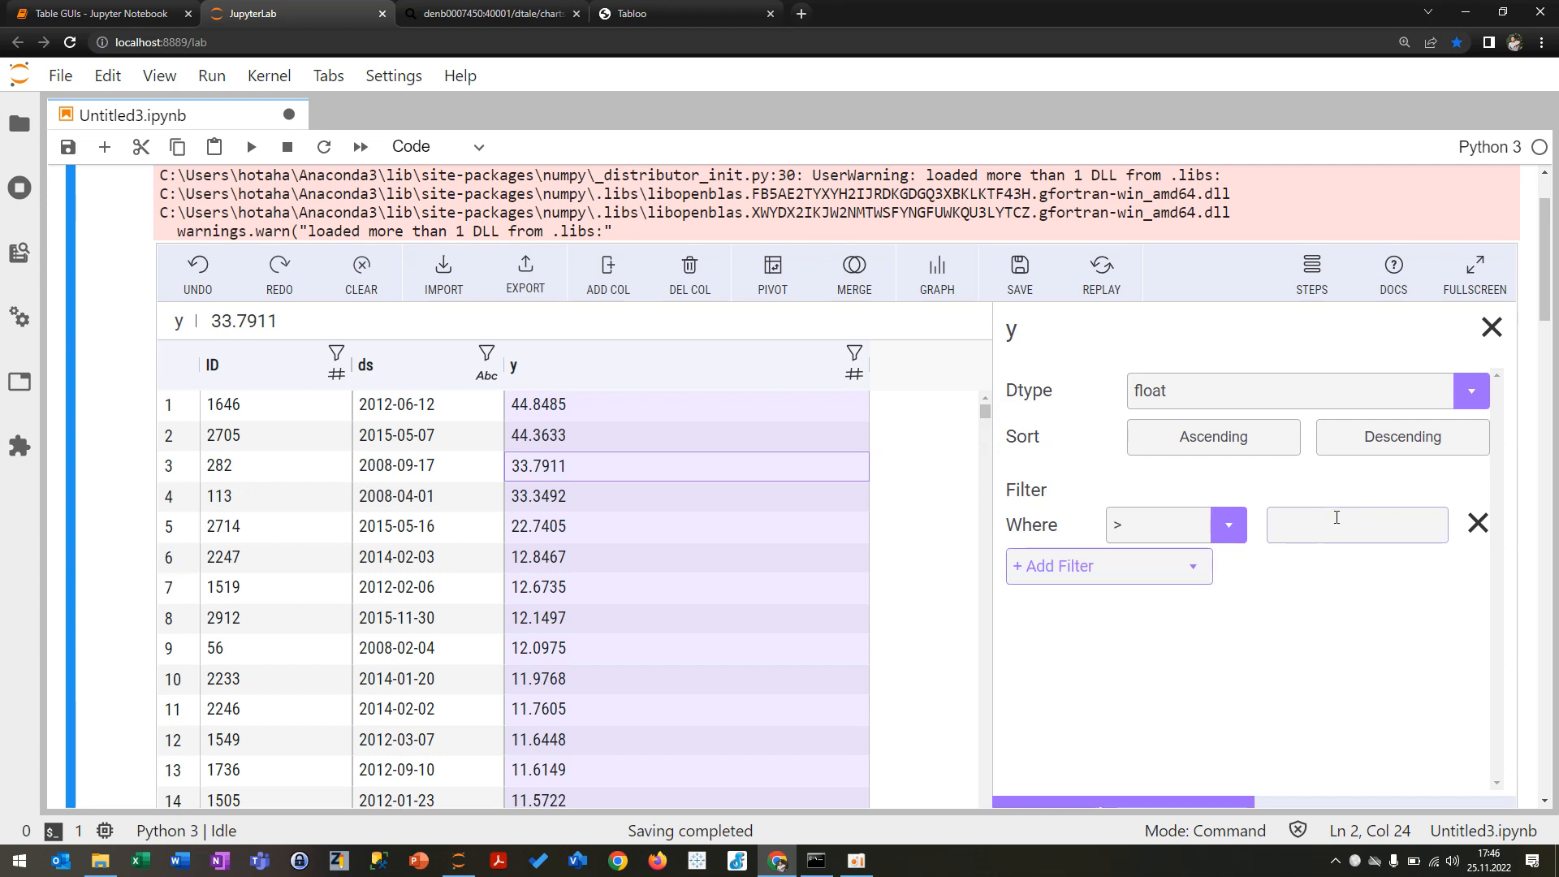
text(20)
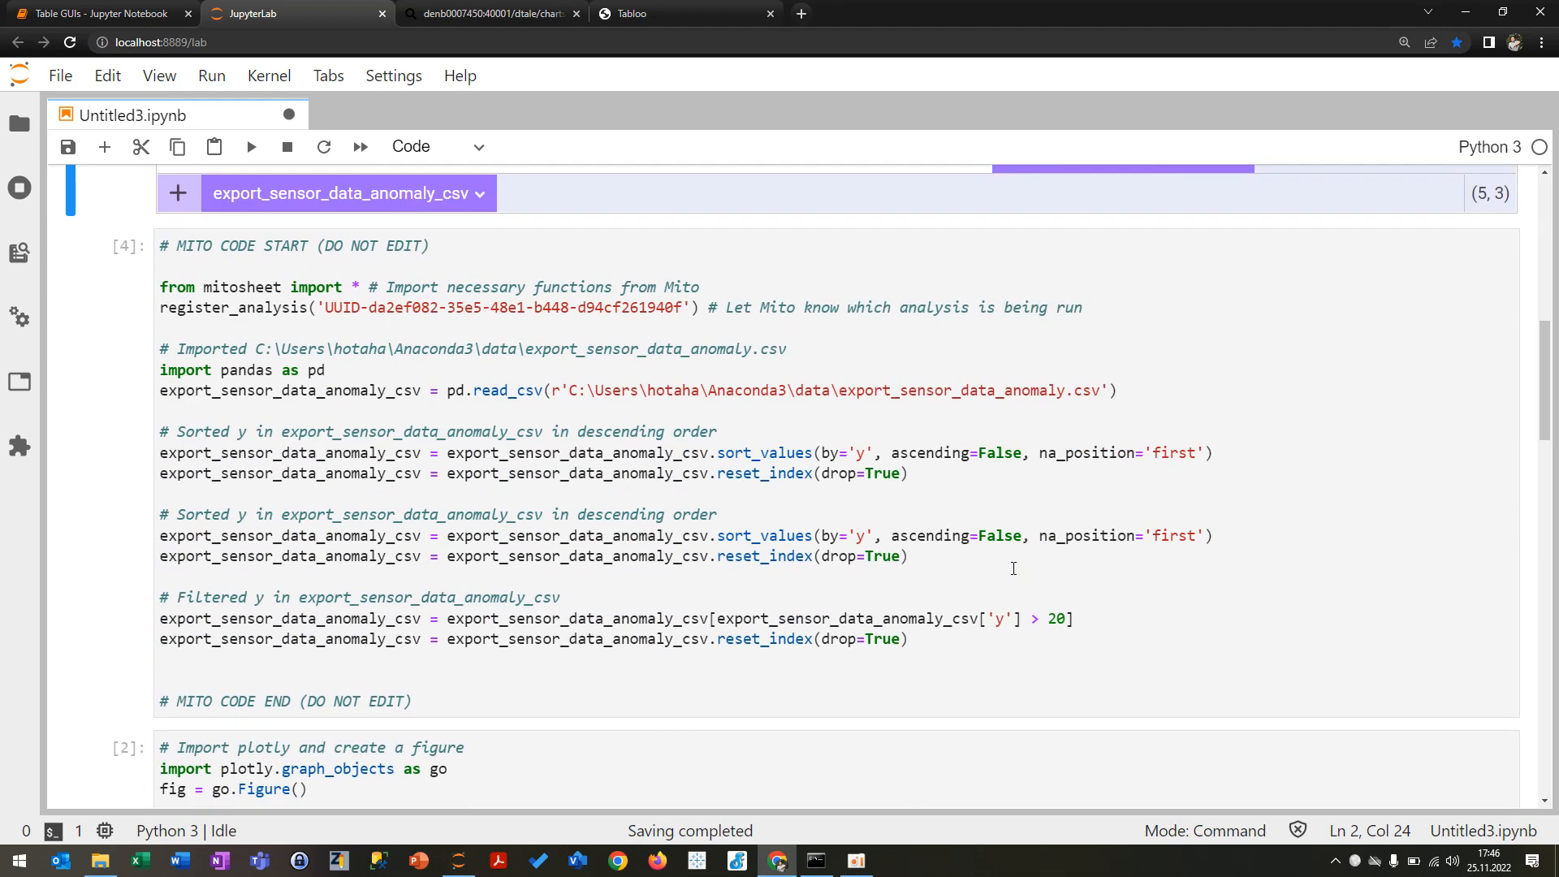
mouse_move(955, 638)
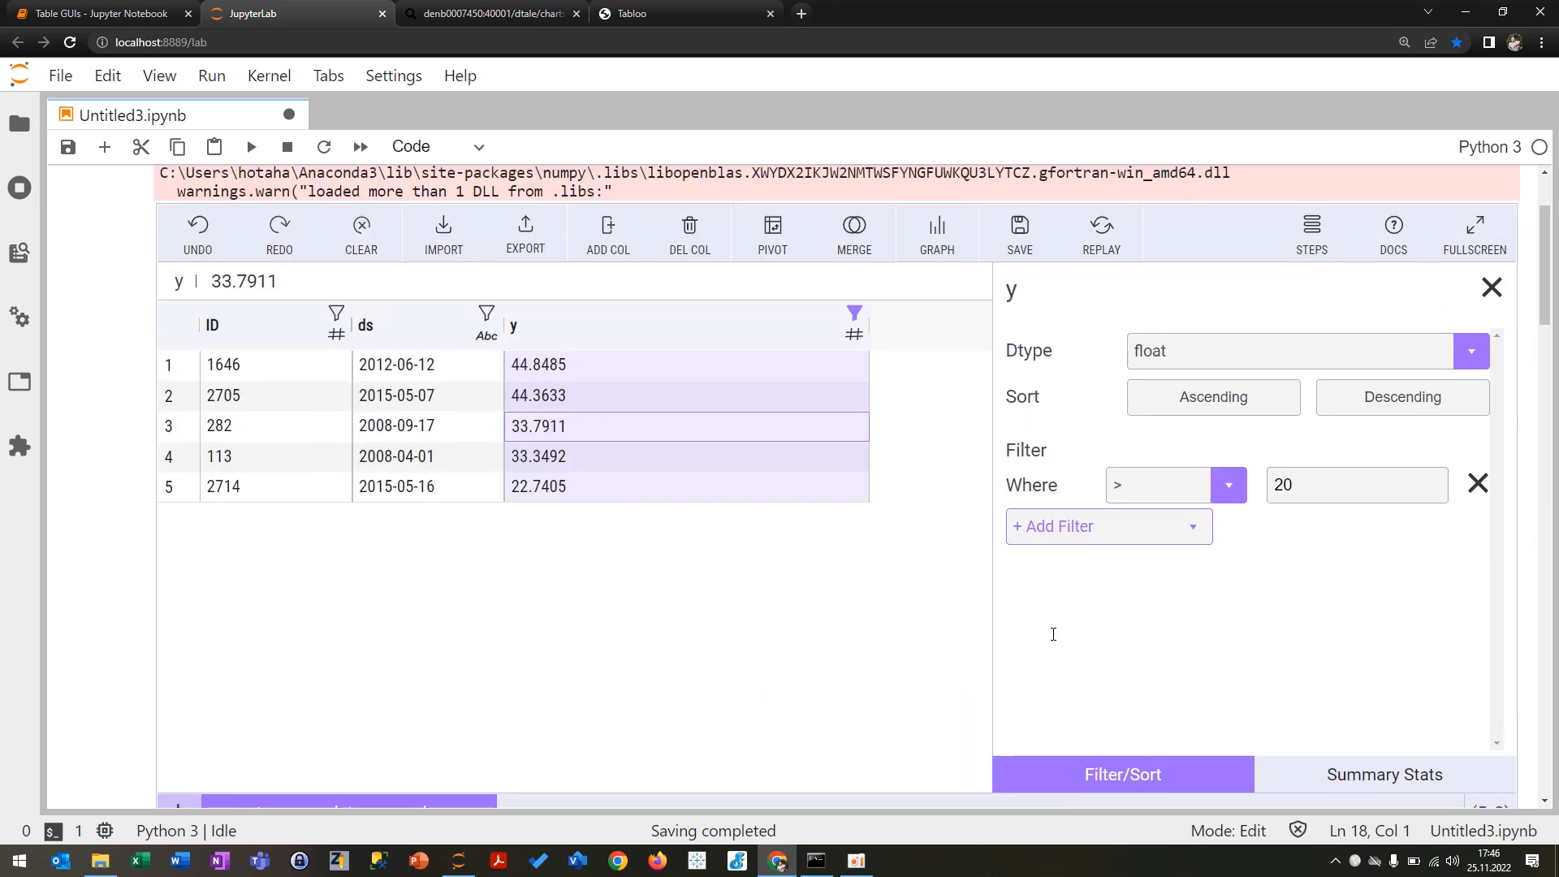
scroll(down, 3)
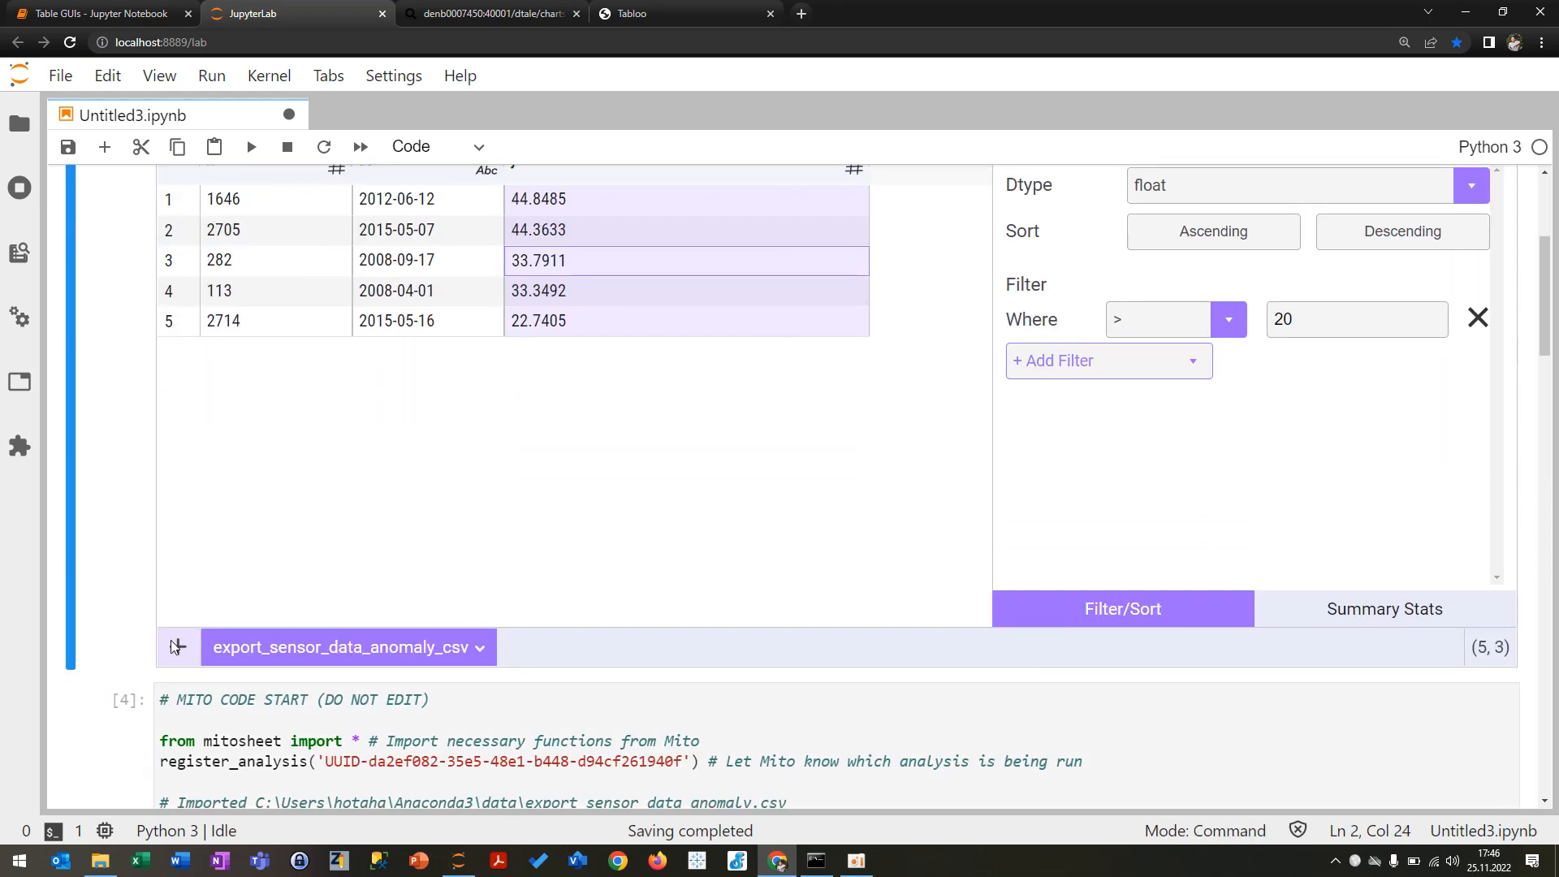
Step: Close the Import Files panel and switch the filtered Mitosheet to fullscreen
click(177, 646)
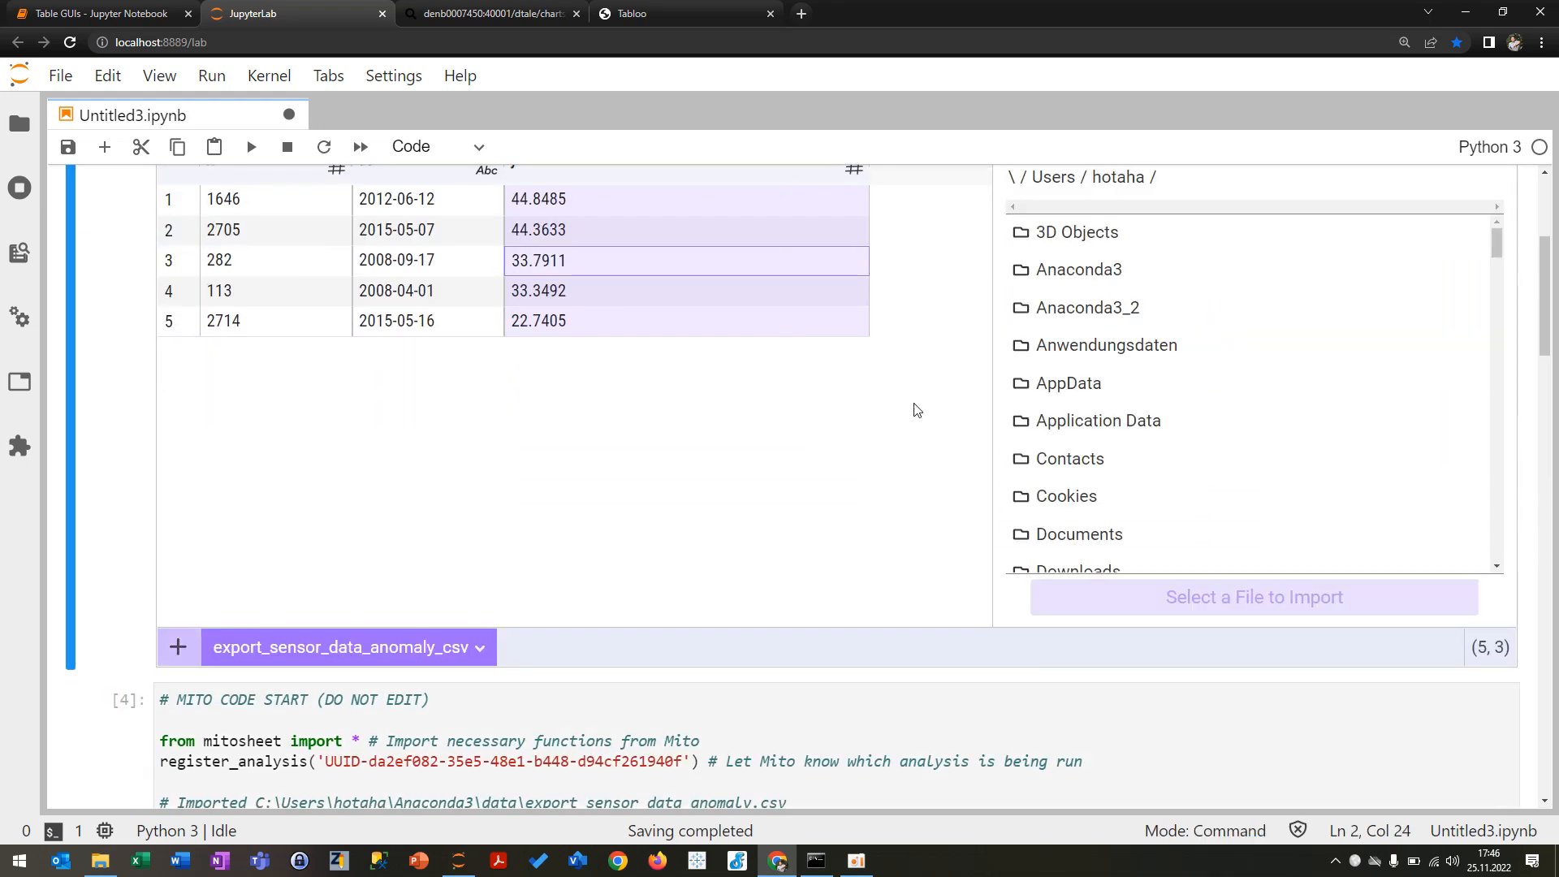
mouse_move(305, 666)
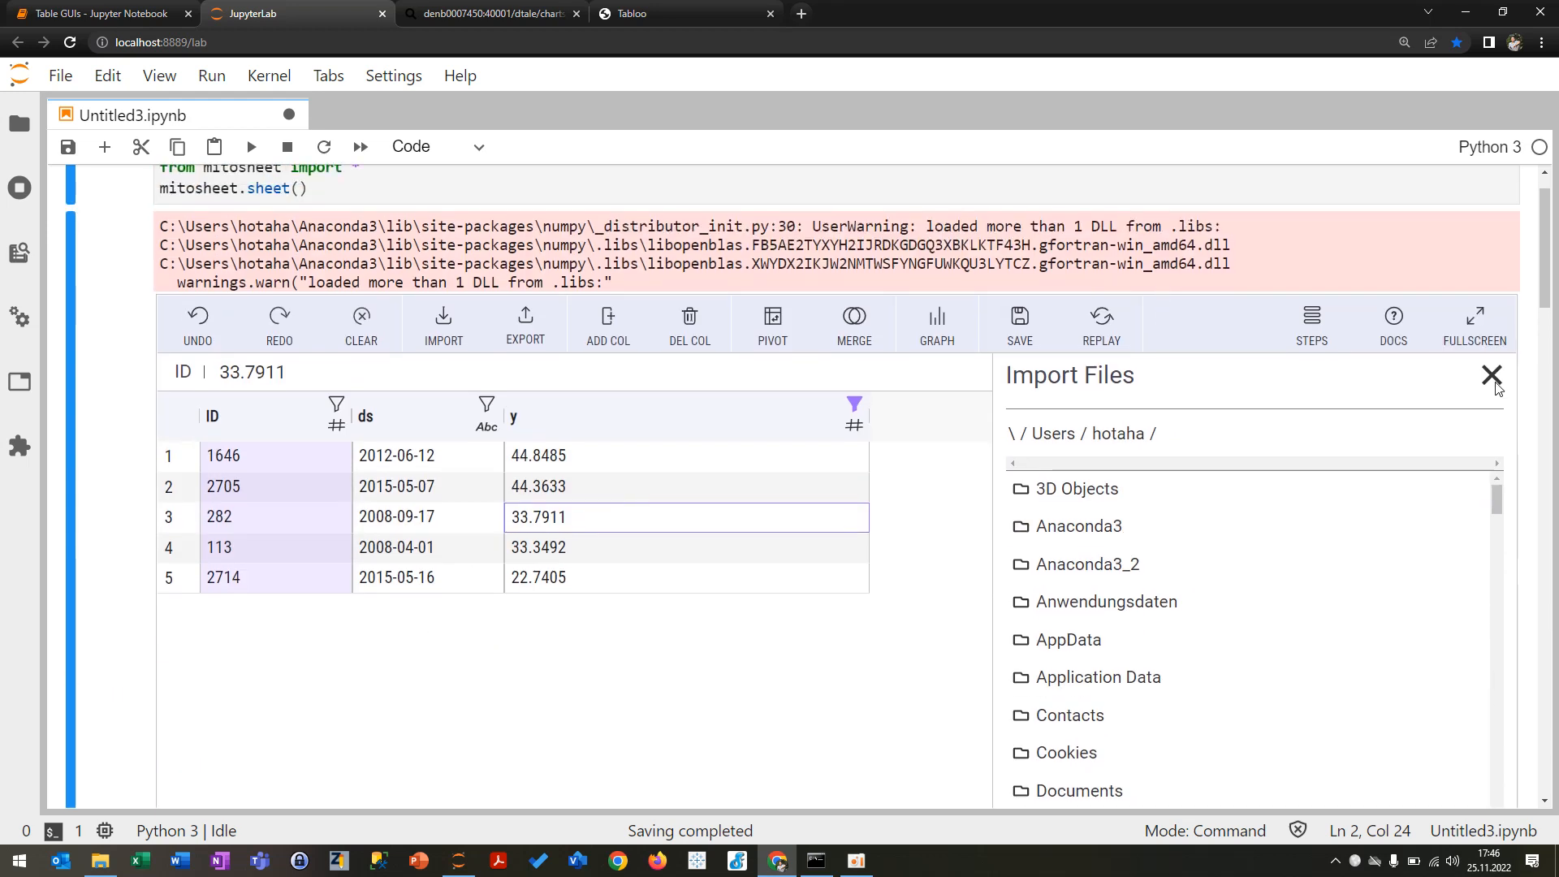
click(1474, 323)
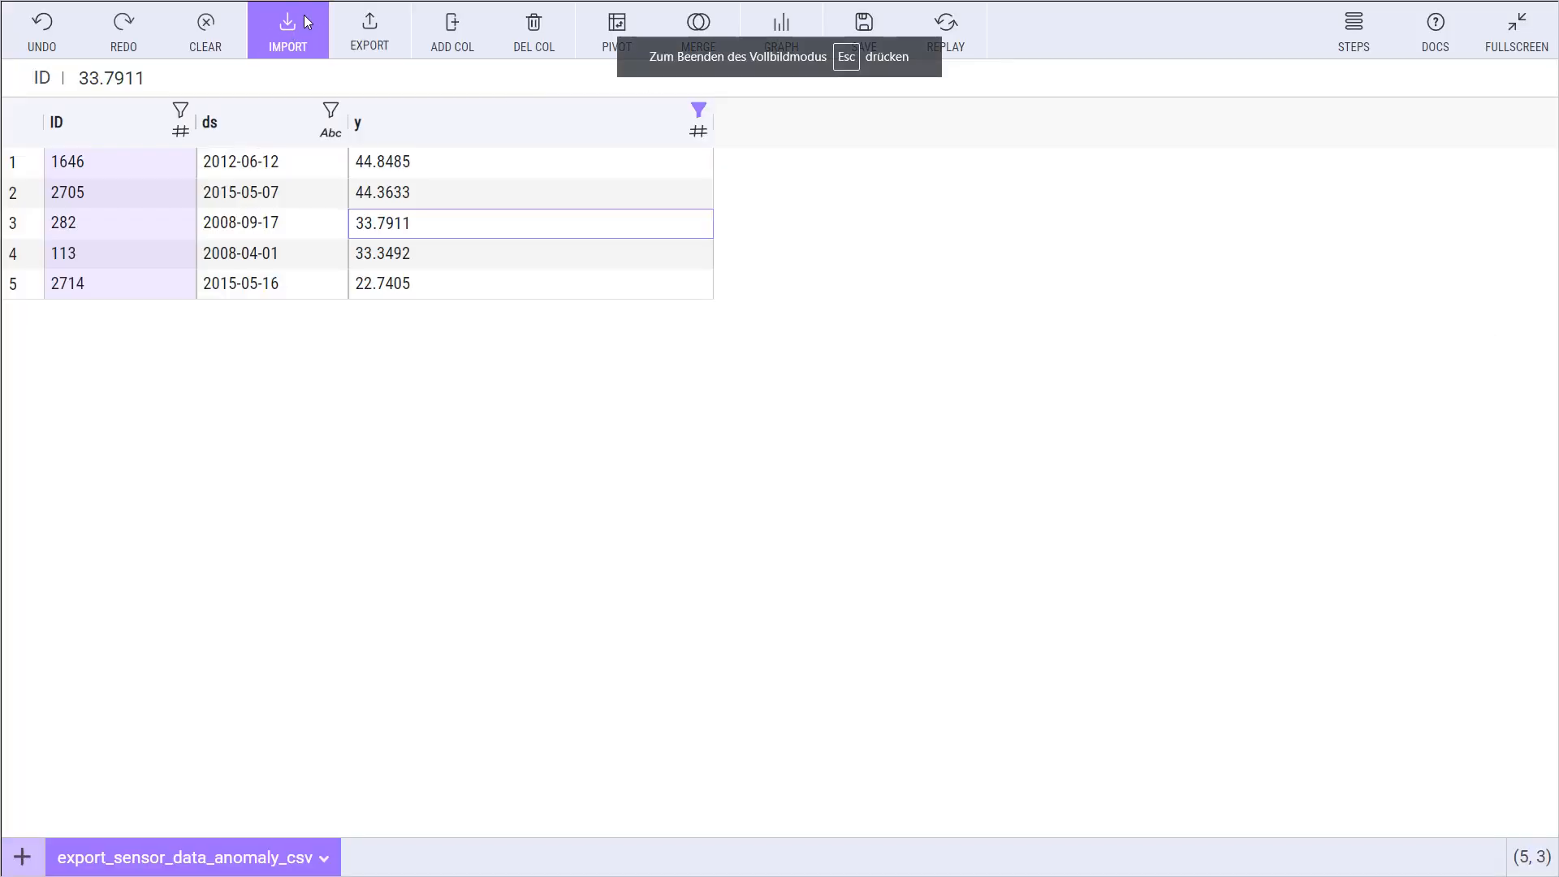
mouse_move(974, 228)
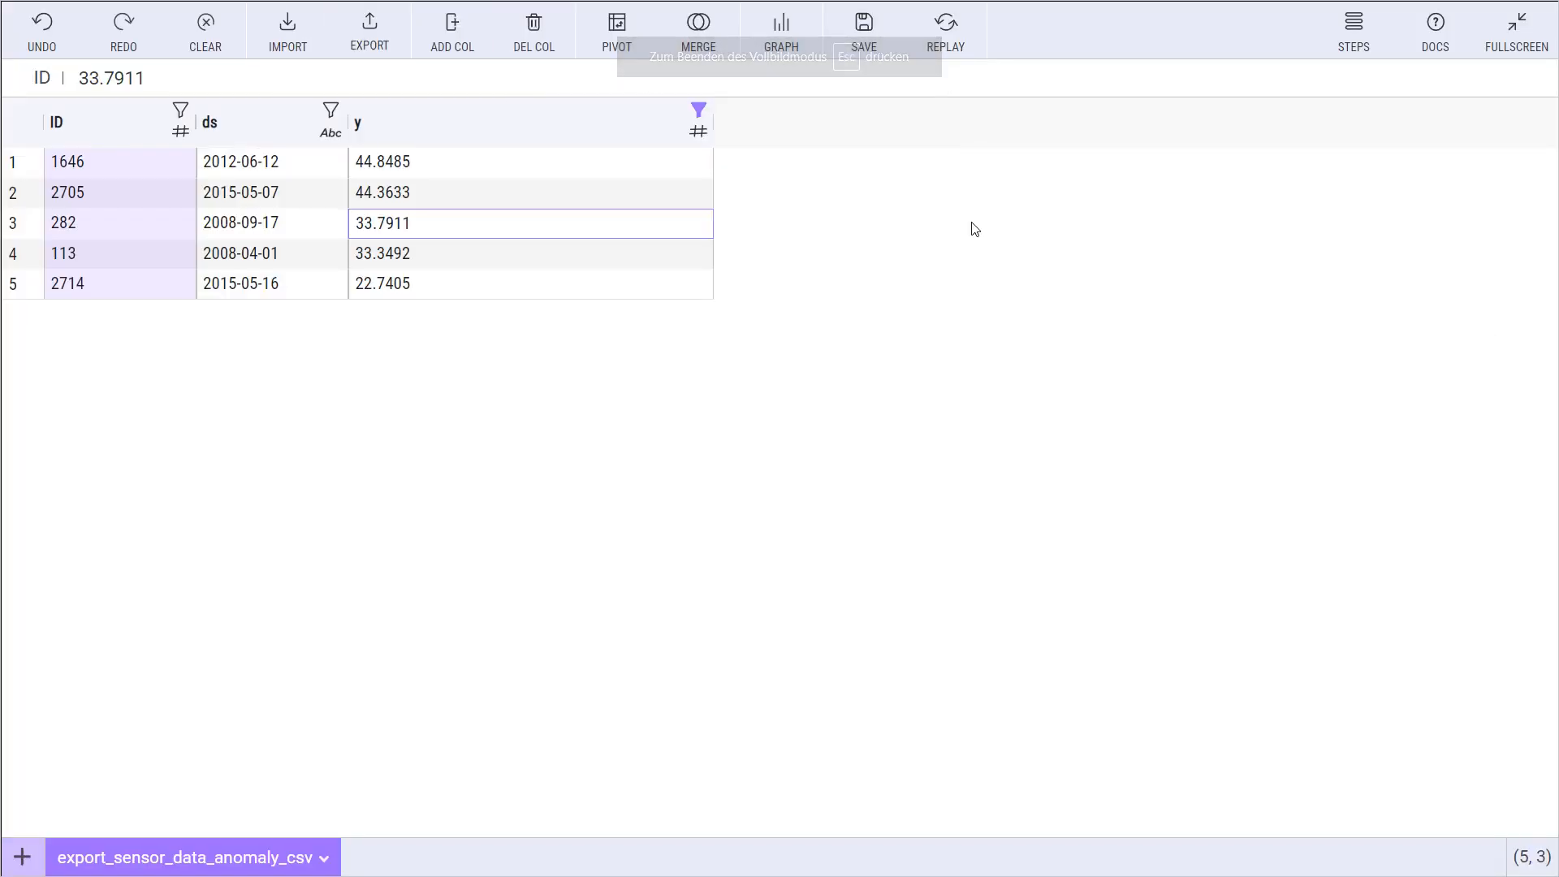
click(781, 26)
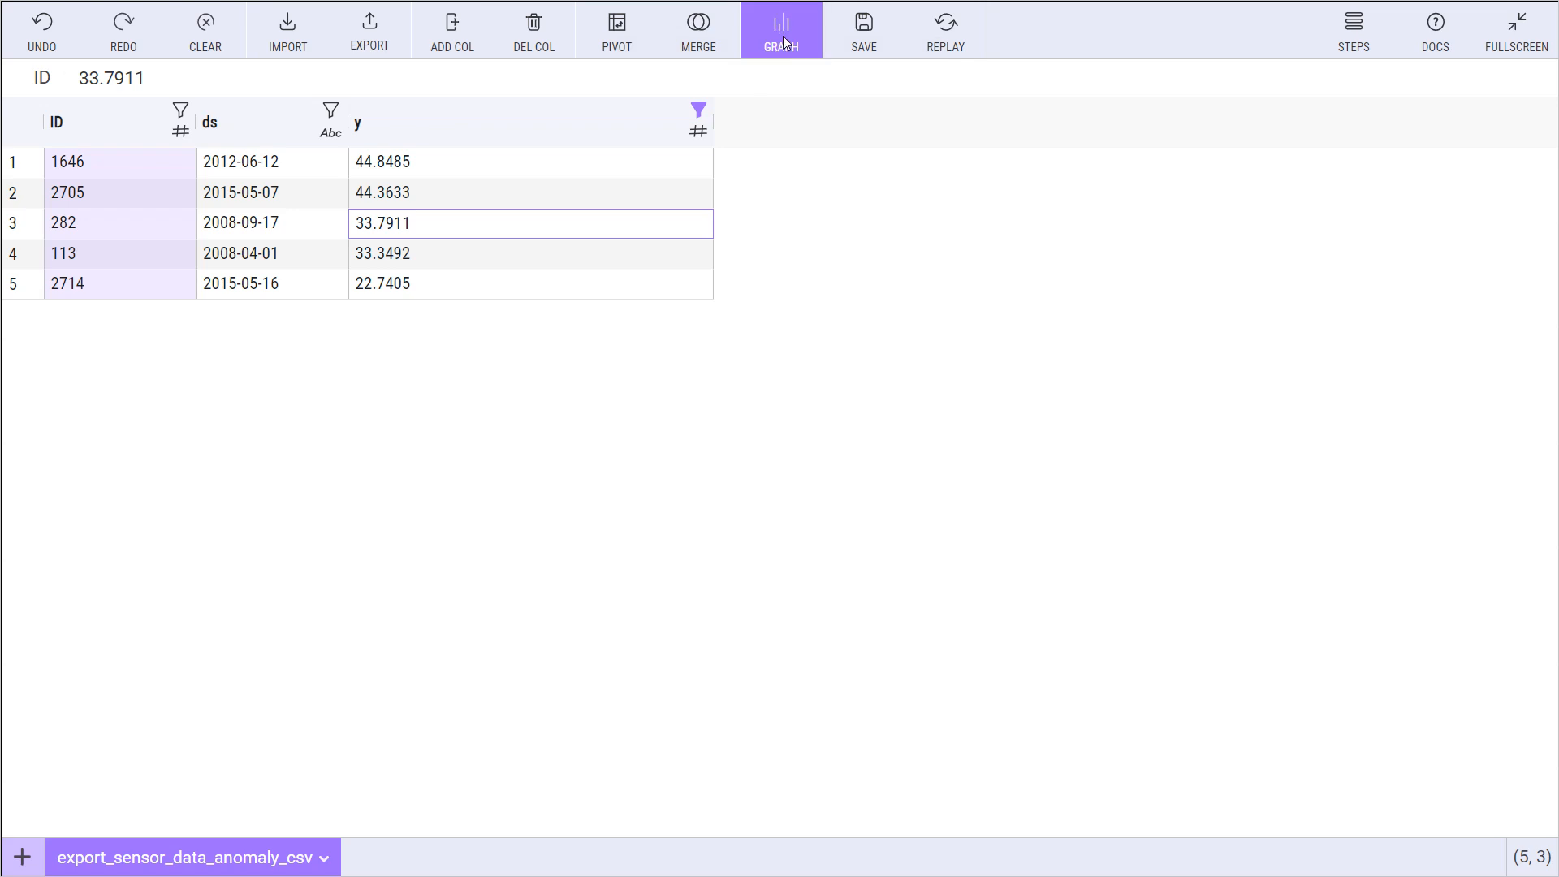
Step: Generate a bar chart of y versus ds for the five filtered rows via Graph
click(781, 24)
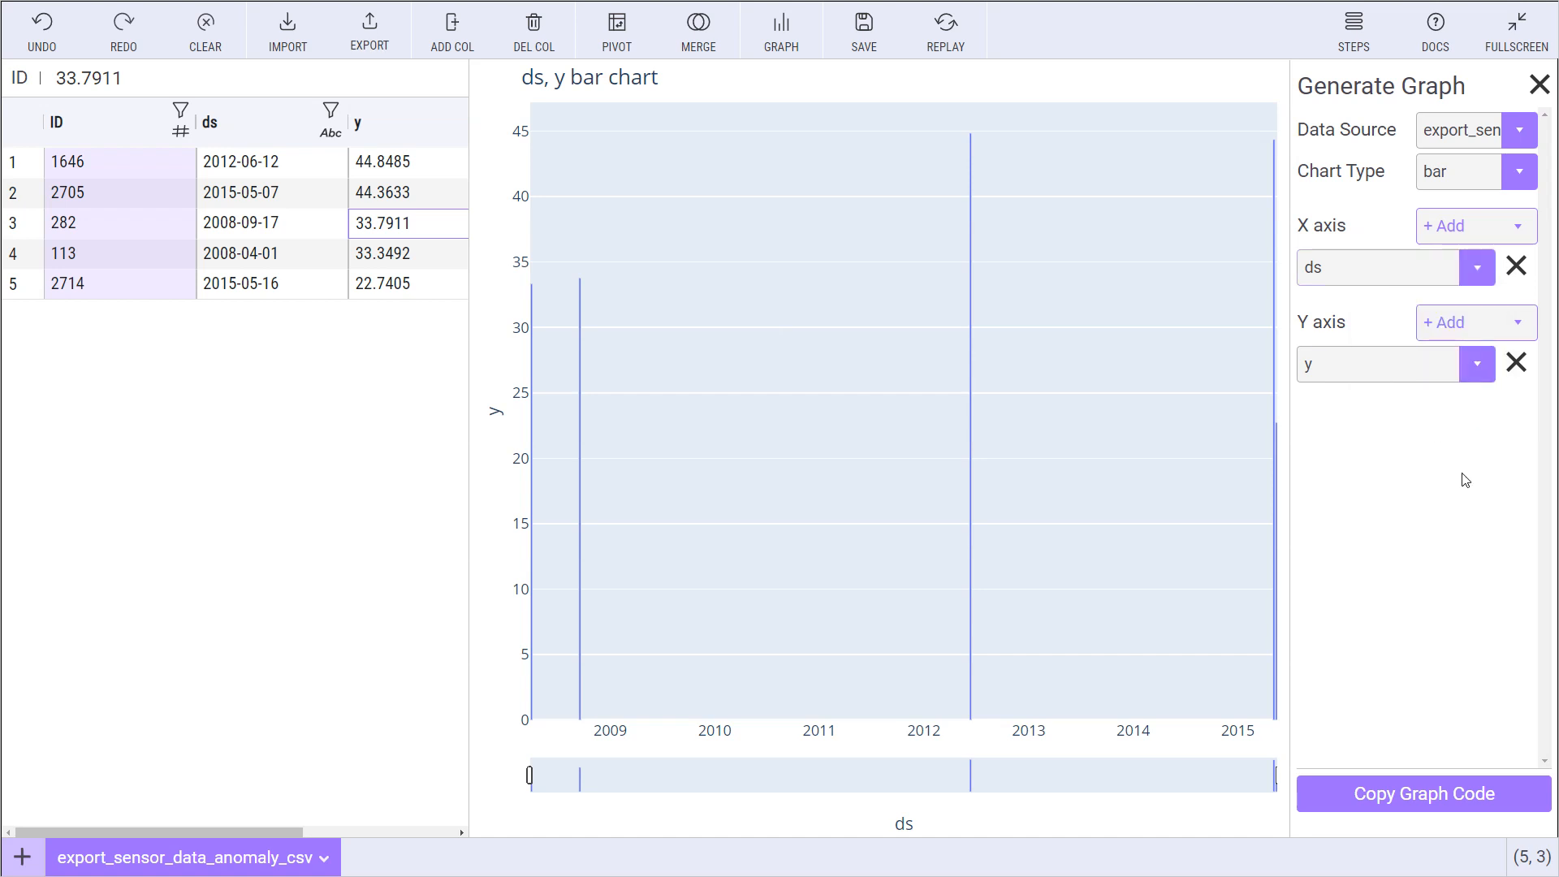
mouse_move(1133, 277)
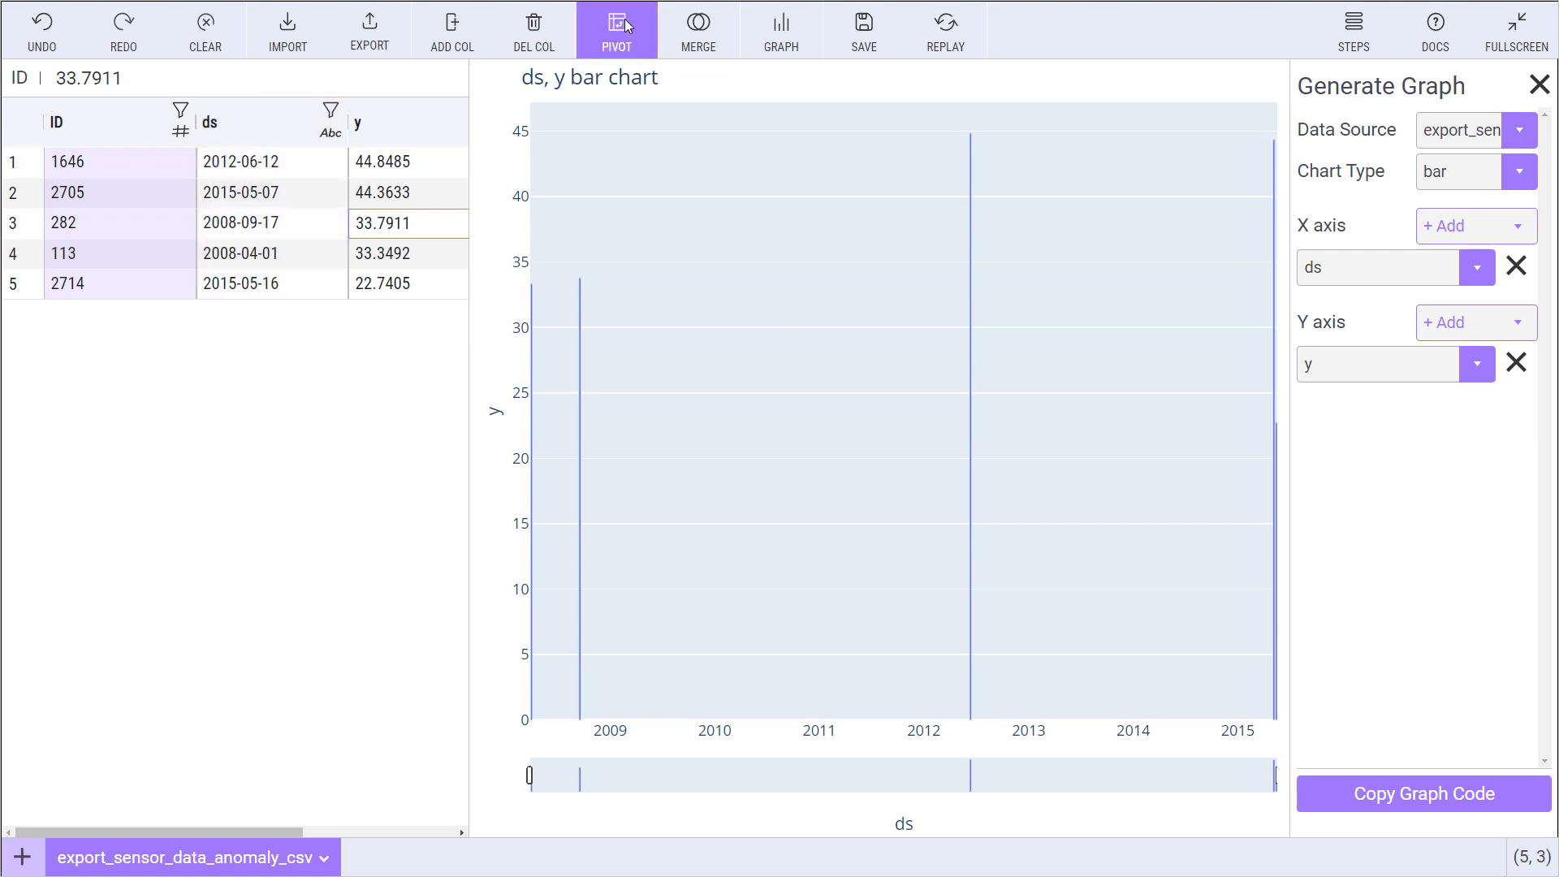
Step: Close the empty Pivot panel, Clear all edits to restore the raw 2964 rows, and reopen the y filter
click(617, 24)
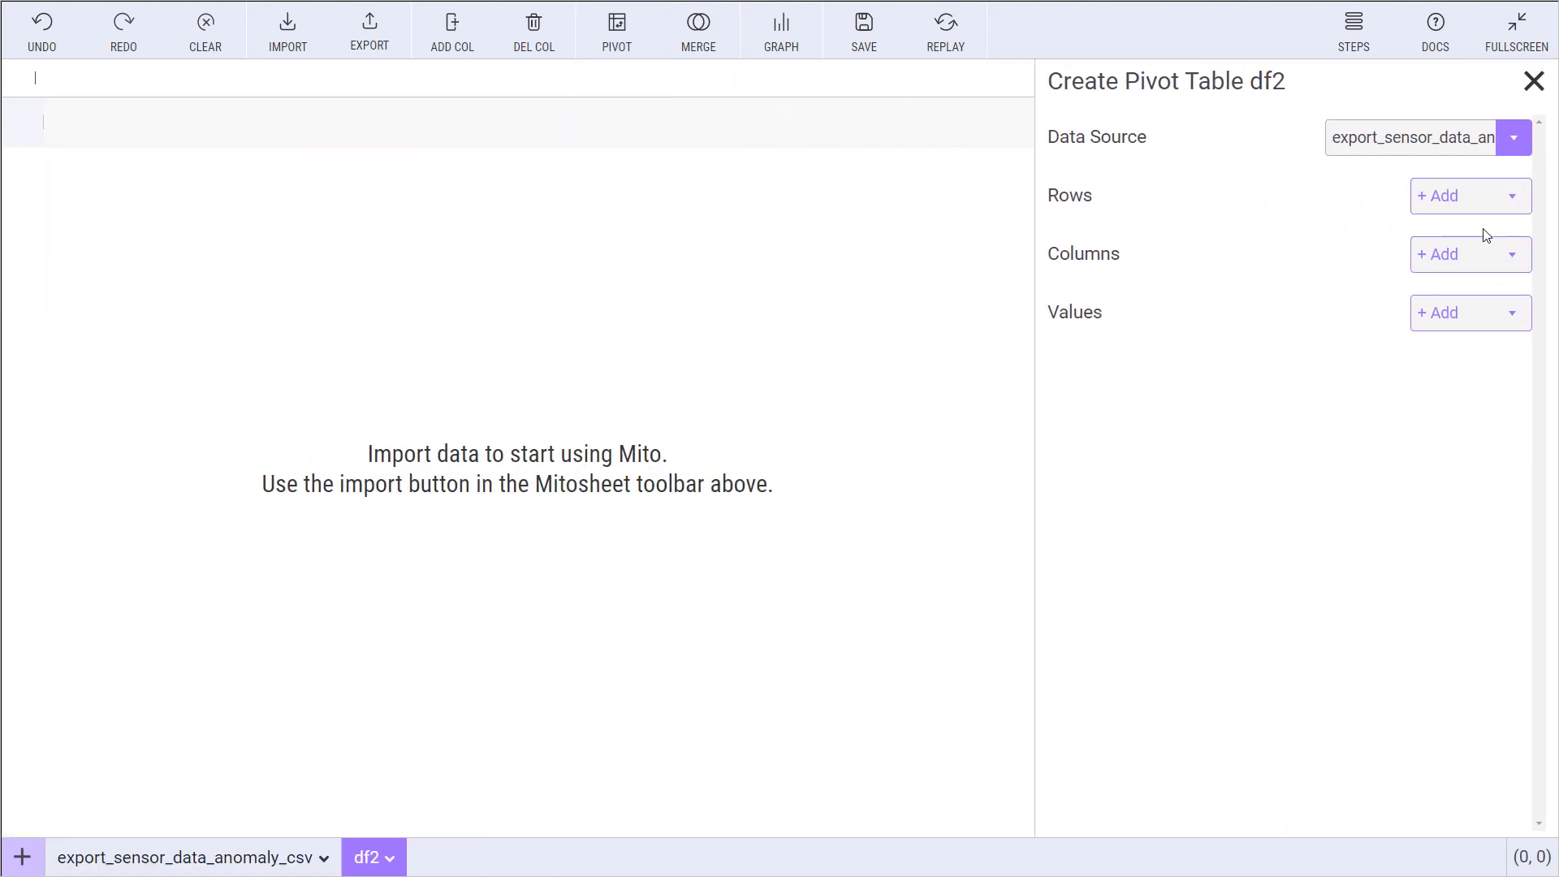
click(1540, 81)
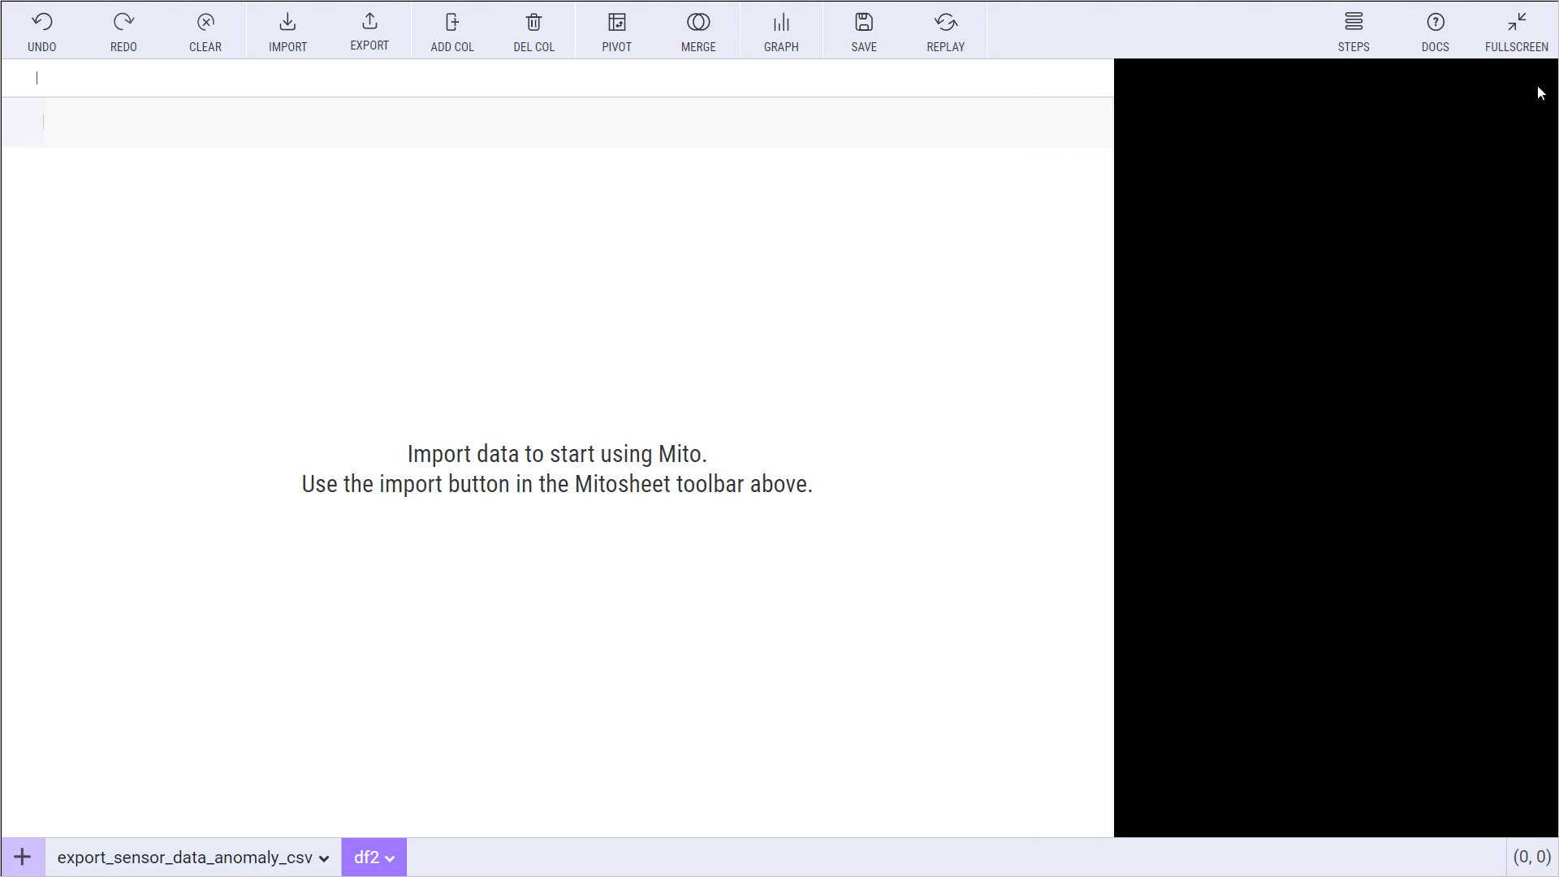
click(205, 30)
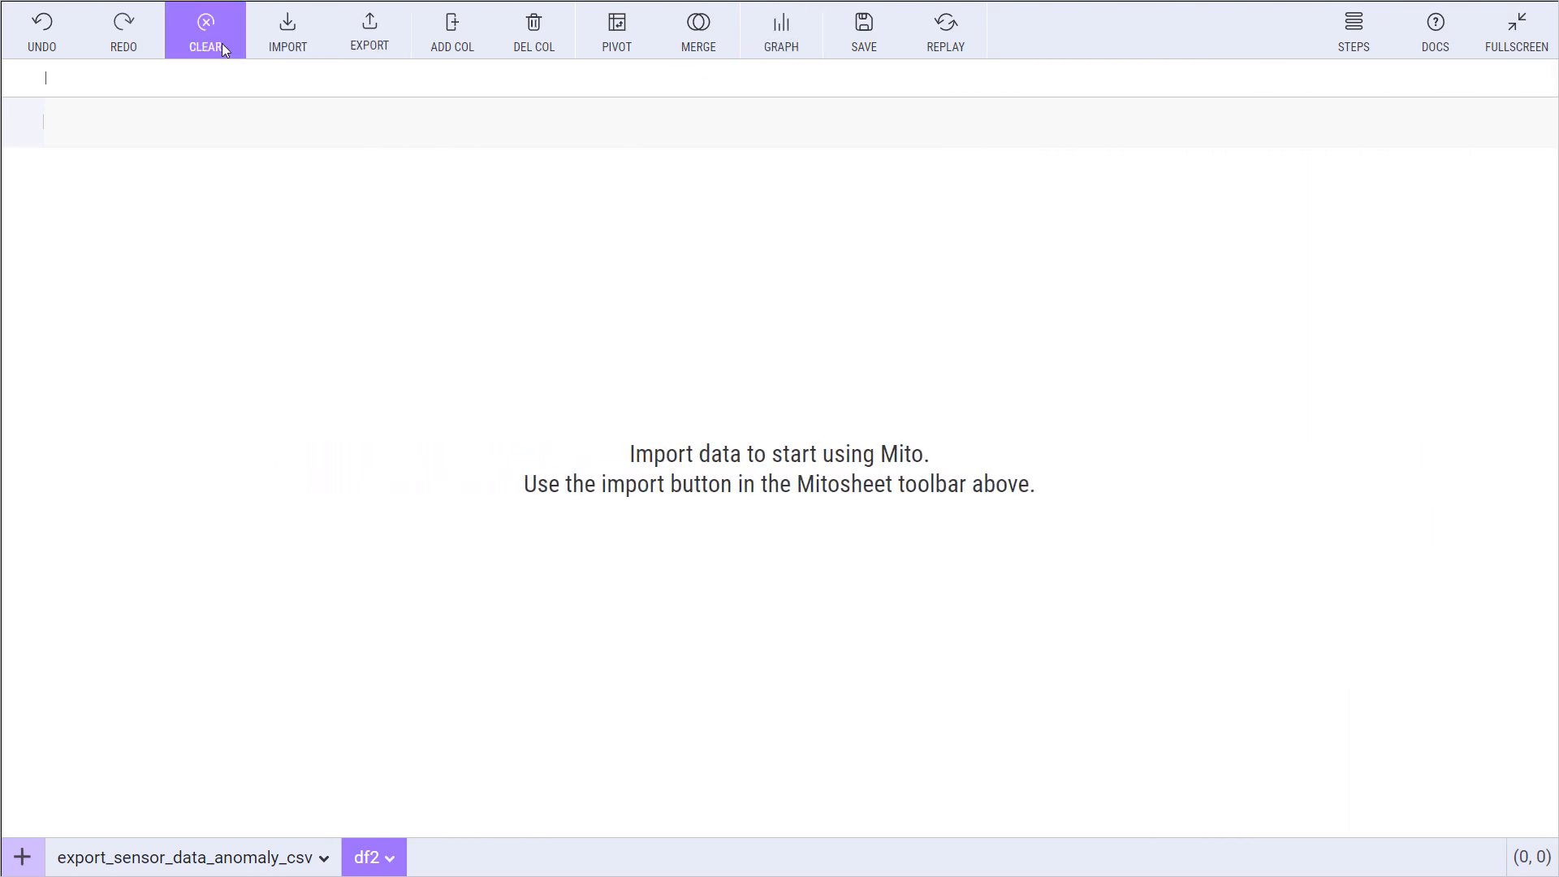
click(204, 24)
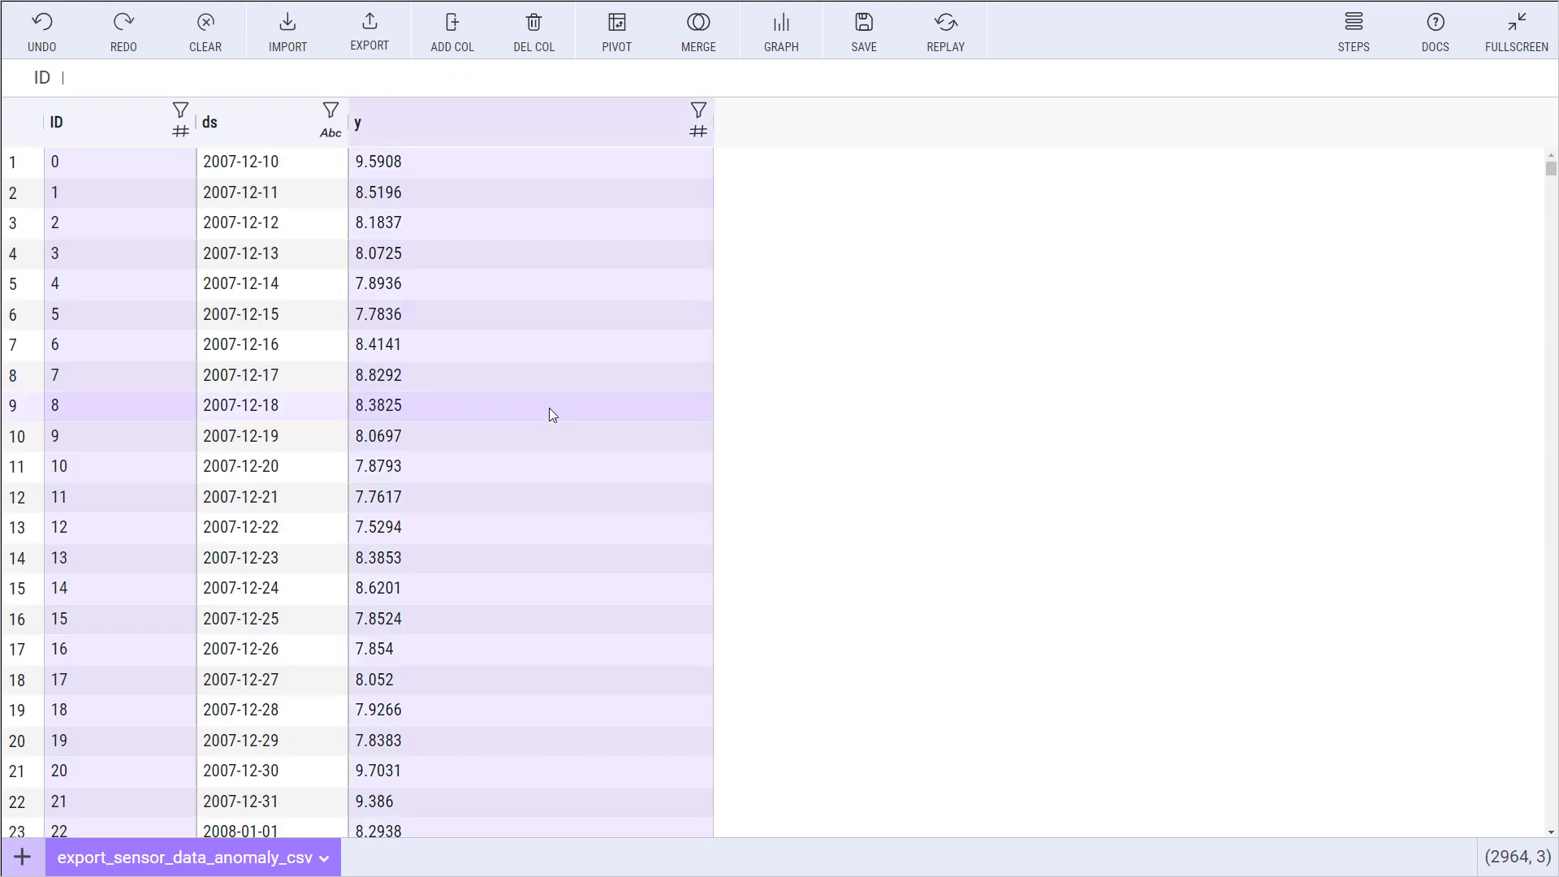
mouse_move(698, 111)
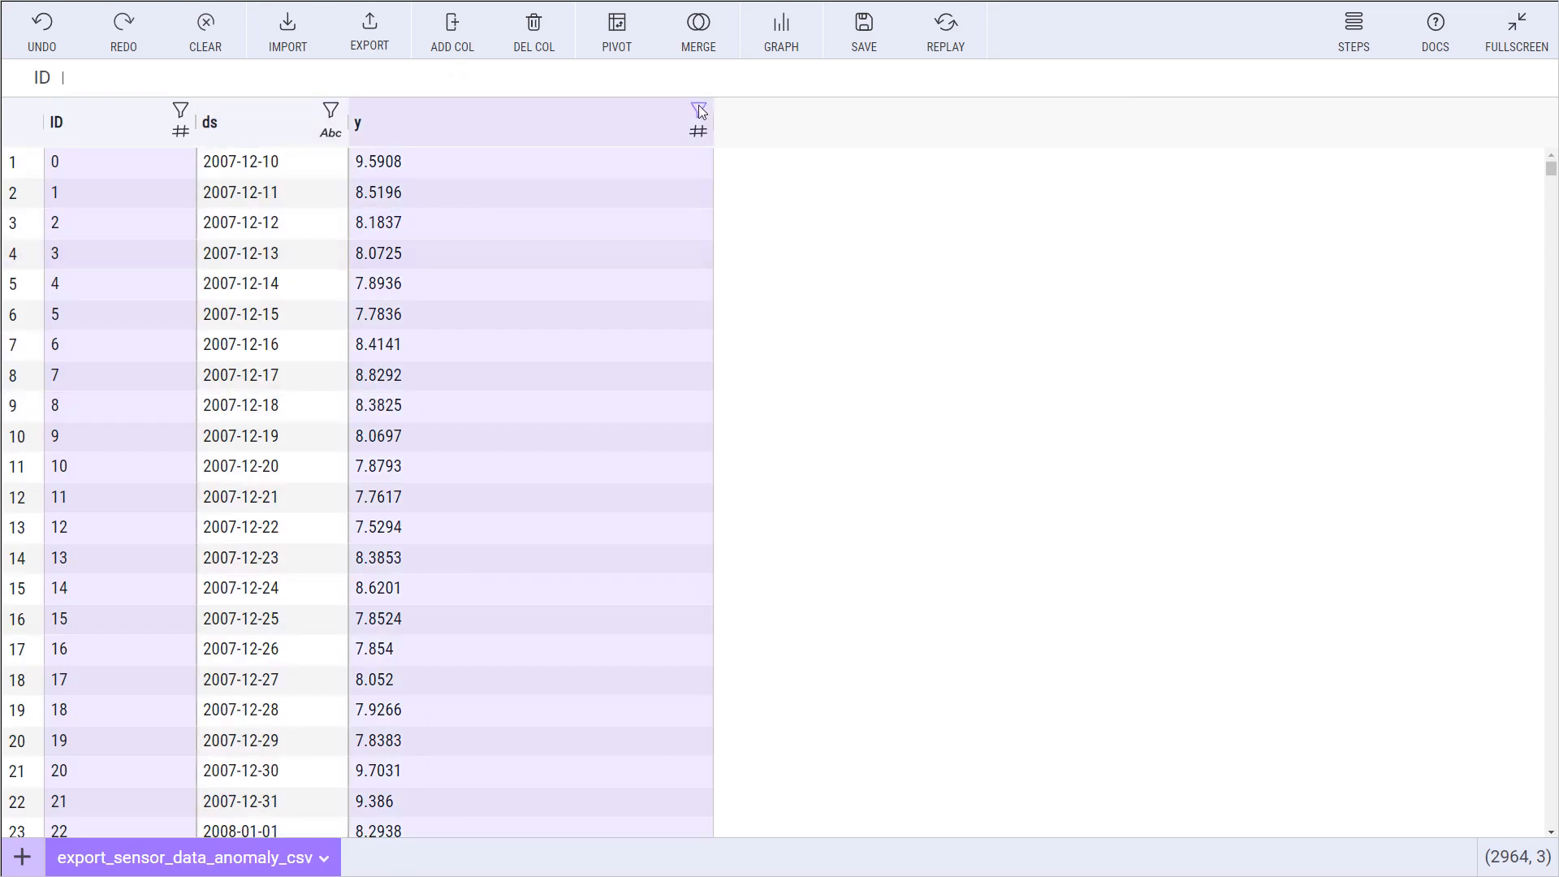
click(698, 111)
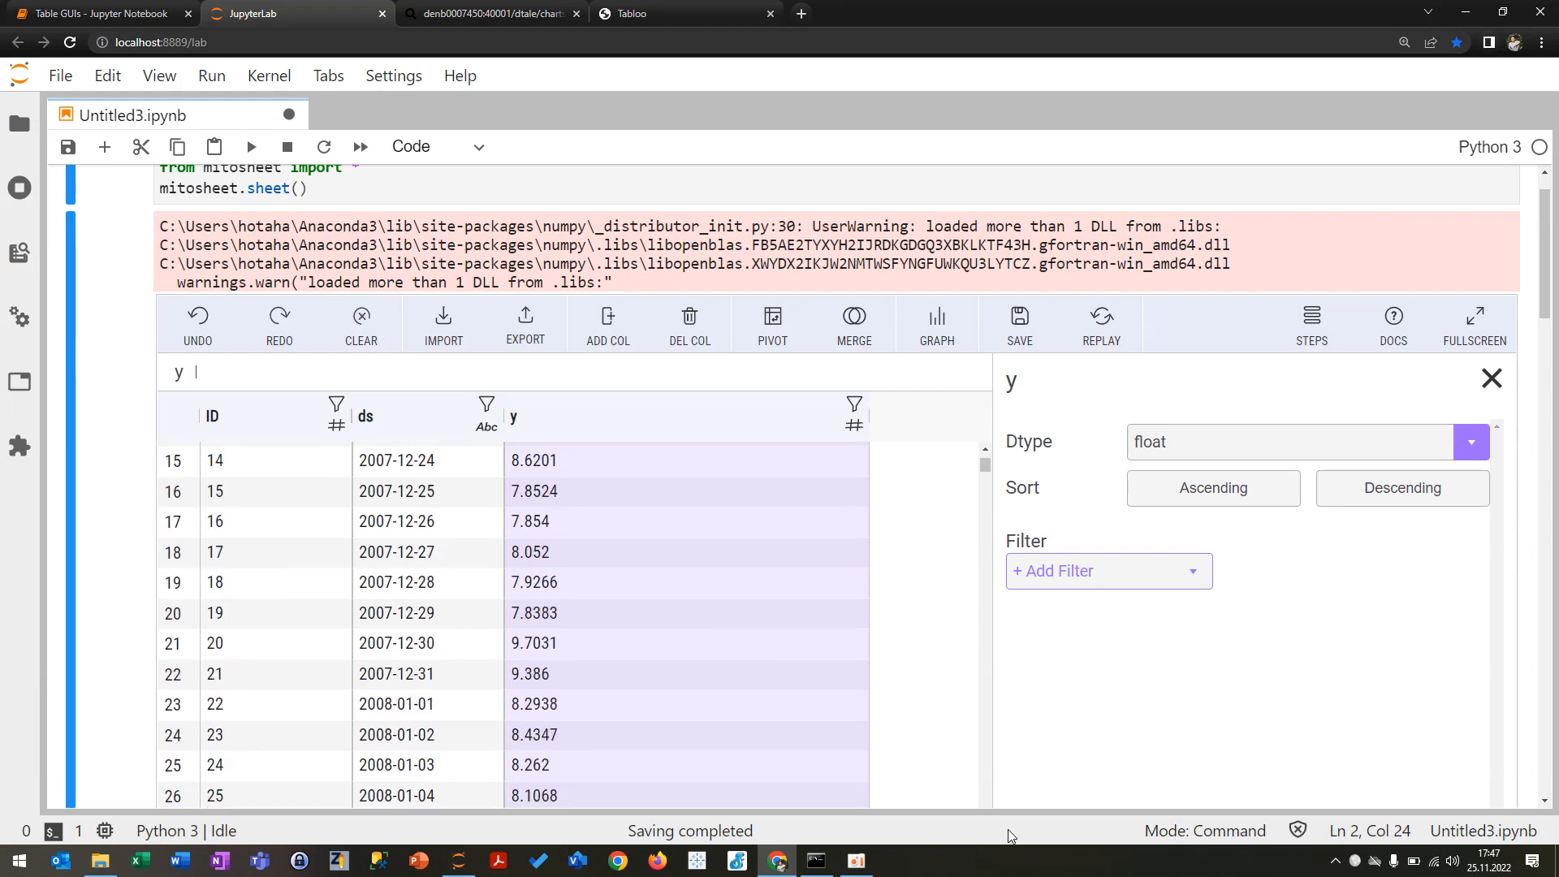
scroll(down, 3)
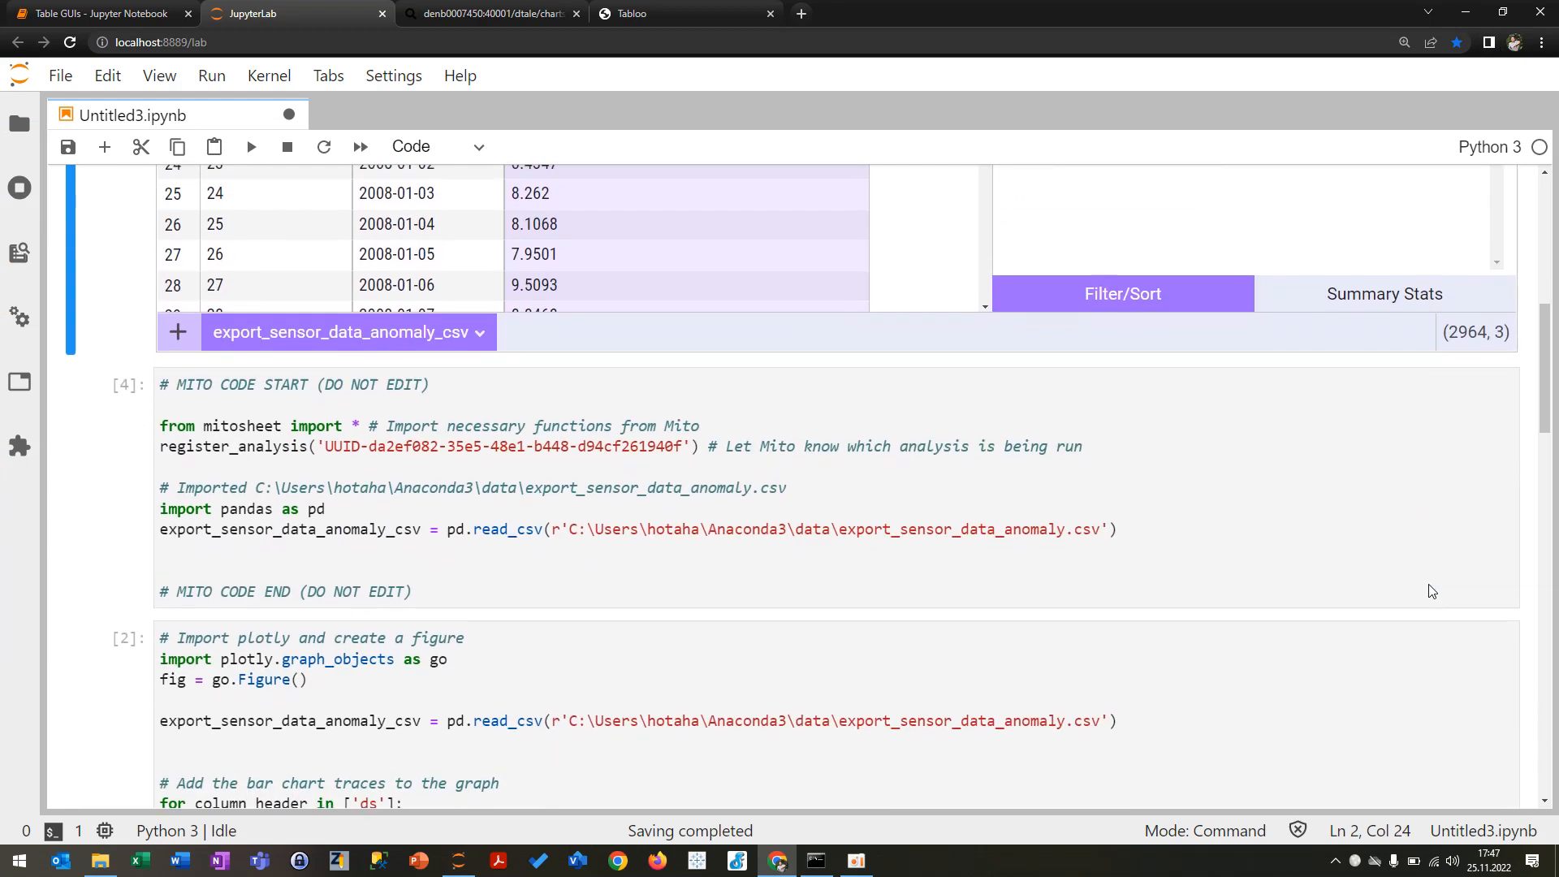
scroll(down, 3)
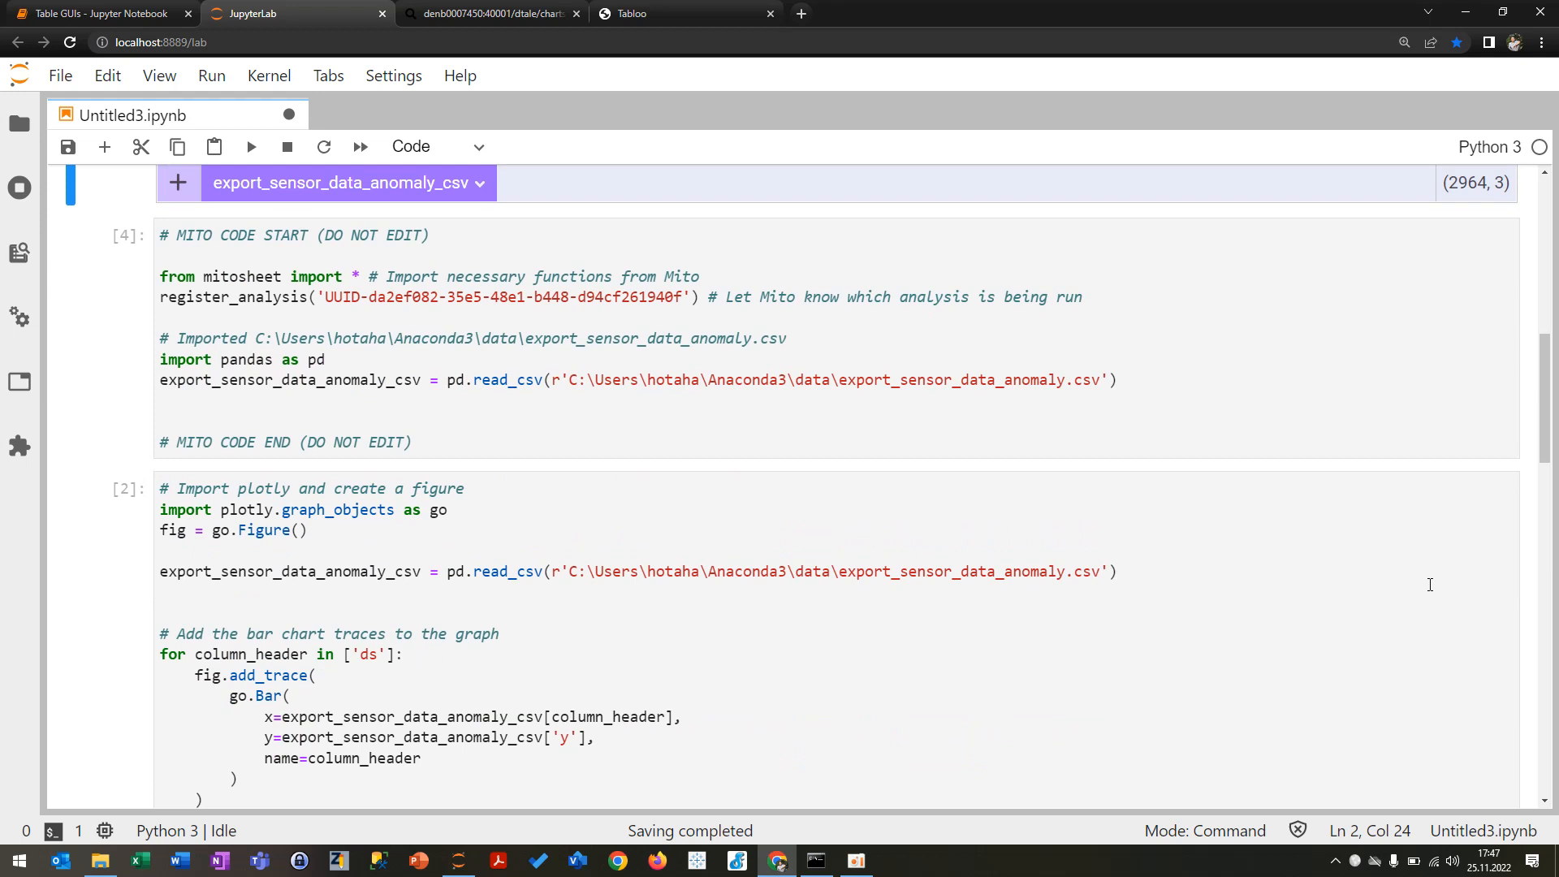
scroll(down, 3)
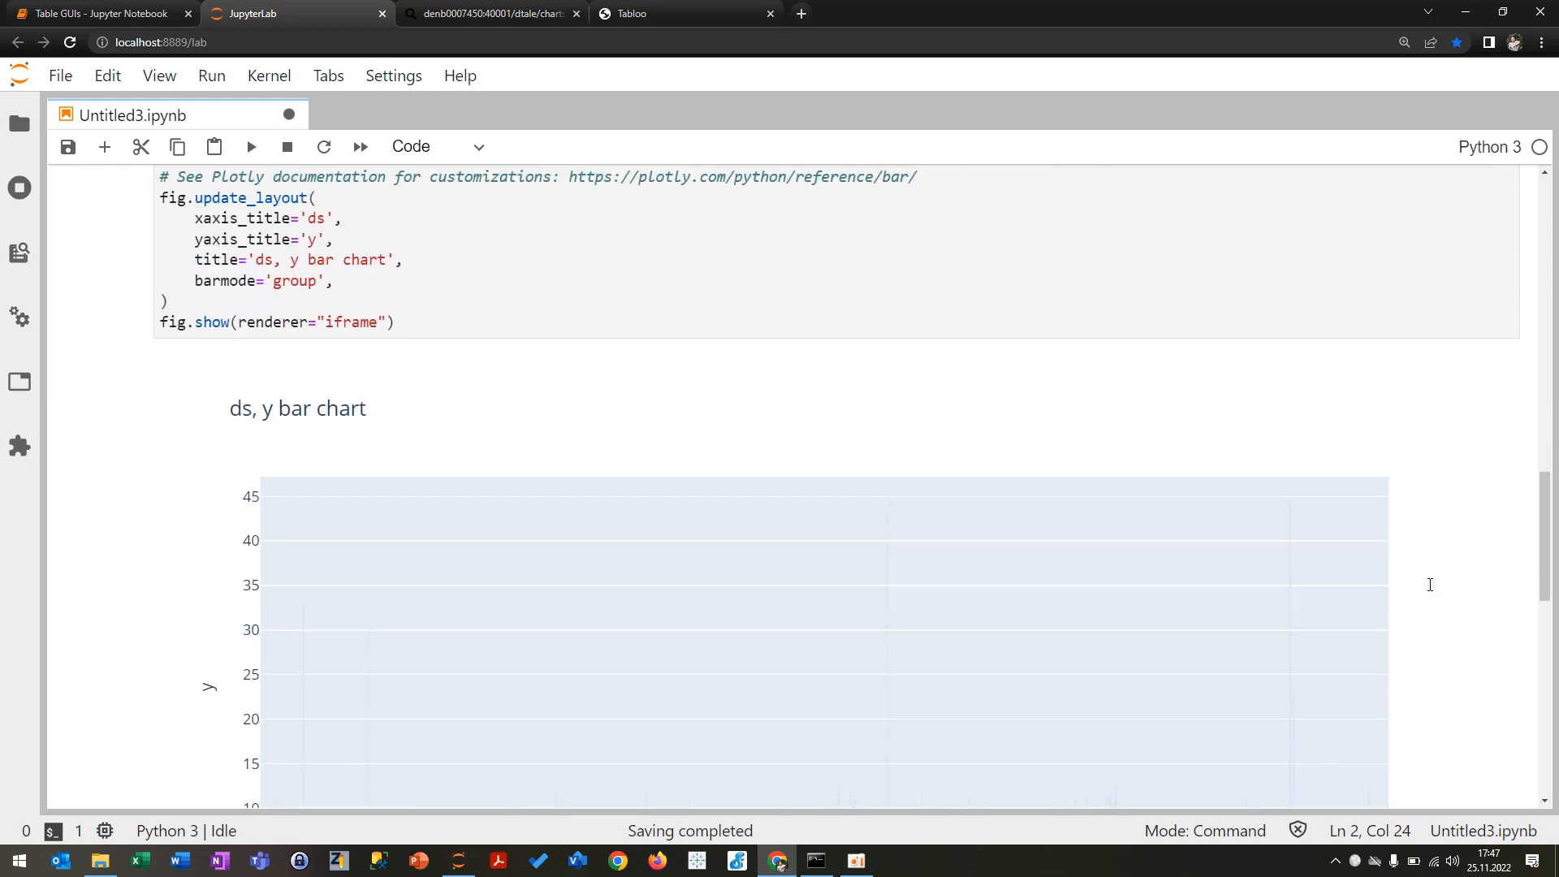
scroll(down, 3)
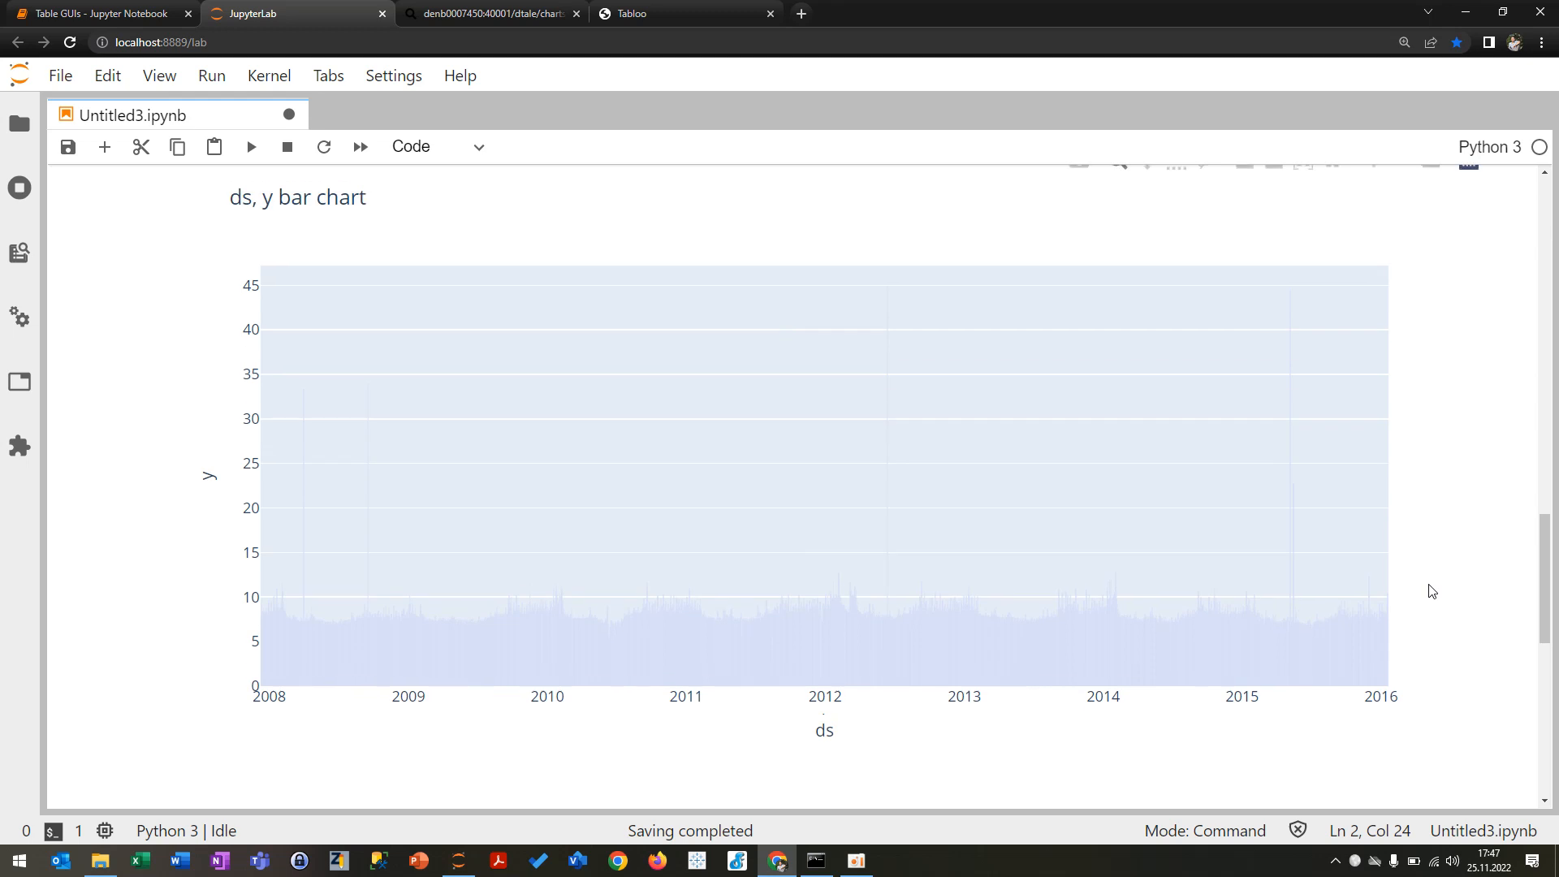